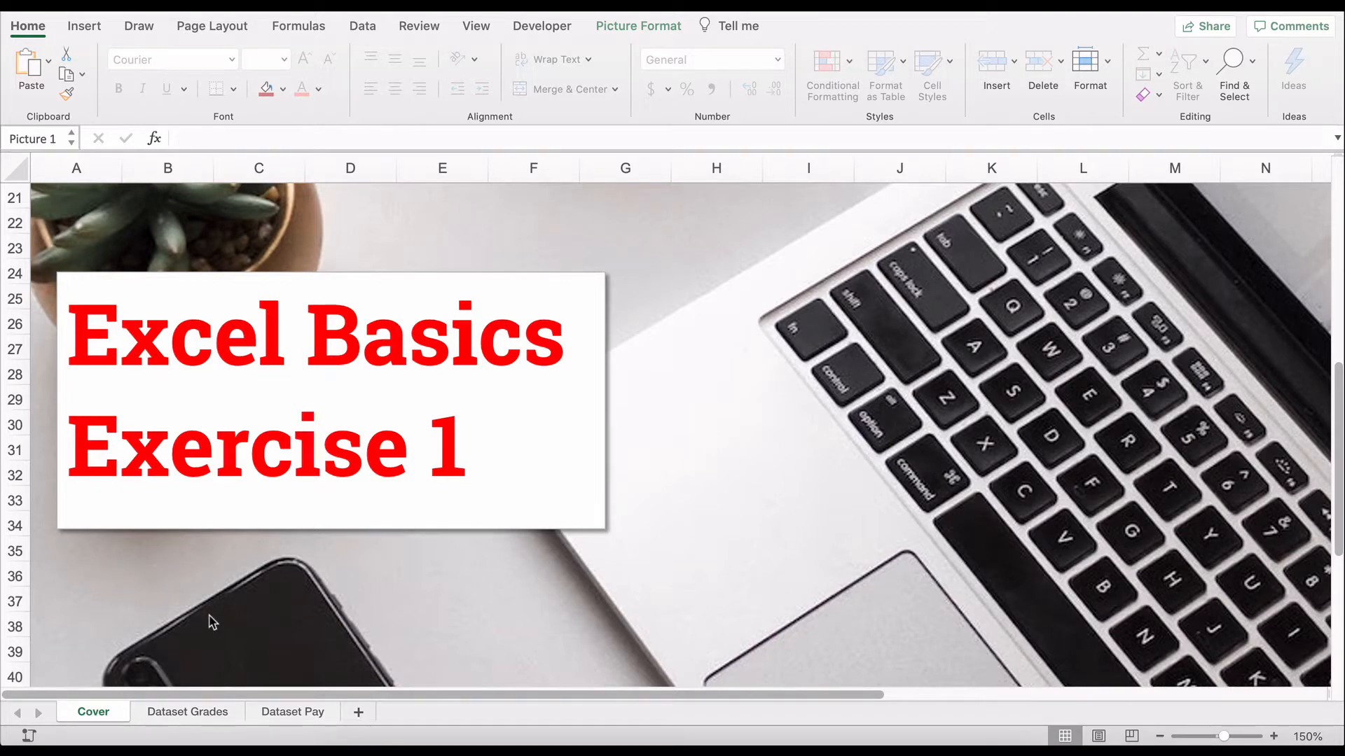
mouse_move(204, 642)
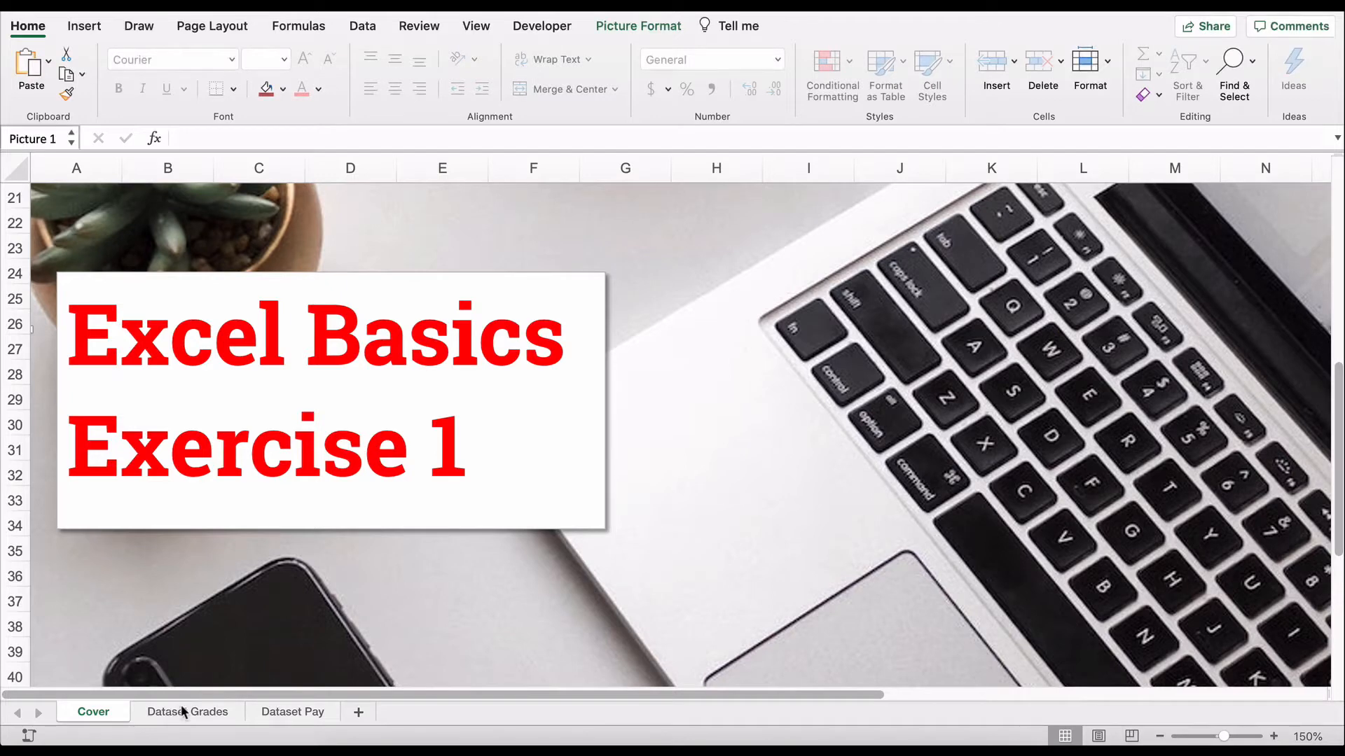
Step: Switch from the cover page to the Dataset Grades sheet
click(188, 711)
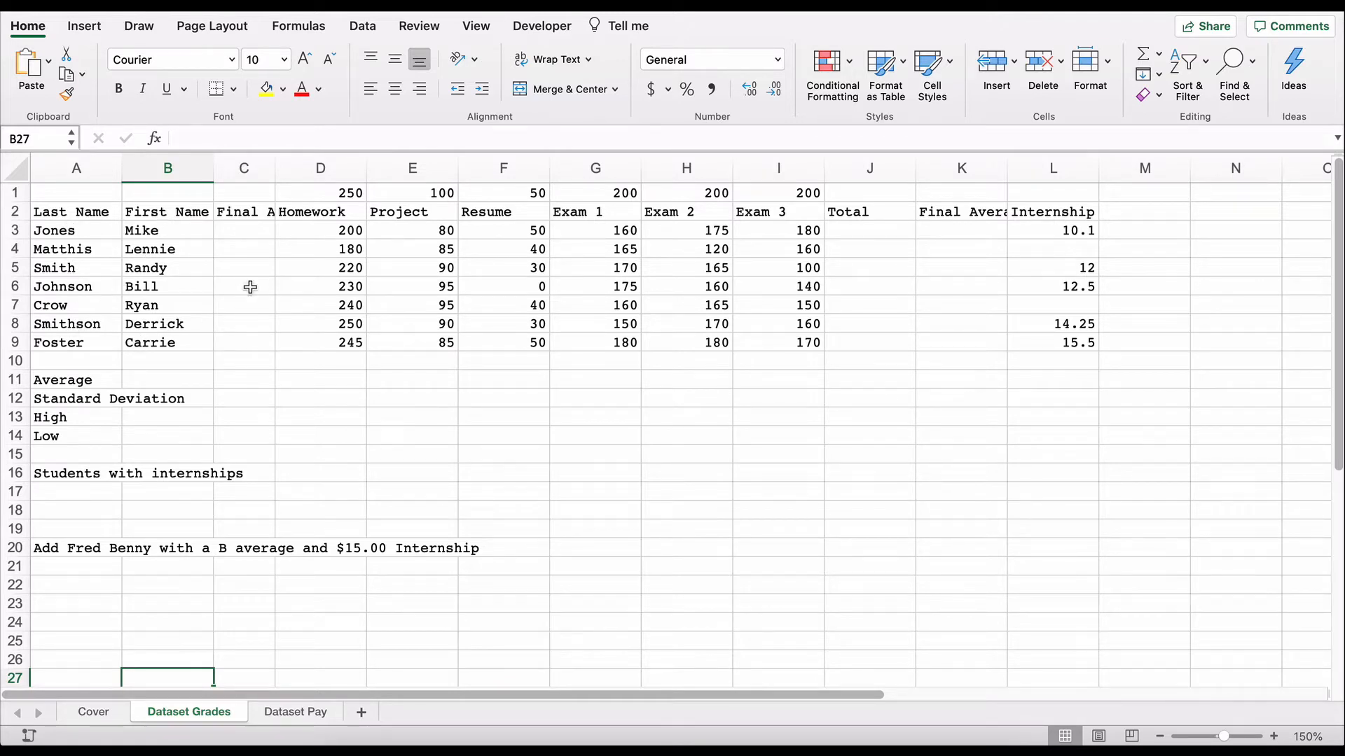
Step: Widen column C so the Final Average heading is more readable
click(244, 212)
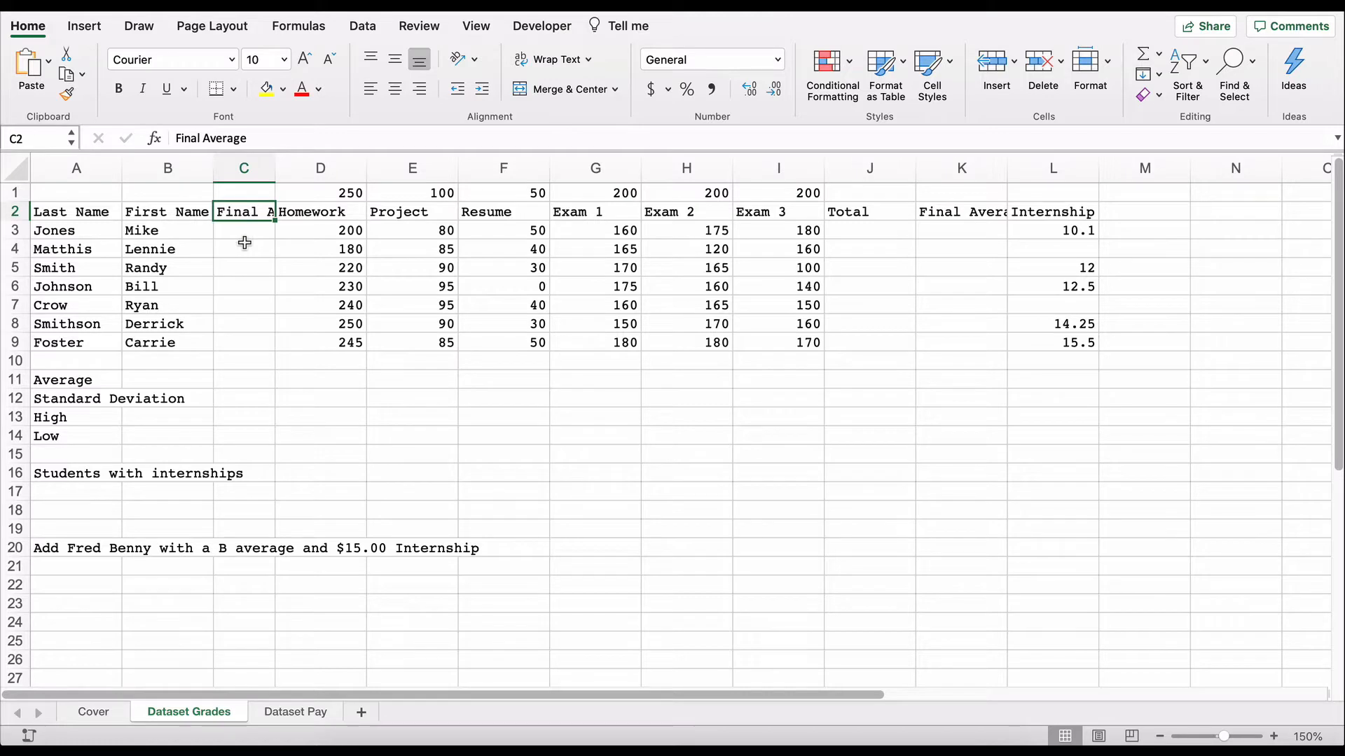
click(244, 167)
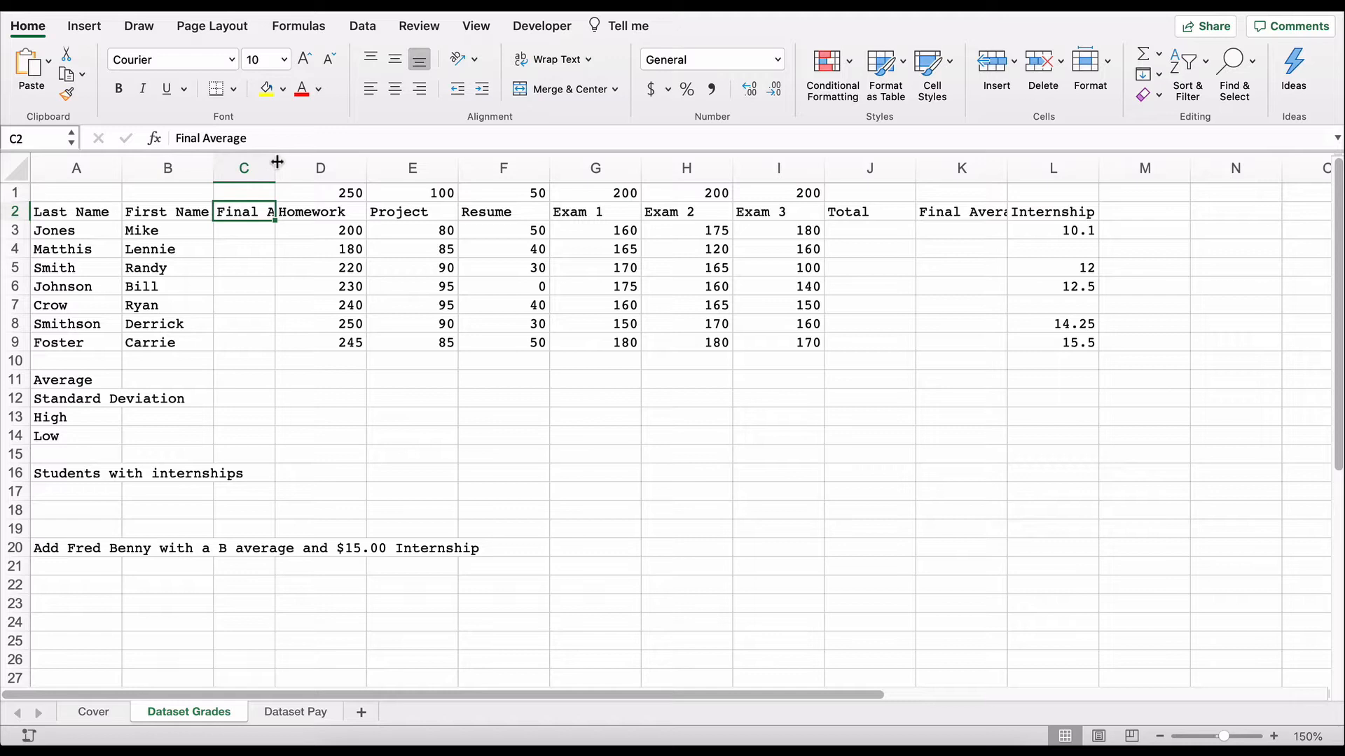
drag(276, 167, 299, 167)
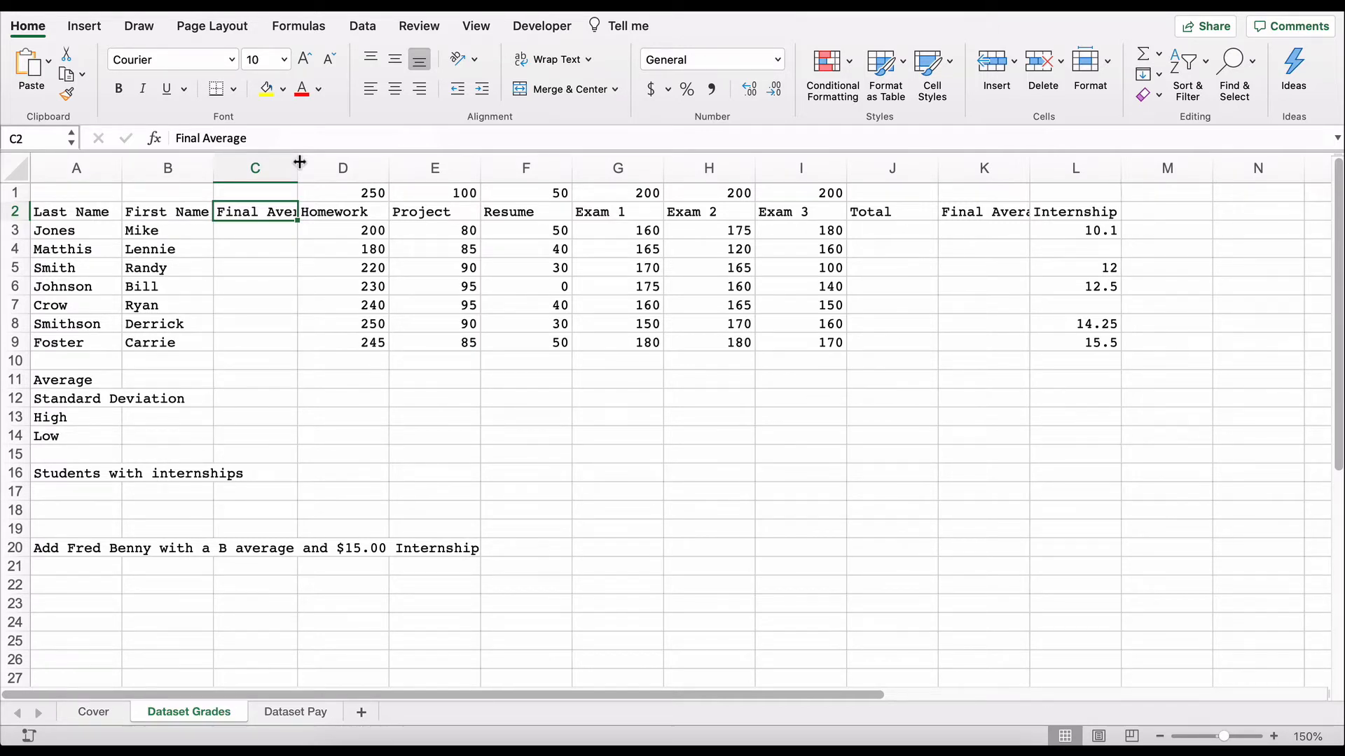
mouse_move(566, 306)
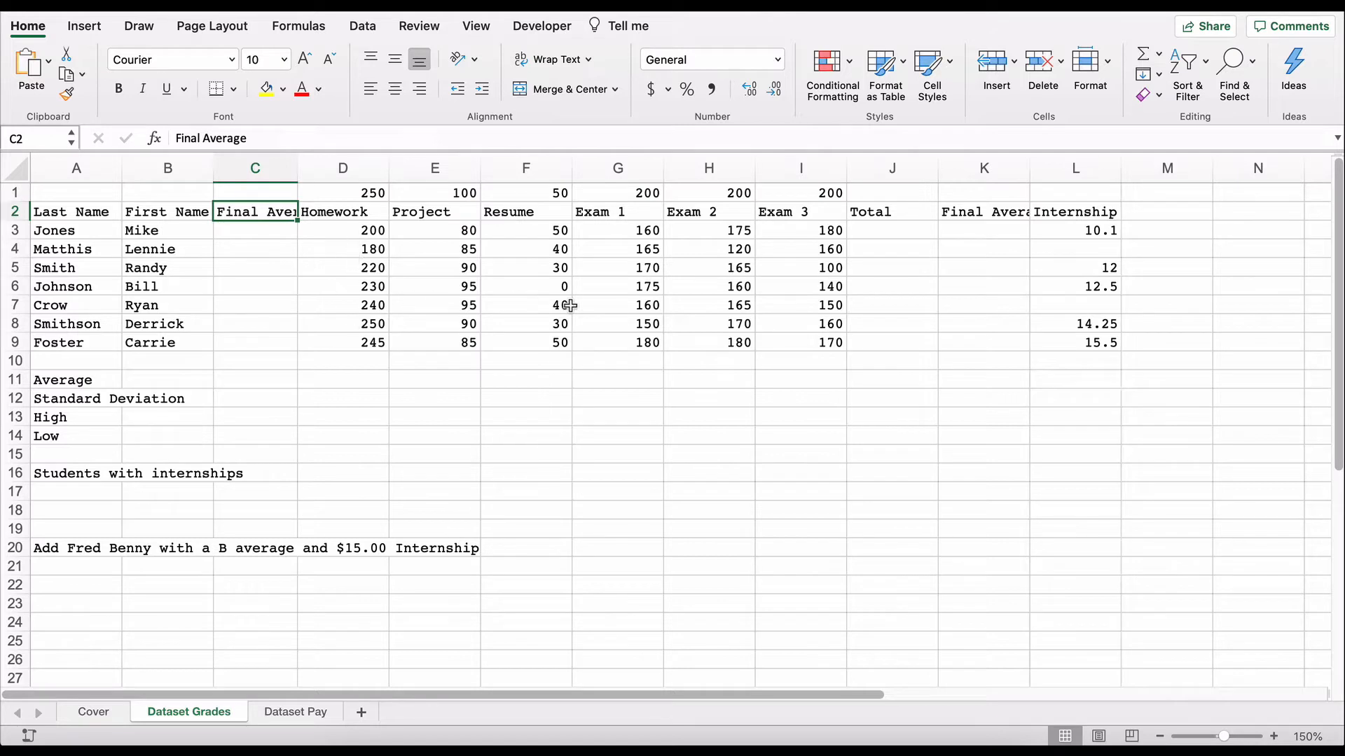
mouse_move(511, 286)
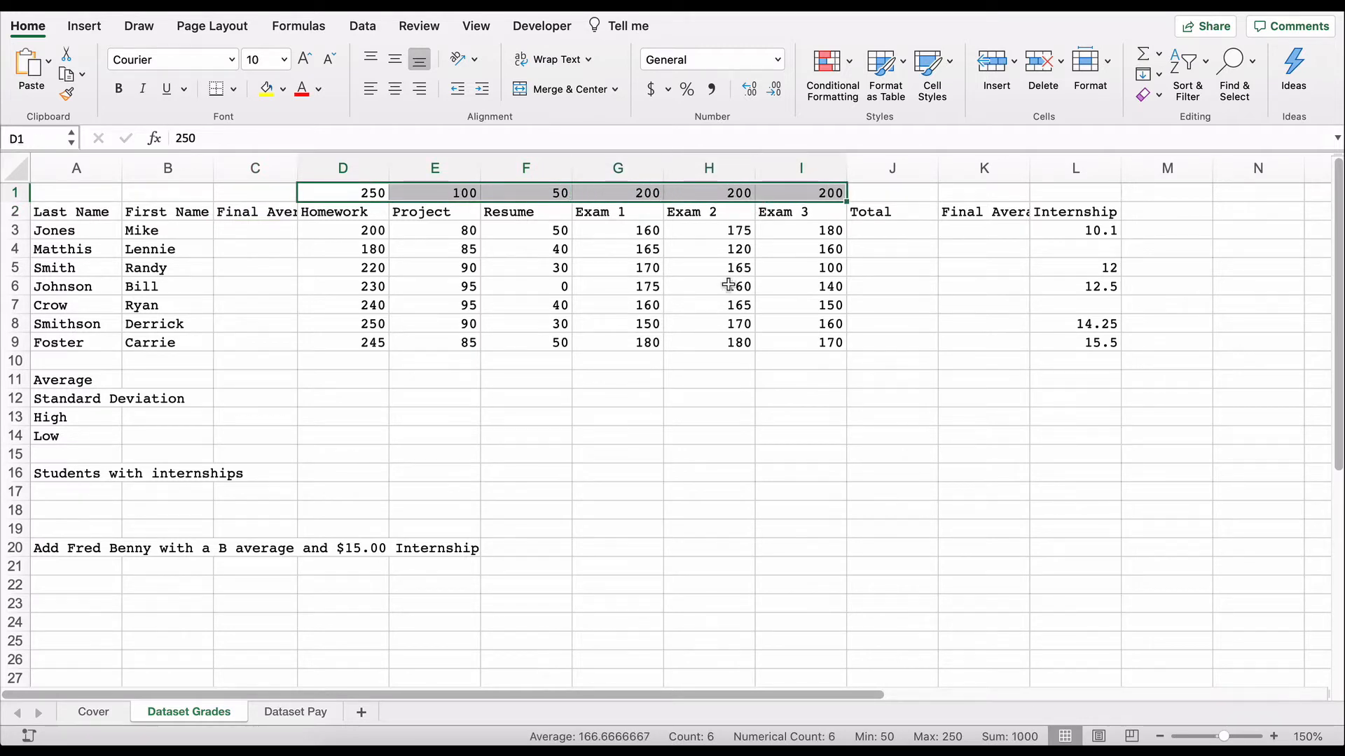
mouse_move(967, 256)
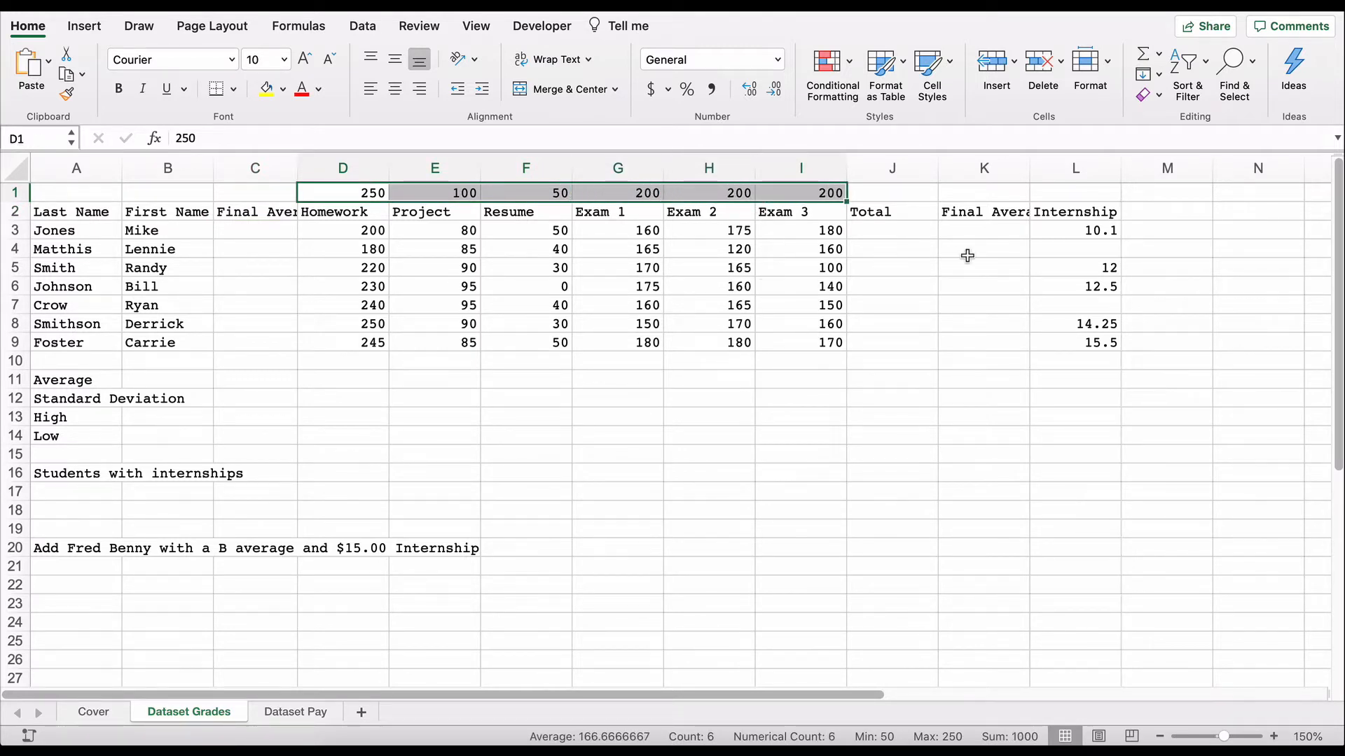
drag(890, 230, 891, 343)
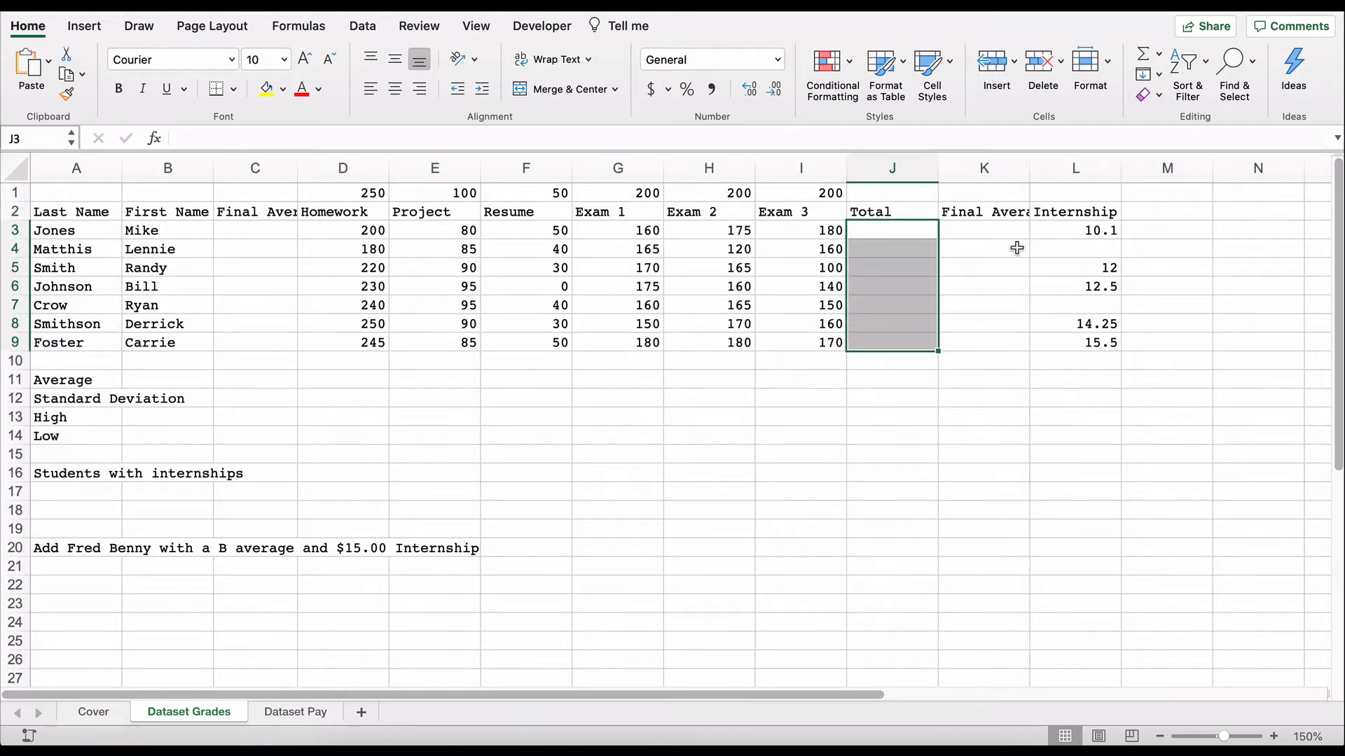
click(983, 230)
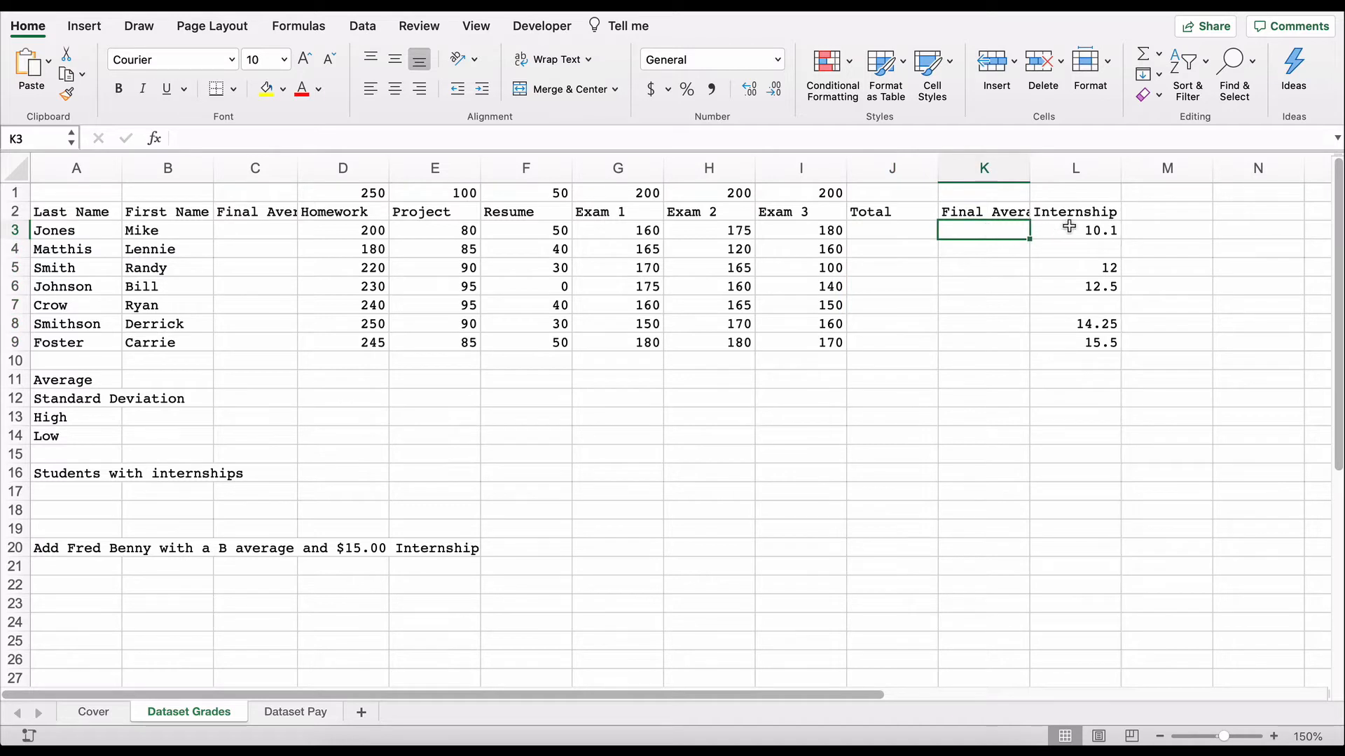
drag(1074, 230, 1075, 342)
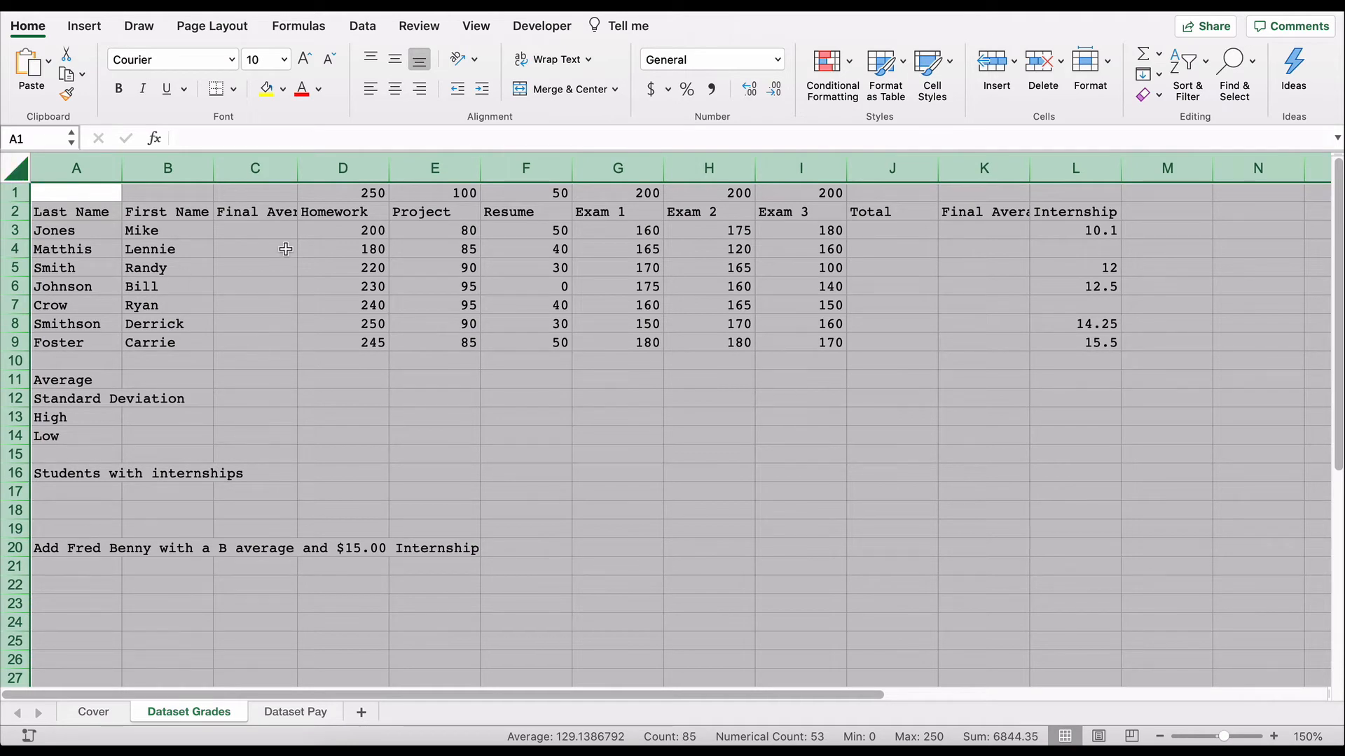
Step: Change the whole sheet's font from Courier to Roboto
click(229, 58)
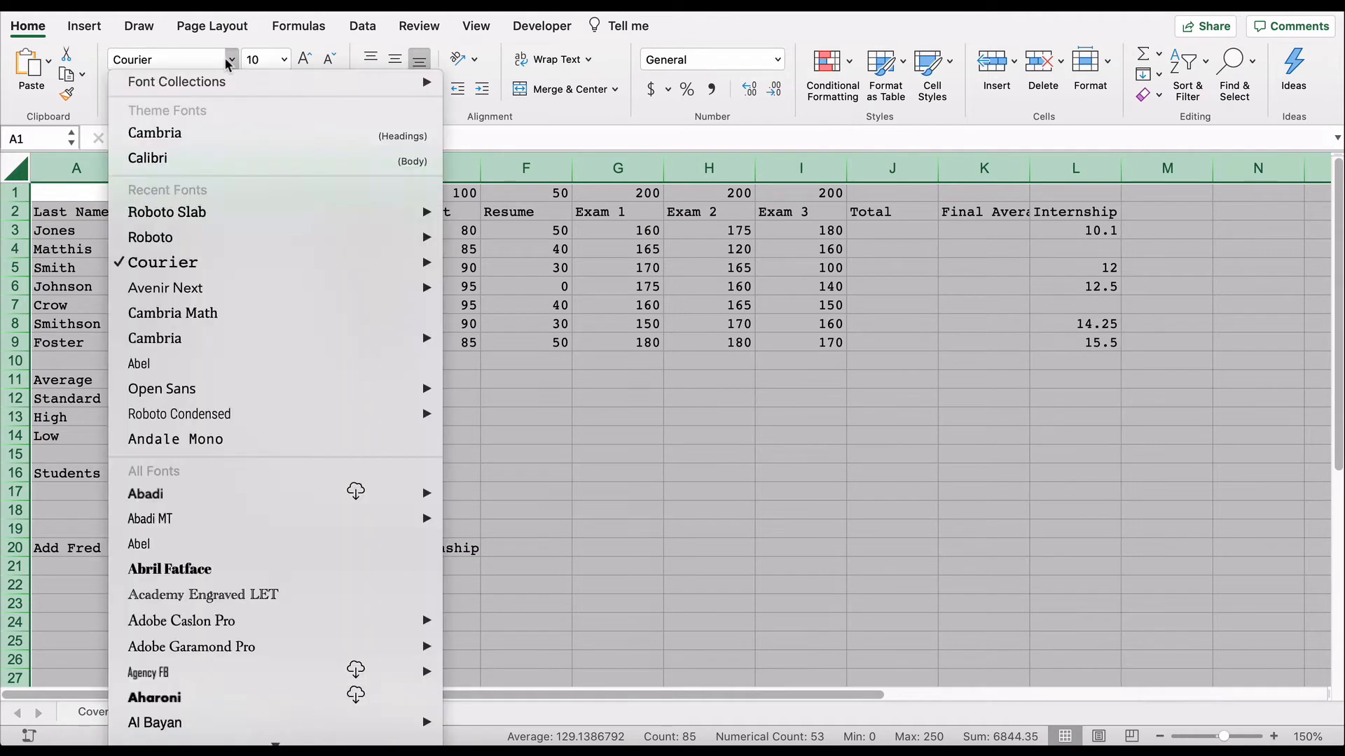
click(149, 238)
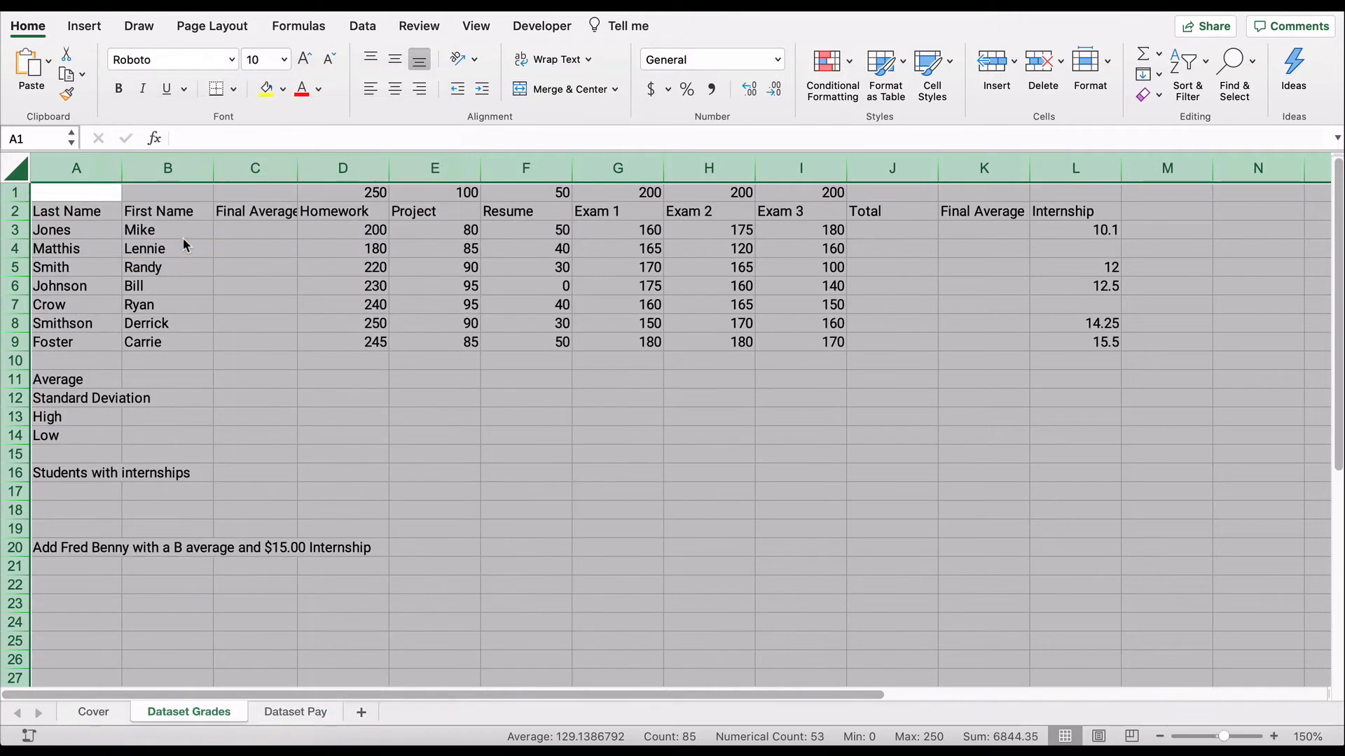
mouse_move(1218, 740)
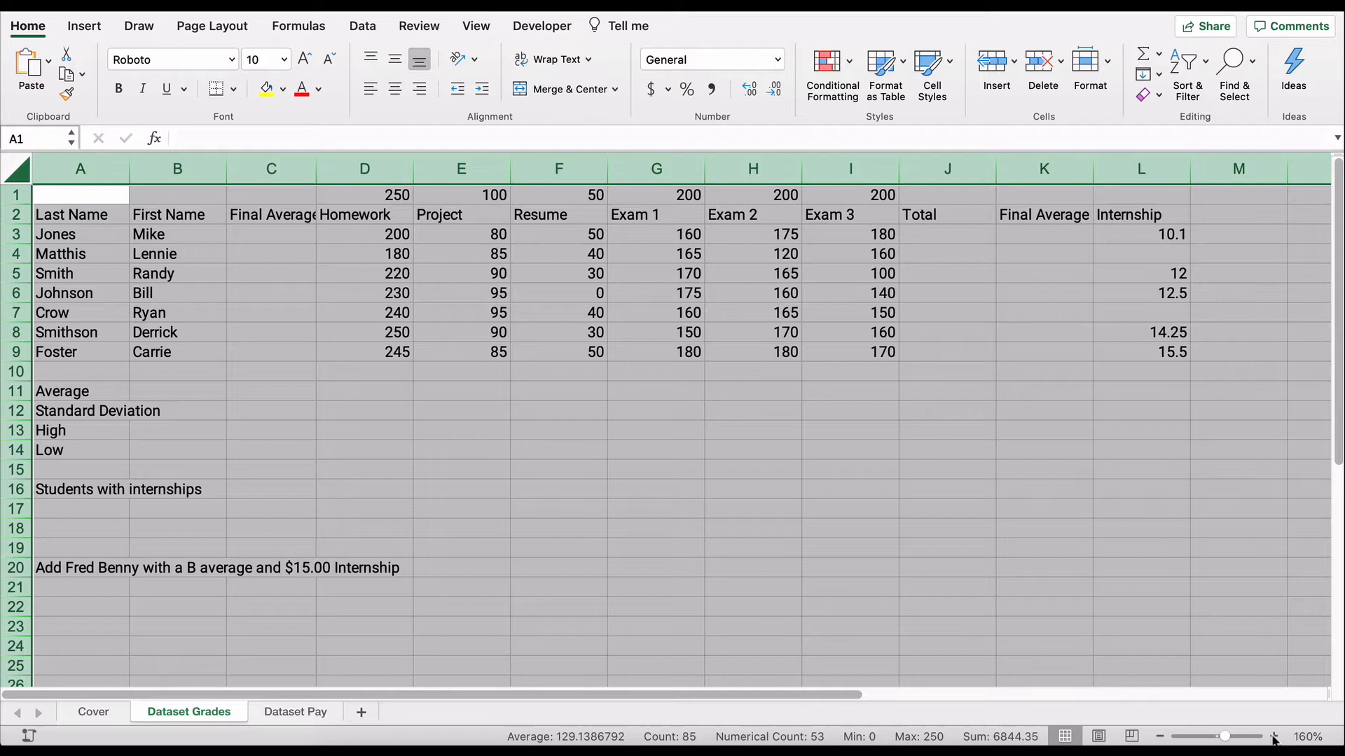
mouse_move(517, 527)
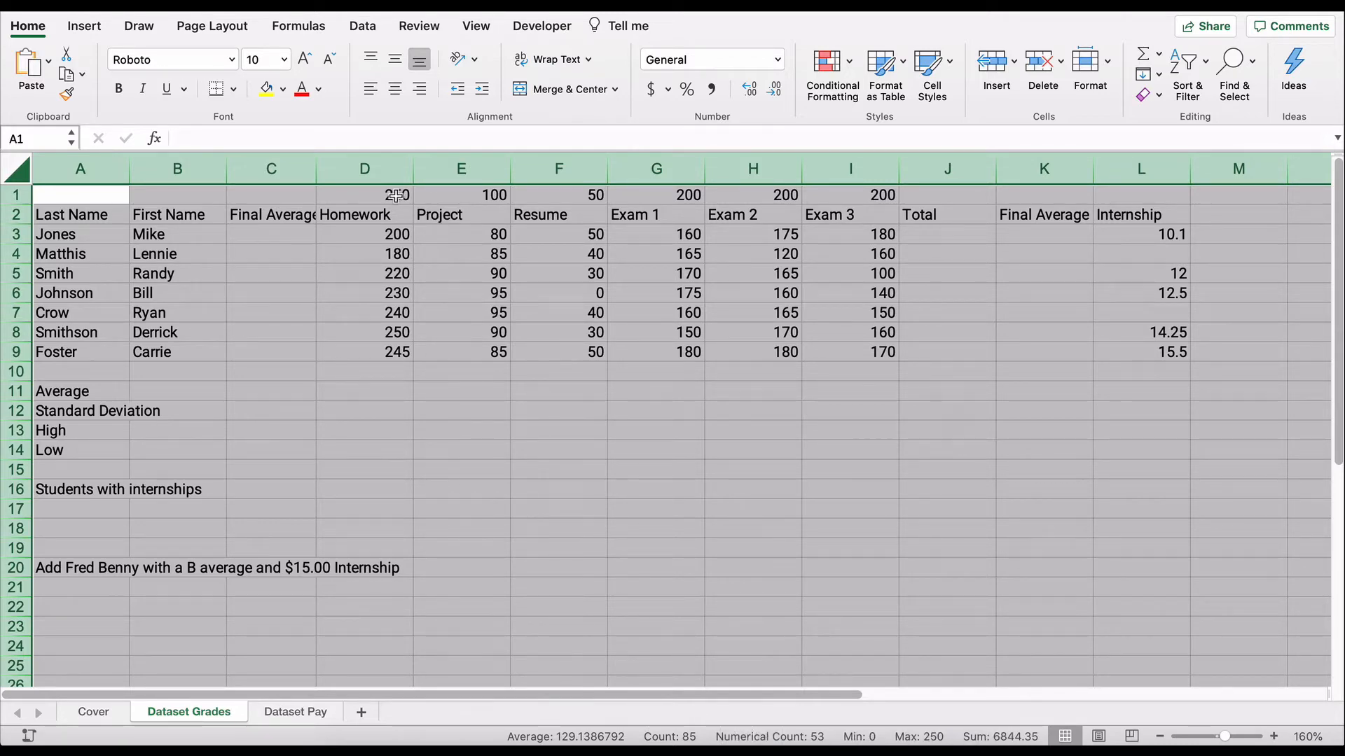
click(364, 194)
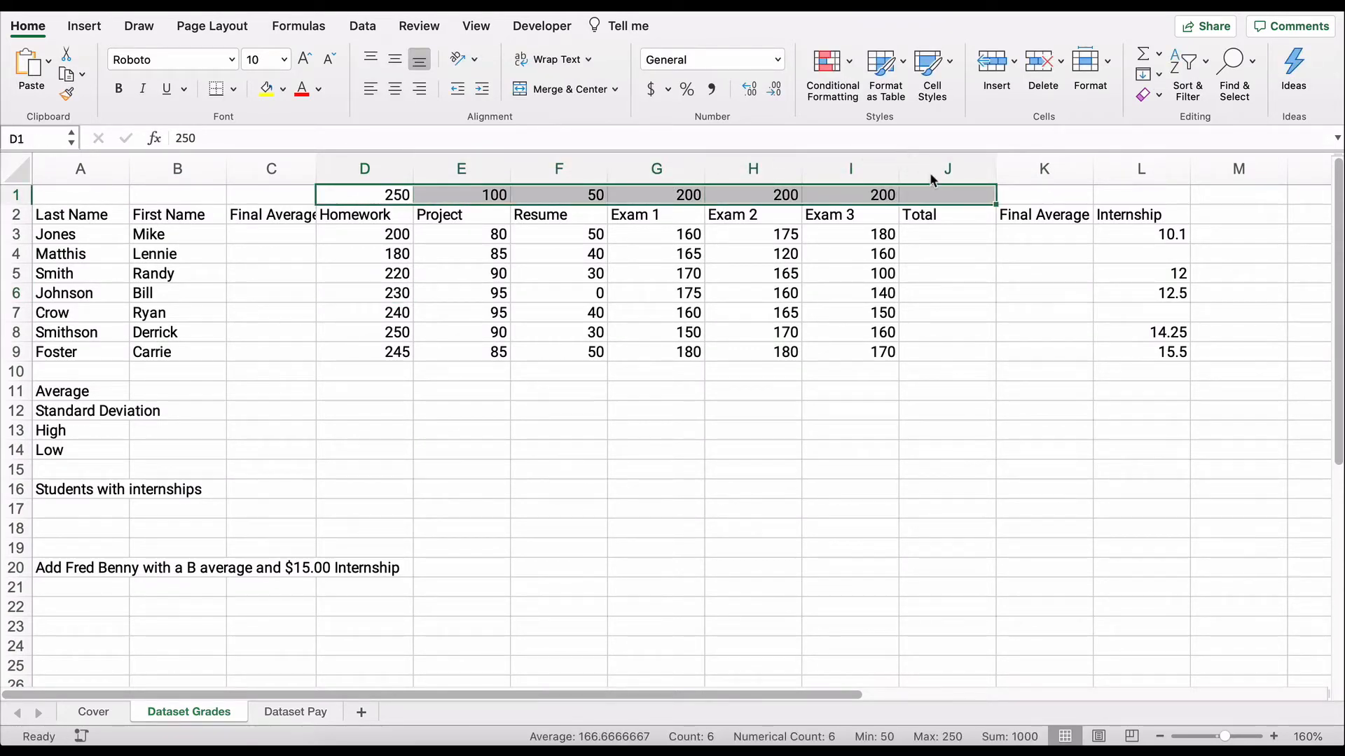
mouse_move(935, 191)
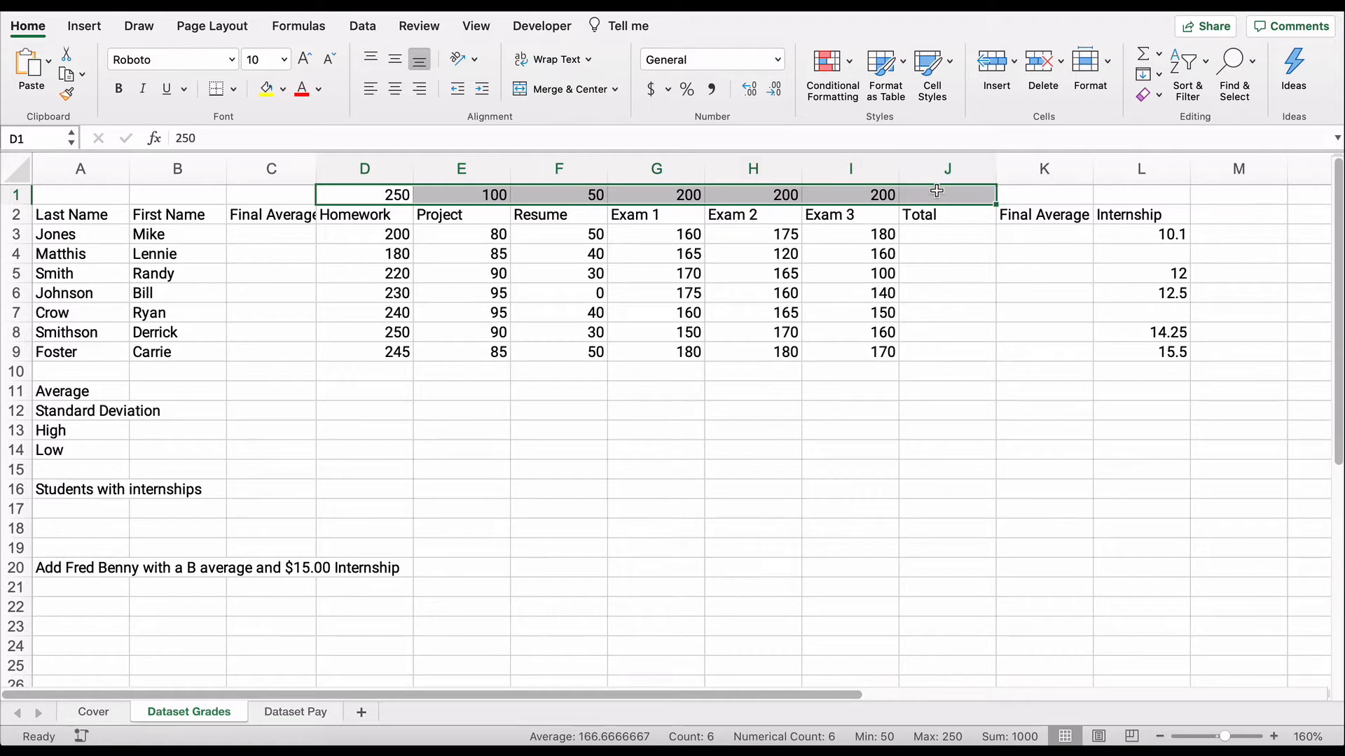
mouse_move(939, 194)
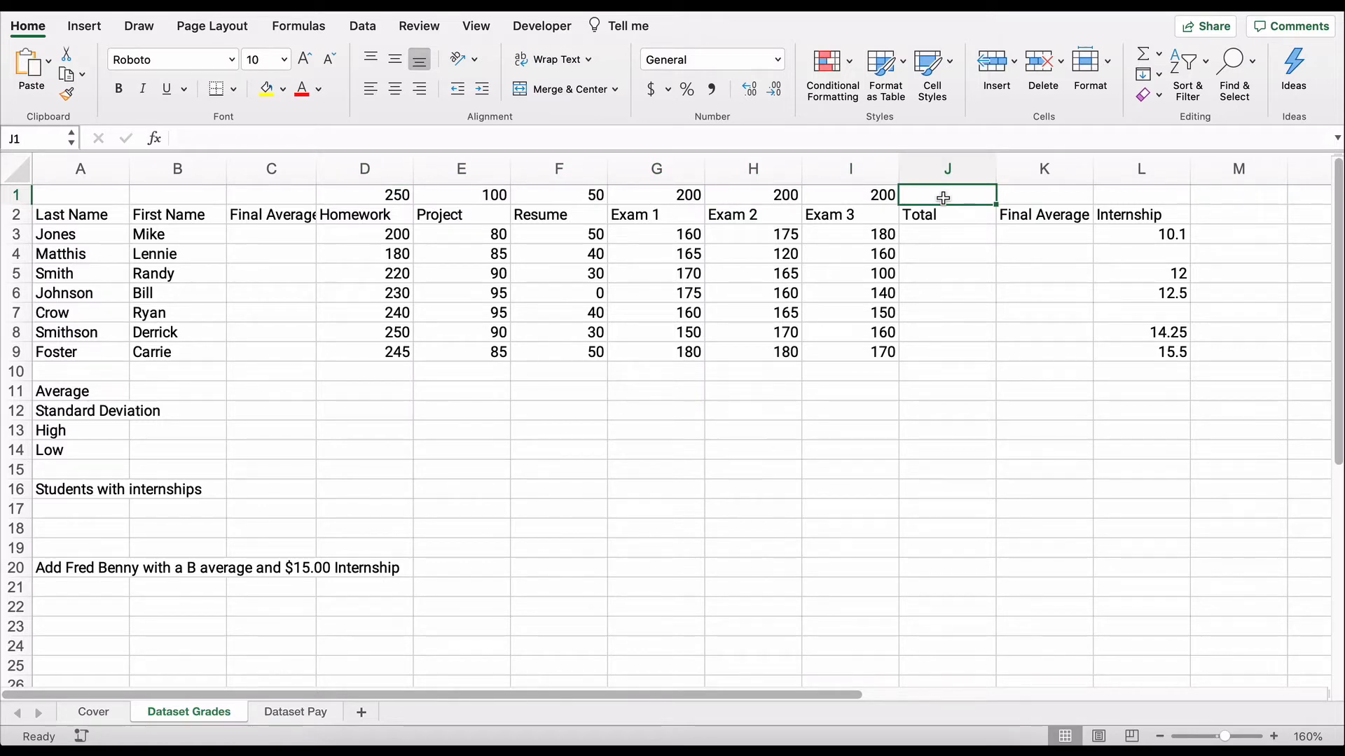
Step: Enter =SUM(D1:I1) in J1 to total the 1000 possible points
text(=su)
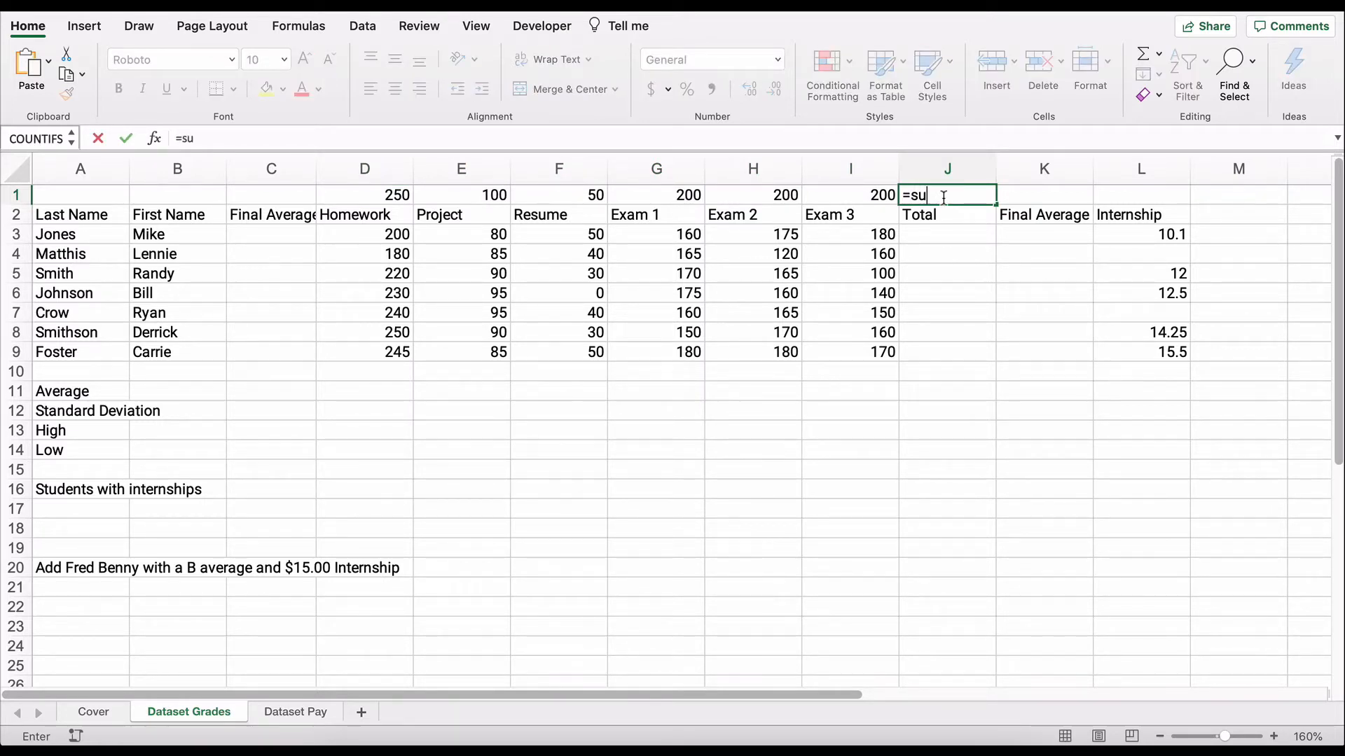
text(m()
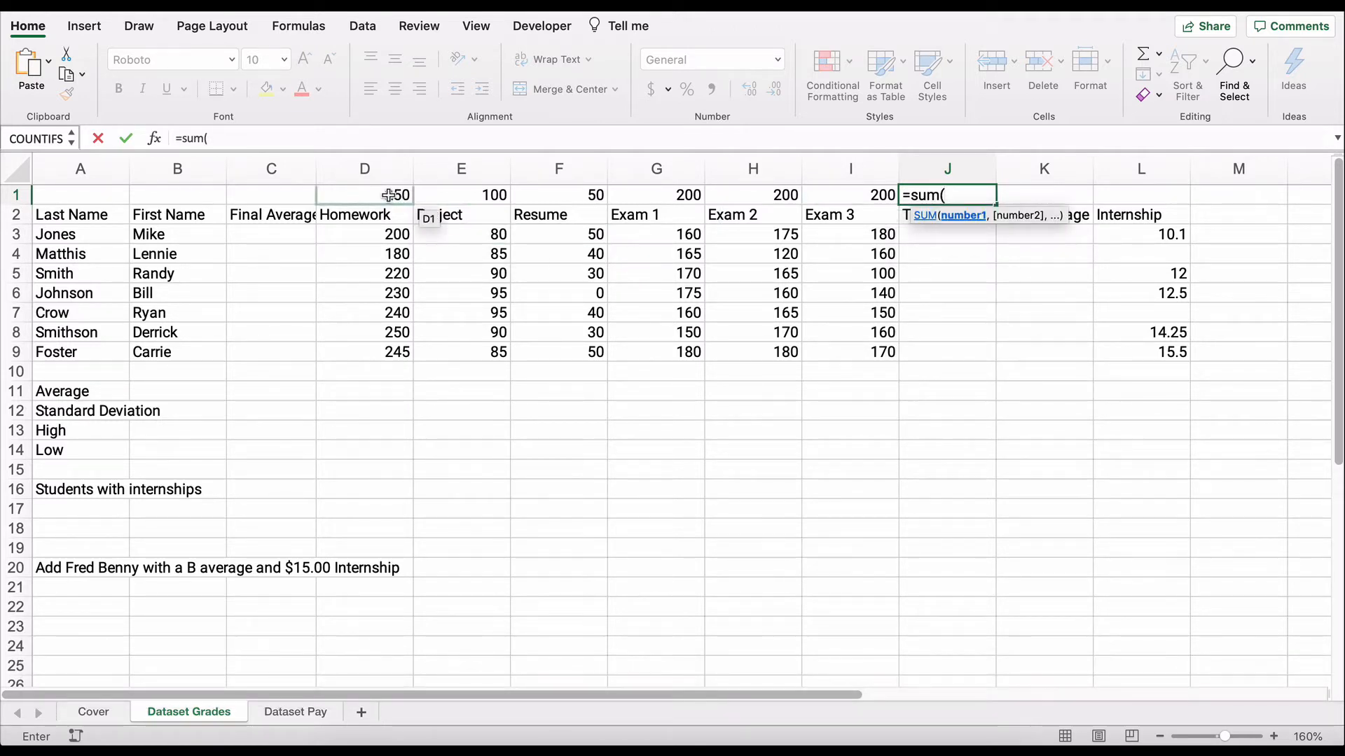
drag(364, 195, 753, 195)
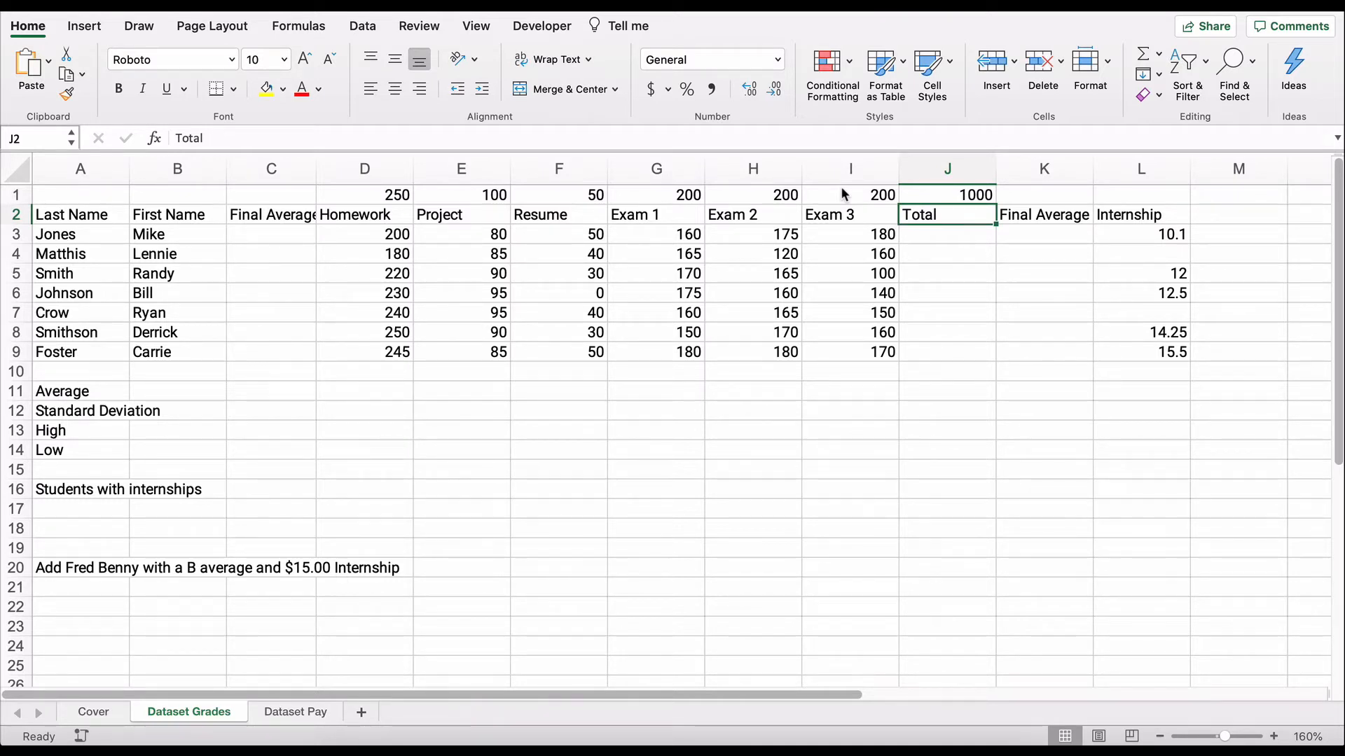
mouse_move(91, 229)
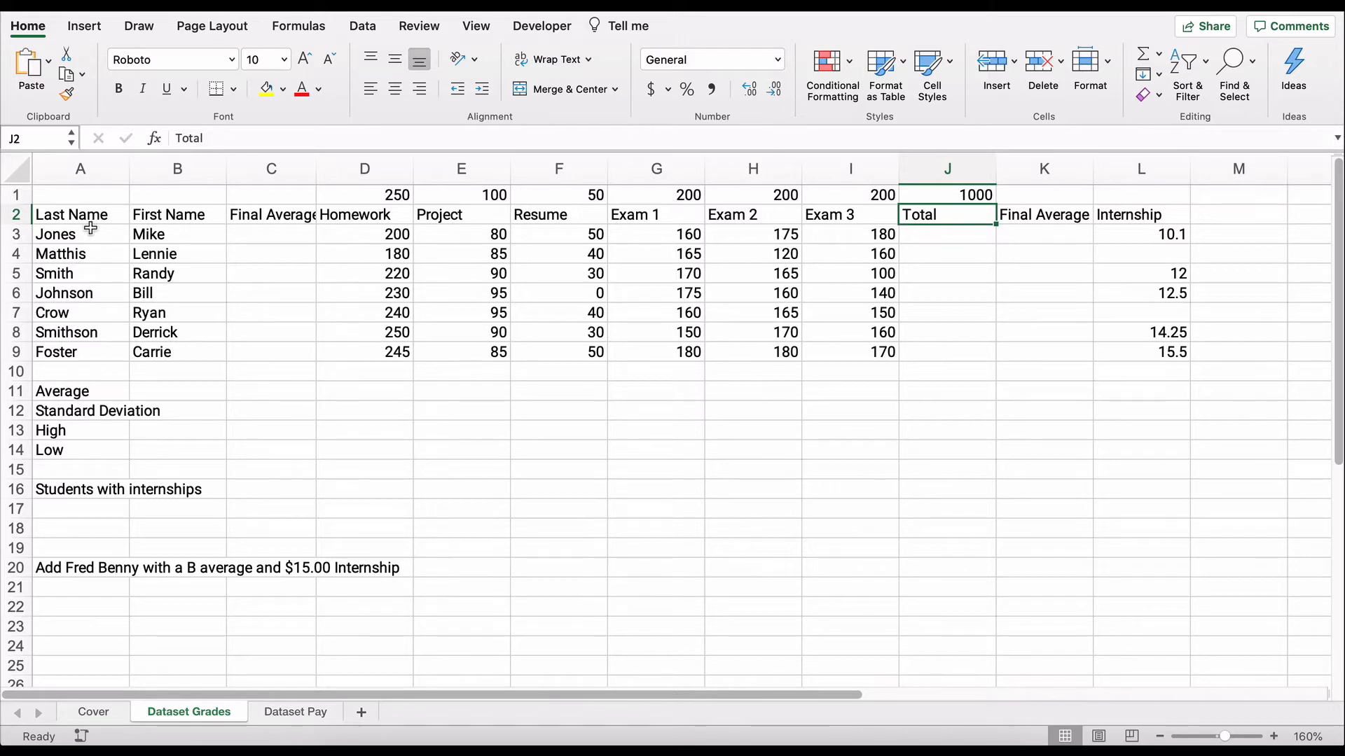
mouse_move(359, 244)
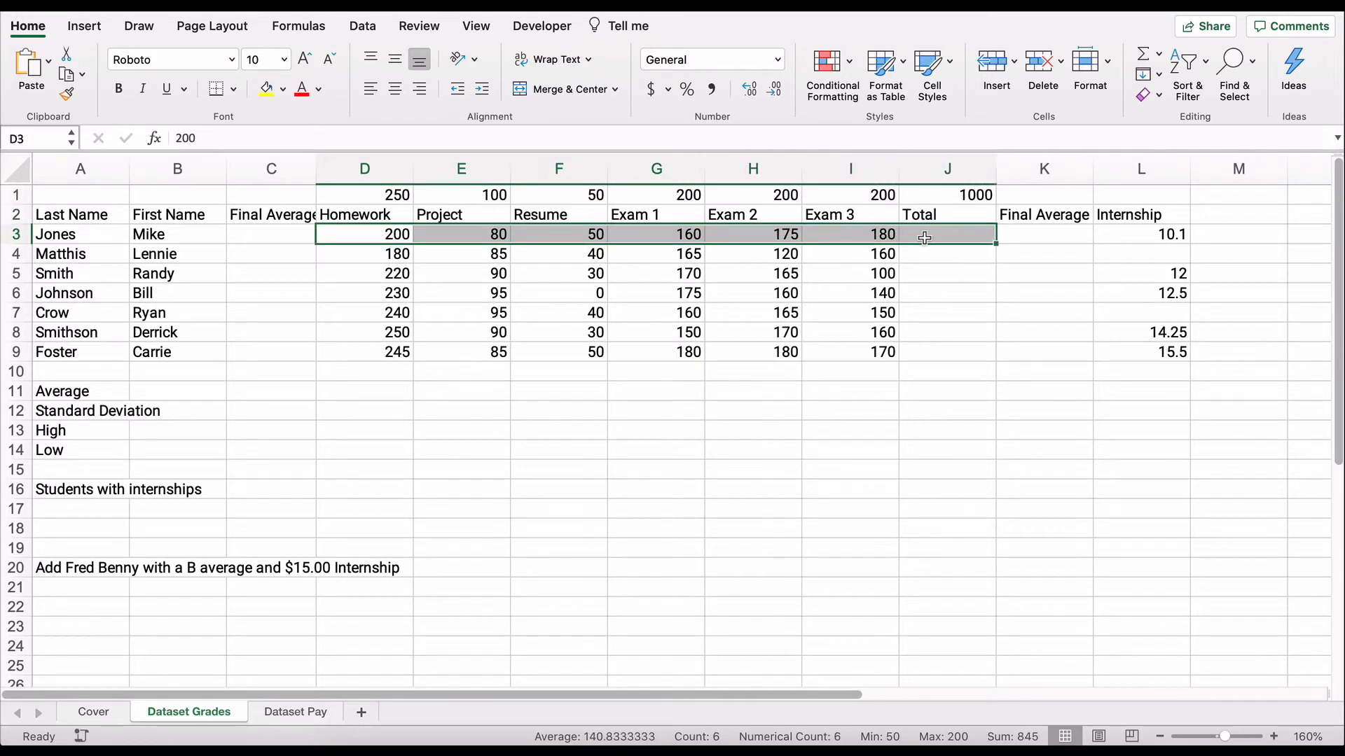
Step: Enter =SUM(D3:I3) in J3, giving Jones a total of 845
click(947, 234)
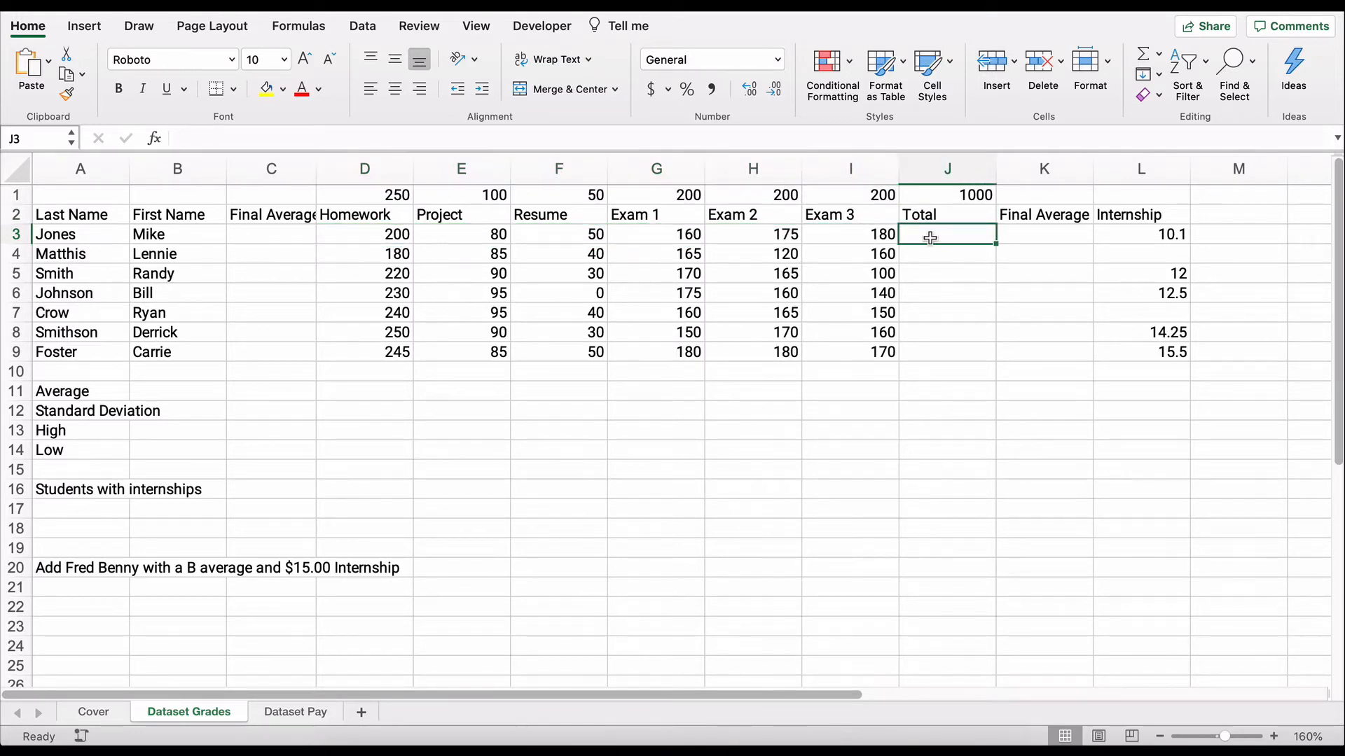
text(=s)
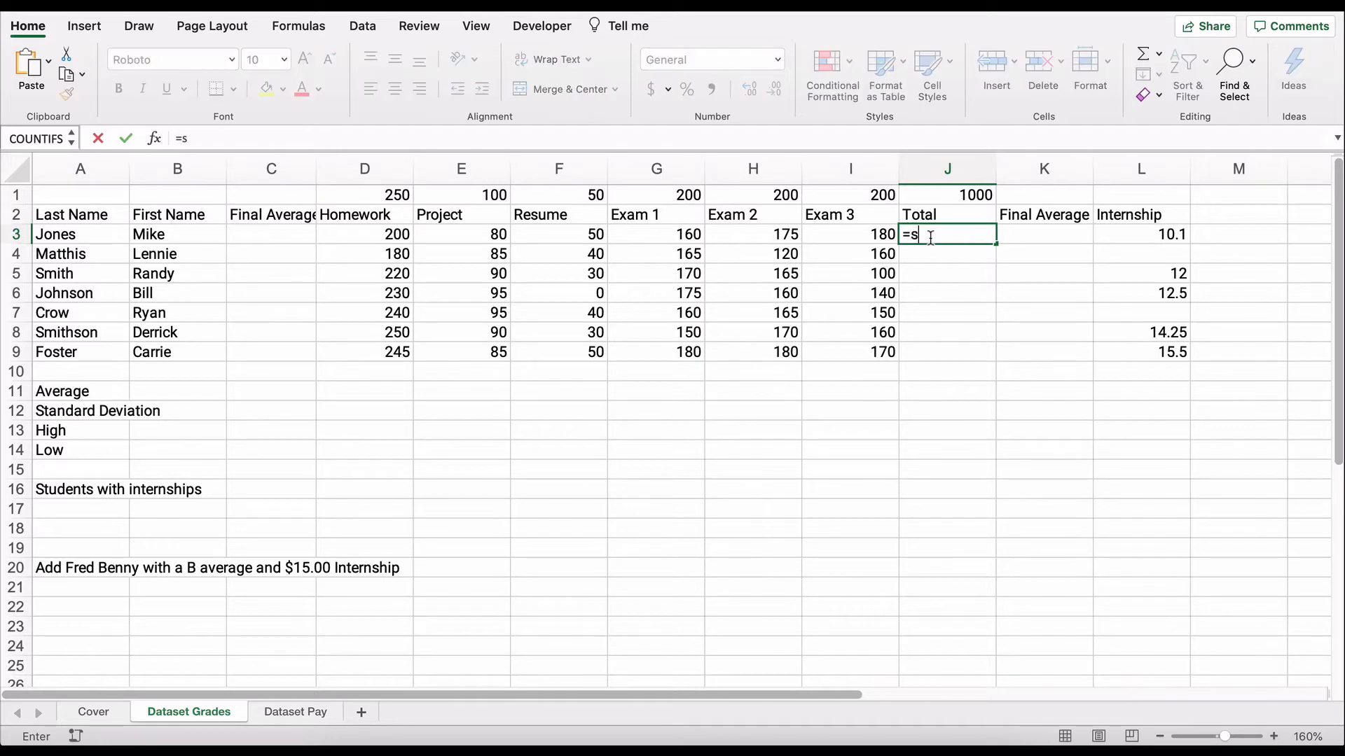
text(um)
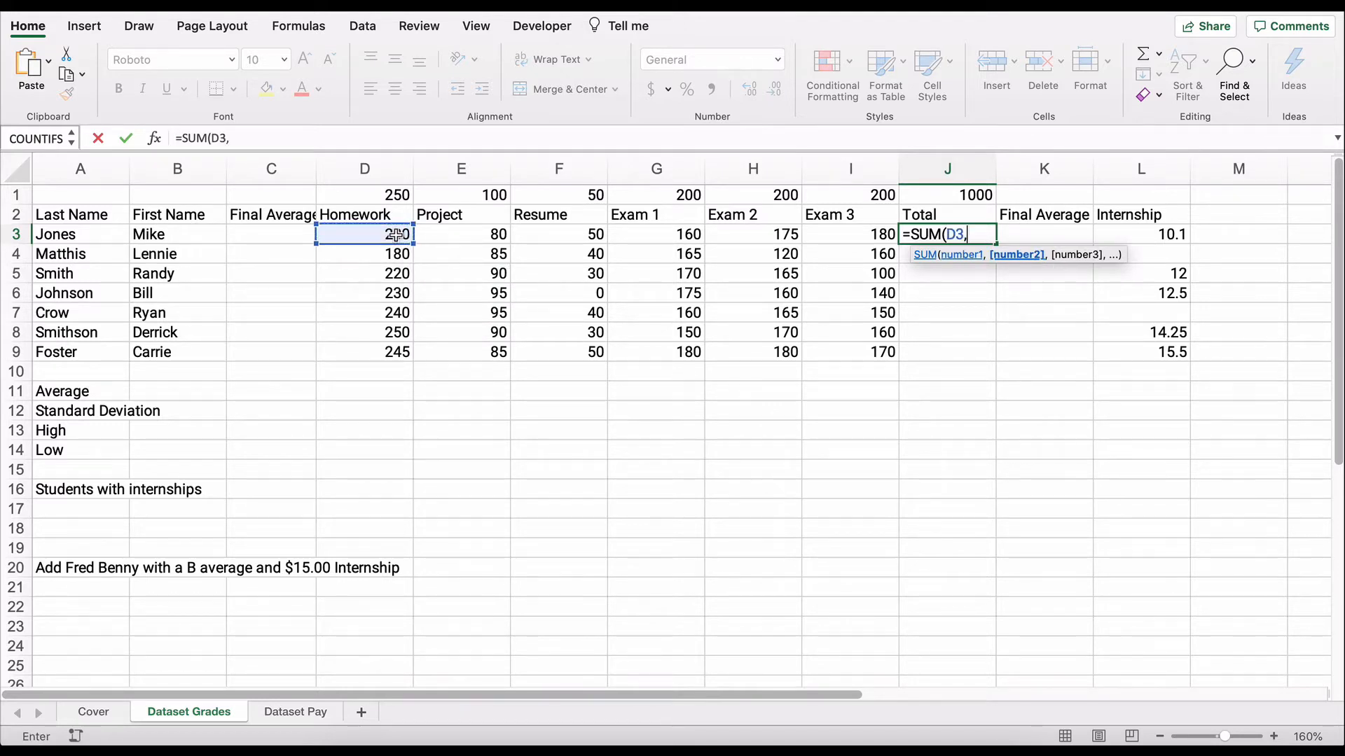
click(461, 234)
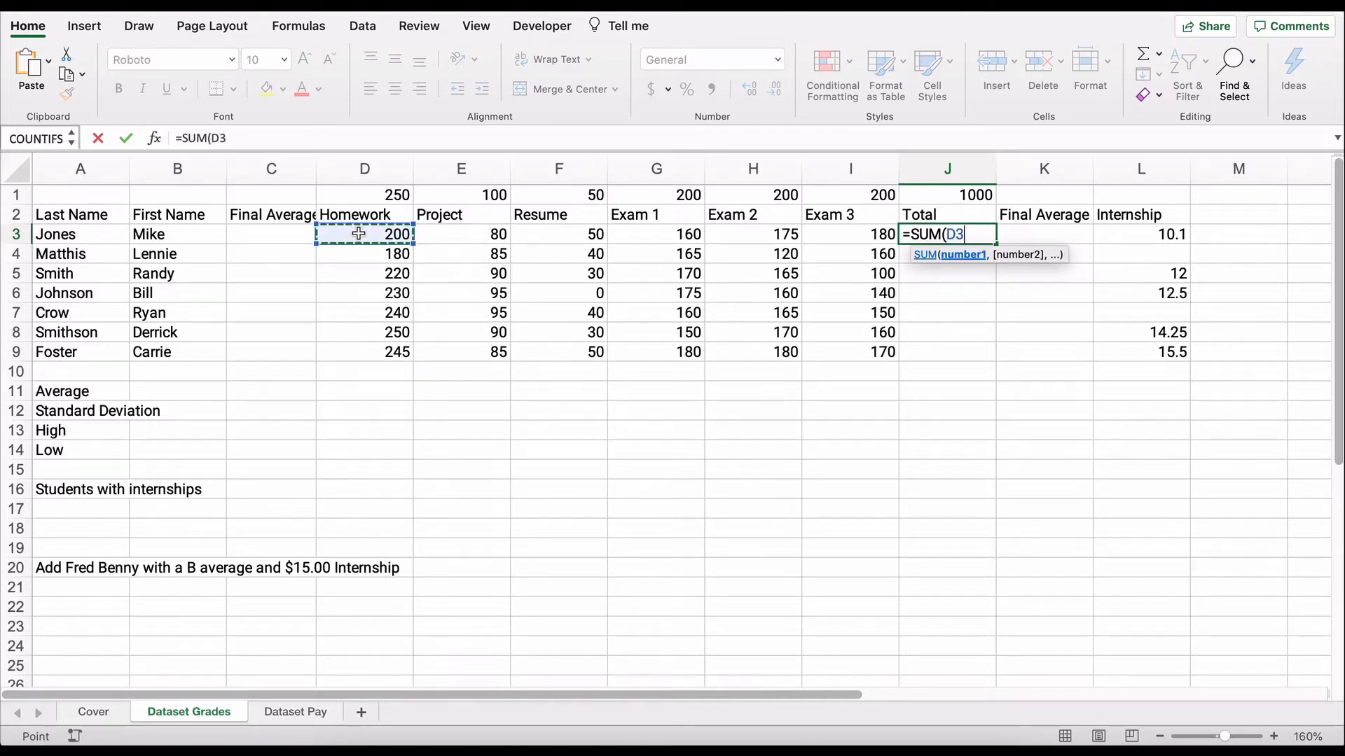
drag(364, 234, 851, 234)
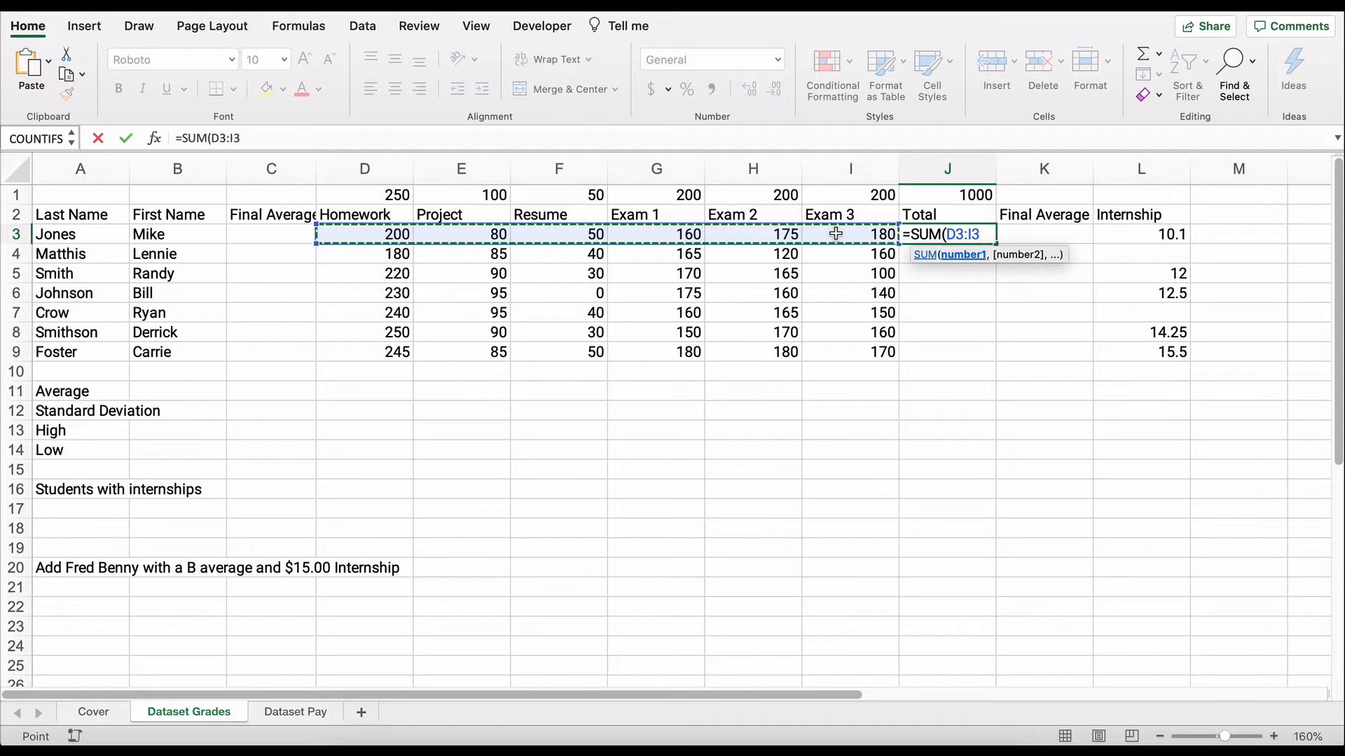
text())
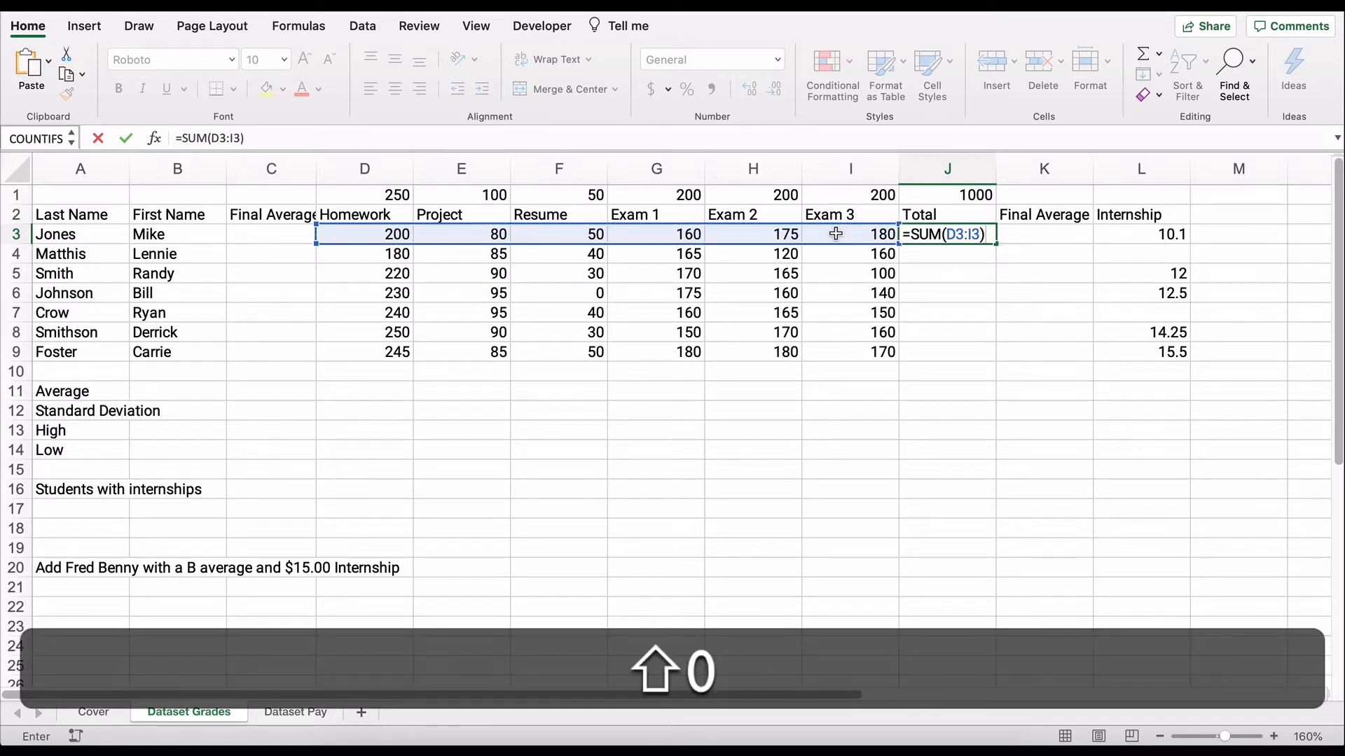
key(enter)
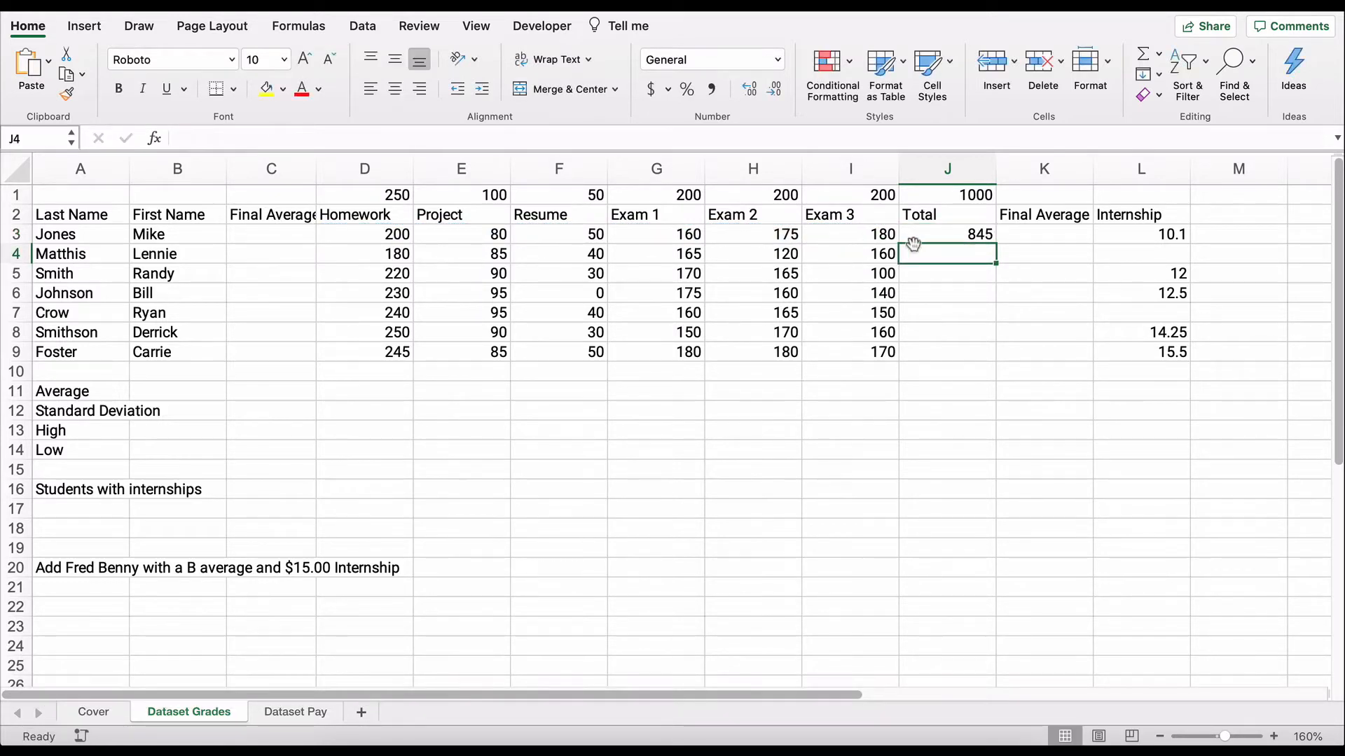
click(947, 234)
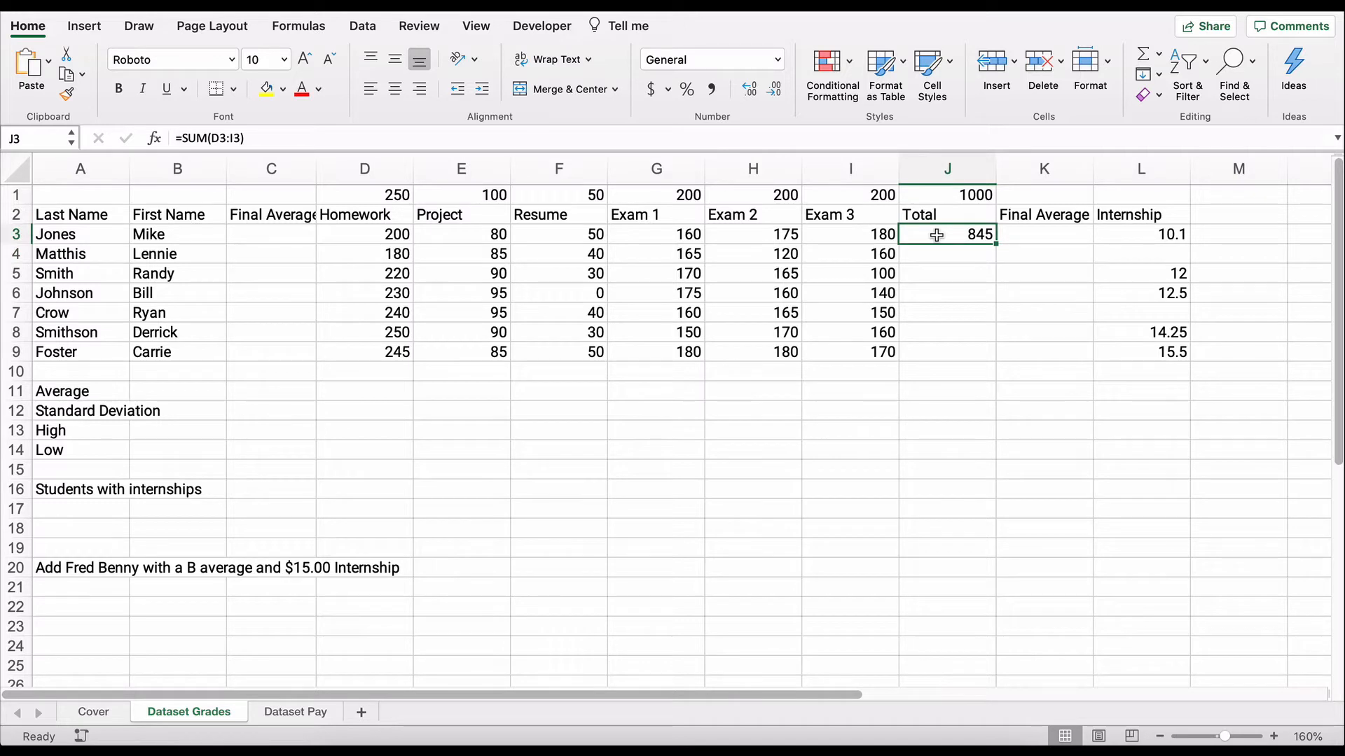
mouse_move(988, 264)
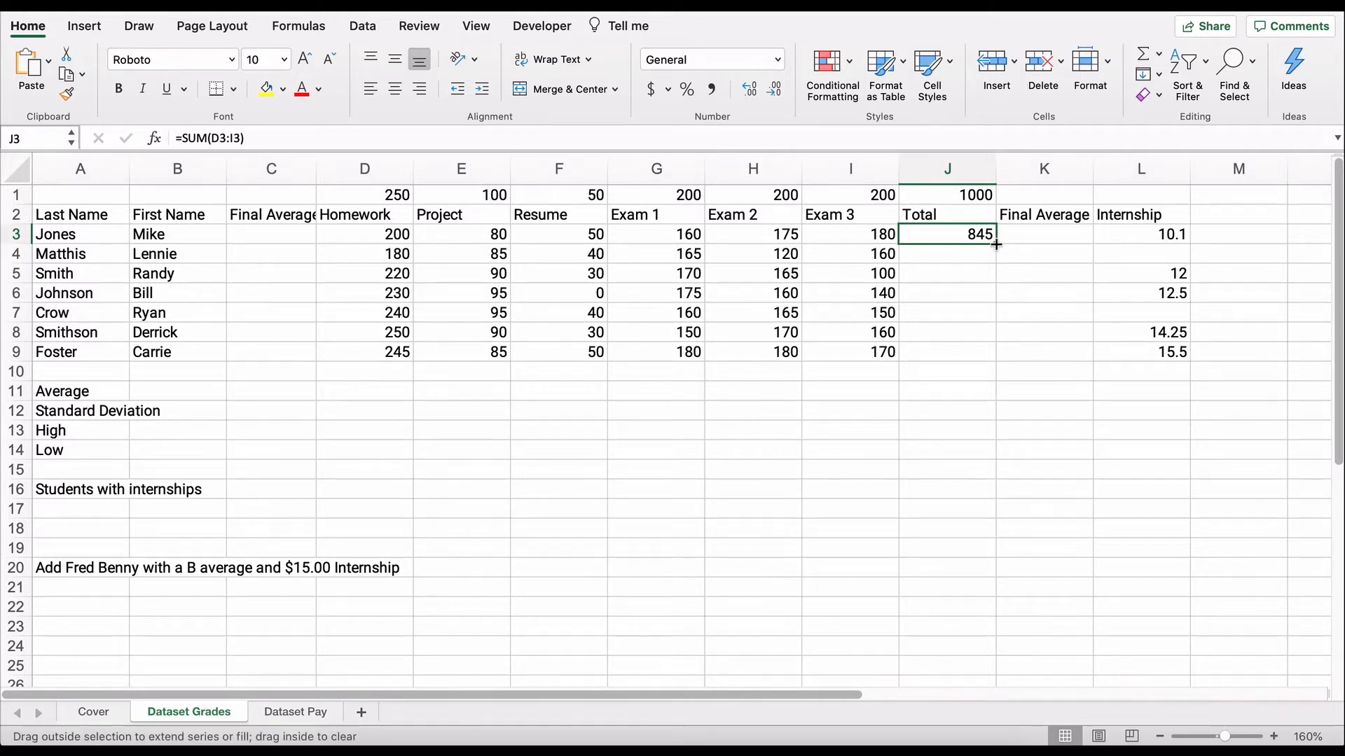
Step: Fill the total formula down to J9 for every student, ending with Foster's 910
drag(994, 245, 994, 352)
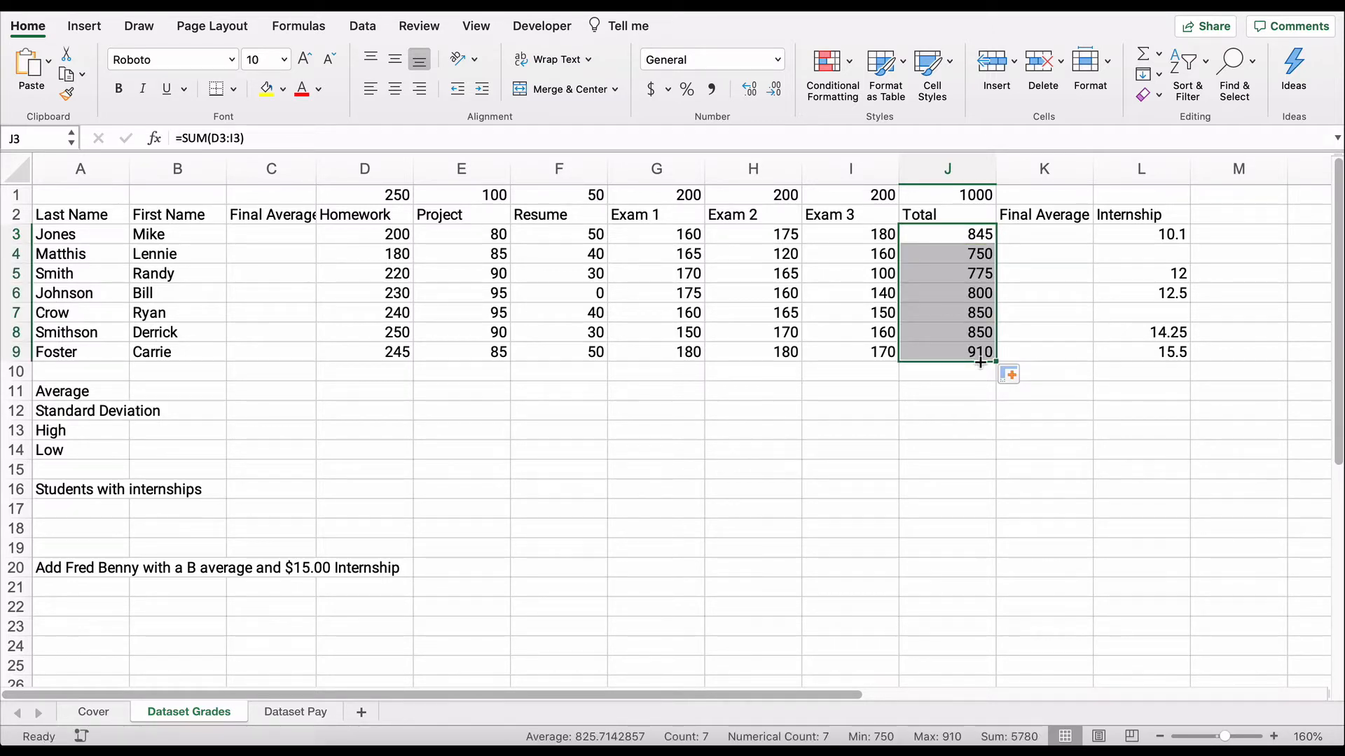
click(947, 352)
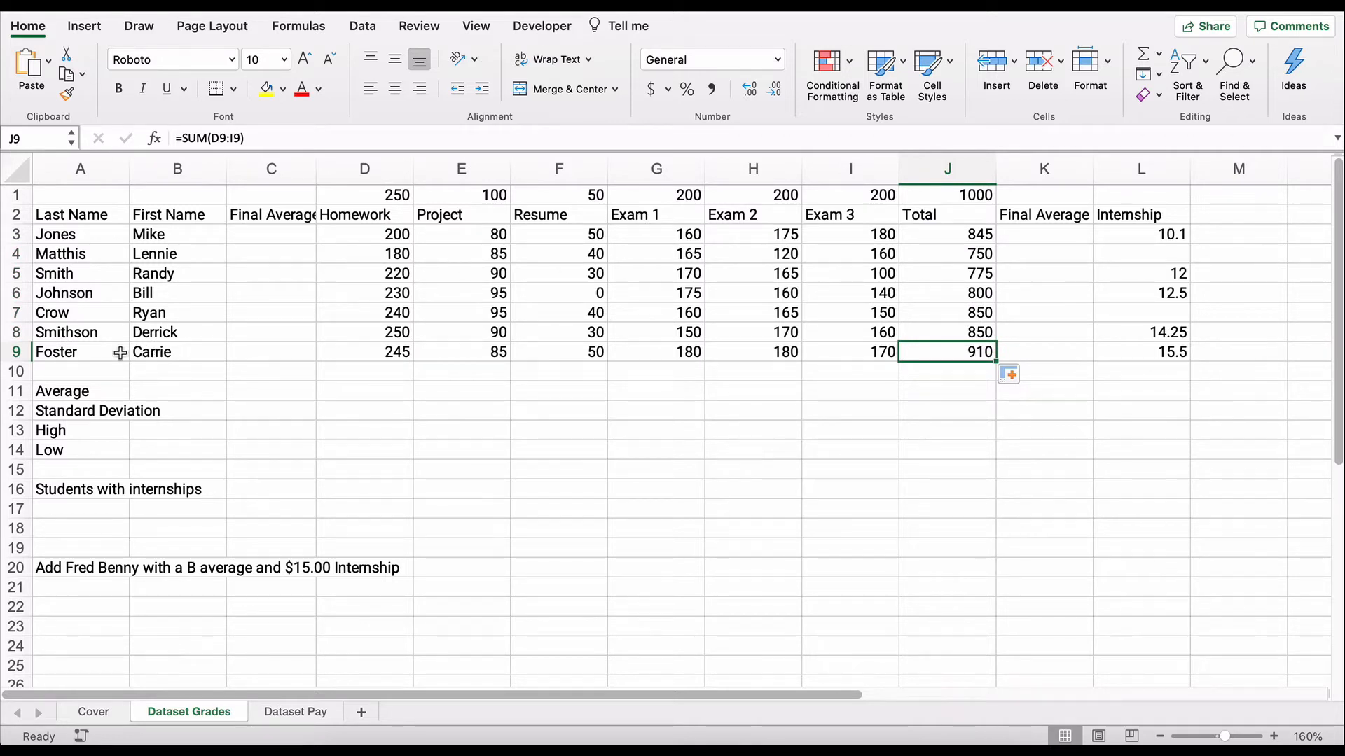
double_click(947, 351)
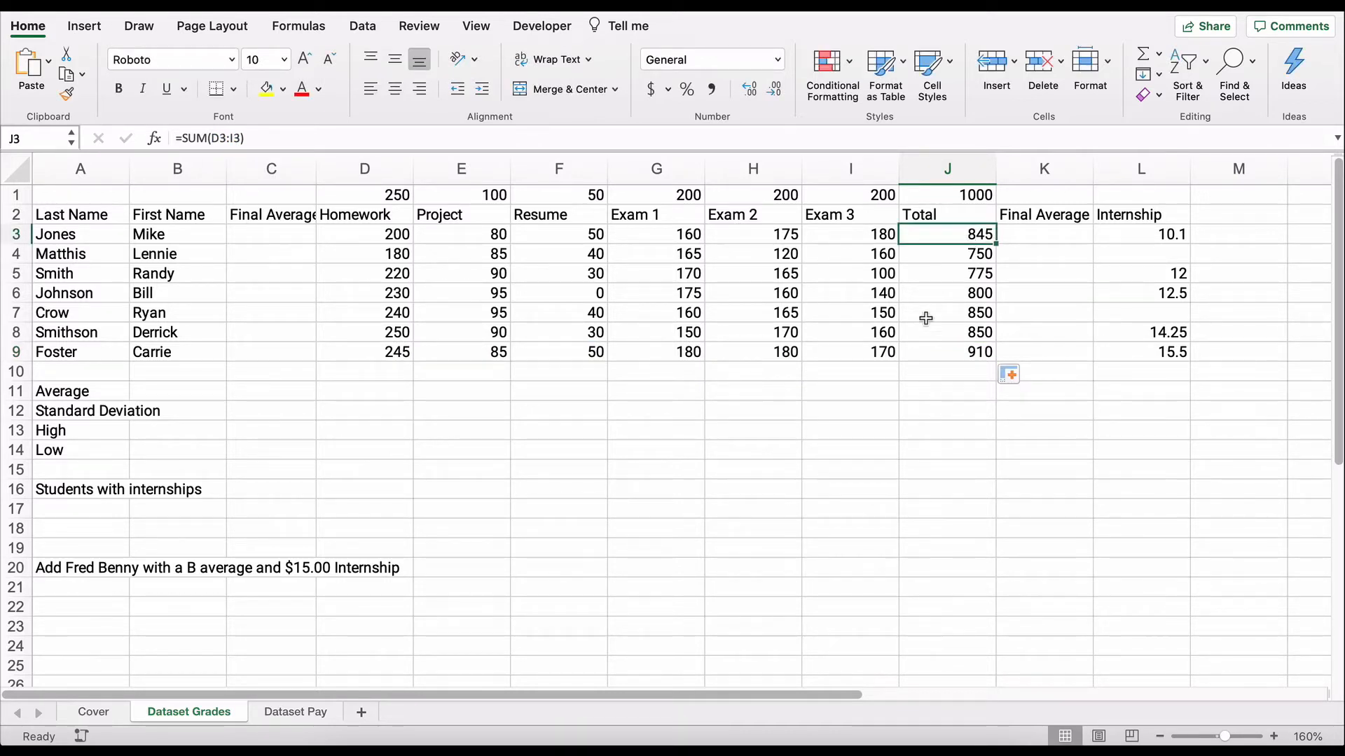
mouse_move(921, 329)
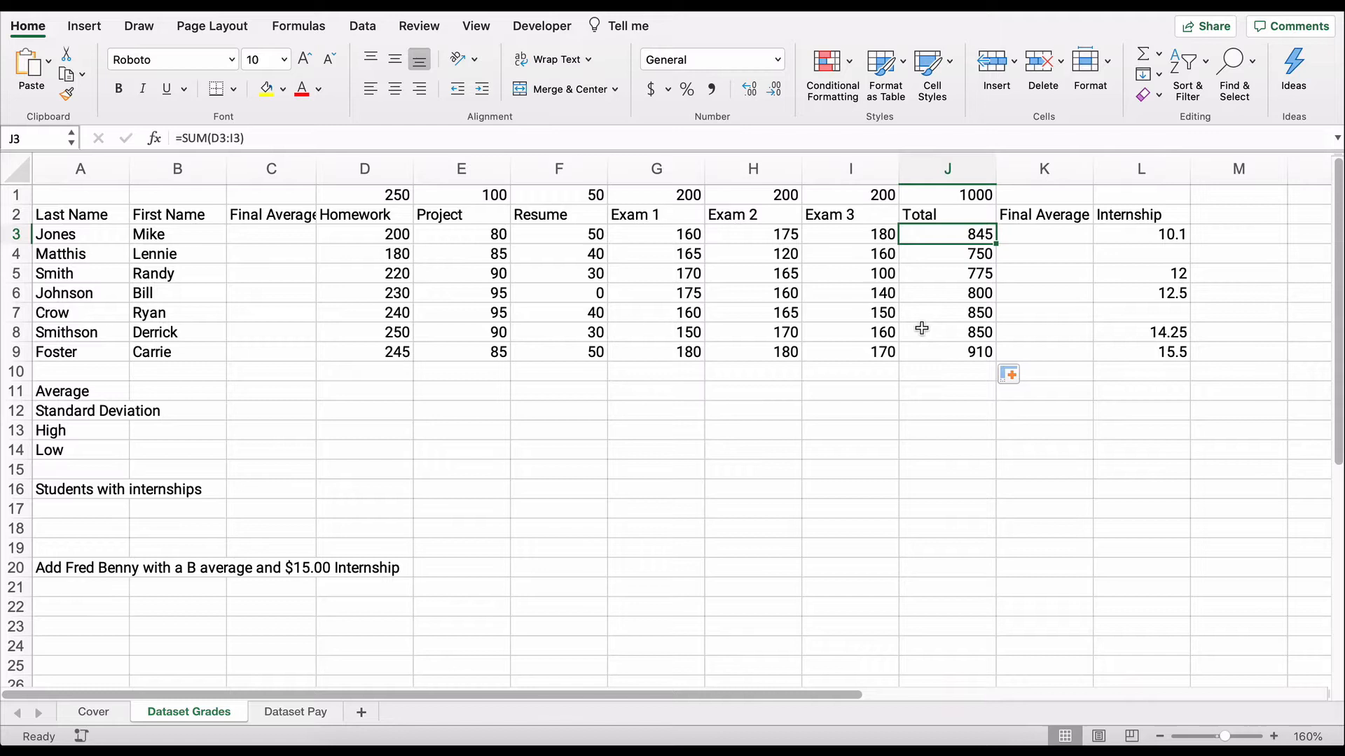
Step: Enter =J3/J1 in K3 to compute Jones's Final Average
click(1043, 234)
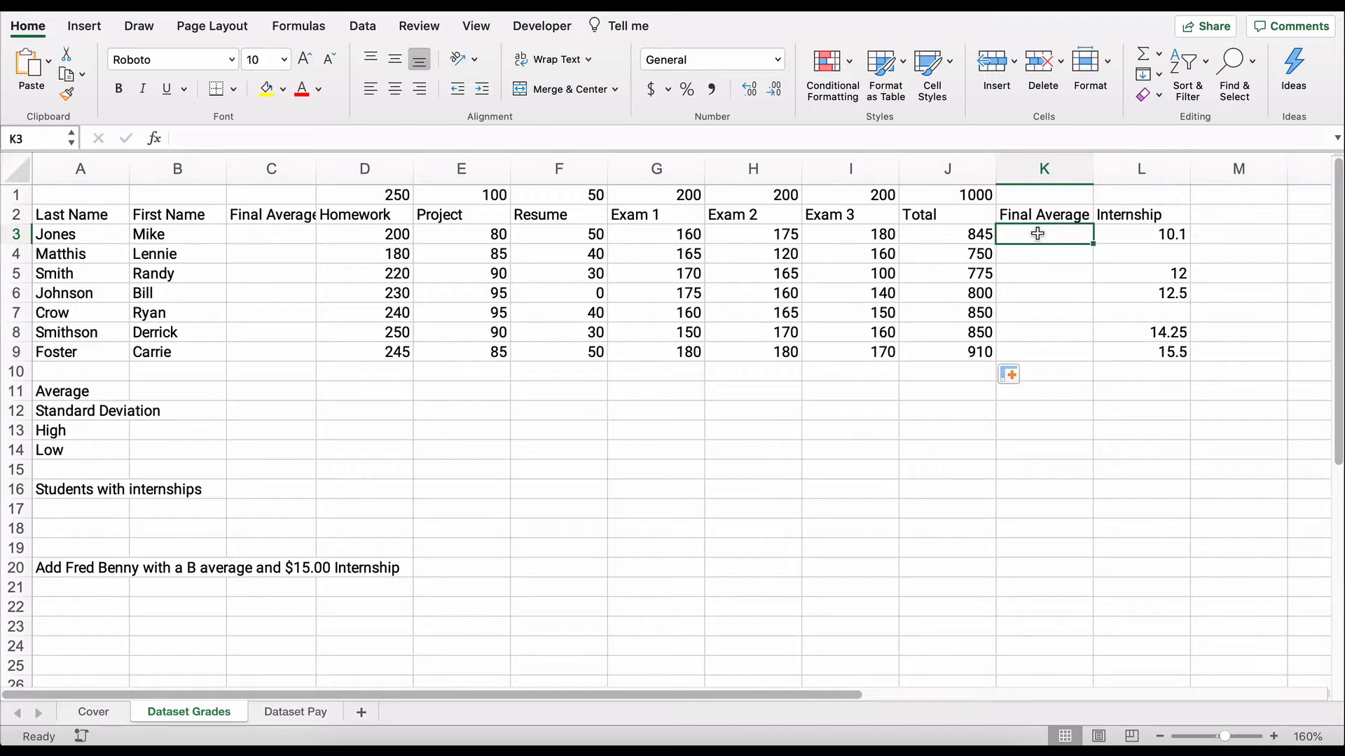
text(=)
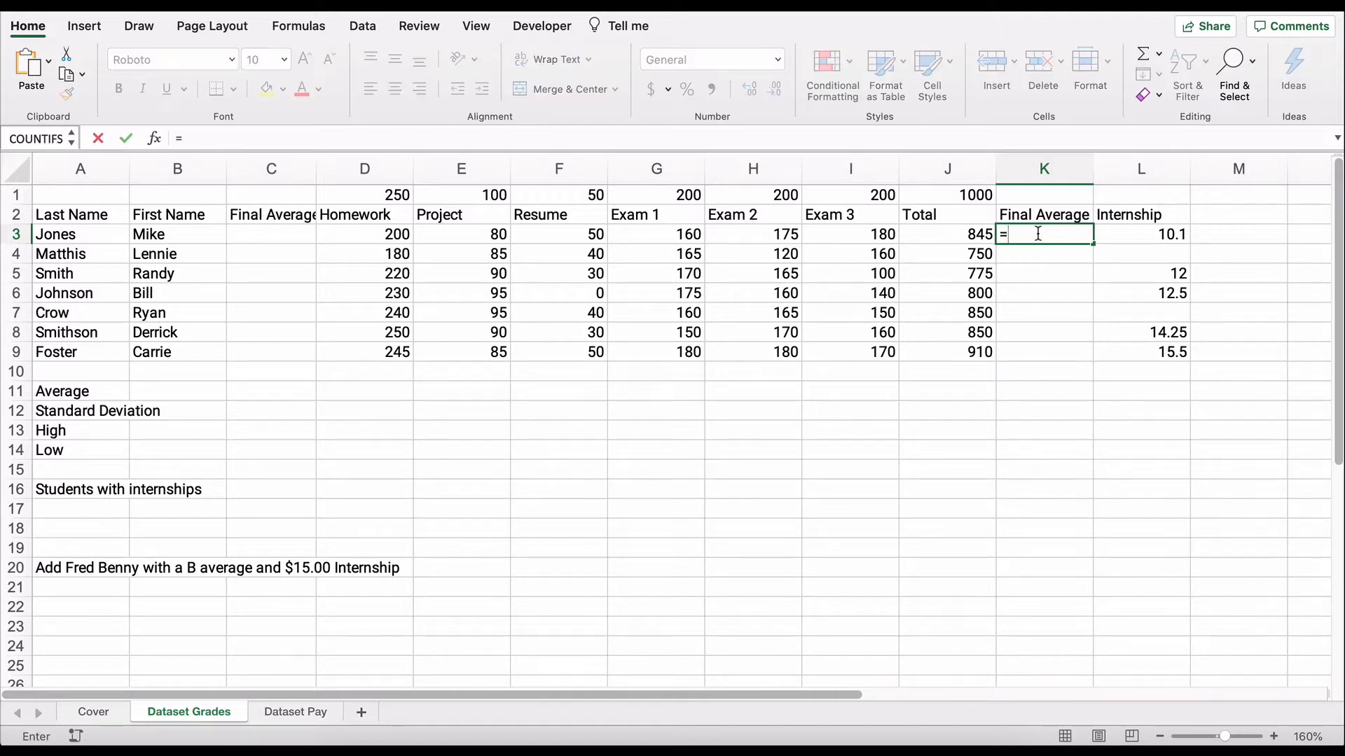
click(947, 233)
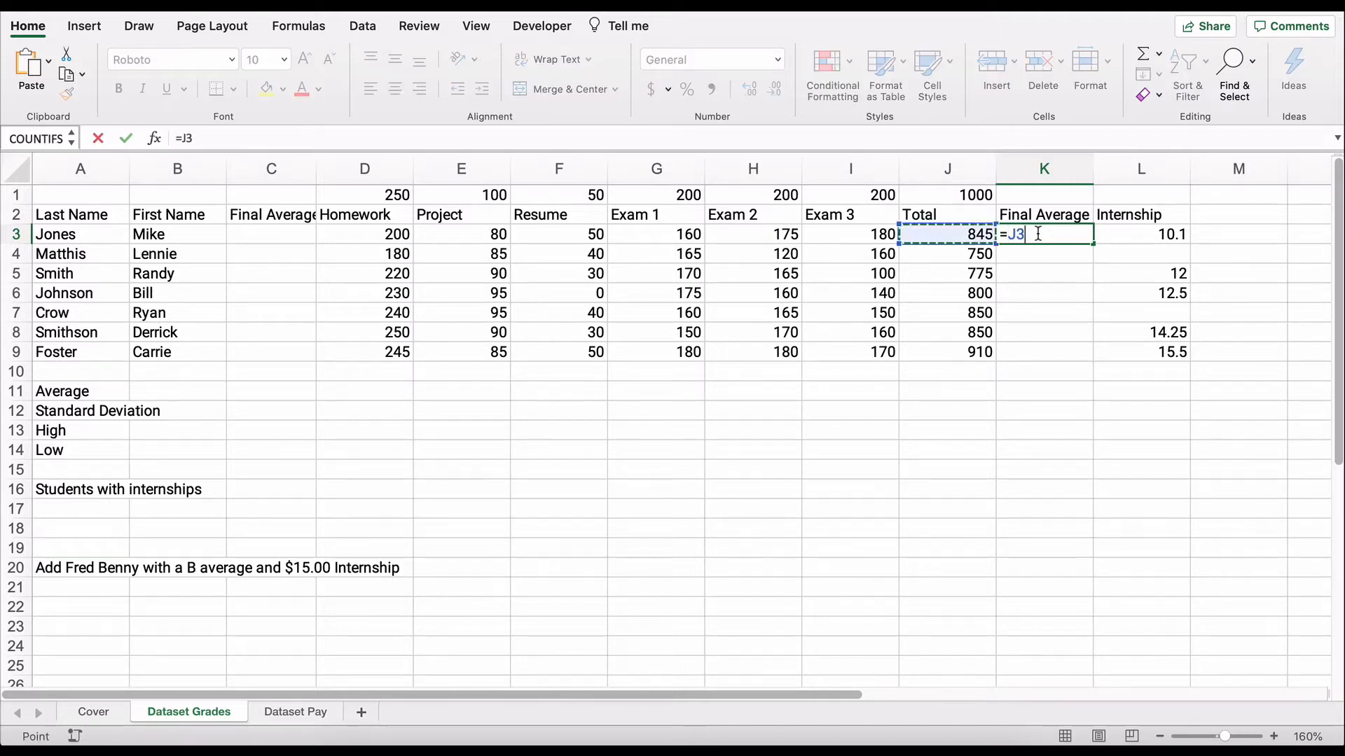
text(/)
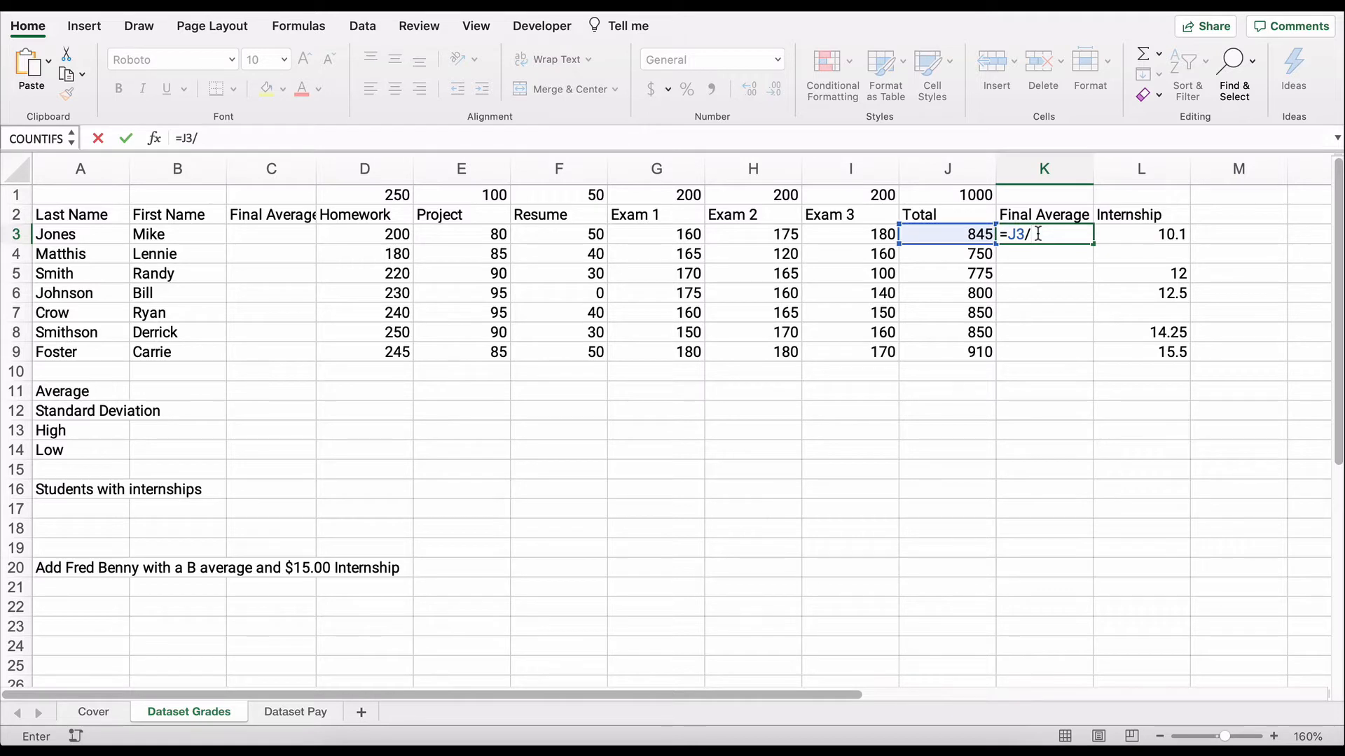
click(947, 195)
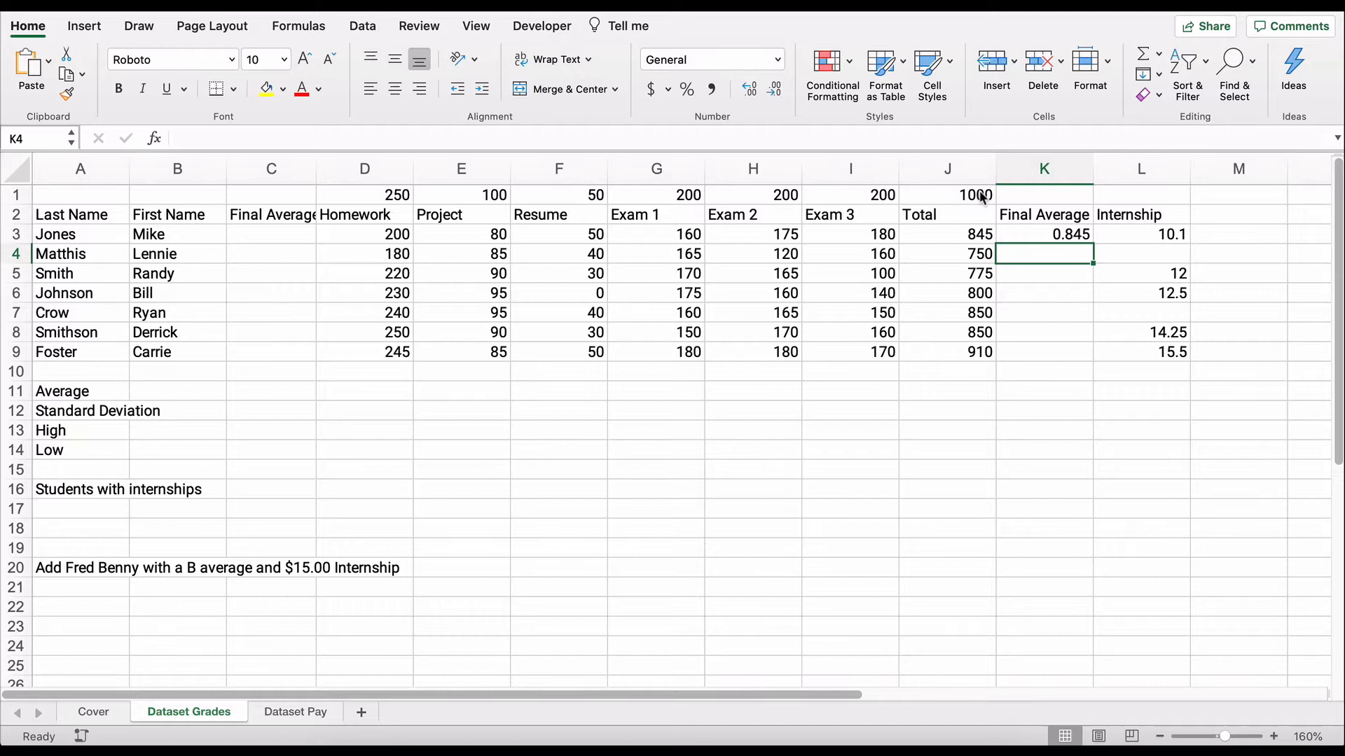
mouse_move(1046, 243)
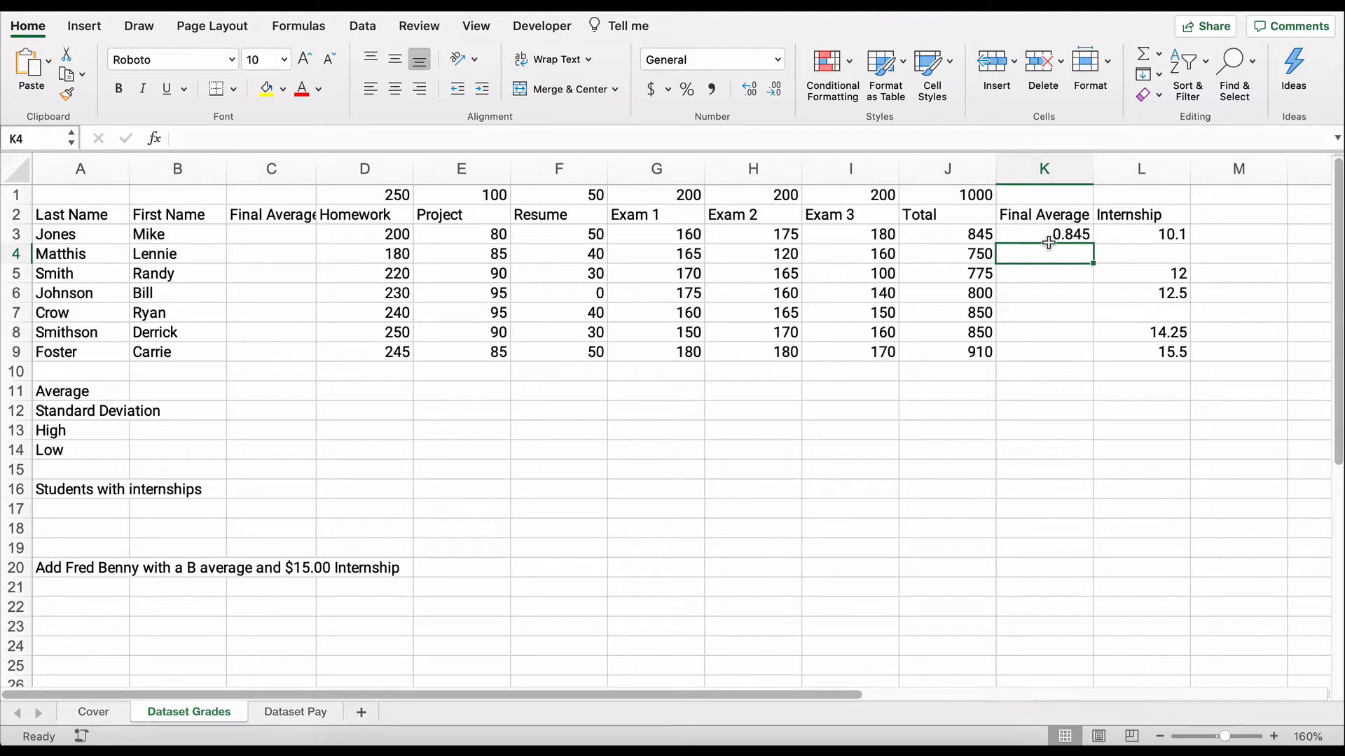
Step: Format K3 as a one-decimal percentage (84.5%) and fill it down to K9
click(1045, 234)
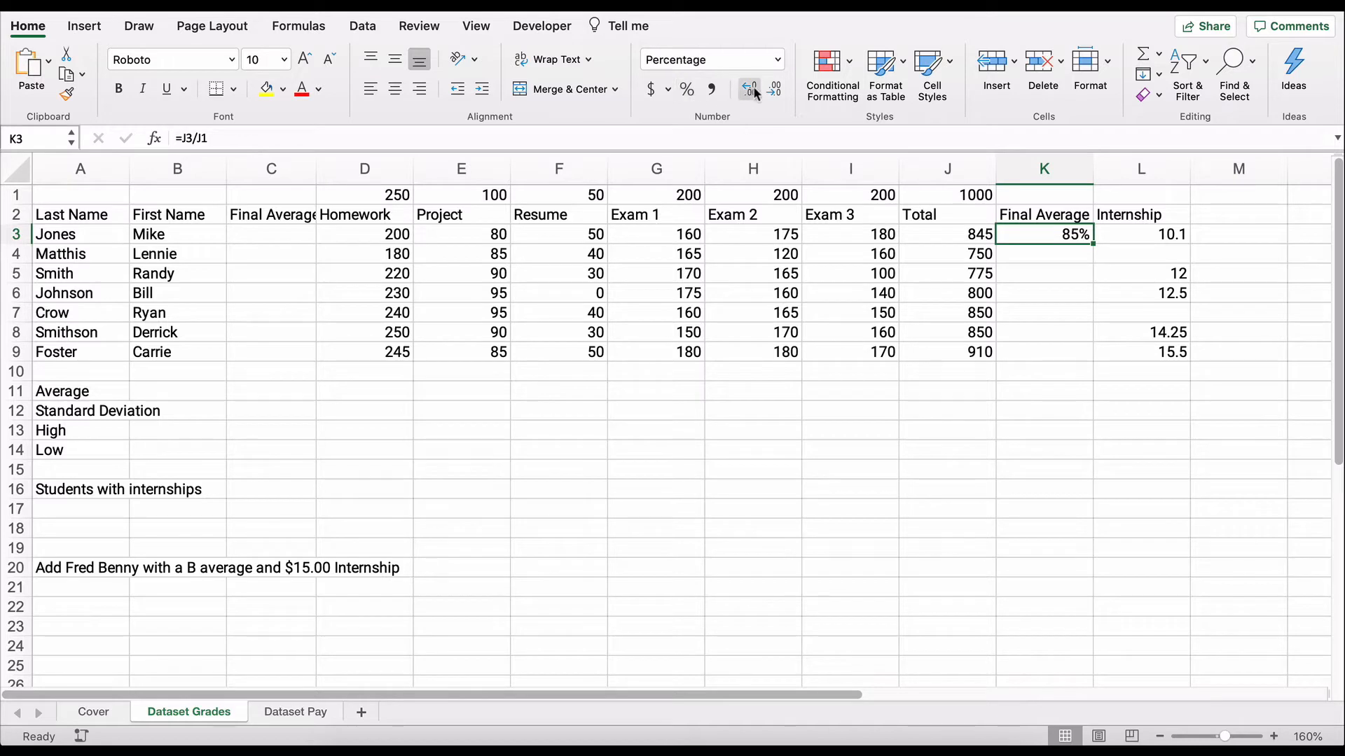
click(749, 84)
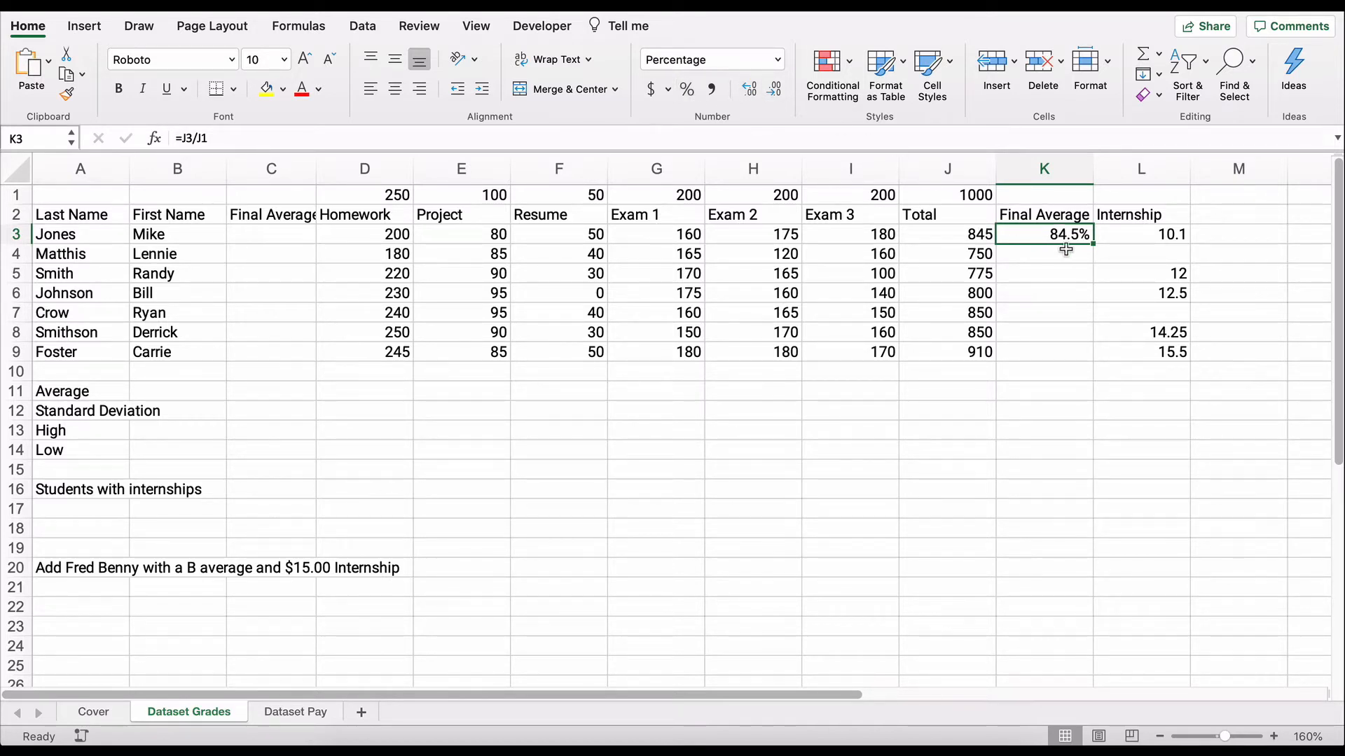
mouse_move(1094, 247)
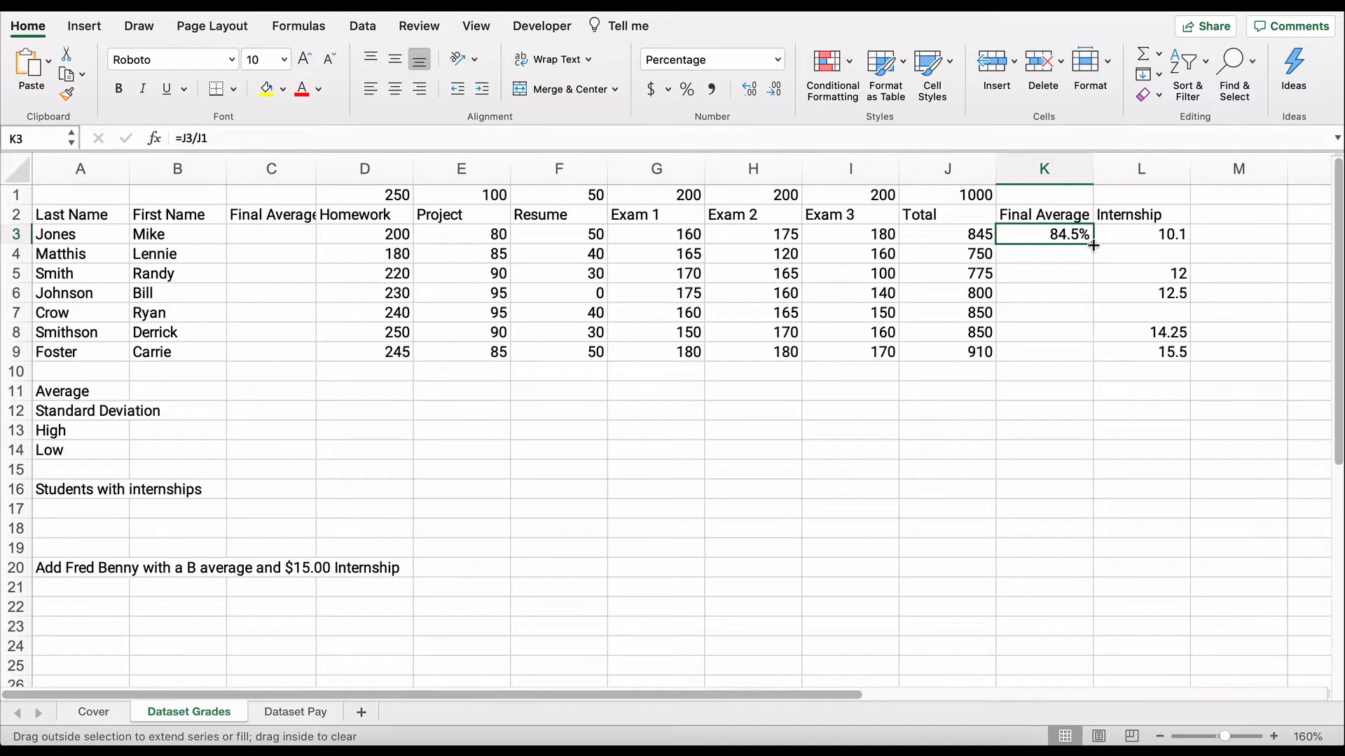
drag(1093, 245, 1094, 359)
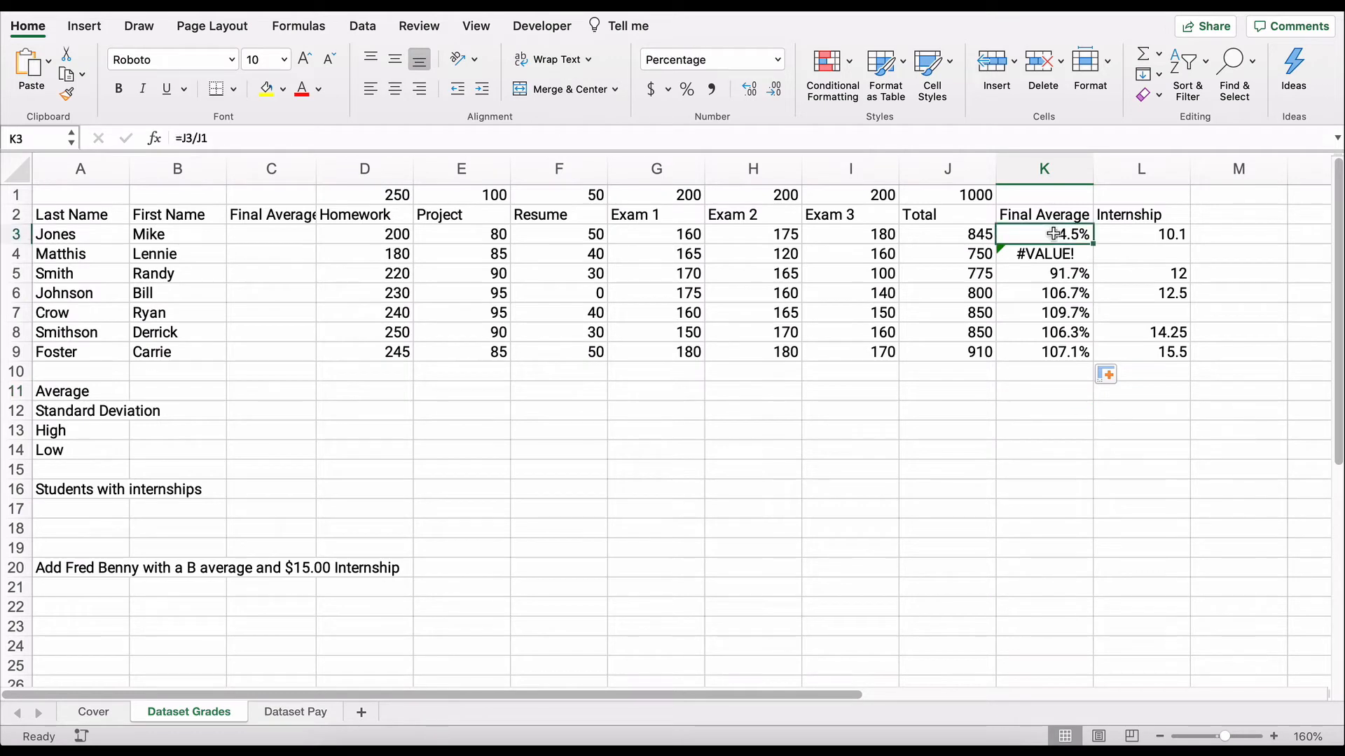
double_click(1043, 234)
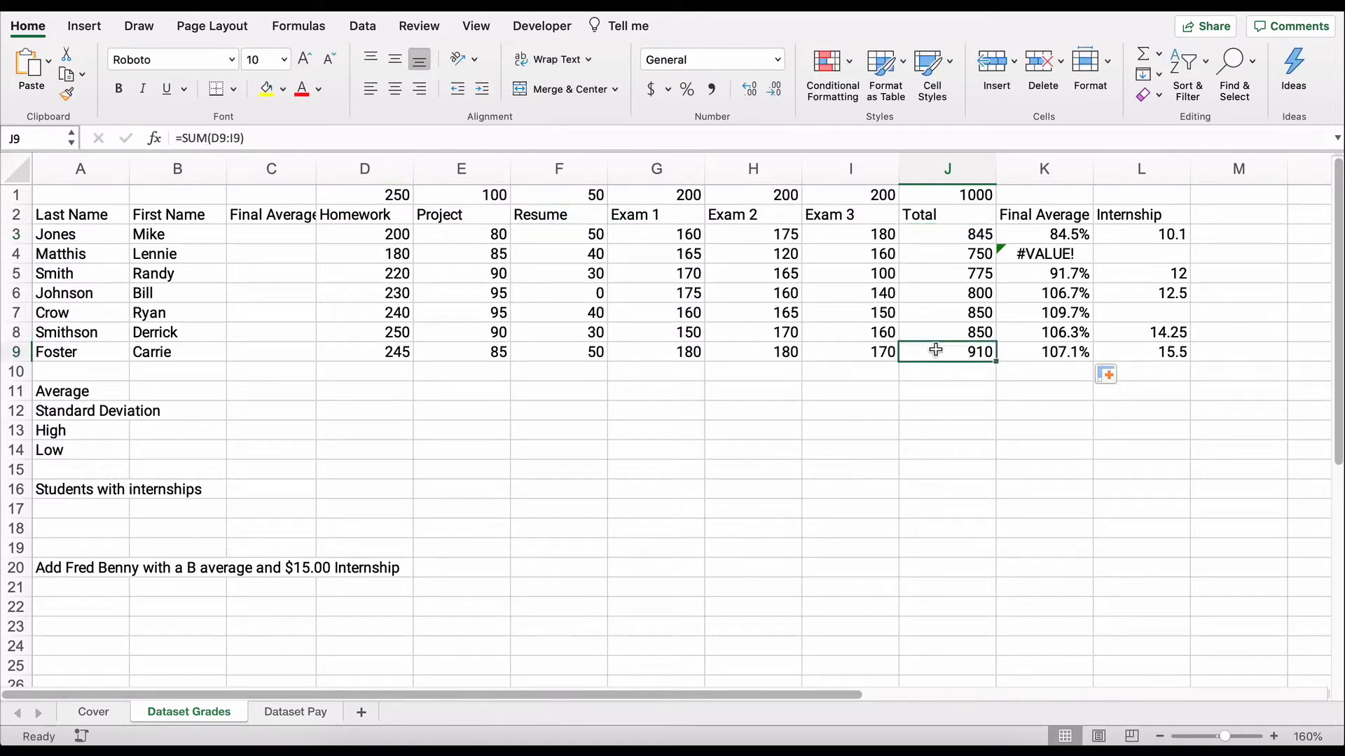
double_click(948, 351)
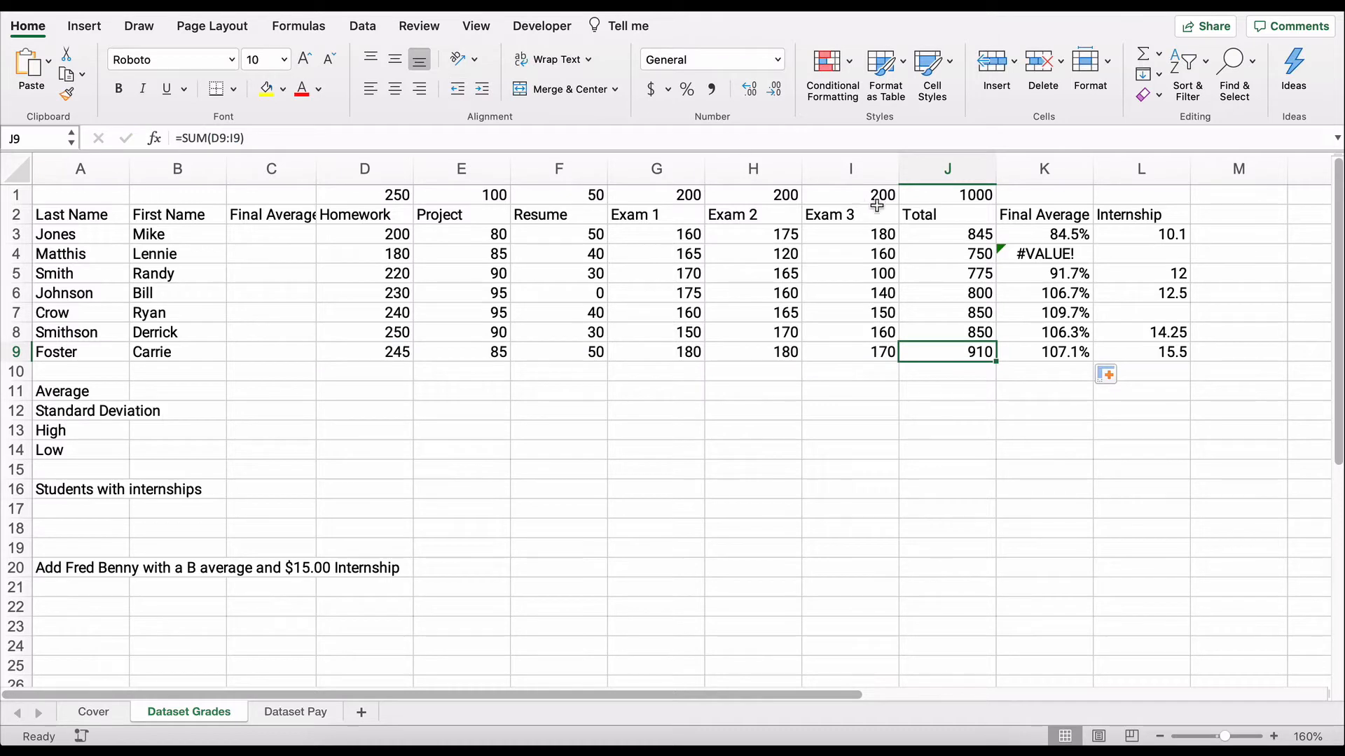
Step: Lock J1 as $J$1 in K3 and refill K4:K9, giving averages 75.0%–91.0%
click(1043, 253)
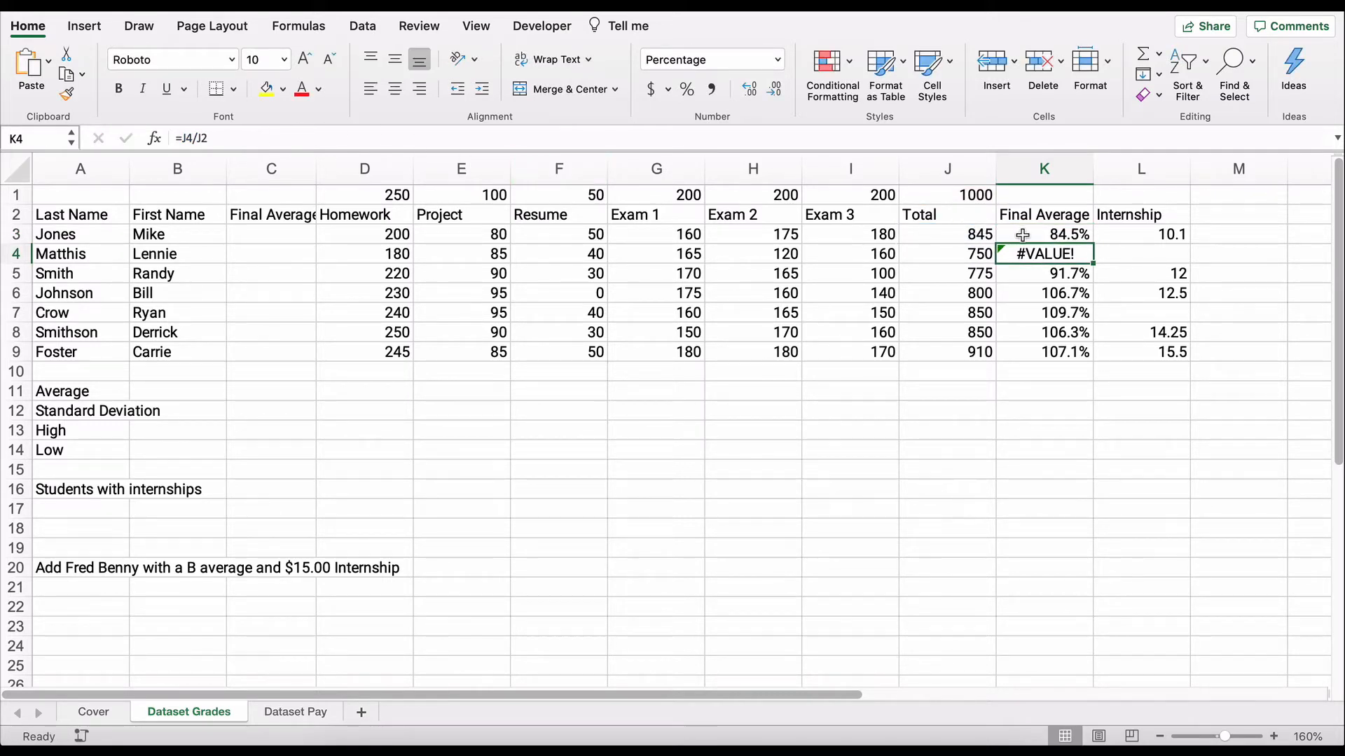
click(1044, 234)
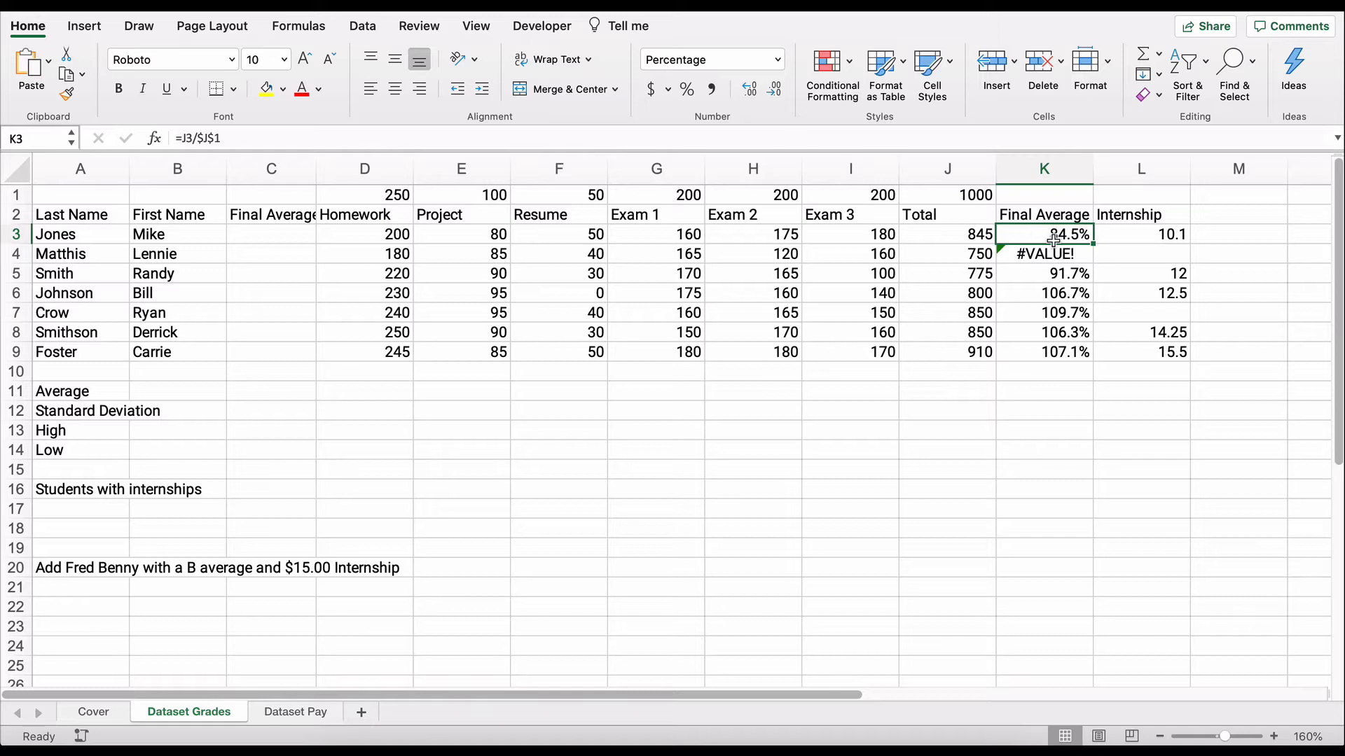
mouse_move(1094, 245)
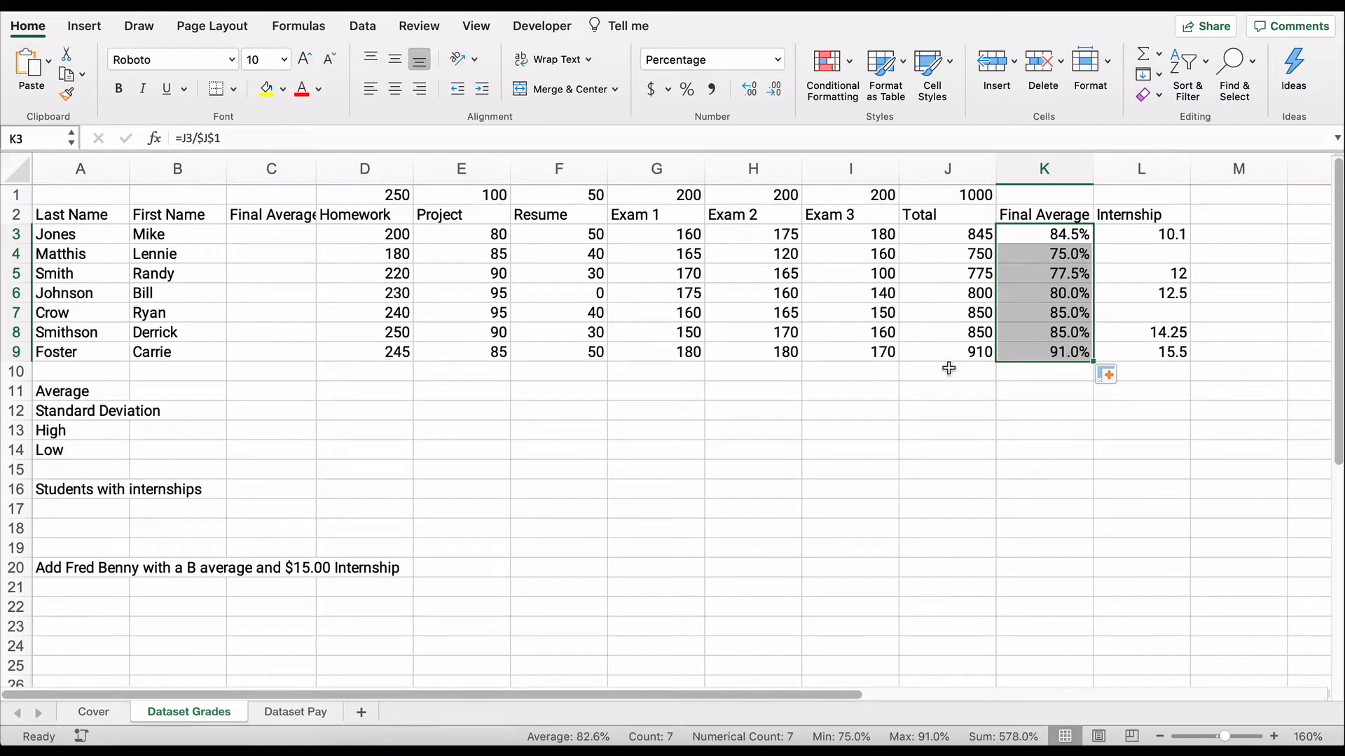
click(947, 352)
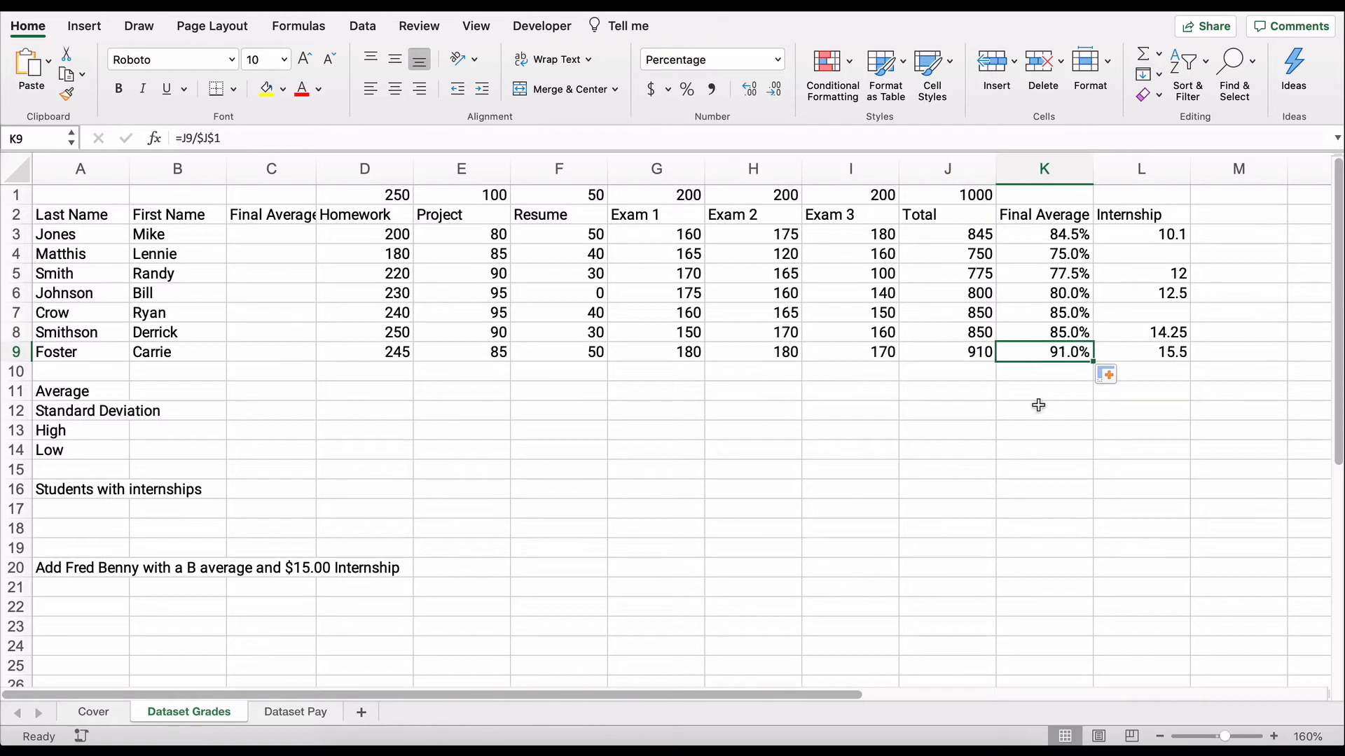
mouse_move(1028, 249)
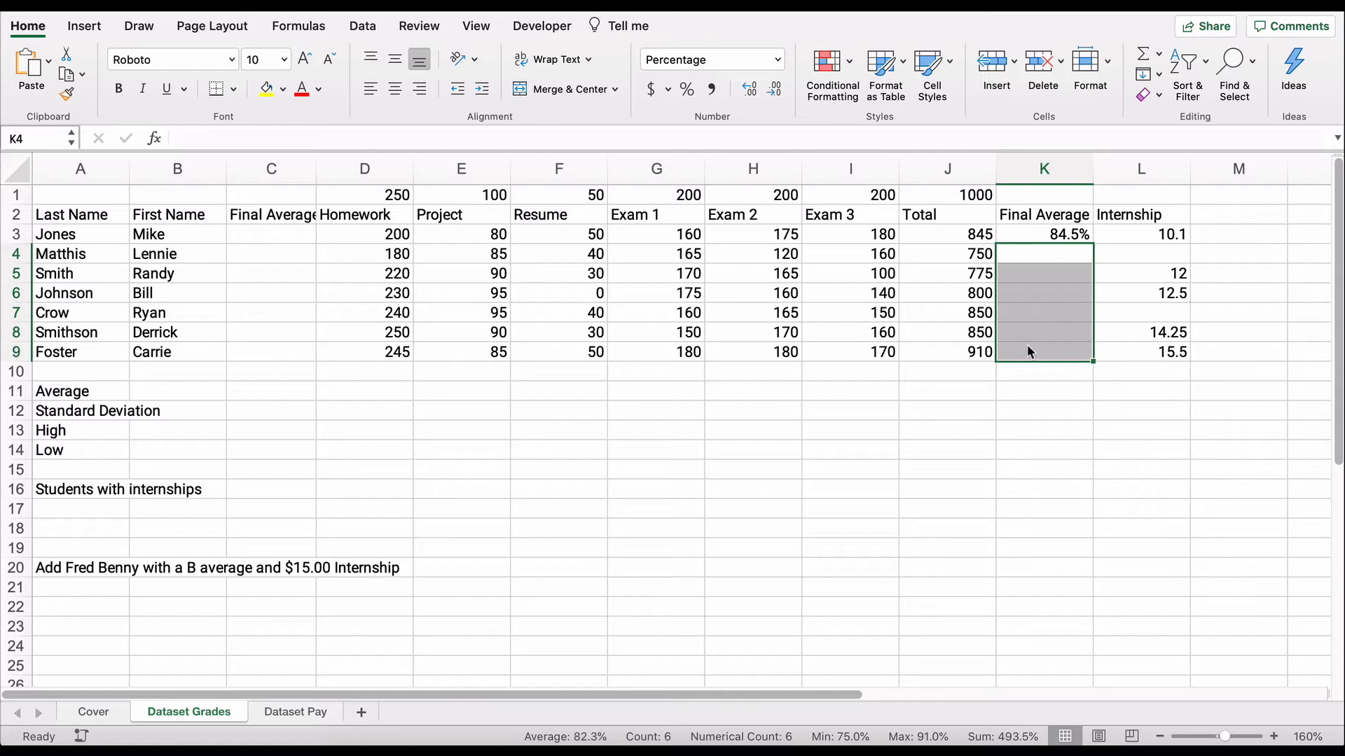
click(1044, 234)
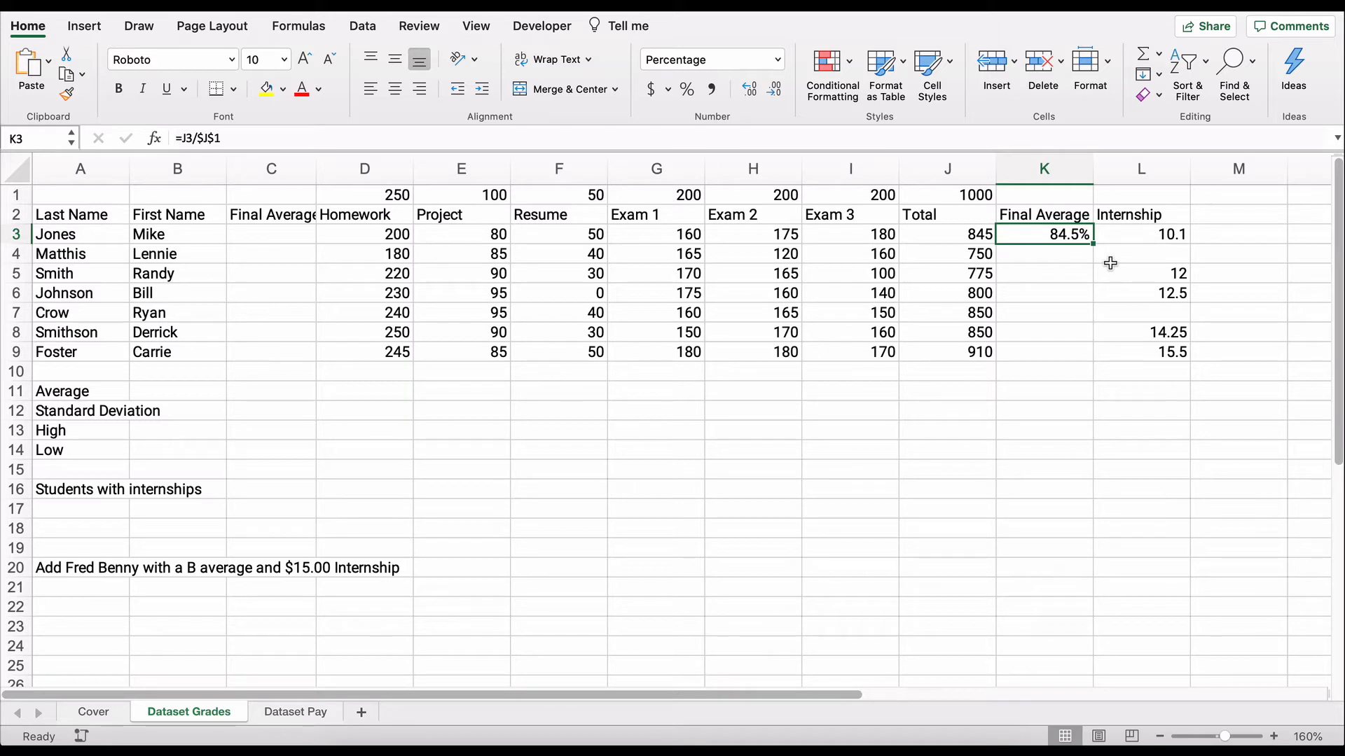
mouse_move(1096, 246)
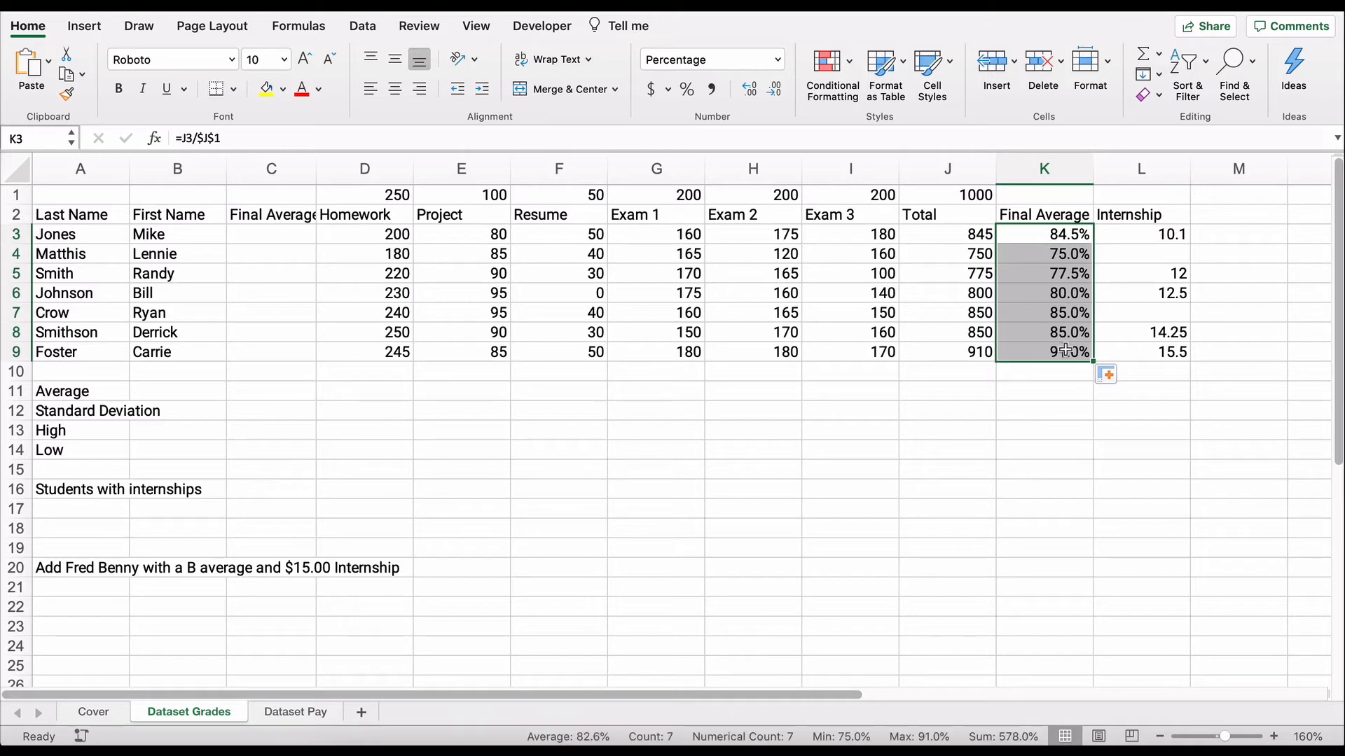
click(1044, 352)
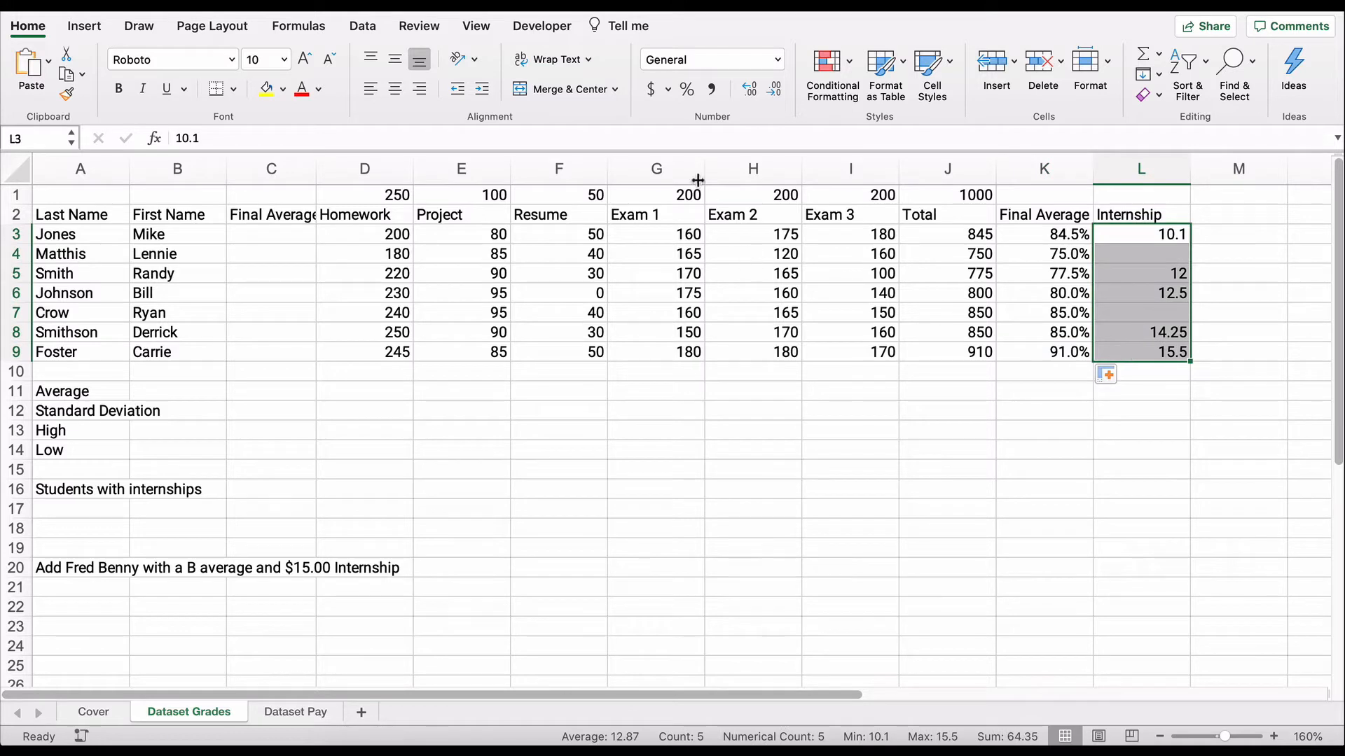
Step: Apply Accounting format to Internship amounts L3:L9, showing $10.10 to $15.50
click(775, 88)
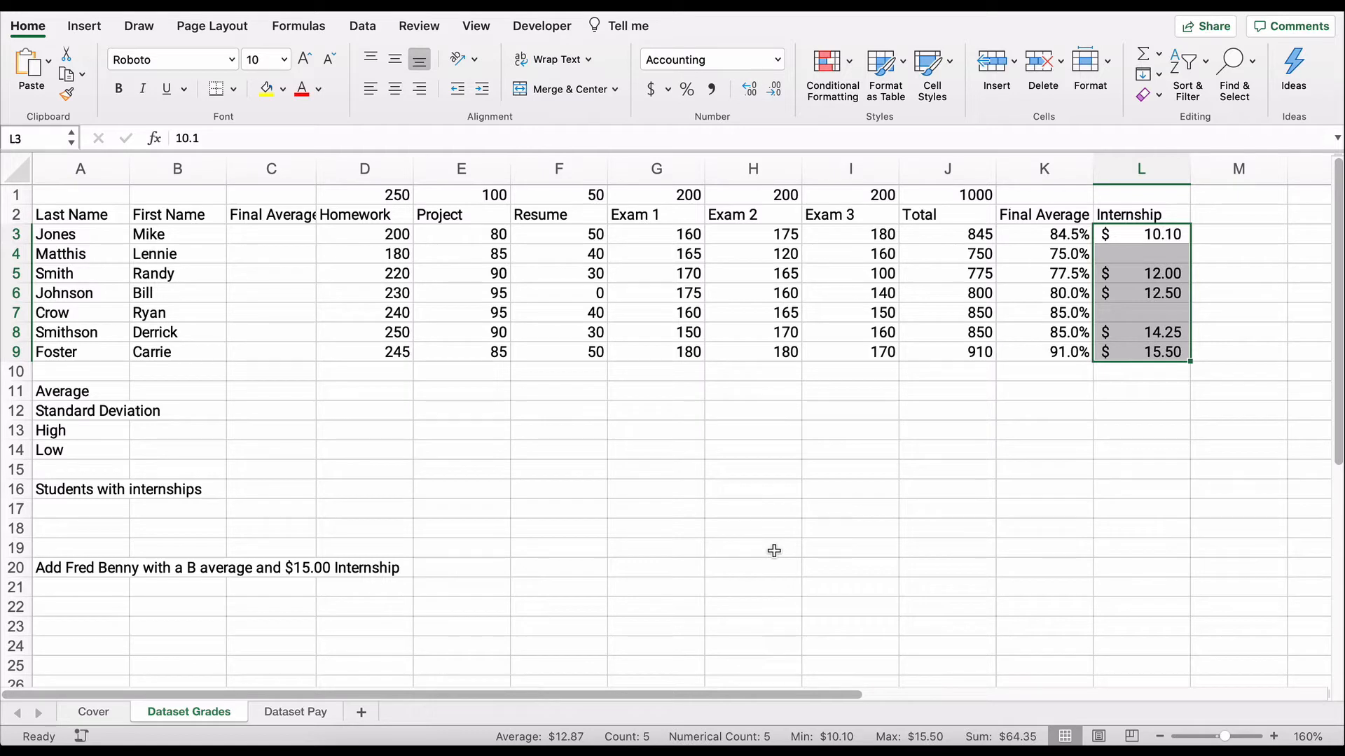
mouse_move(618, 530)
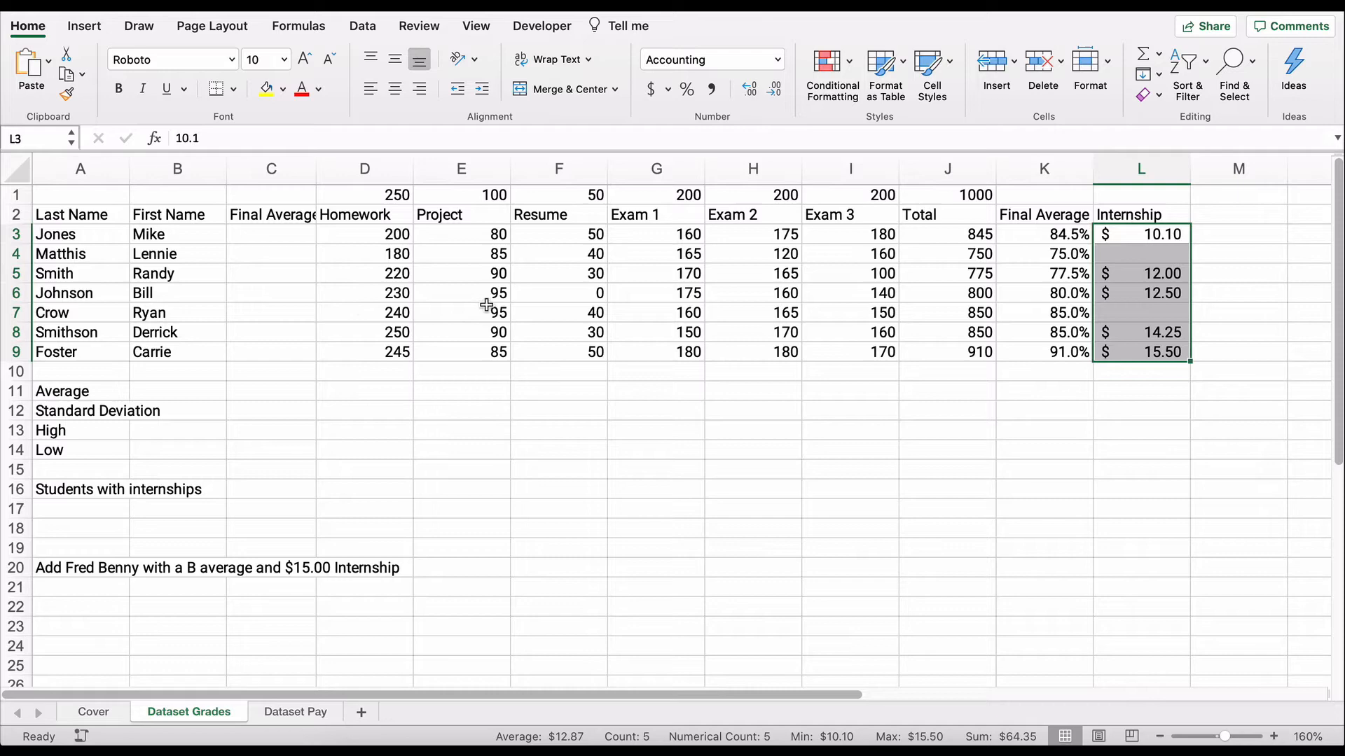
mouse_move(1034, 274)
text(=F3)
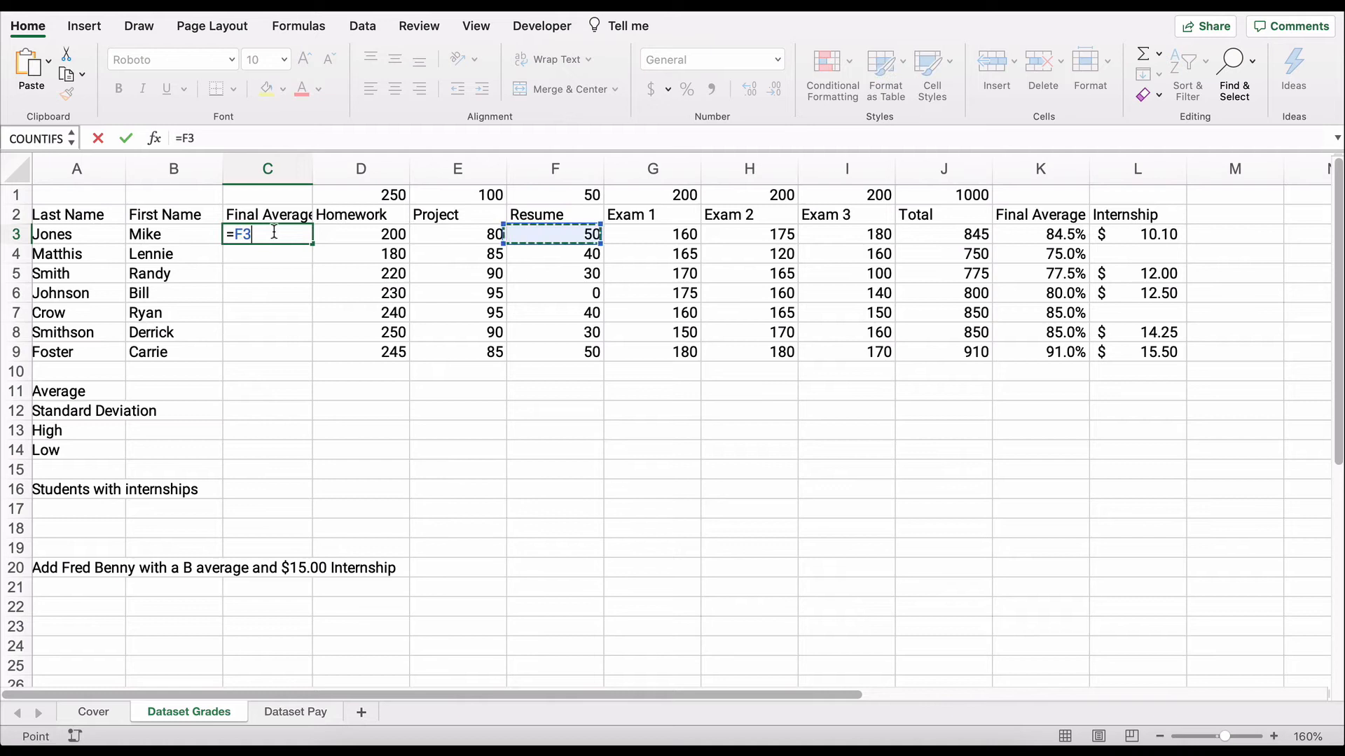
Step: Enter =K3 in C3 and fill down to C9, showing 84.5% through 91.0%
click(1040, 233)
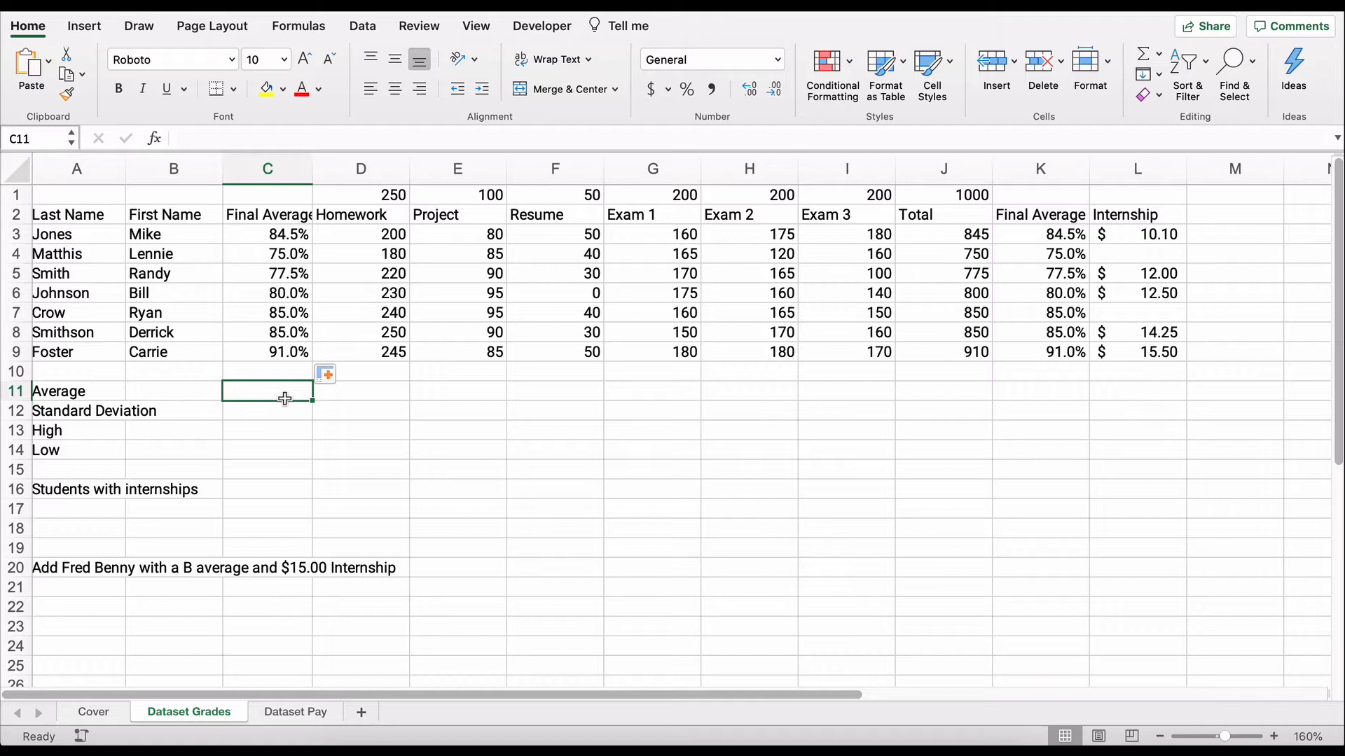
mouse_move(291, 312)
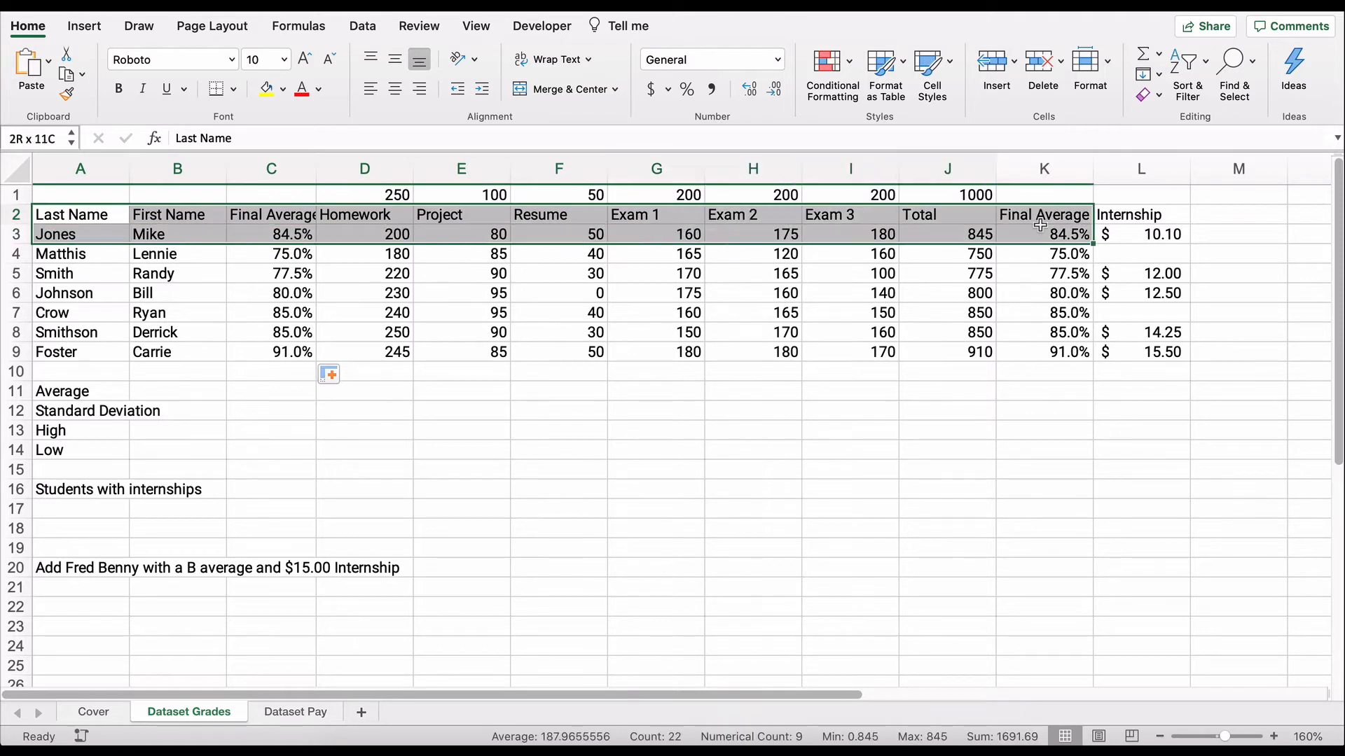
Step: Put borders around every cell of the grade table
drag(1040, 233, 1136, 352)
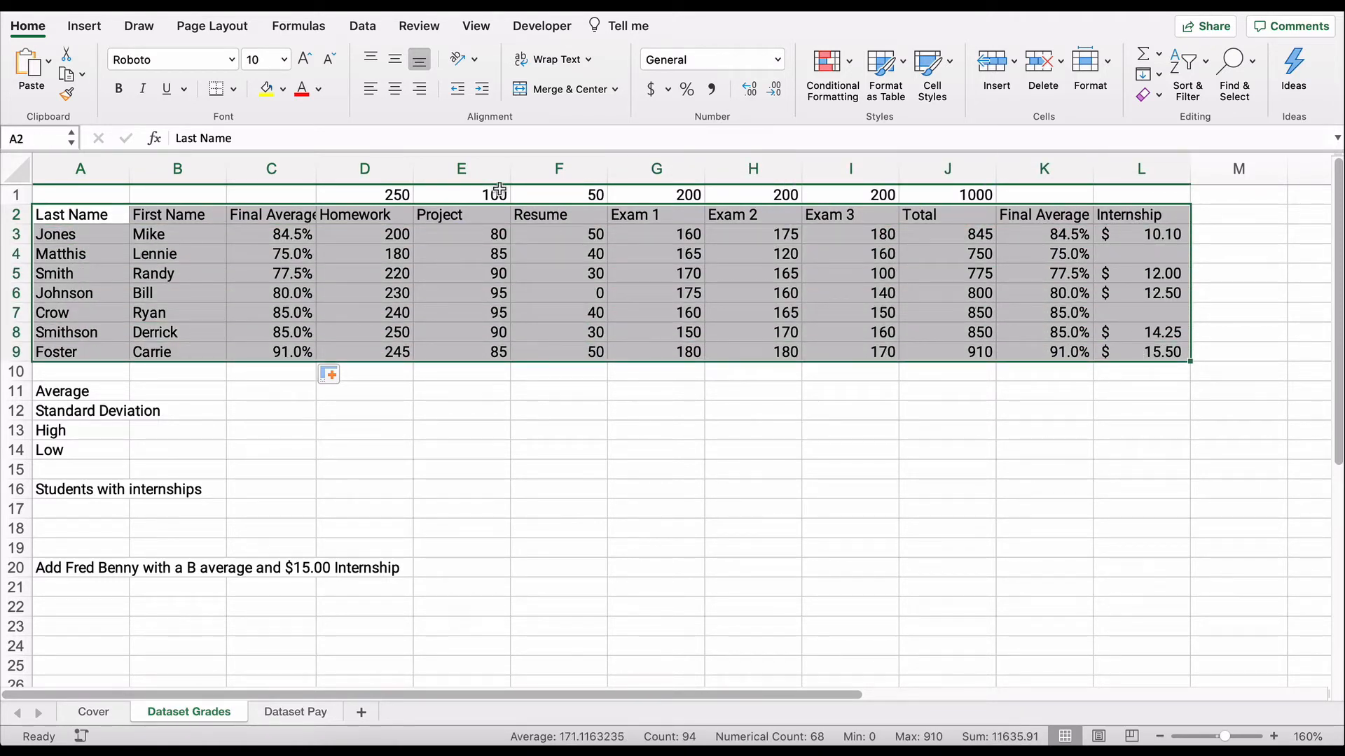
click(233, 89)
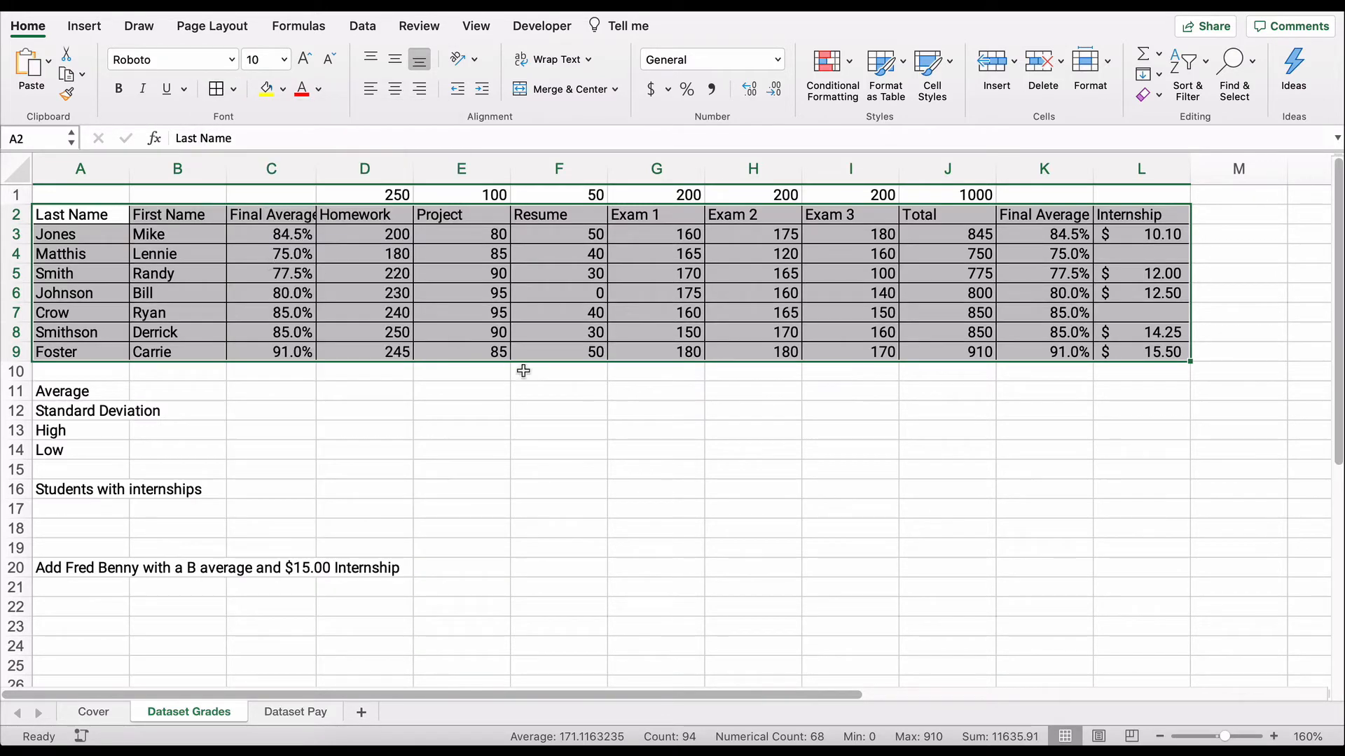
click(559, 371)
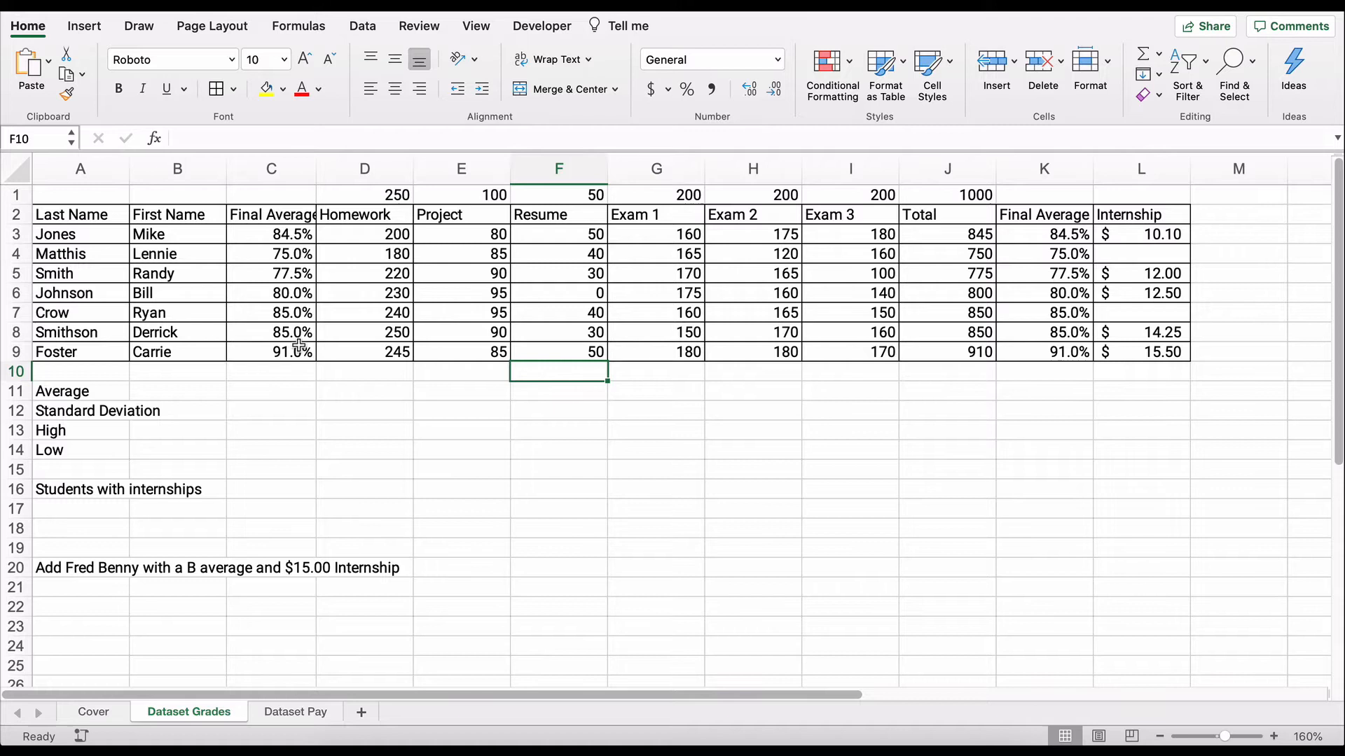
mouse_move(62, 214)
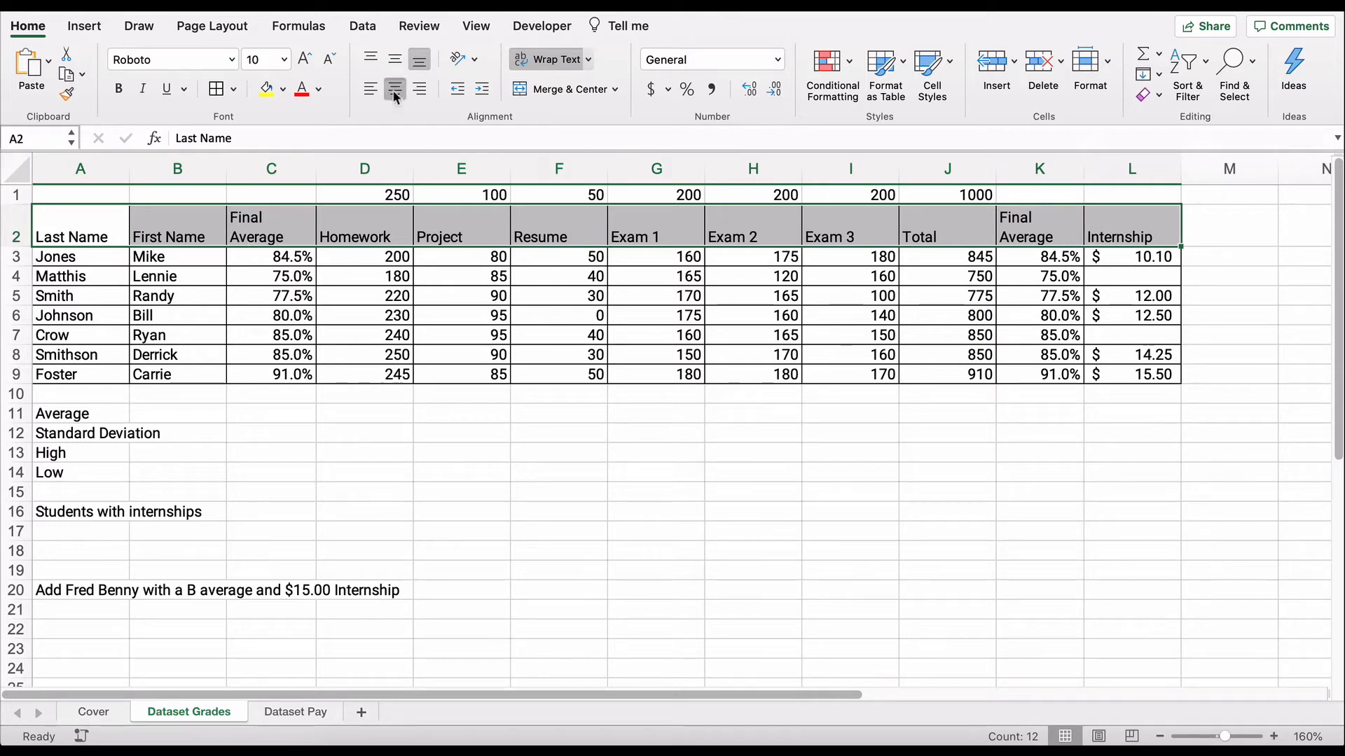
Step: Make the header row's headings centred and bold with a light fill colour
click(394, 58)
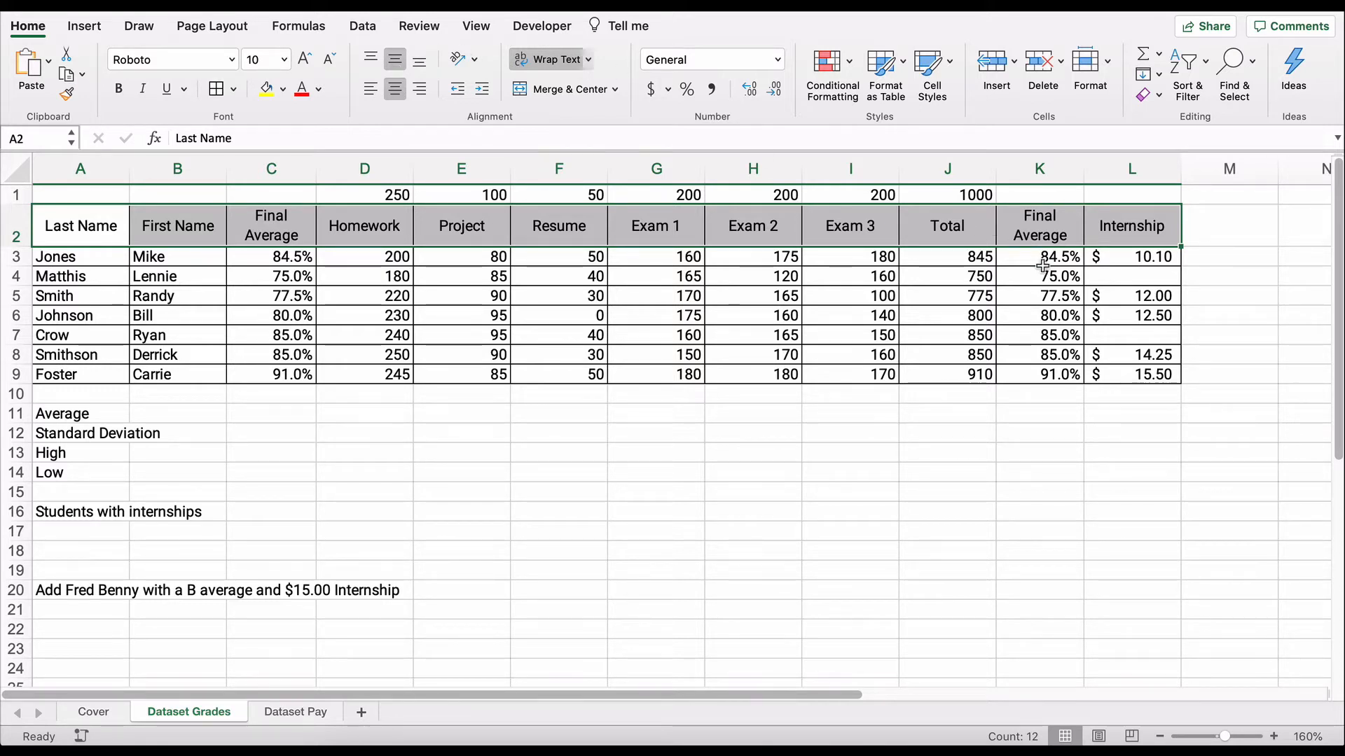
mouse_move(463, 395)
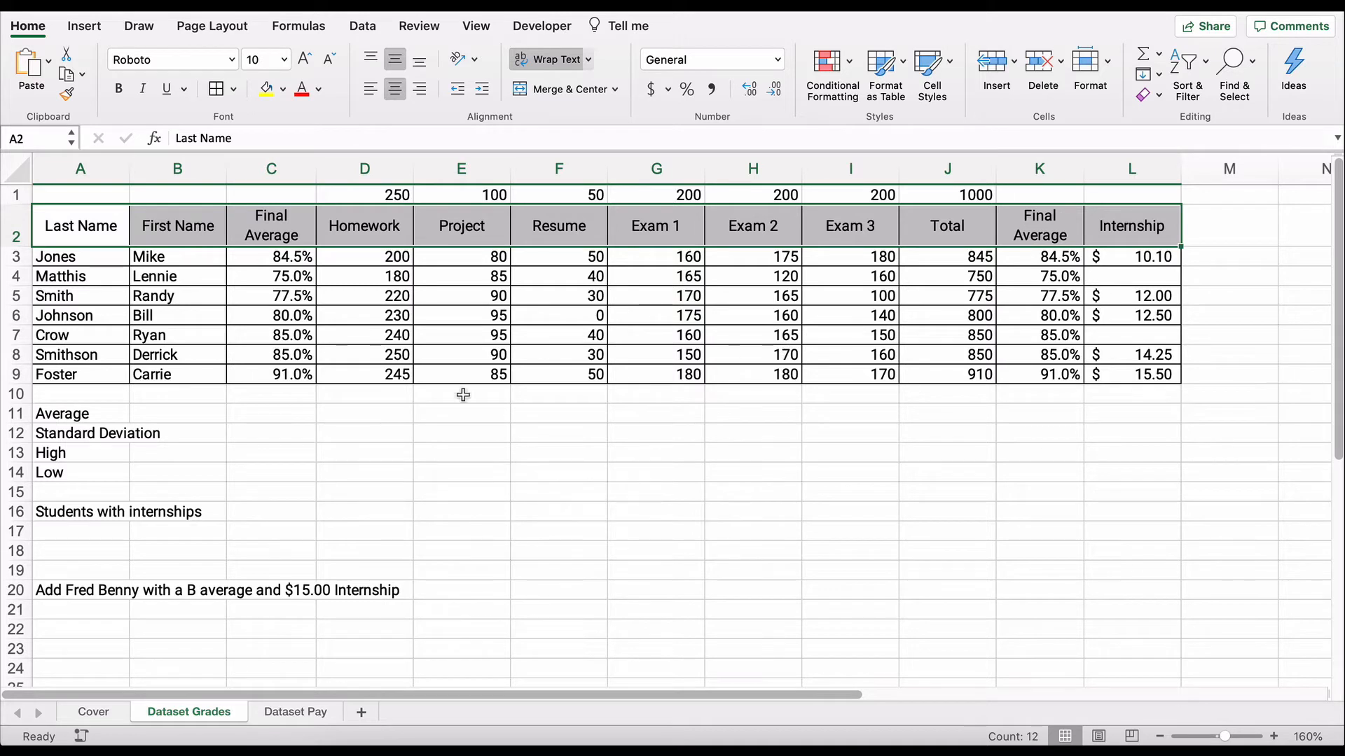
click(118, 89)
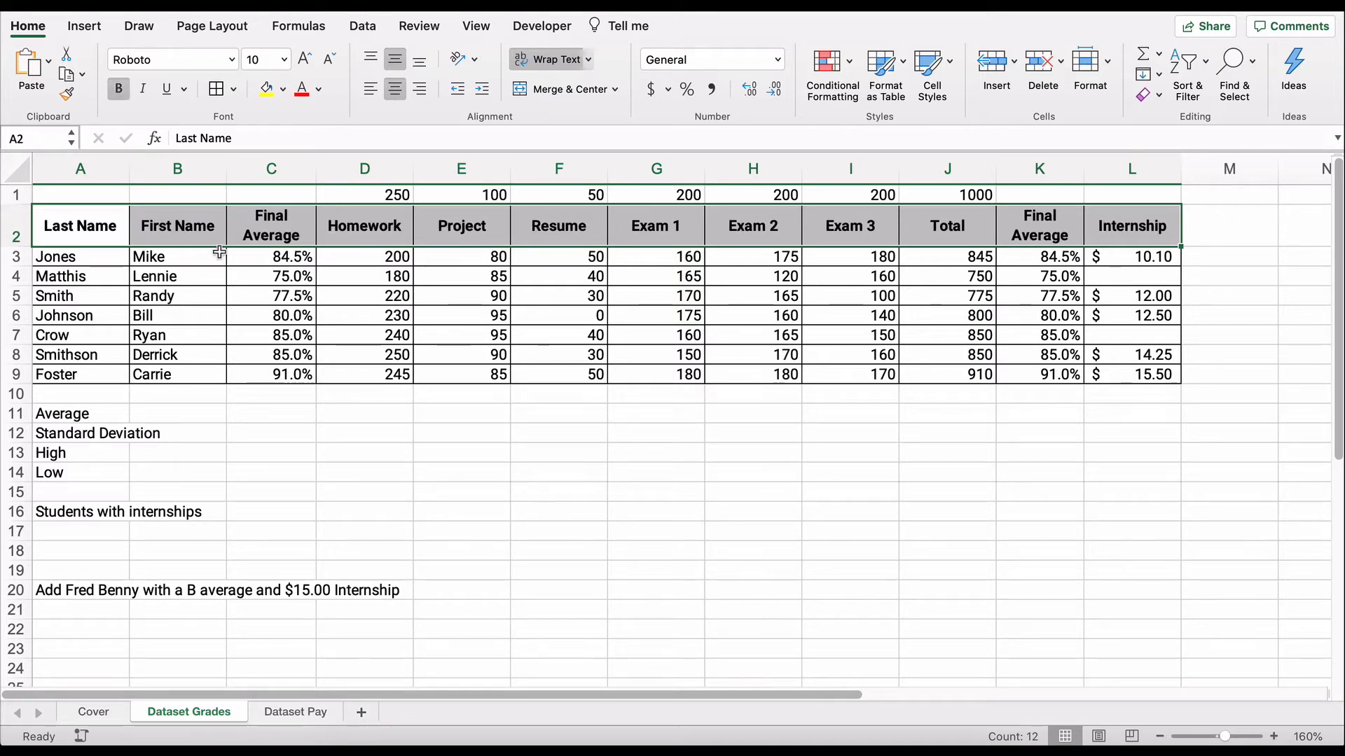
click(318, 89)
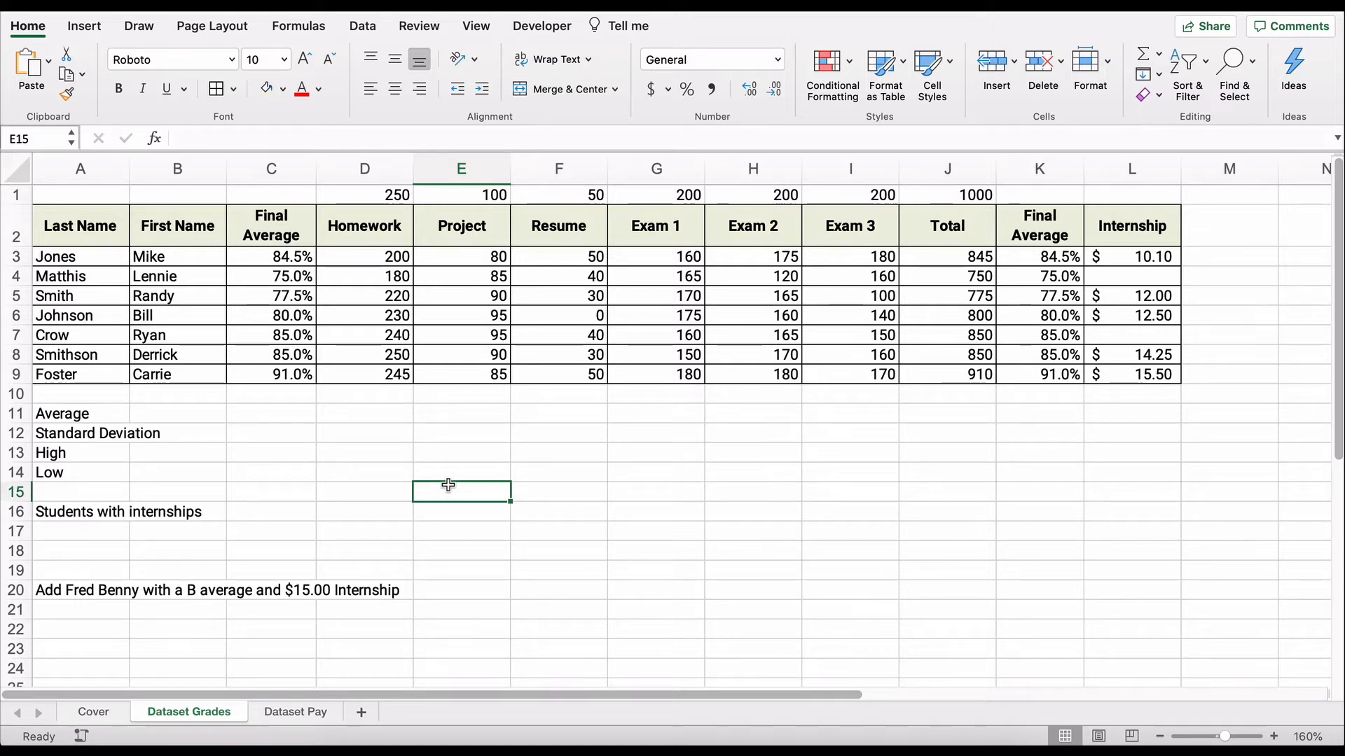
mouse_move(271, 420)
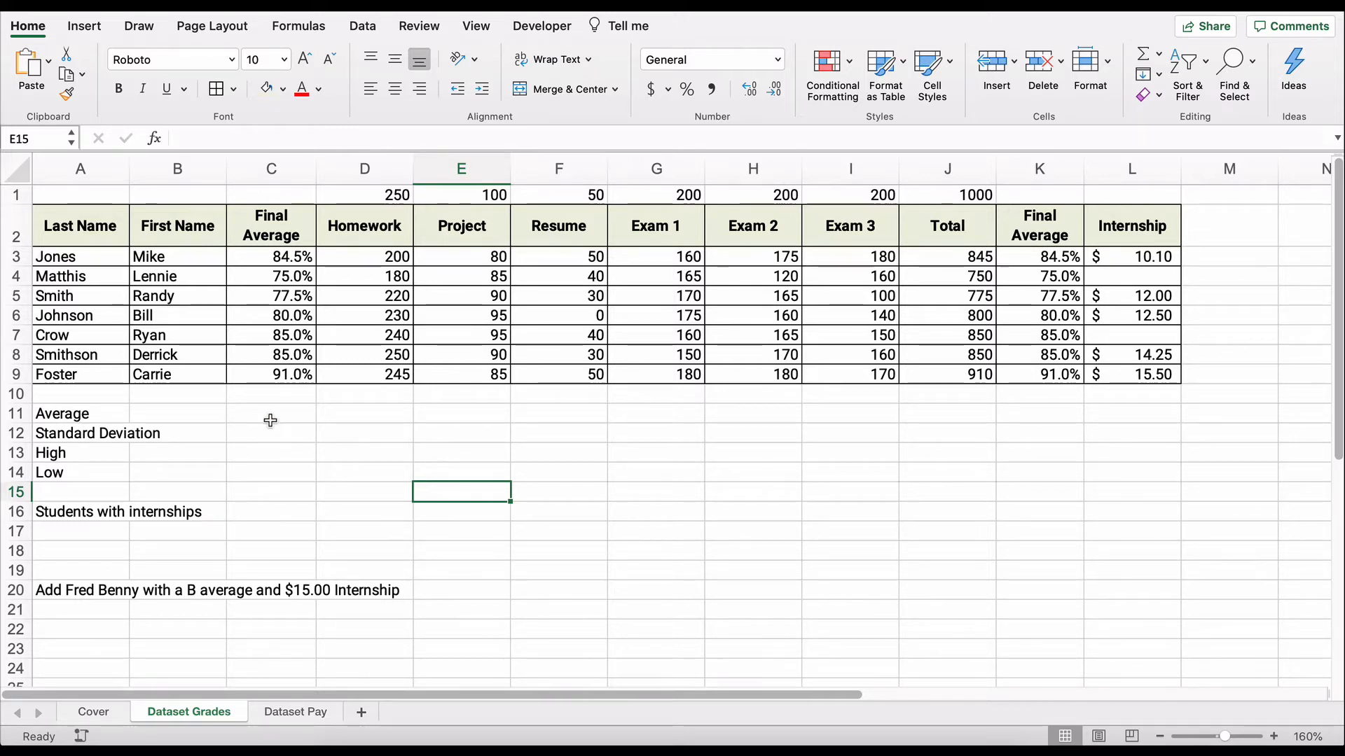
mouse_move(289, 414)
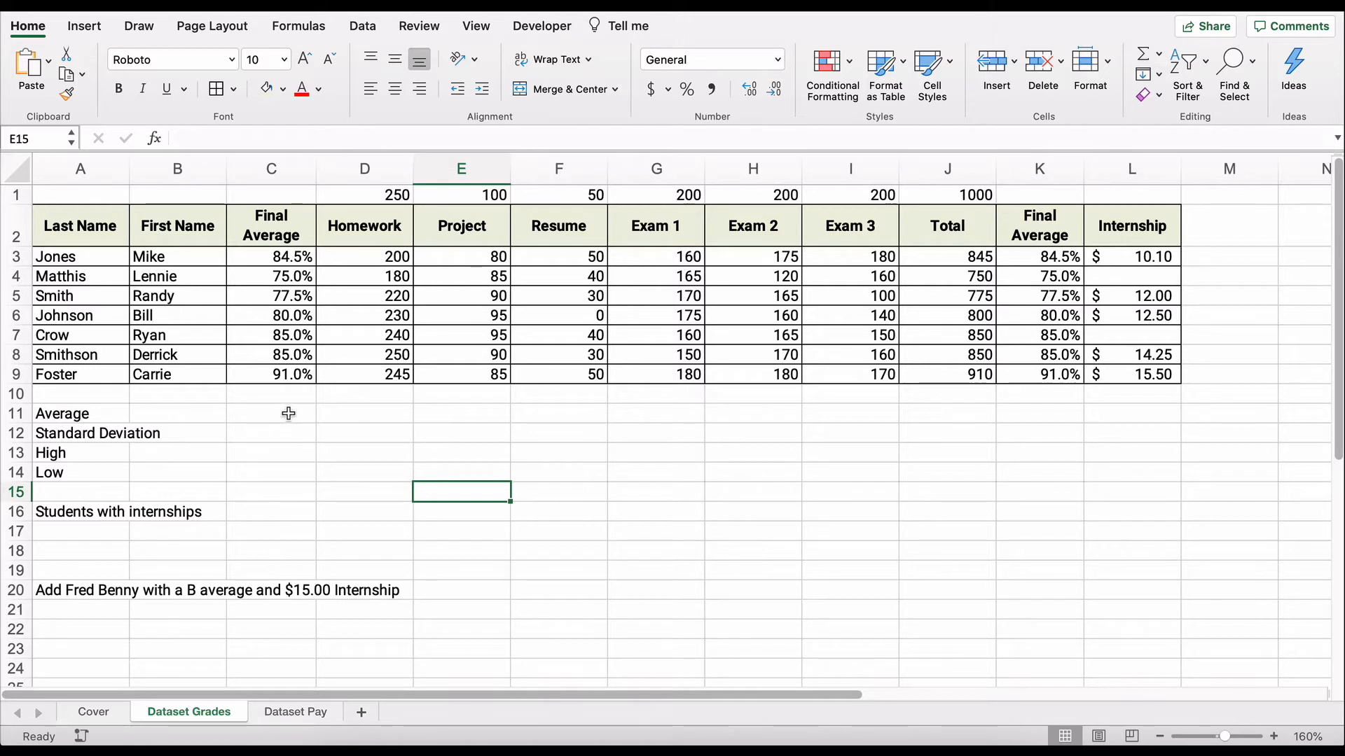
Step: Enter =AVERAGE(C3:C9) in C11, fill it across to J11, and show one decimal
click(271, 413)
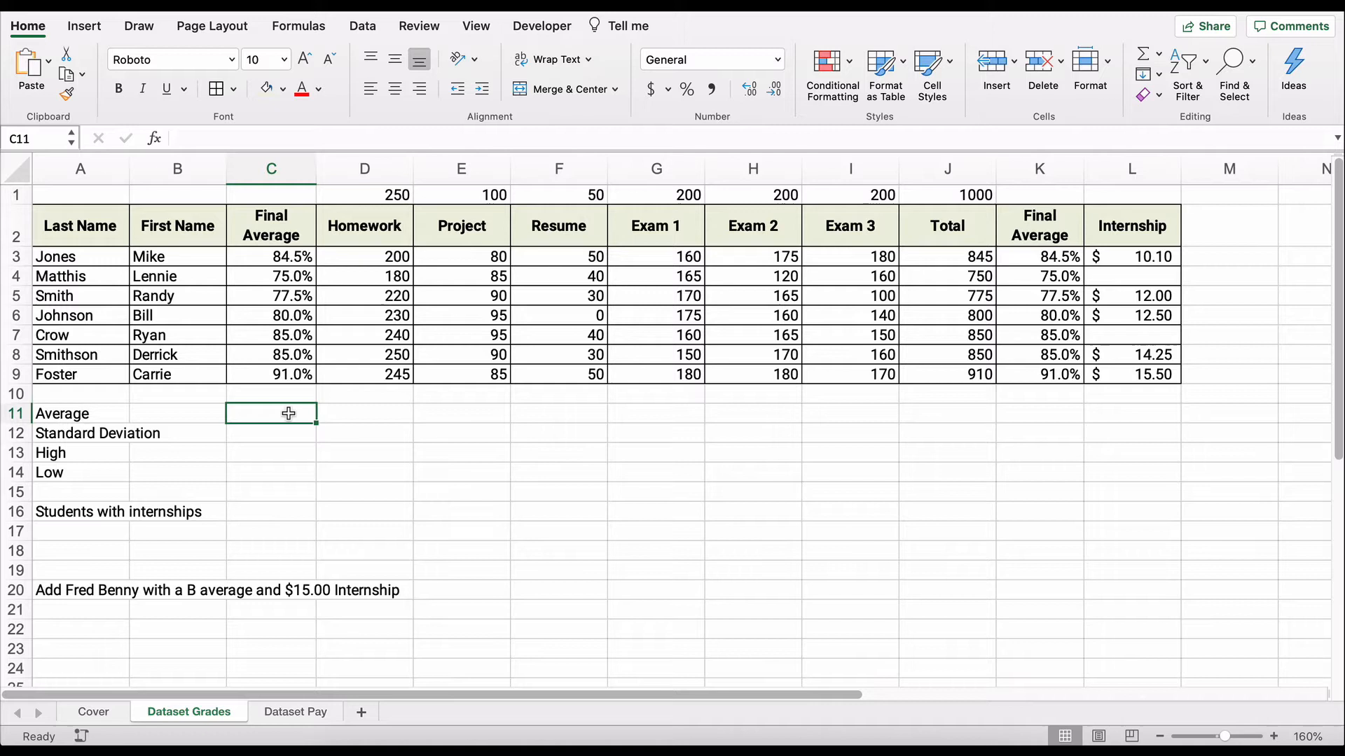
text(=)
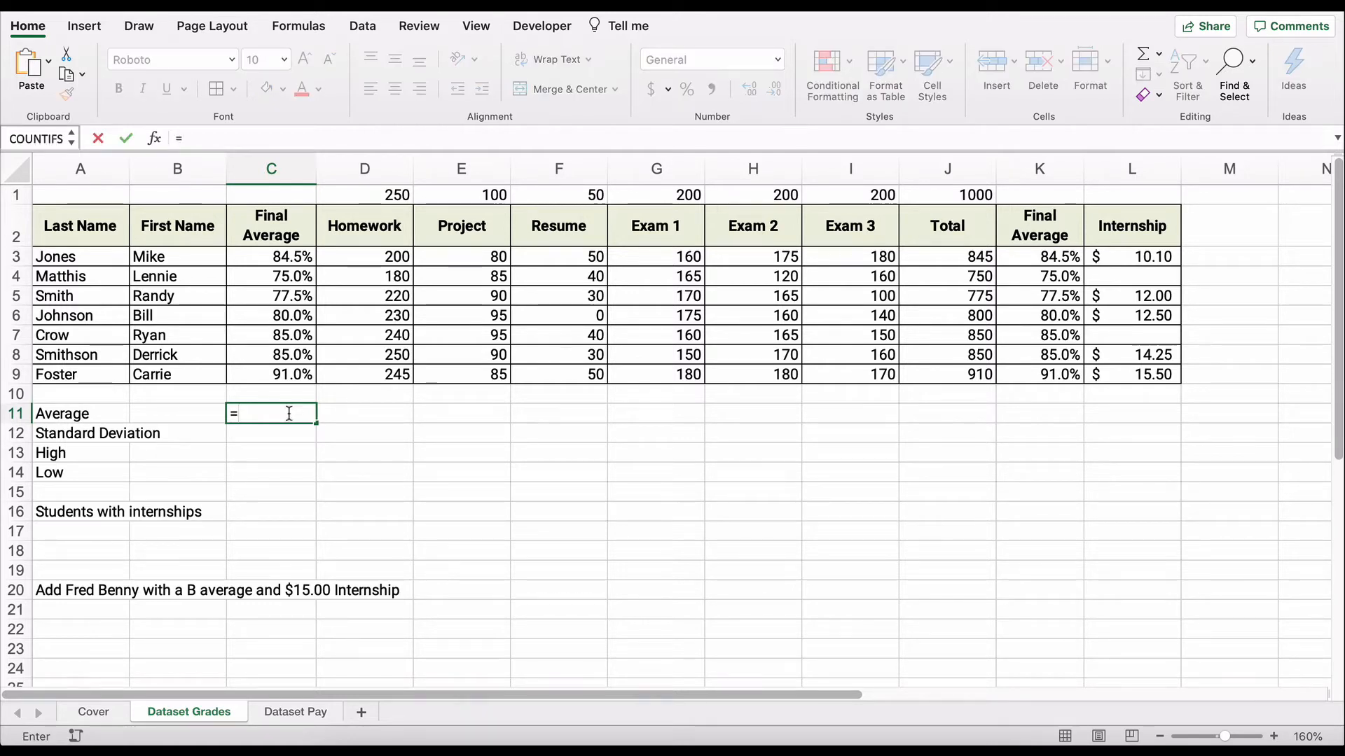
text(aver)
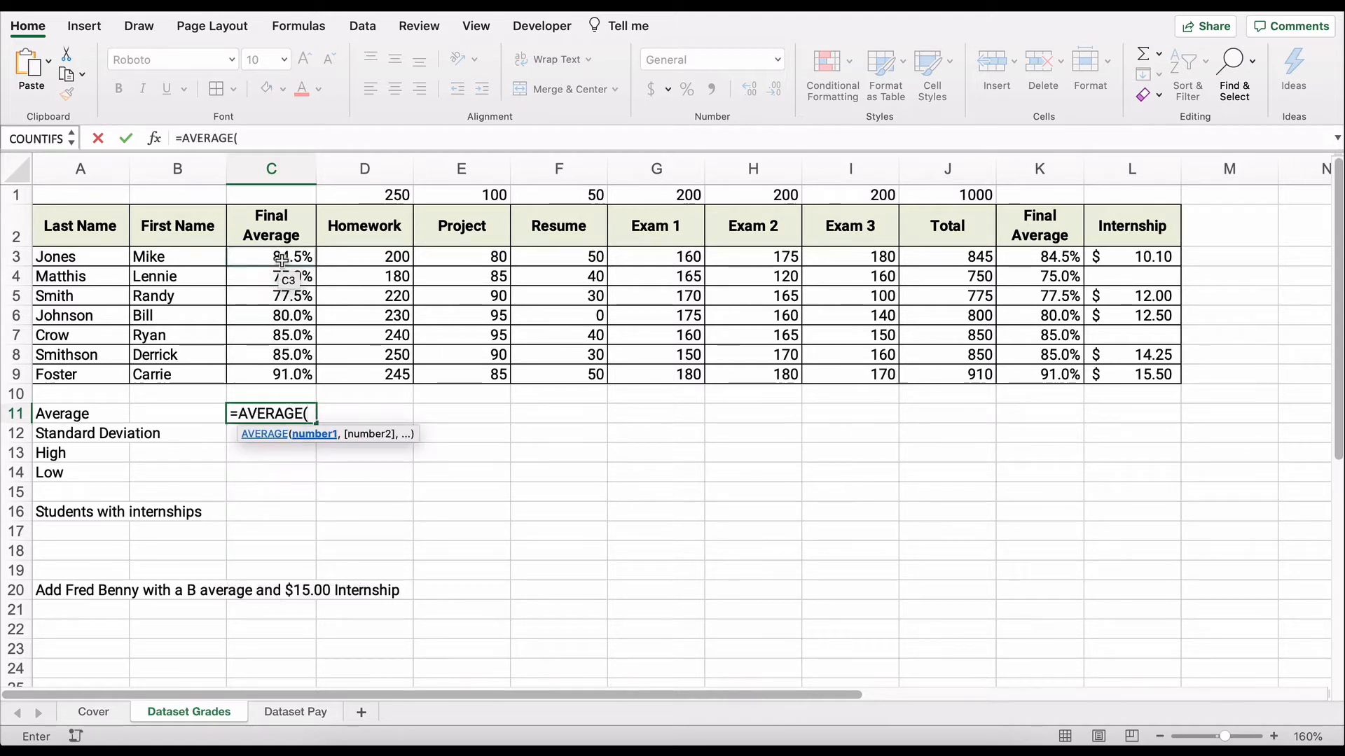
drag(271, 256, 271, 374)
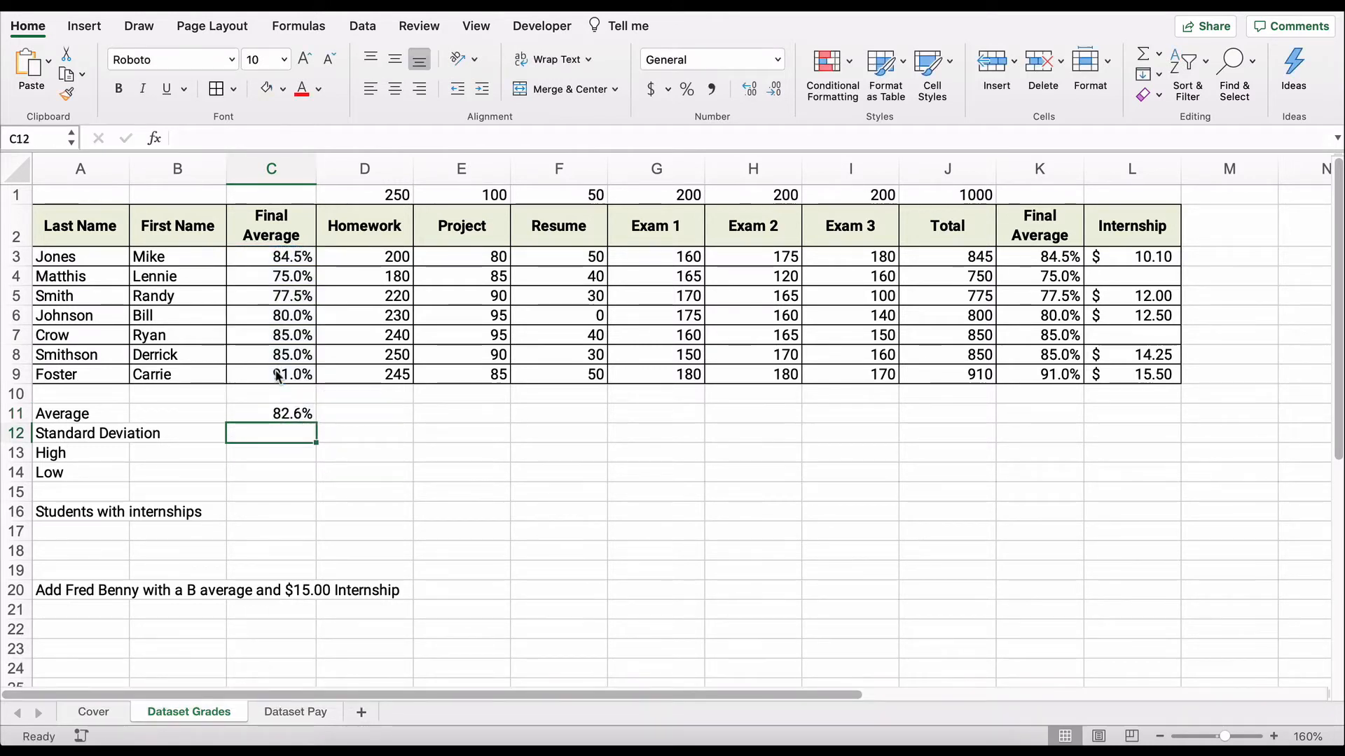
click(271, 413)
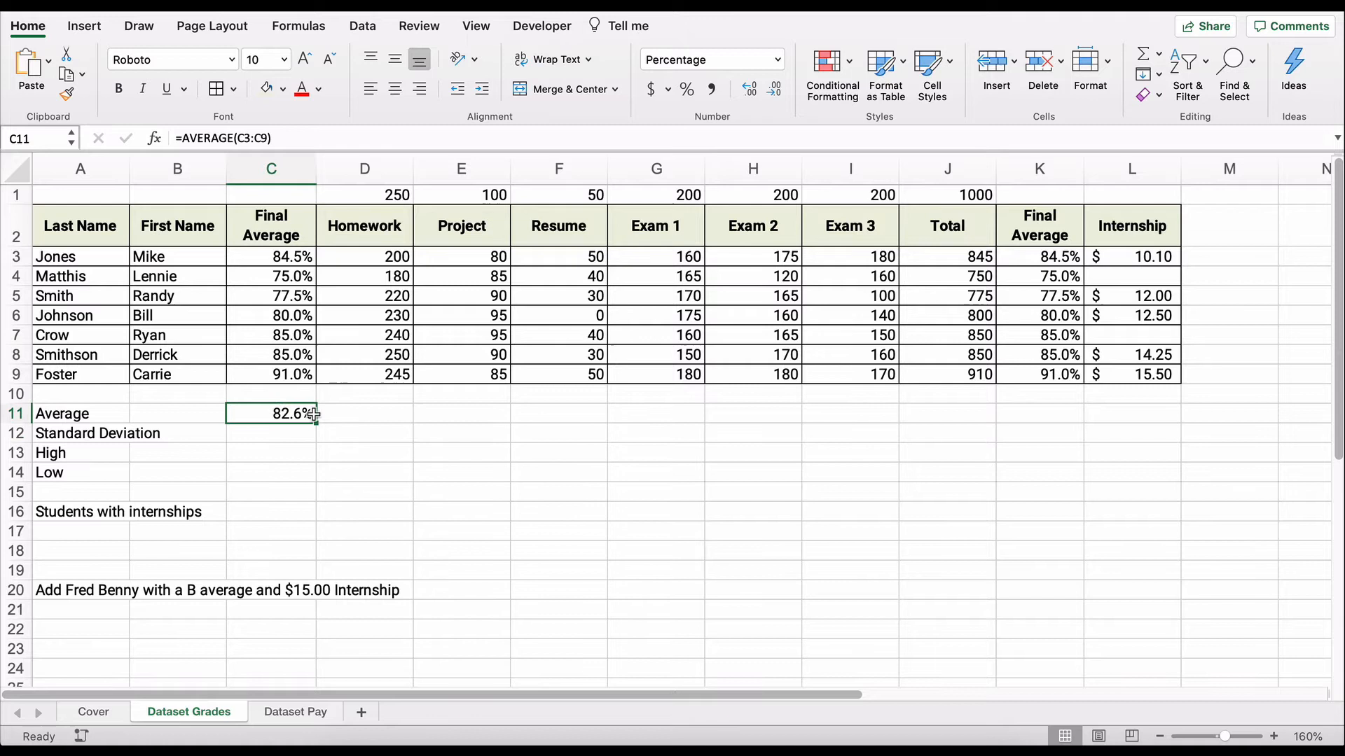
mouse_move(370, 405)
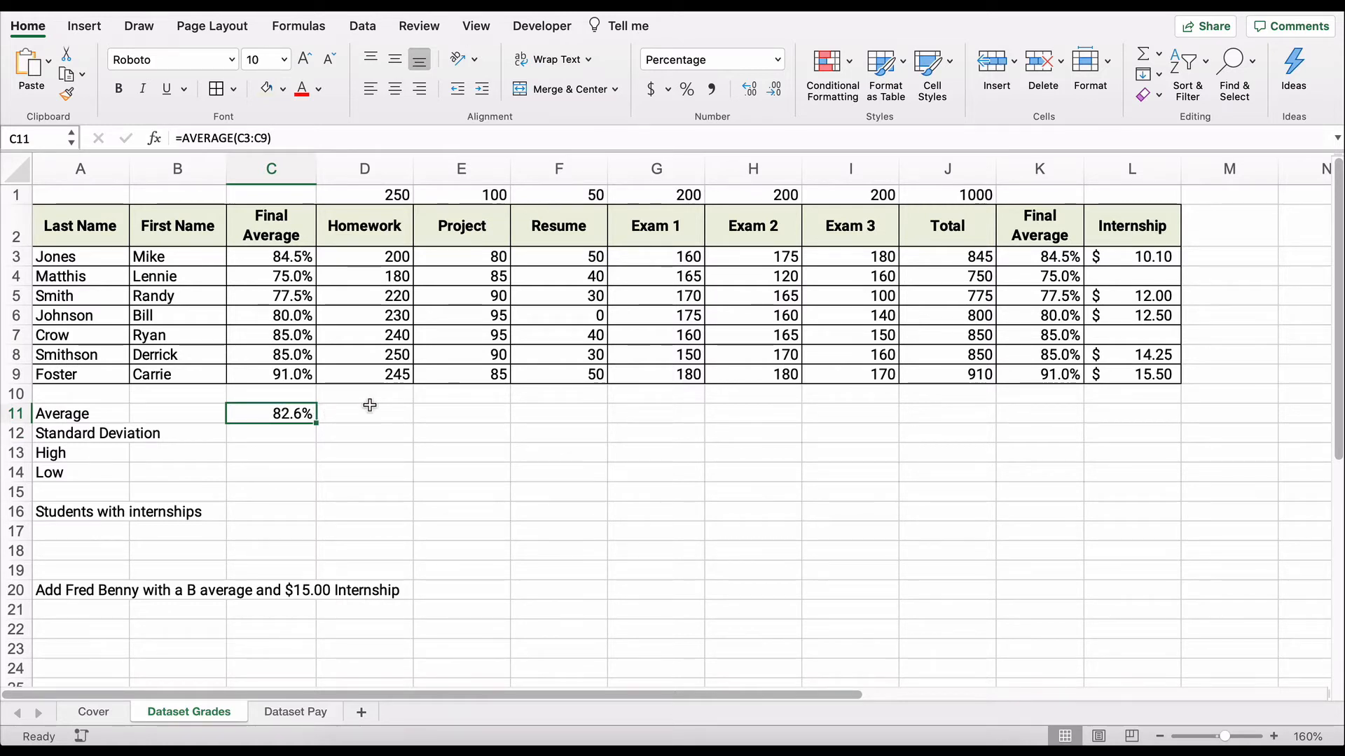
mouse_move(317, 424)
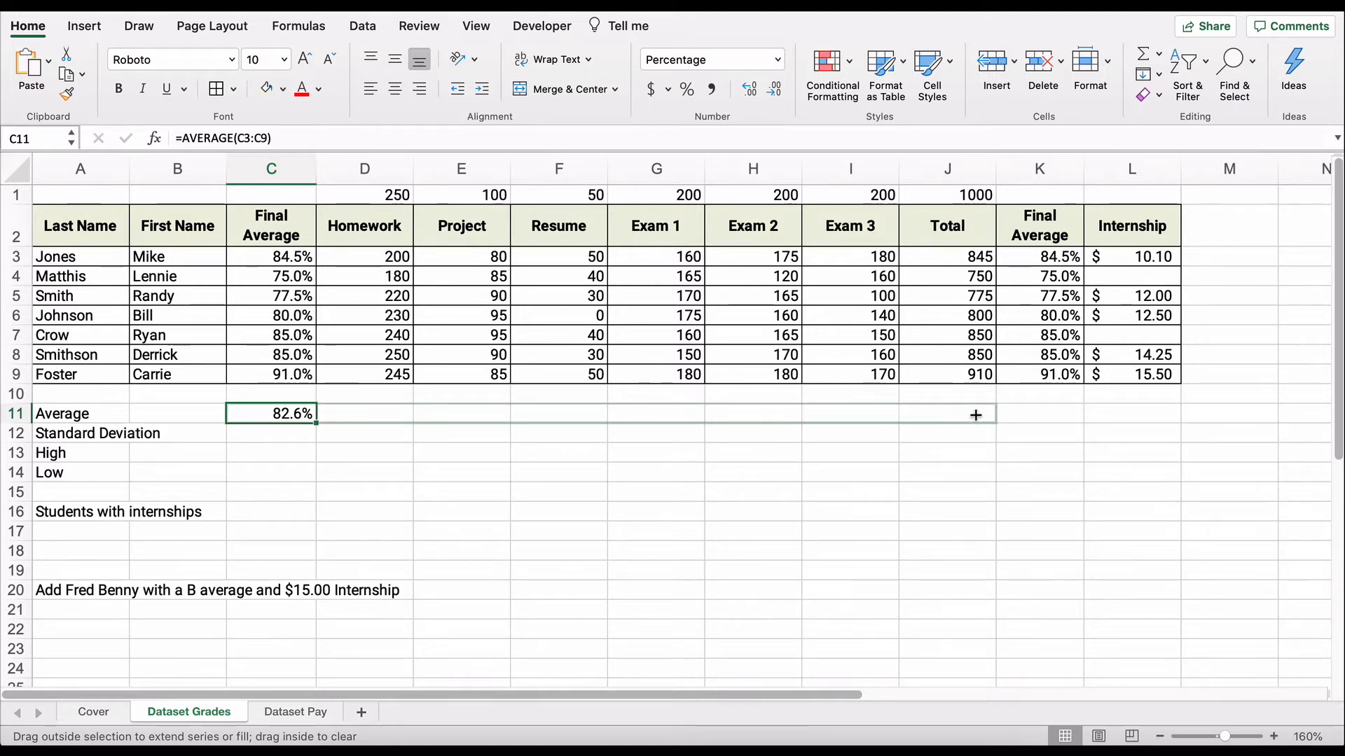
drag(314, 413, 974, 413)
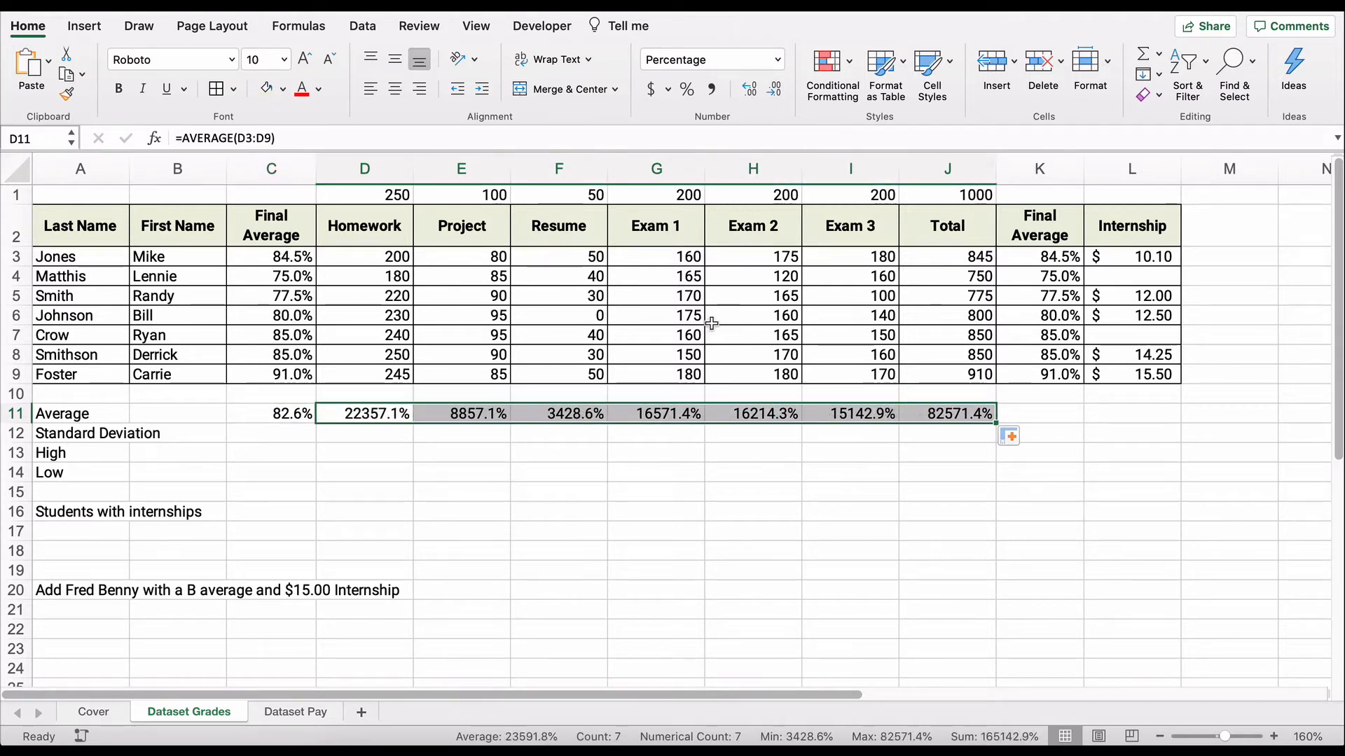
mouse_move(657, 120)
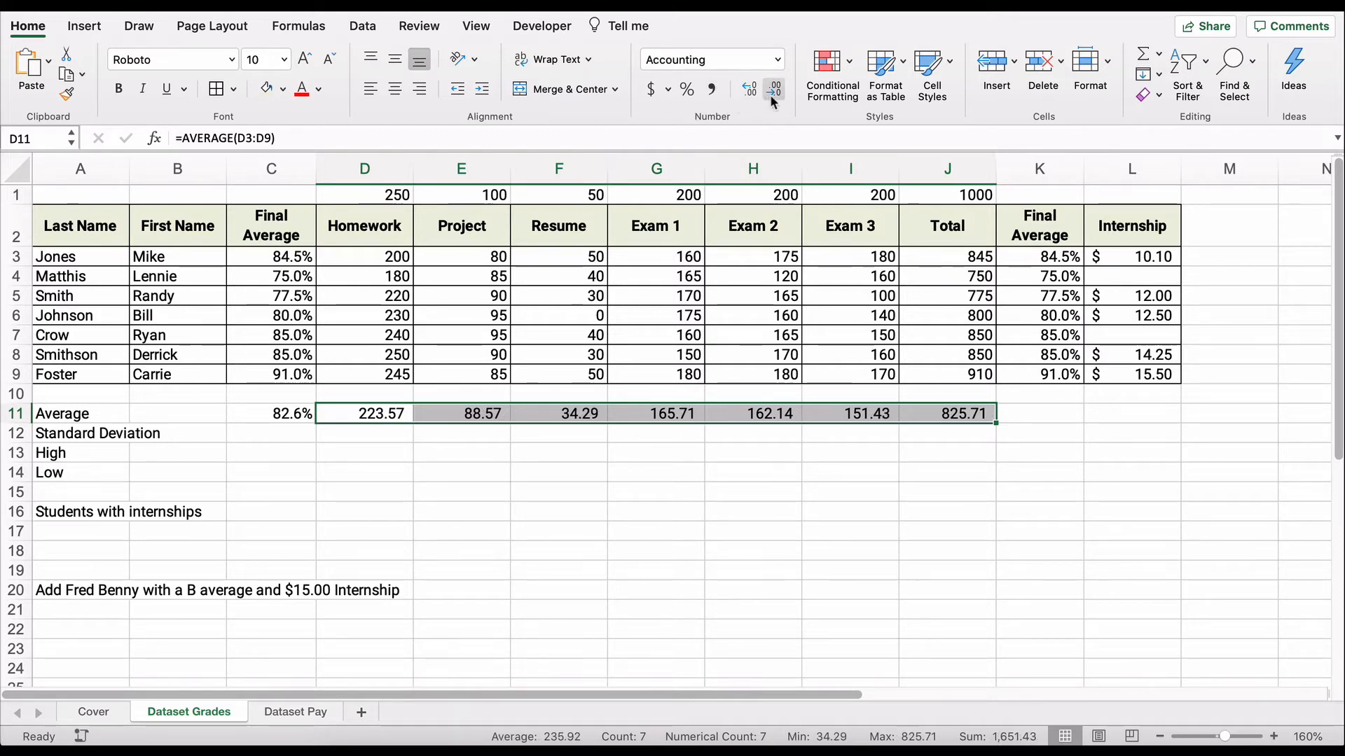
click(773, 89)
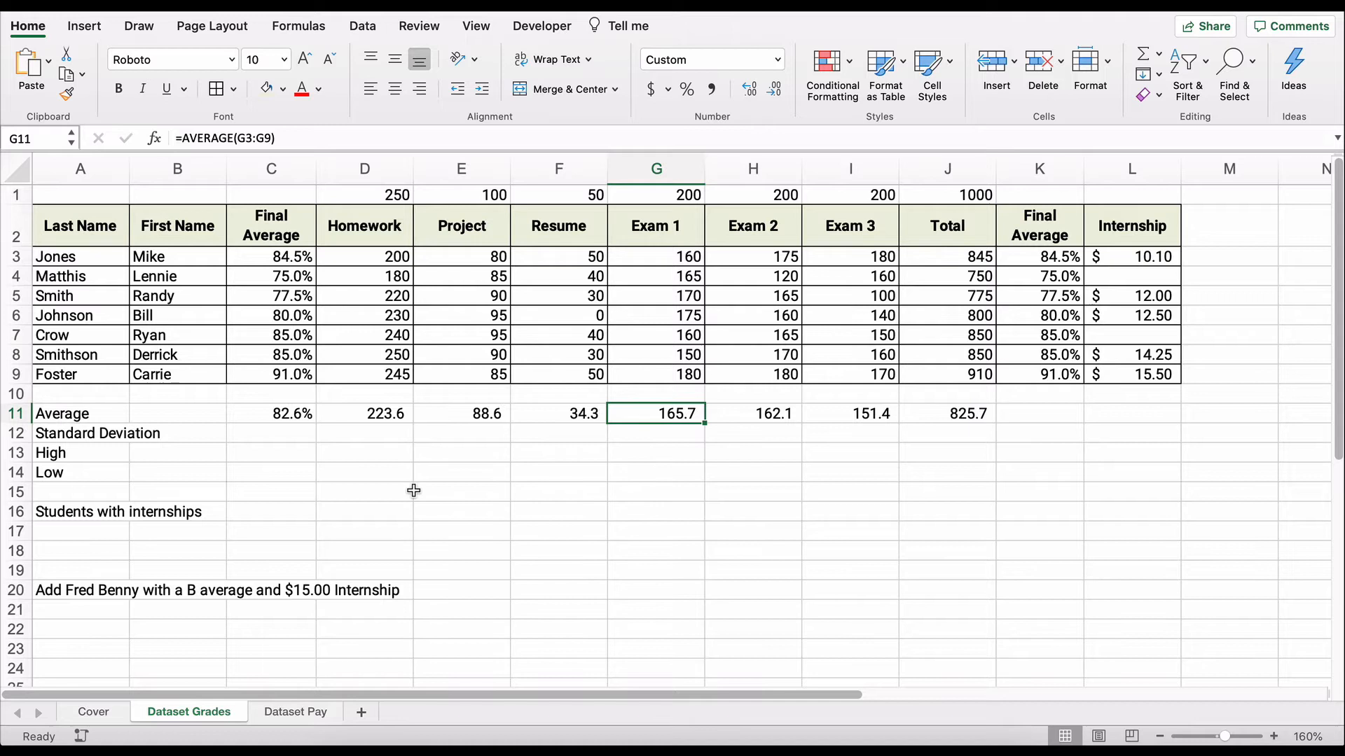
Step: Enter =STDEV.P(C3:C9) in C12 and fill it across to J12
click(271, 433)
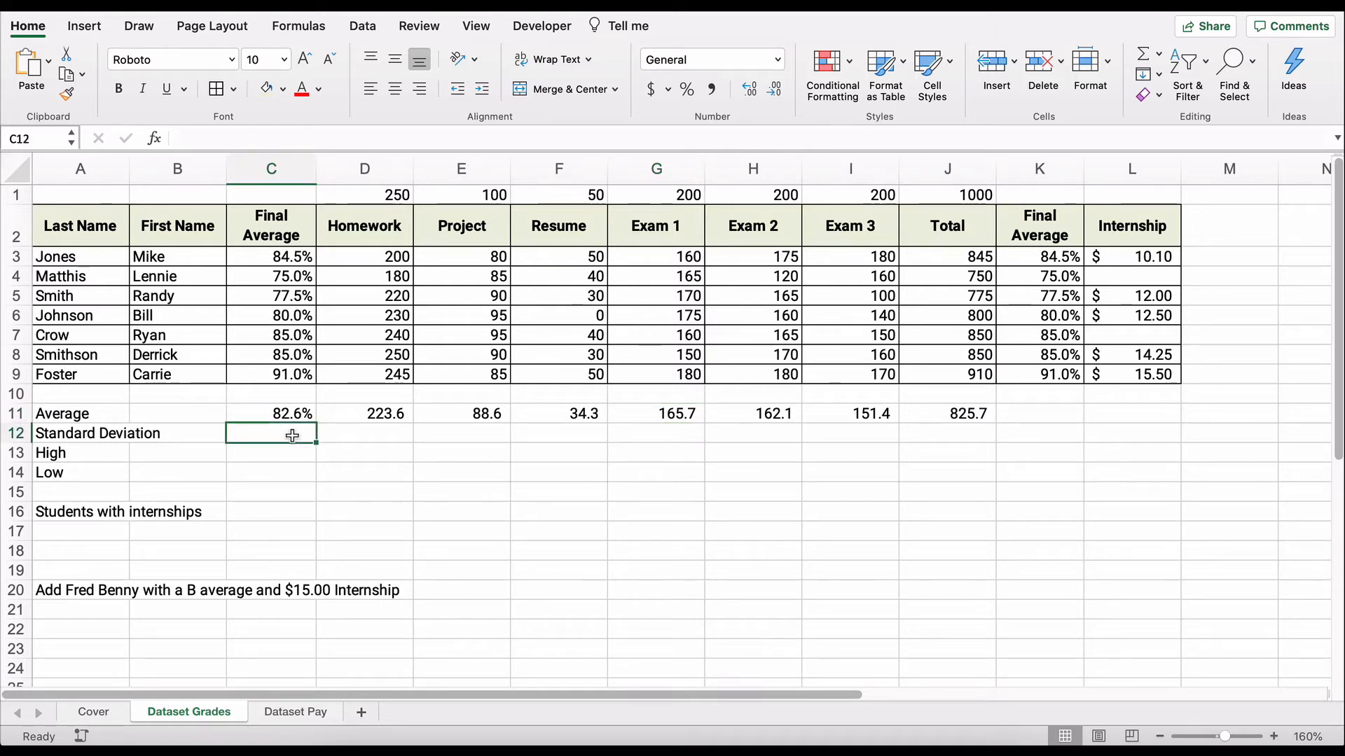
text(=)
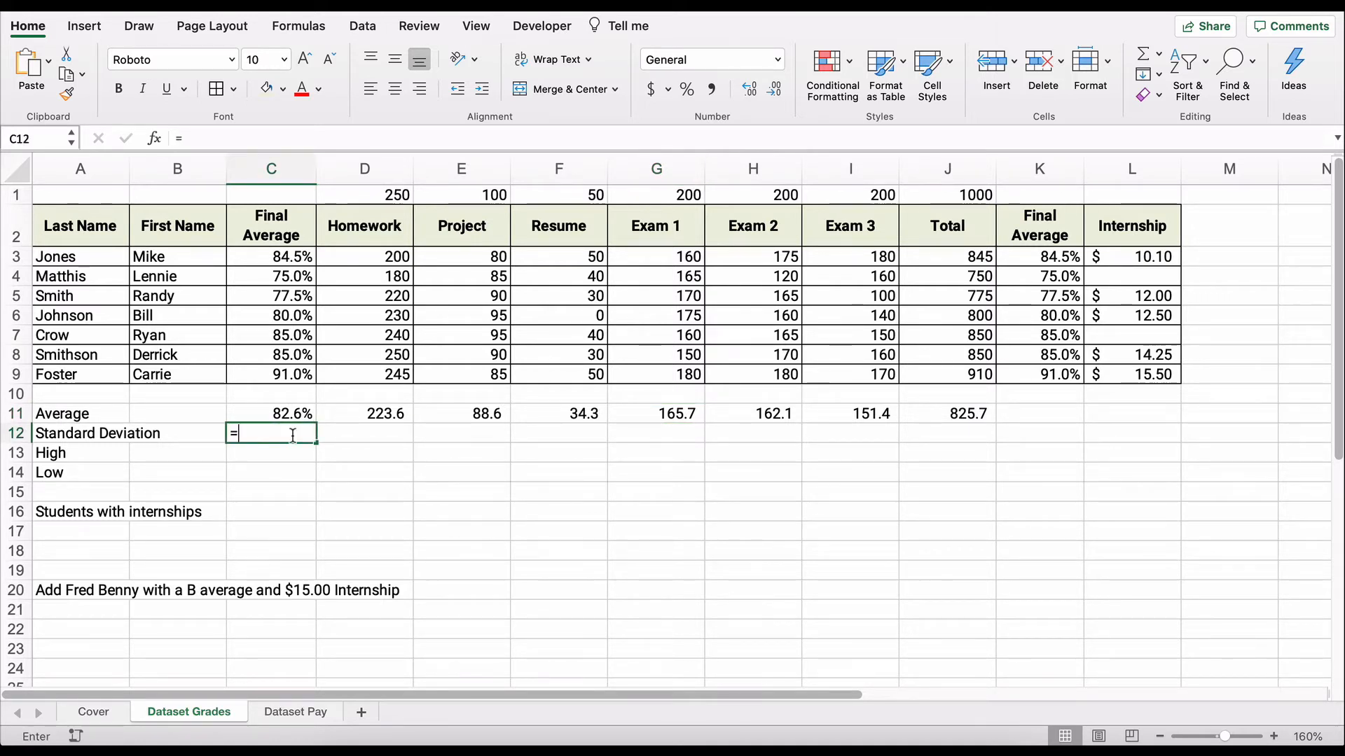
text(std)
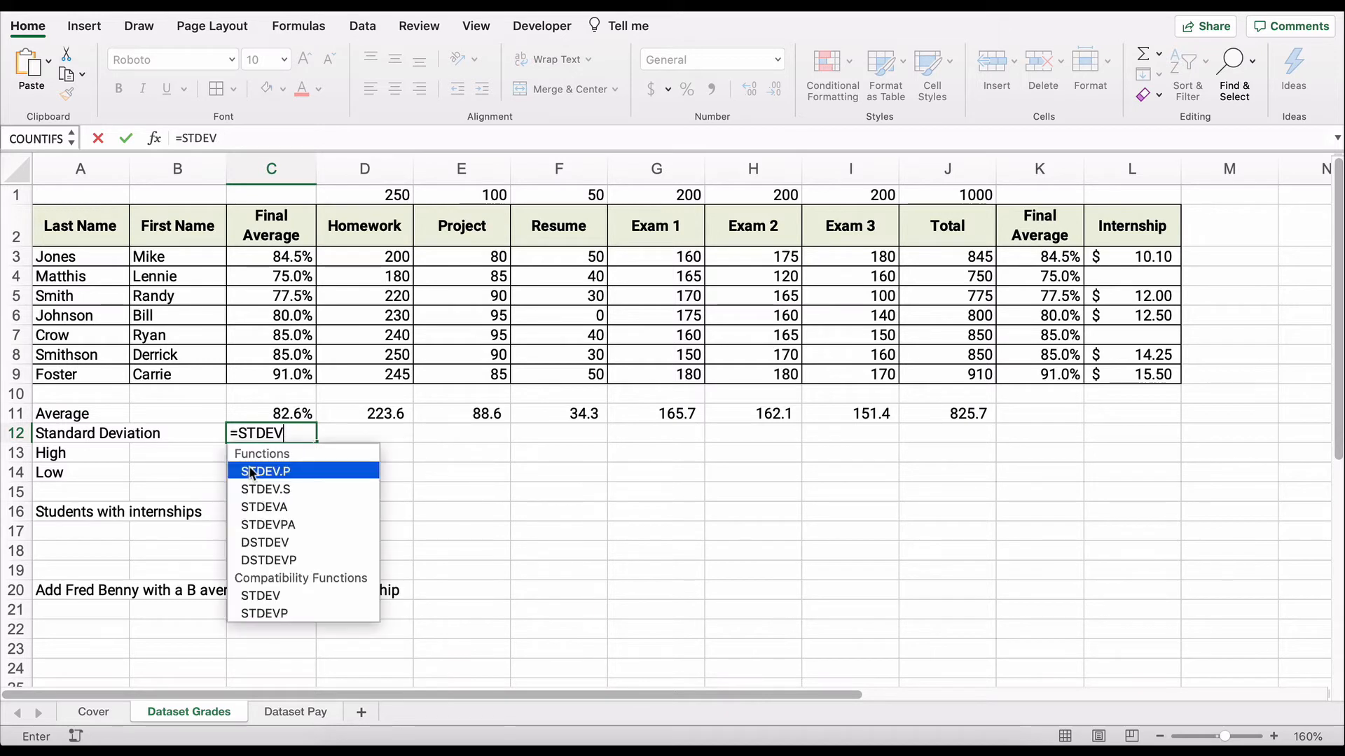
mouse_move(265, 488)
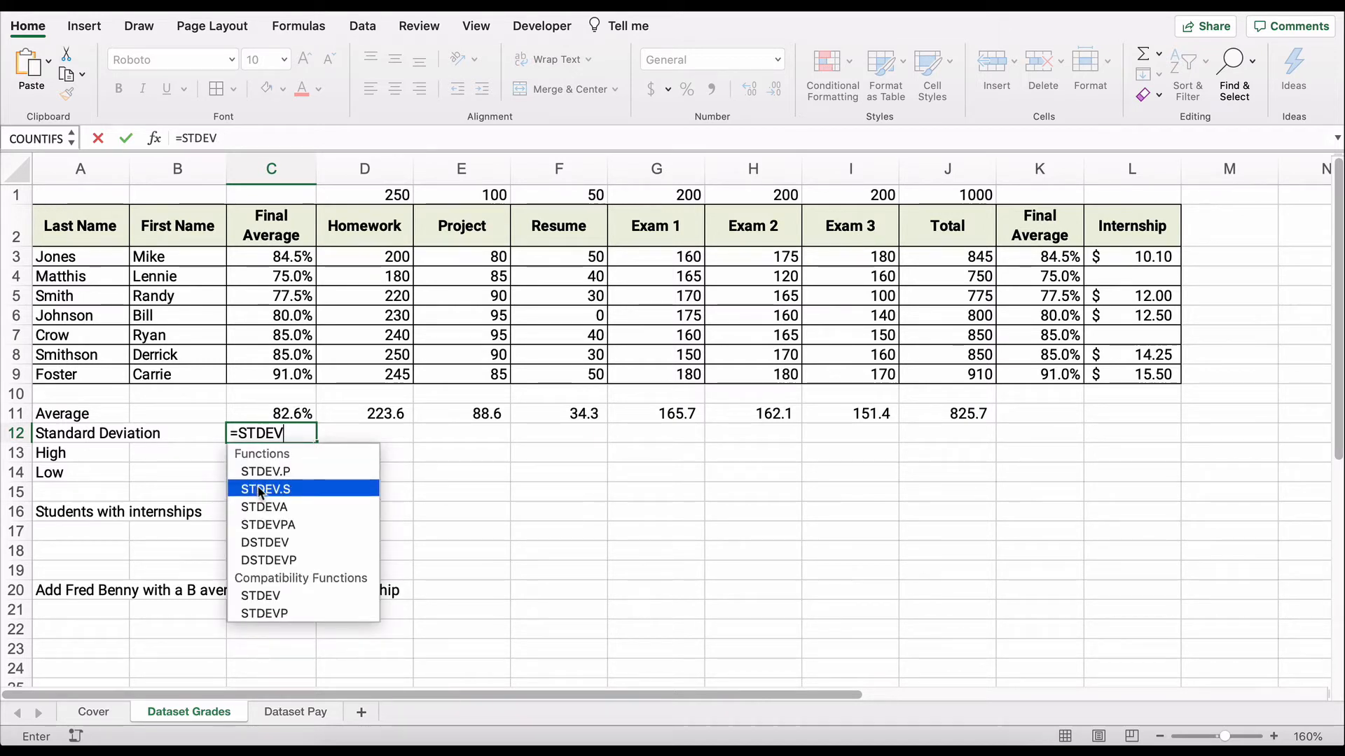
mouse_move(266, 471)
text(.P()
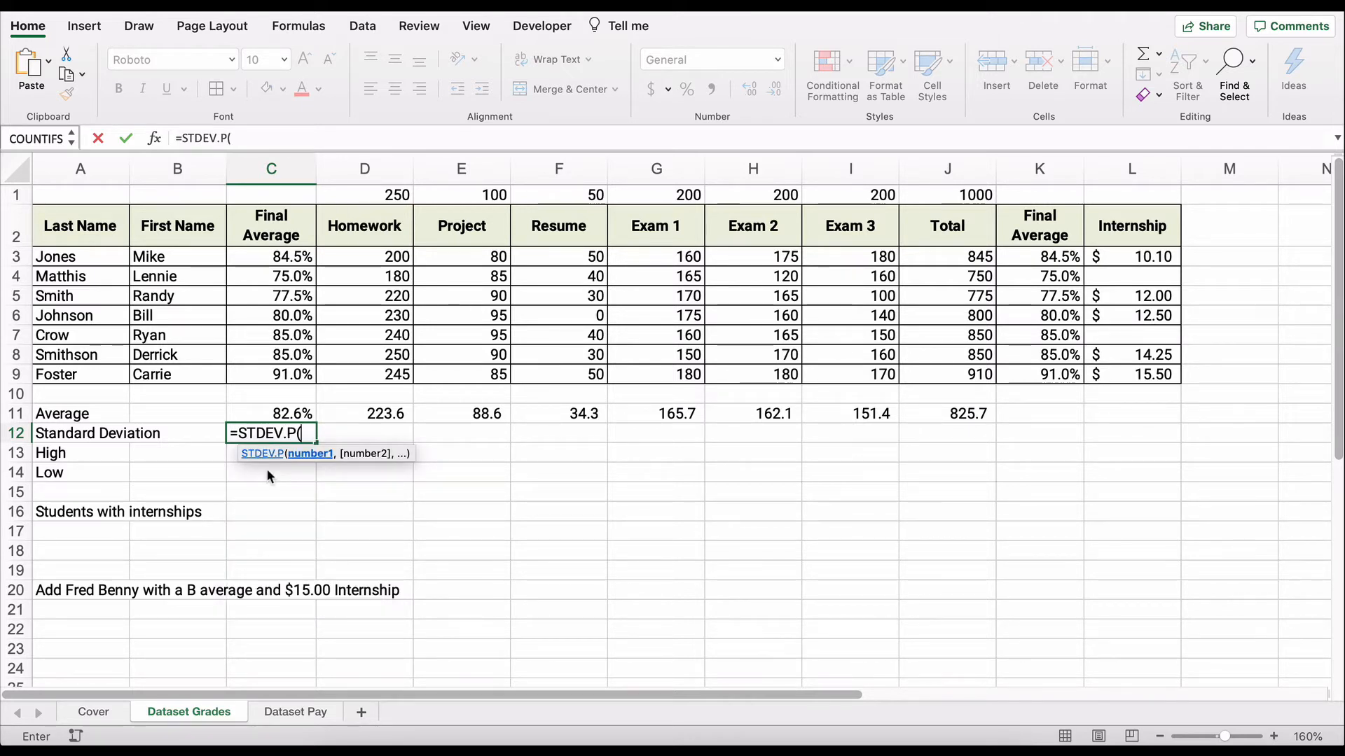
click(271, 257)
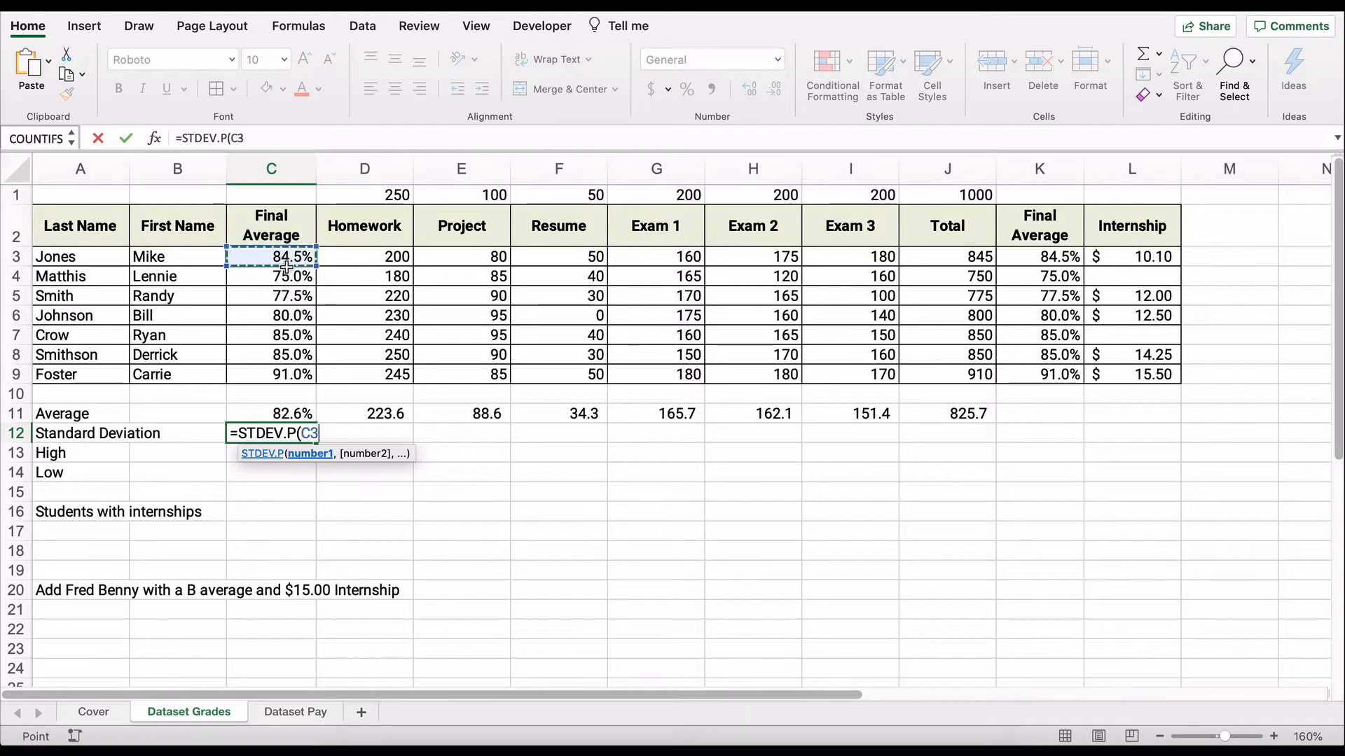
drag(271, 256, 271, 374)
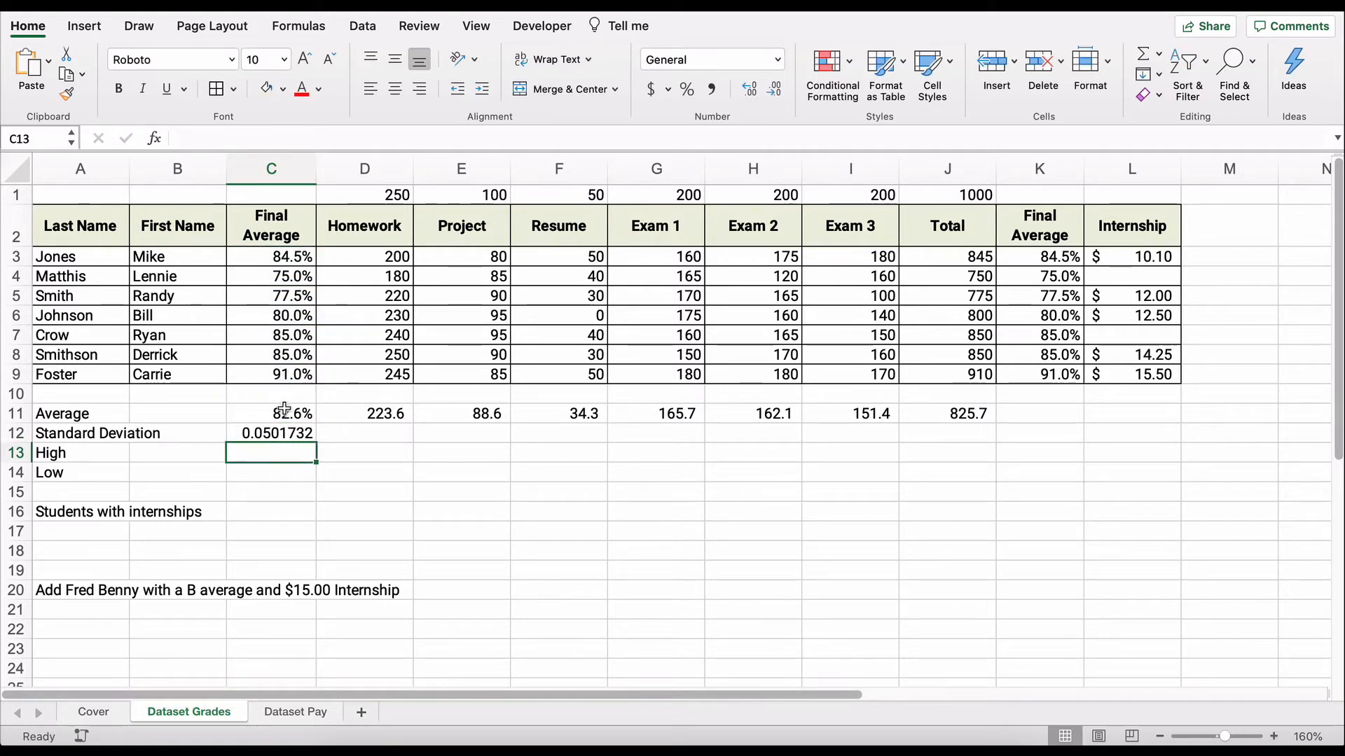
click(271, 433)
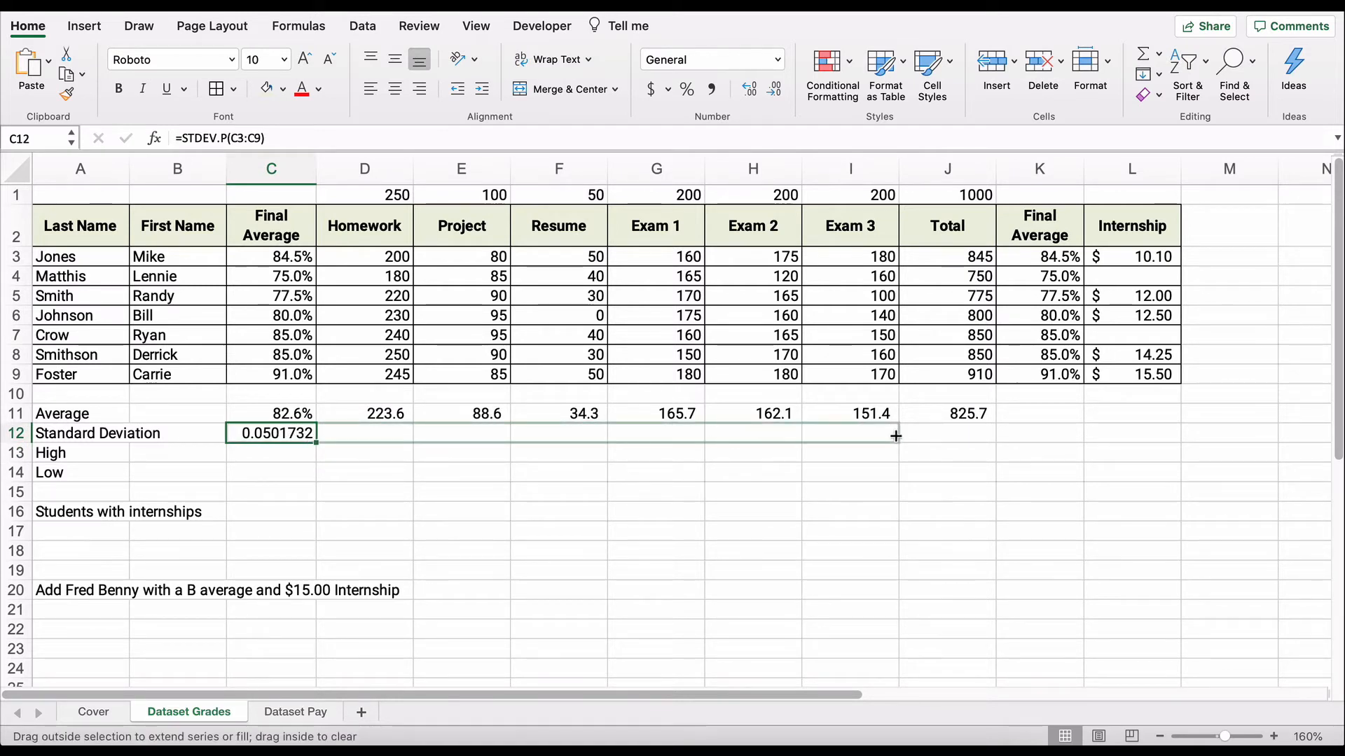
drag(314, 433, 995, 433)
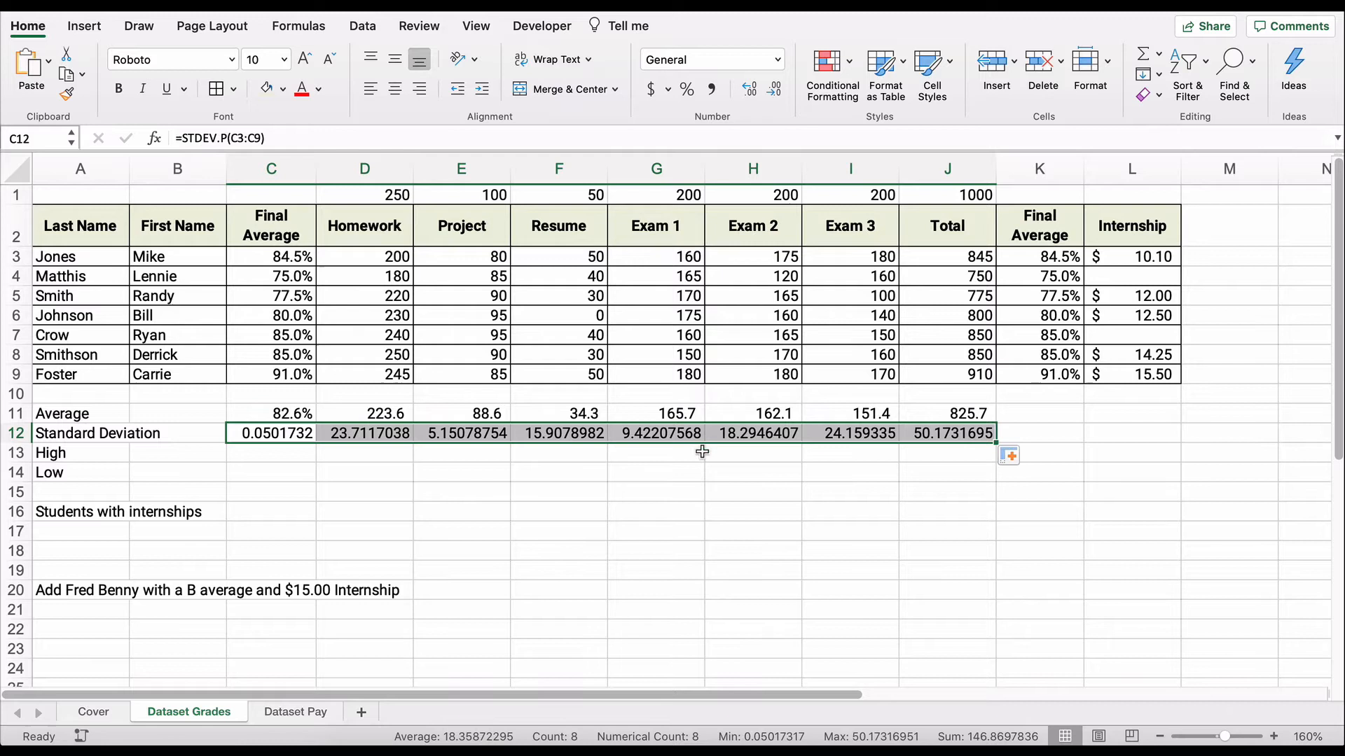
mouse_move(595, 543)
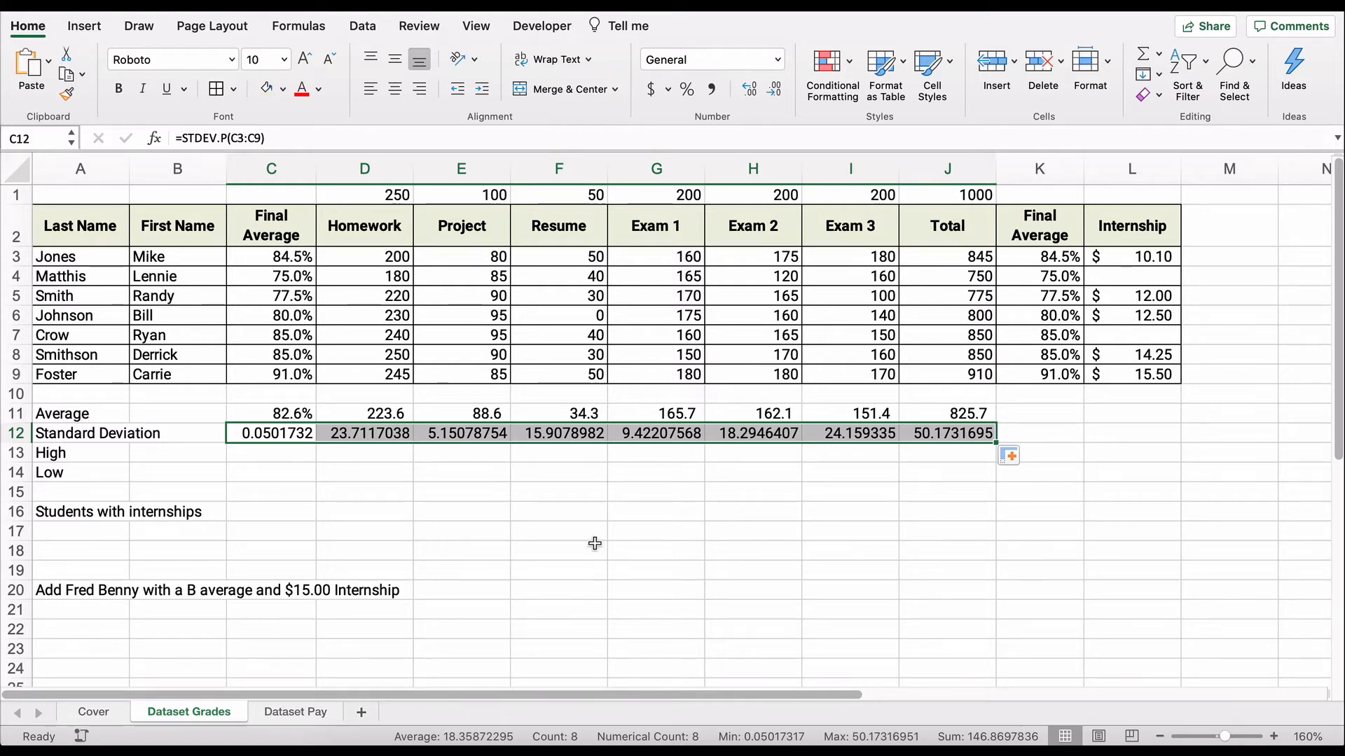
mouse_move(600, 535)
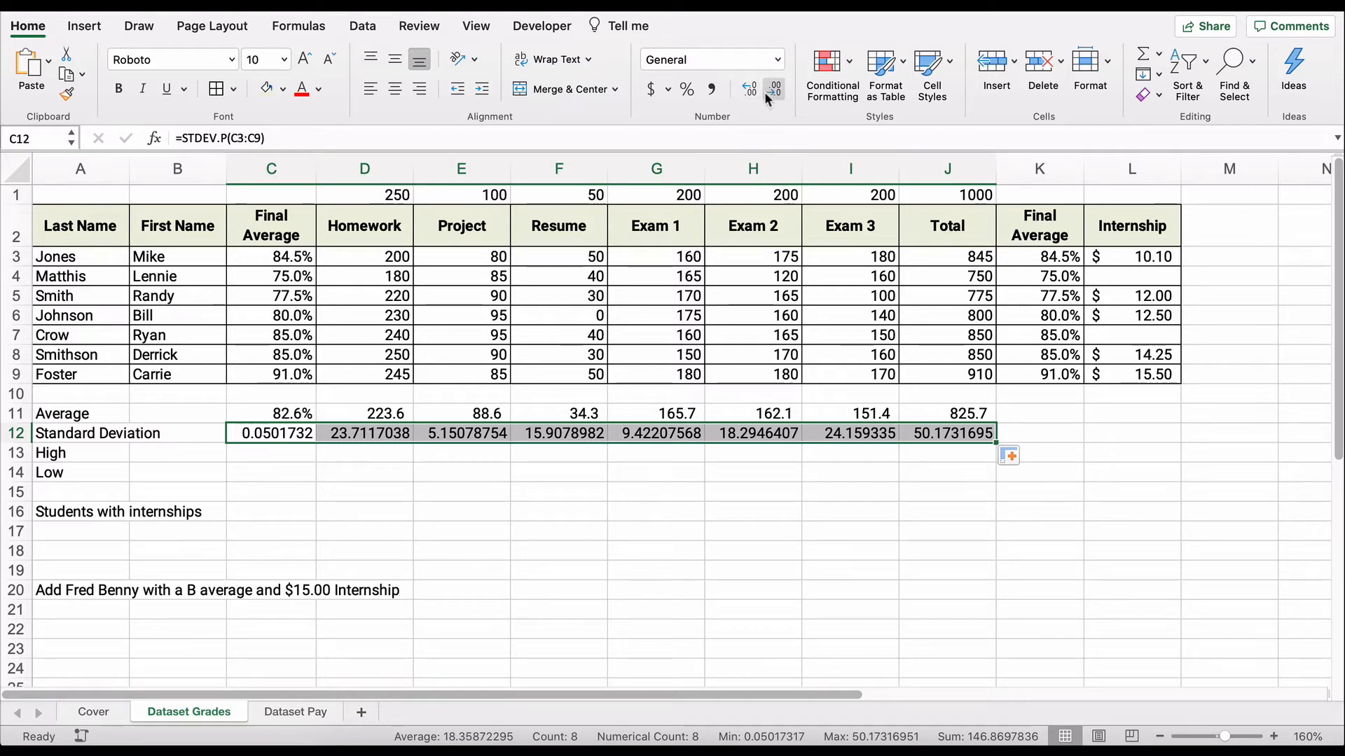
Step: Show the deviations to one decimal, Final Average as a percentage, and verify formulas
click(773, 88)
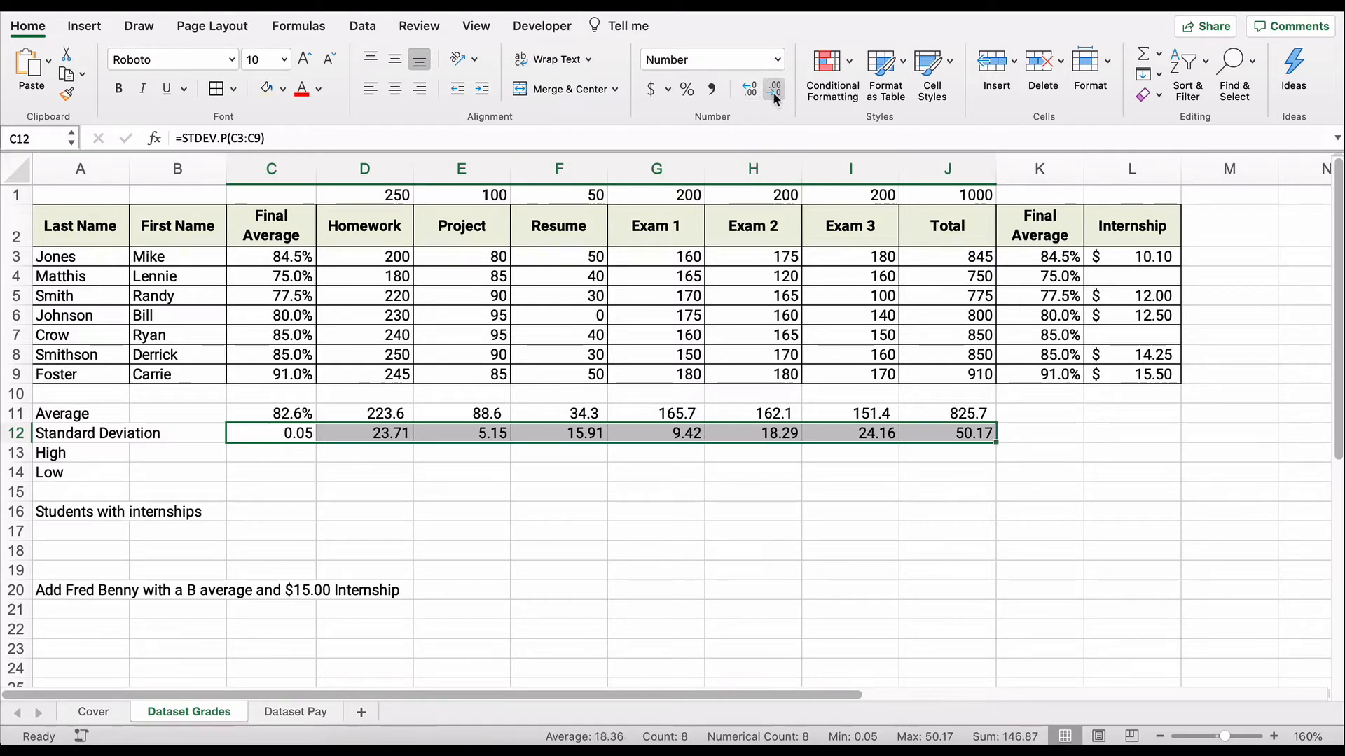
click(773, 89)
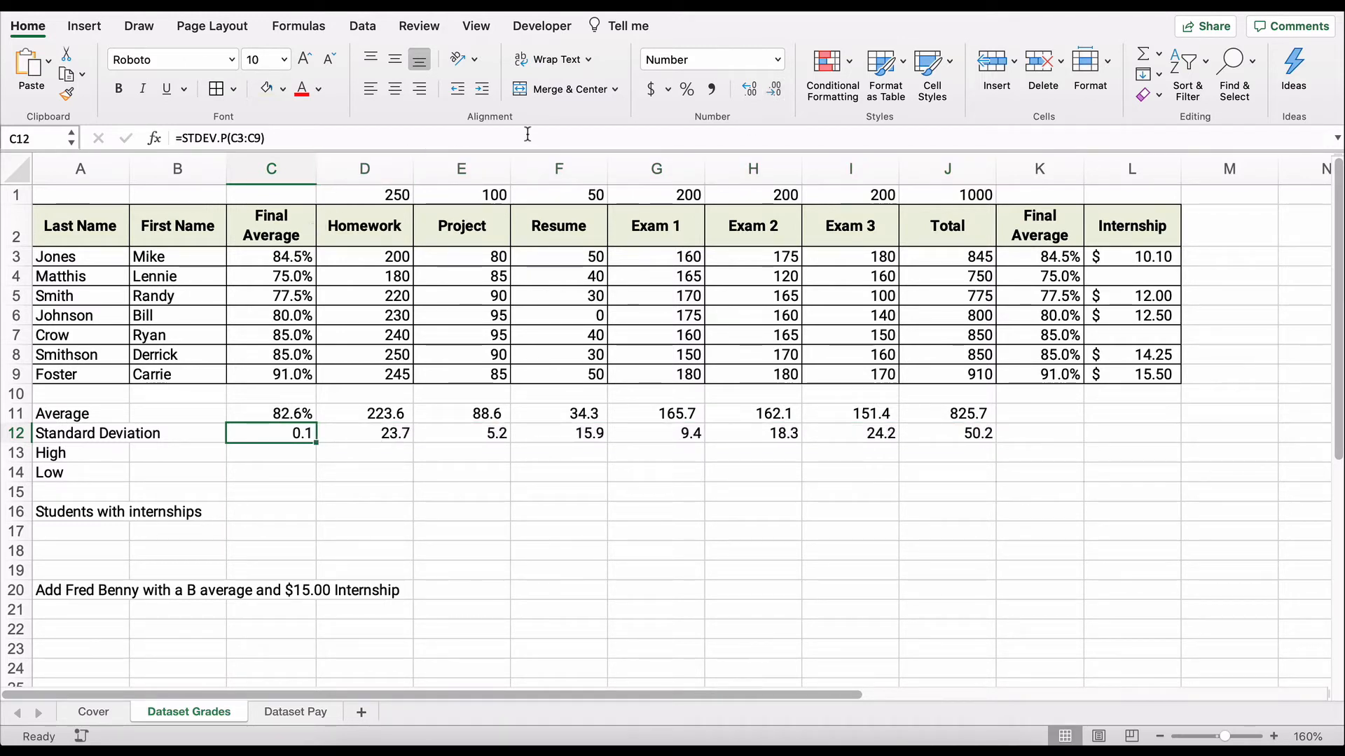
click(686, 89)
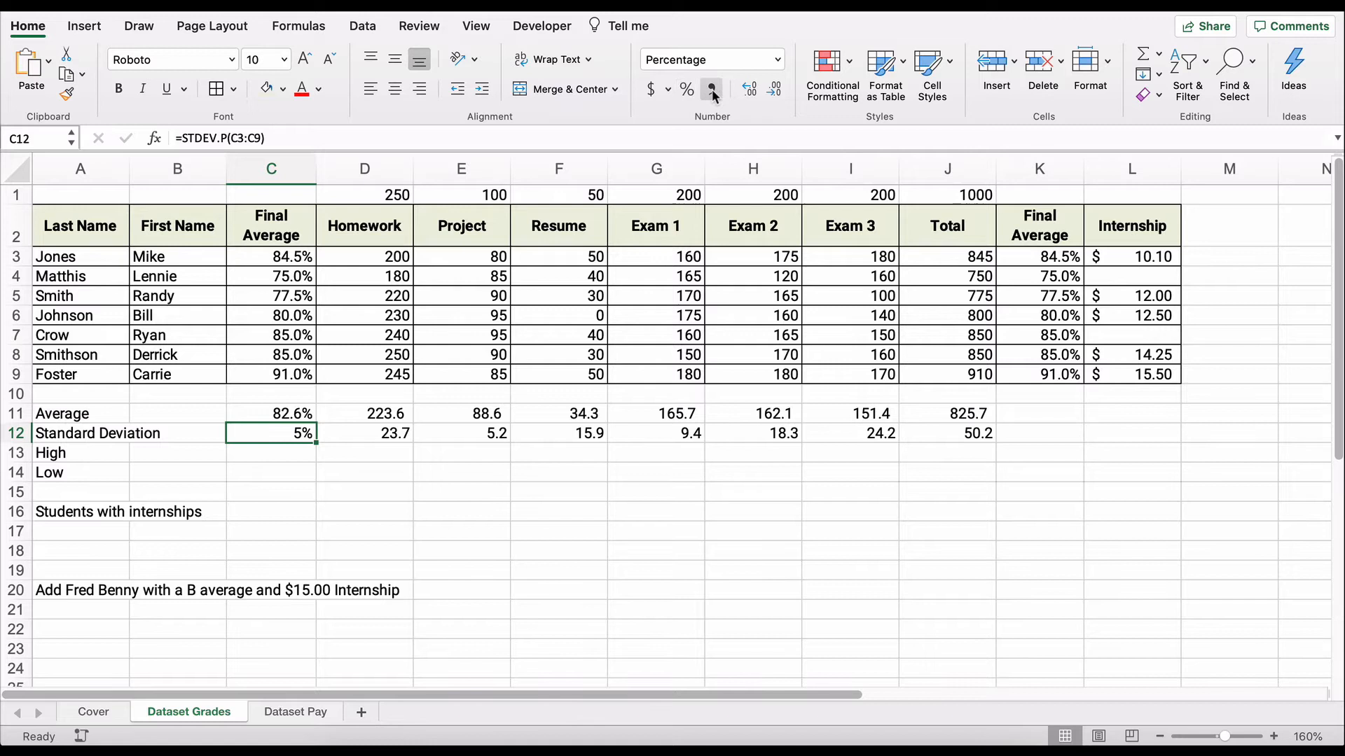
click(750, 89)
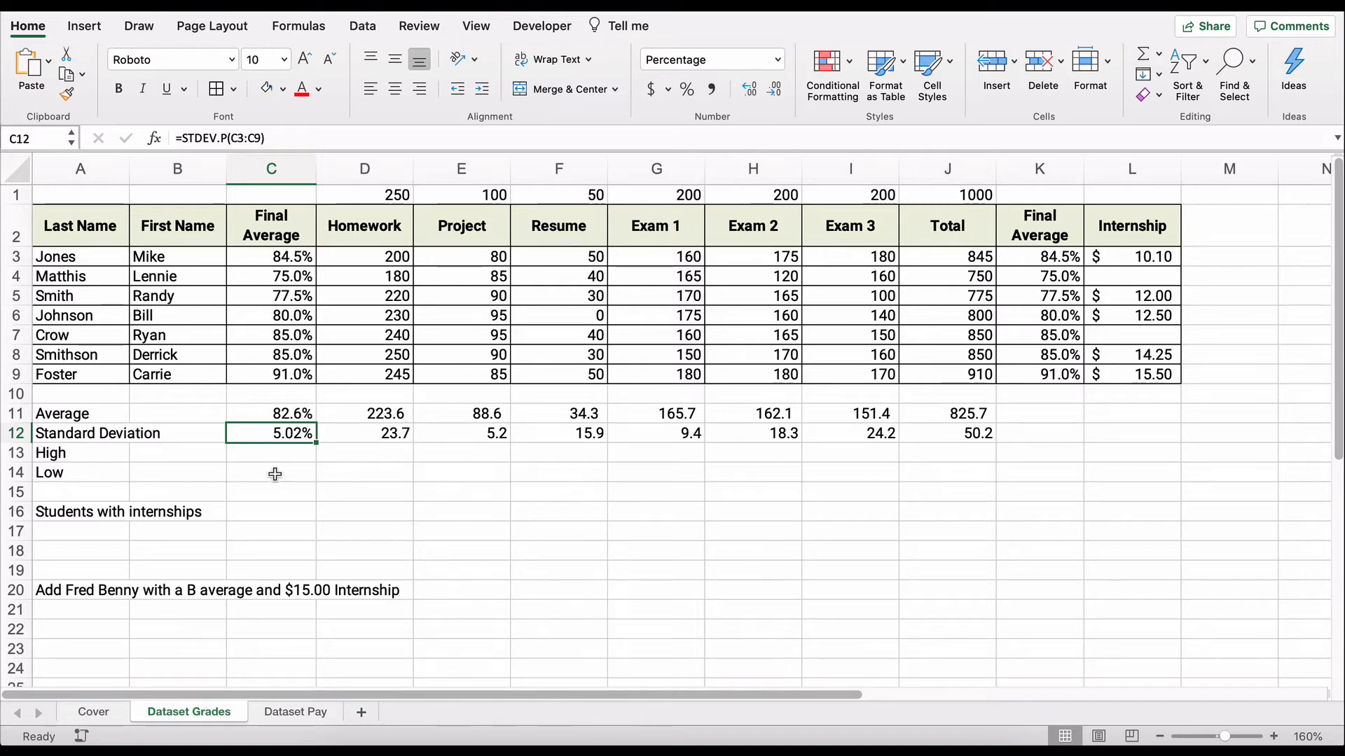
click(271, 453)
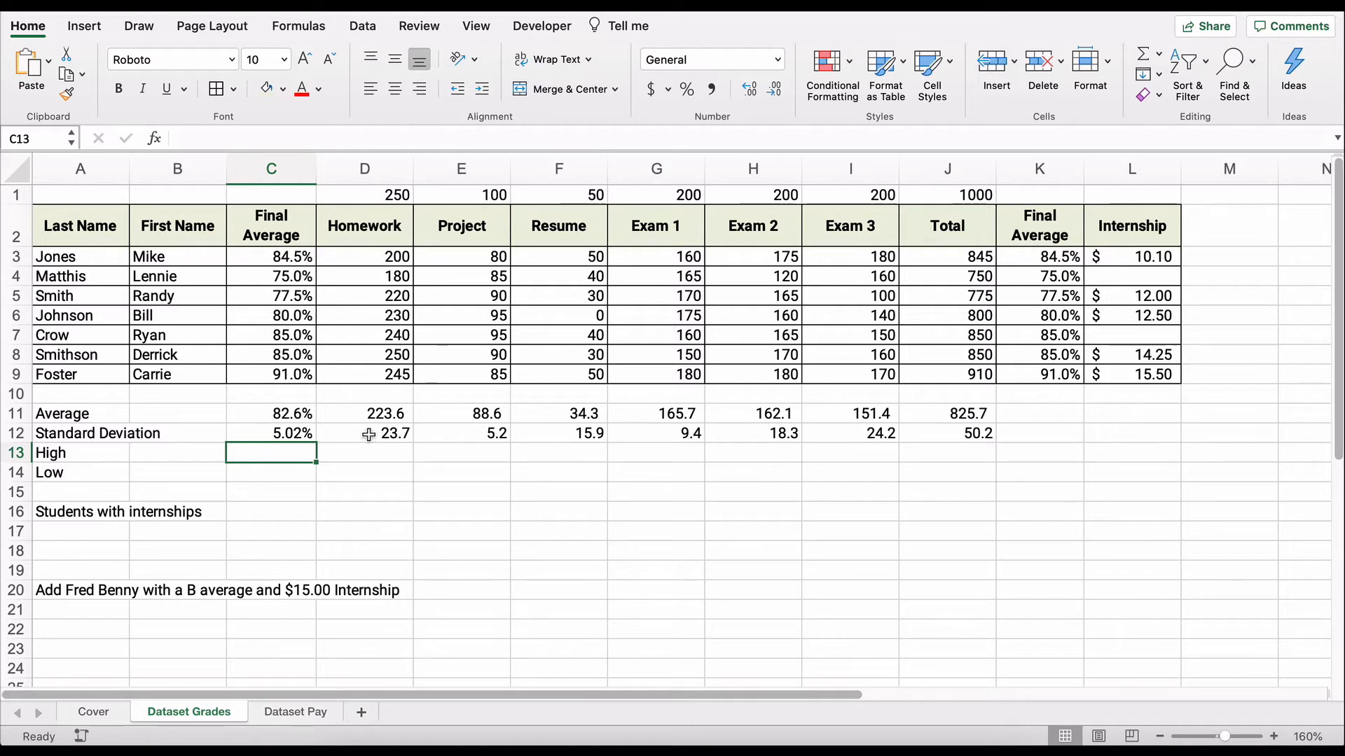
click(558, 433)
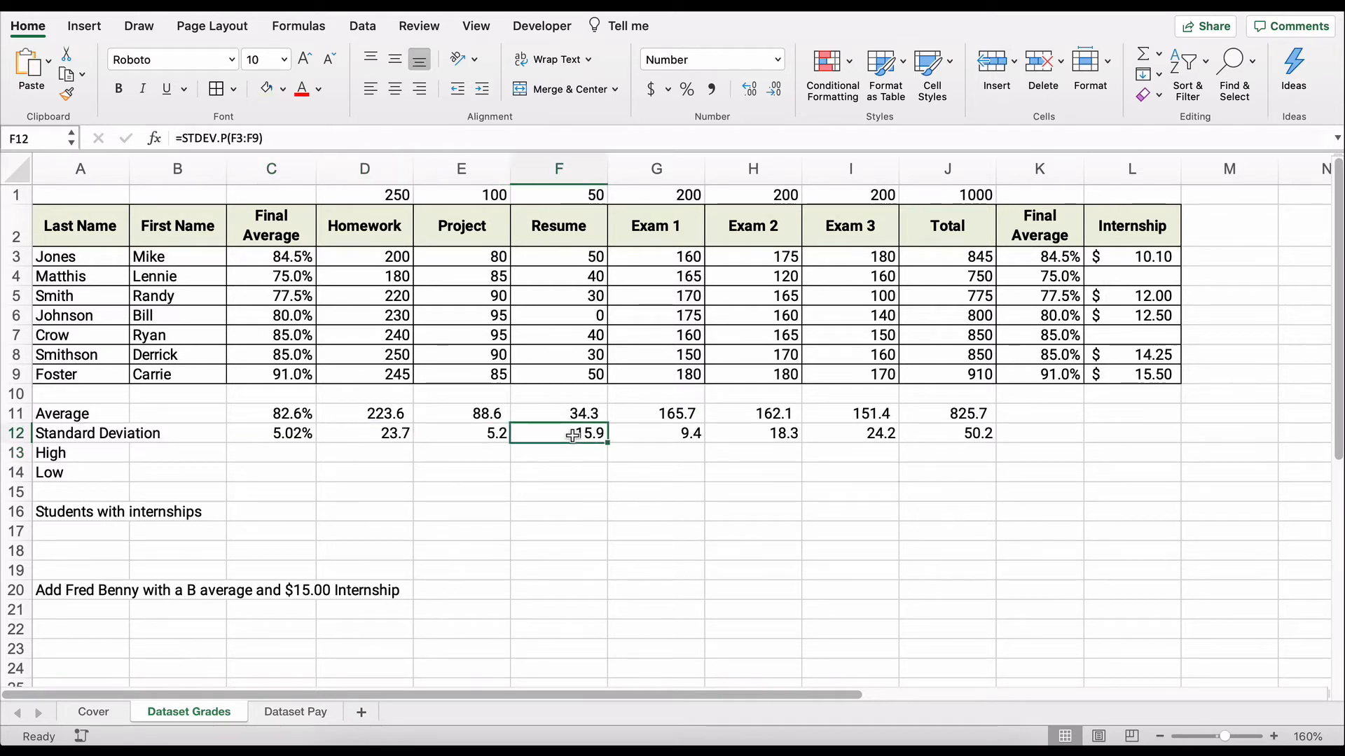
click(656, 433)
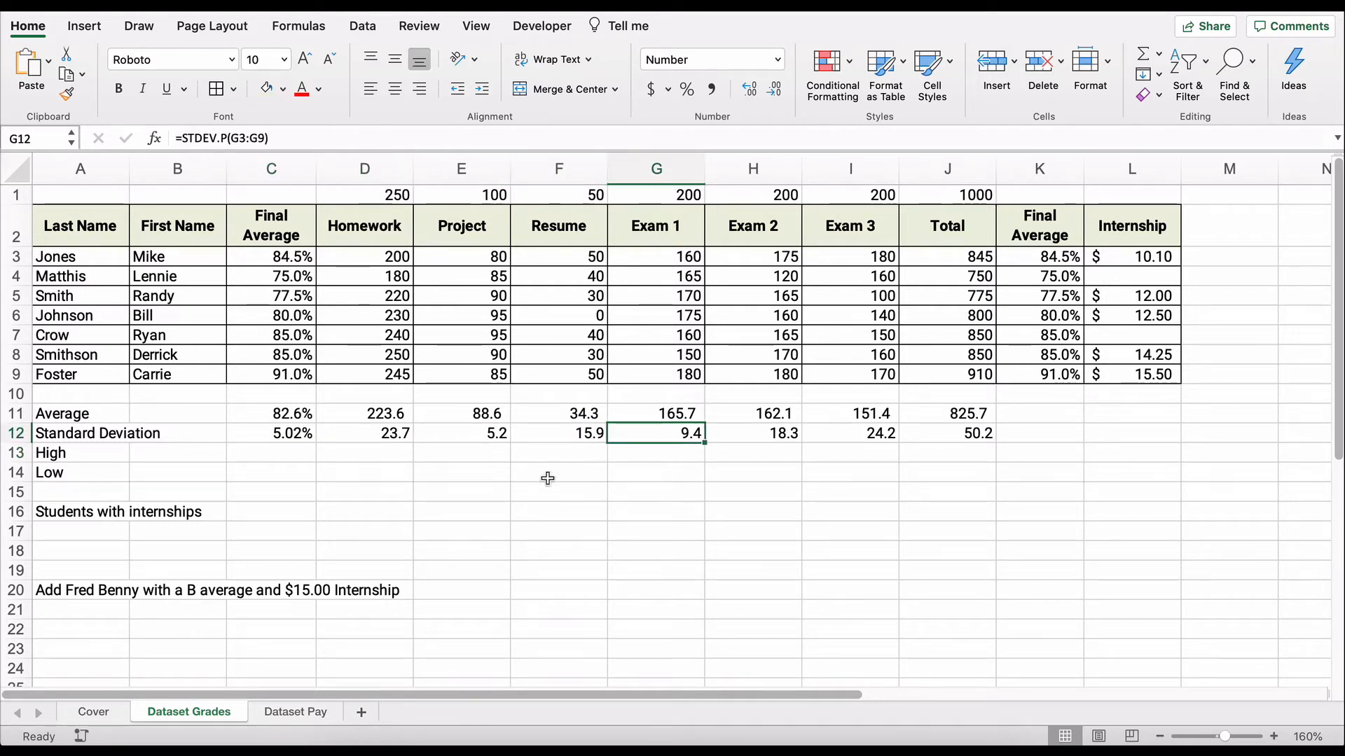
click(271, 453)
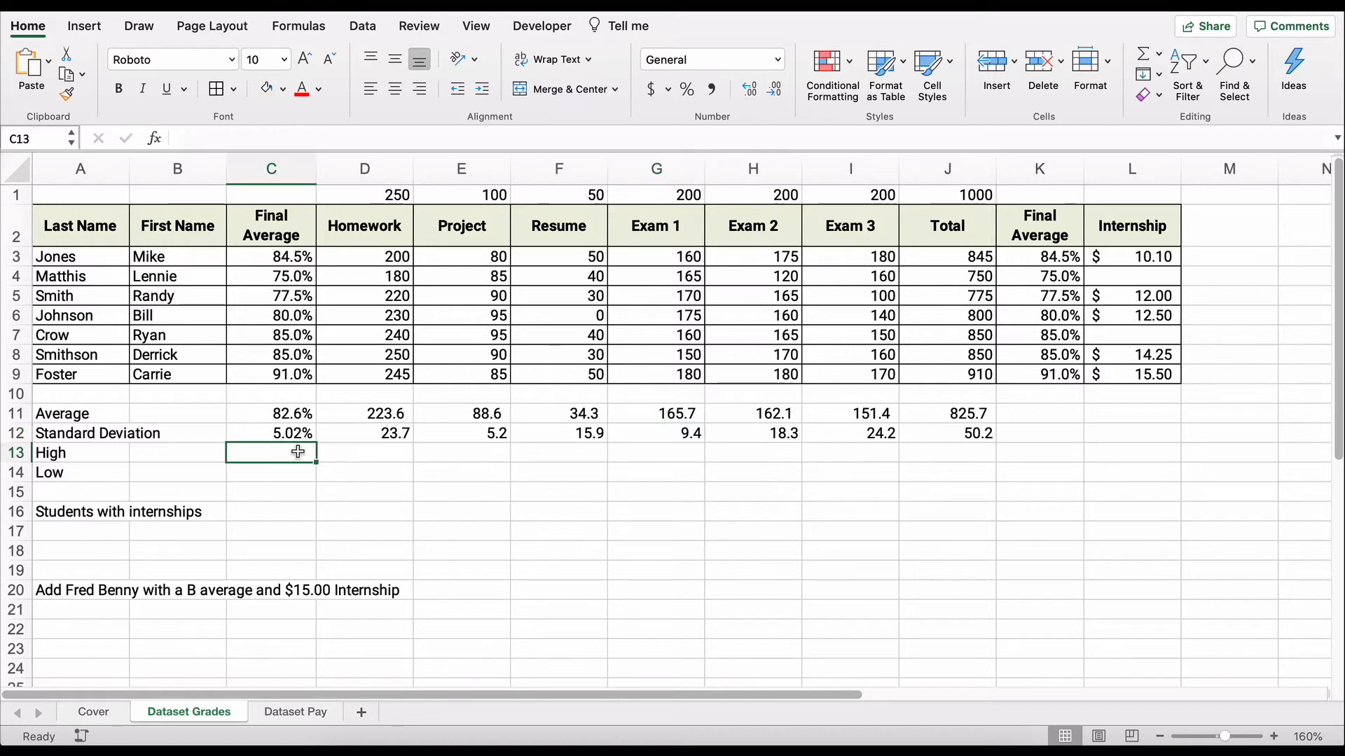
Step: Enter =MAX(C3:C9) in C13, fill to J13, and show the values as one-decimal numbers
text(=)
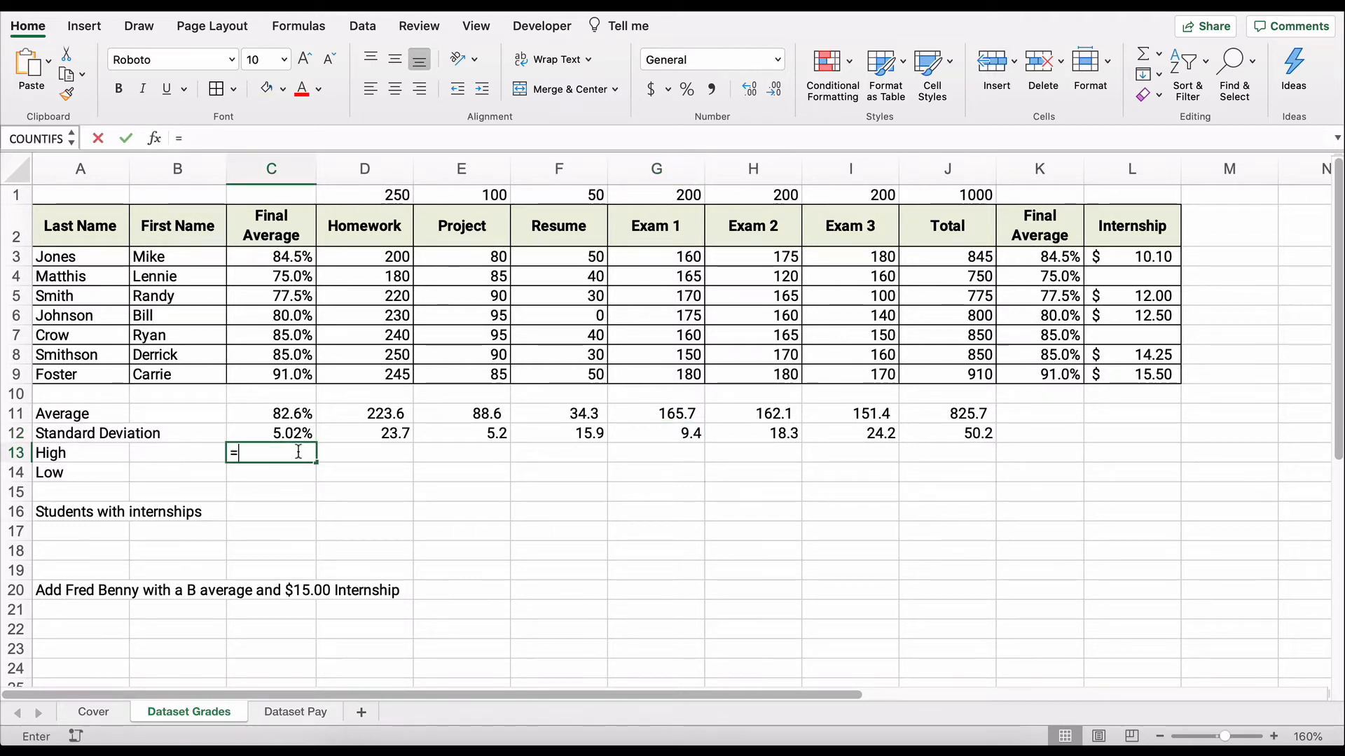
text(max)
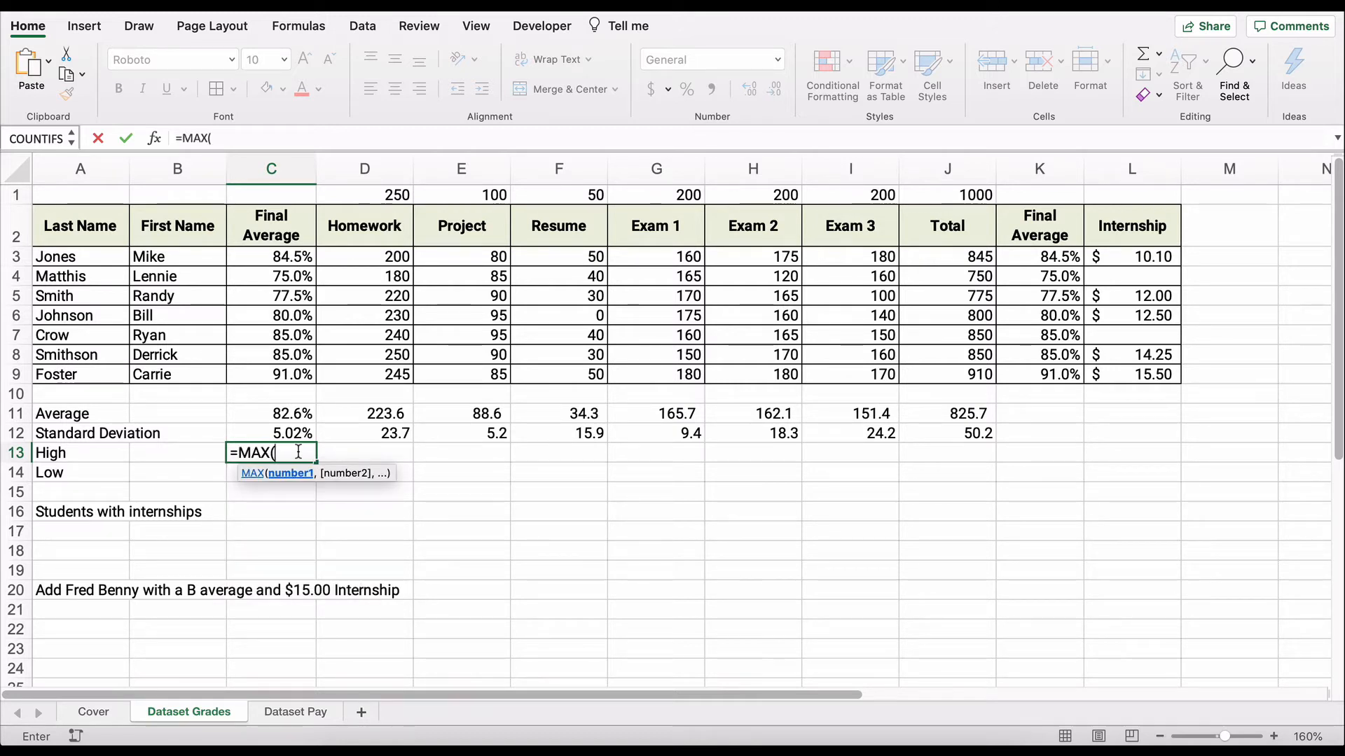
drag(271, 256, 271, 314)
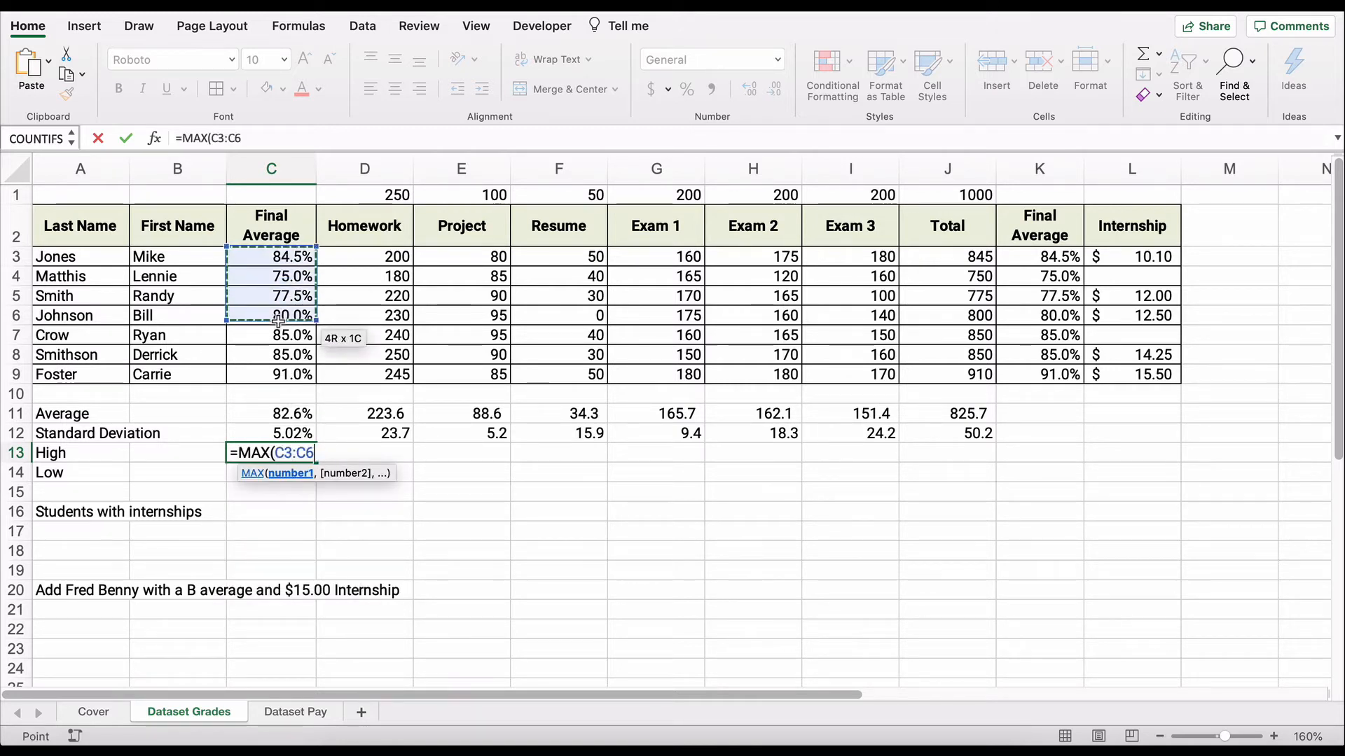
drag(271, 314, 271, 374)
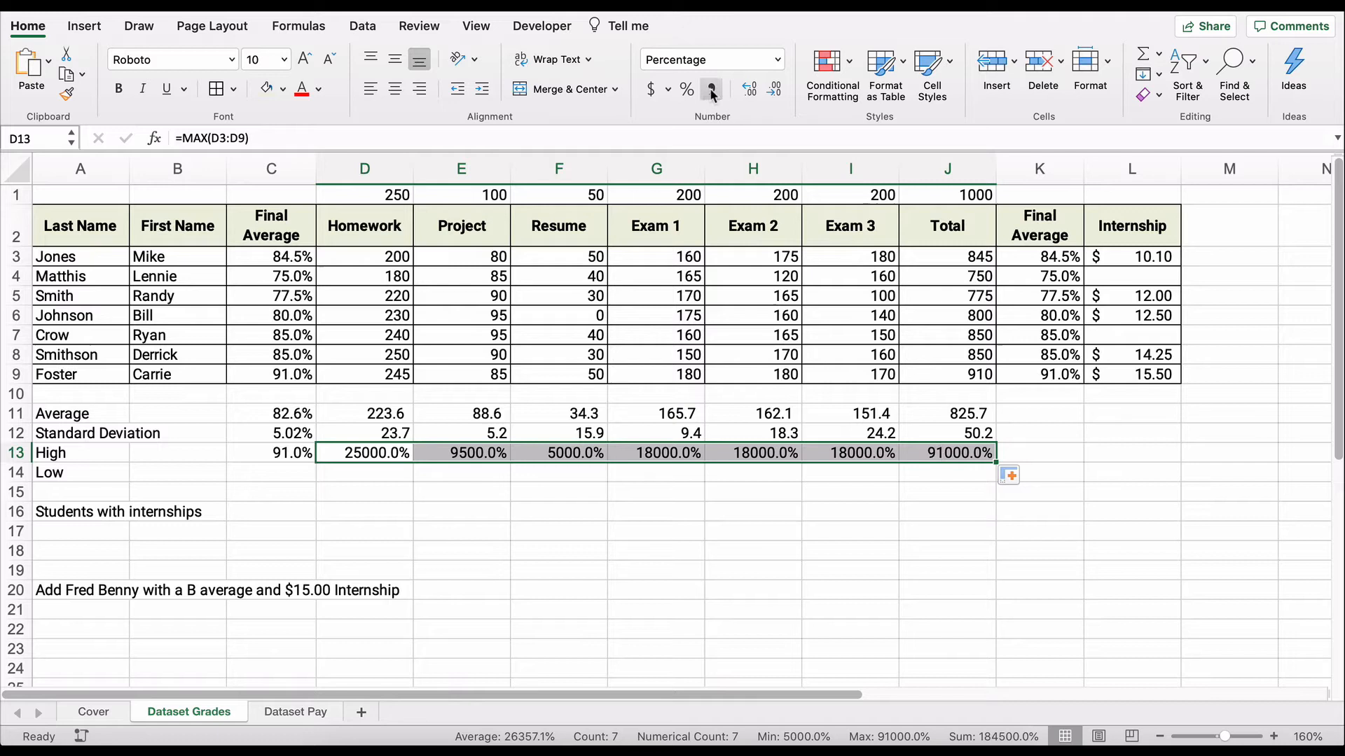
click(776, 89)
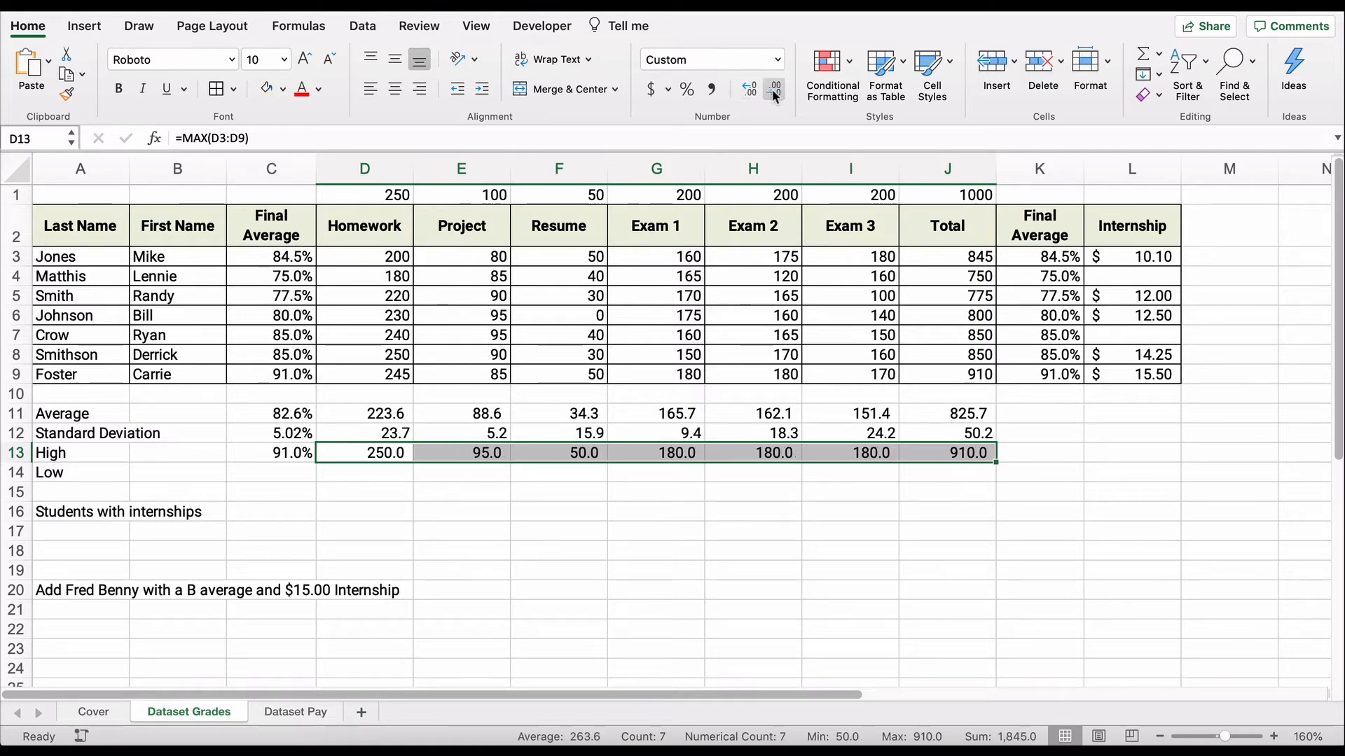
click(363, 491)
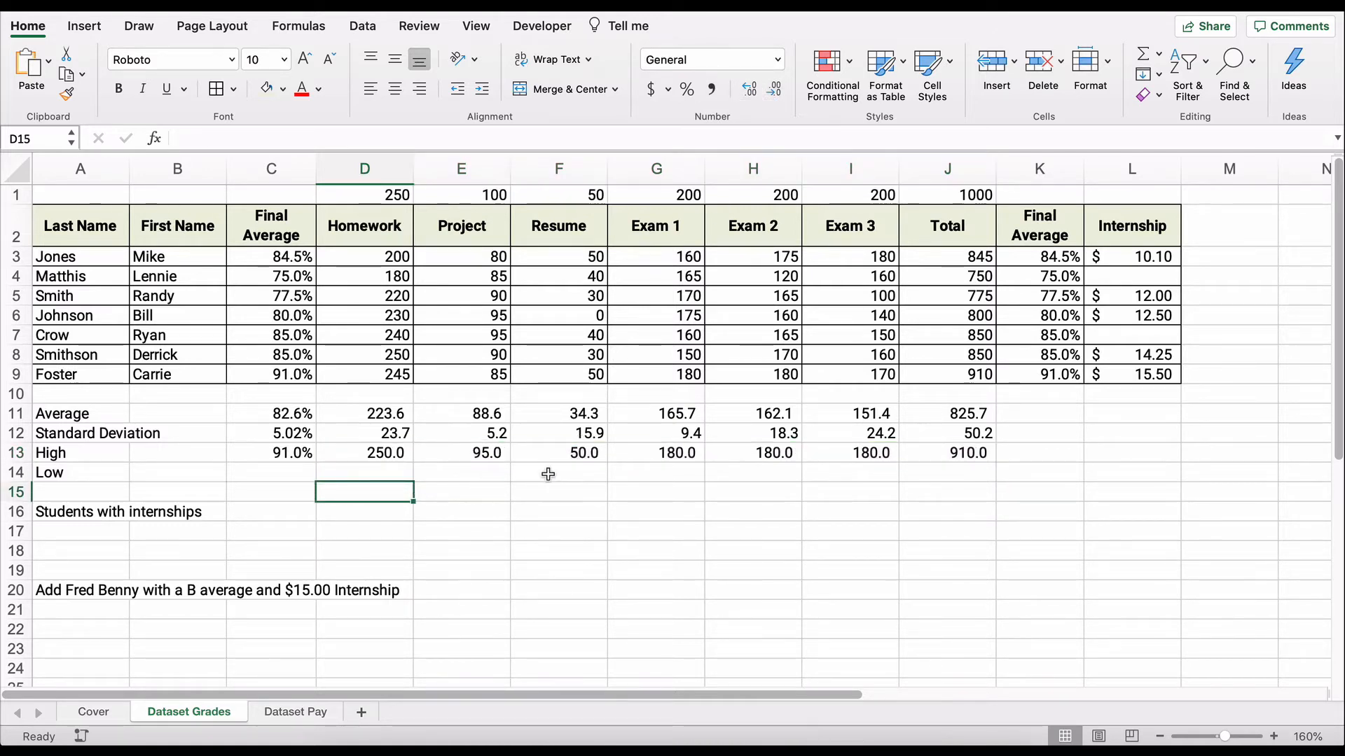
click(655, 453)
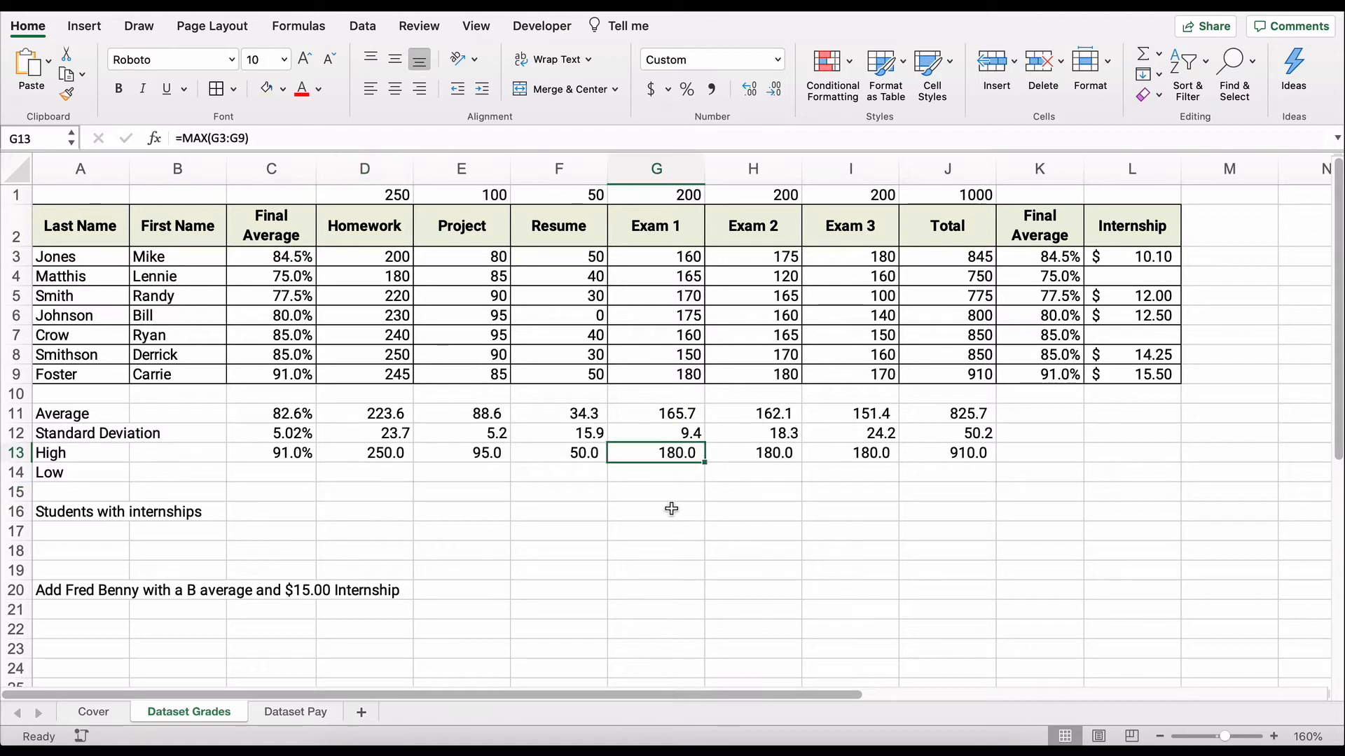
mouse_move(884, 496)
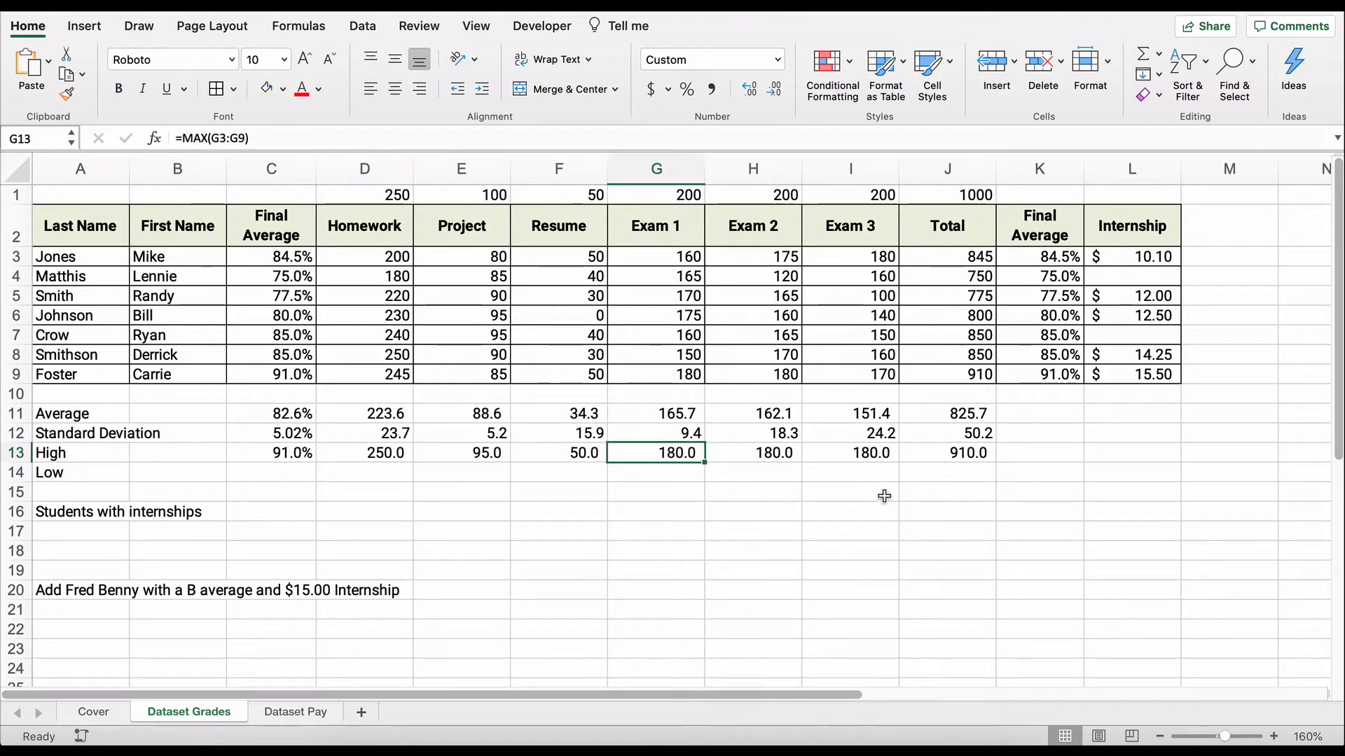
click(947, 453)
text(=)
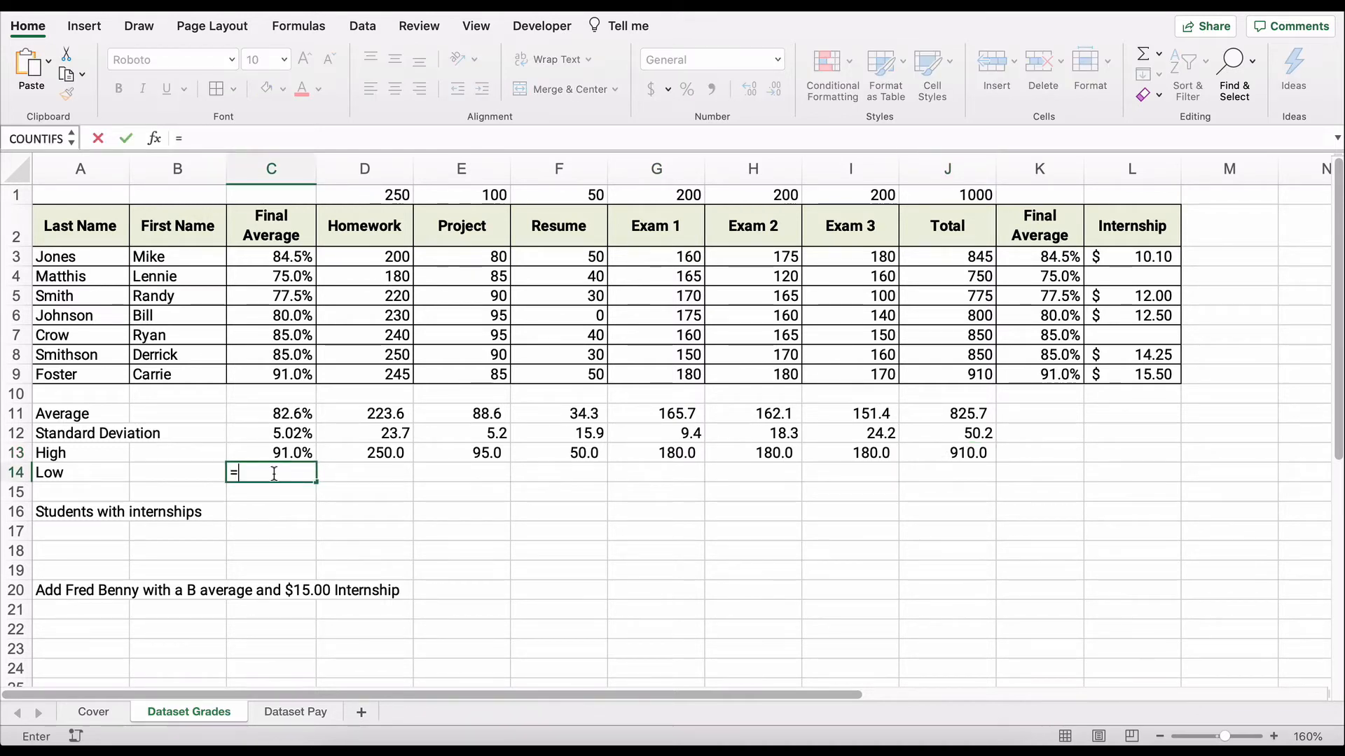
Step: Enter MIN formulas in C14 and D14, with the Homework low at one decimal
text(min)
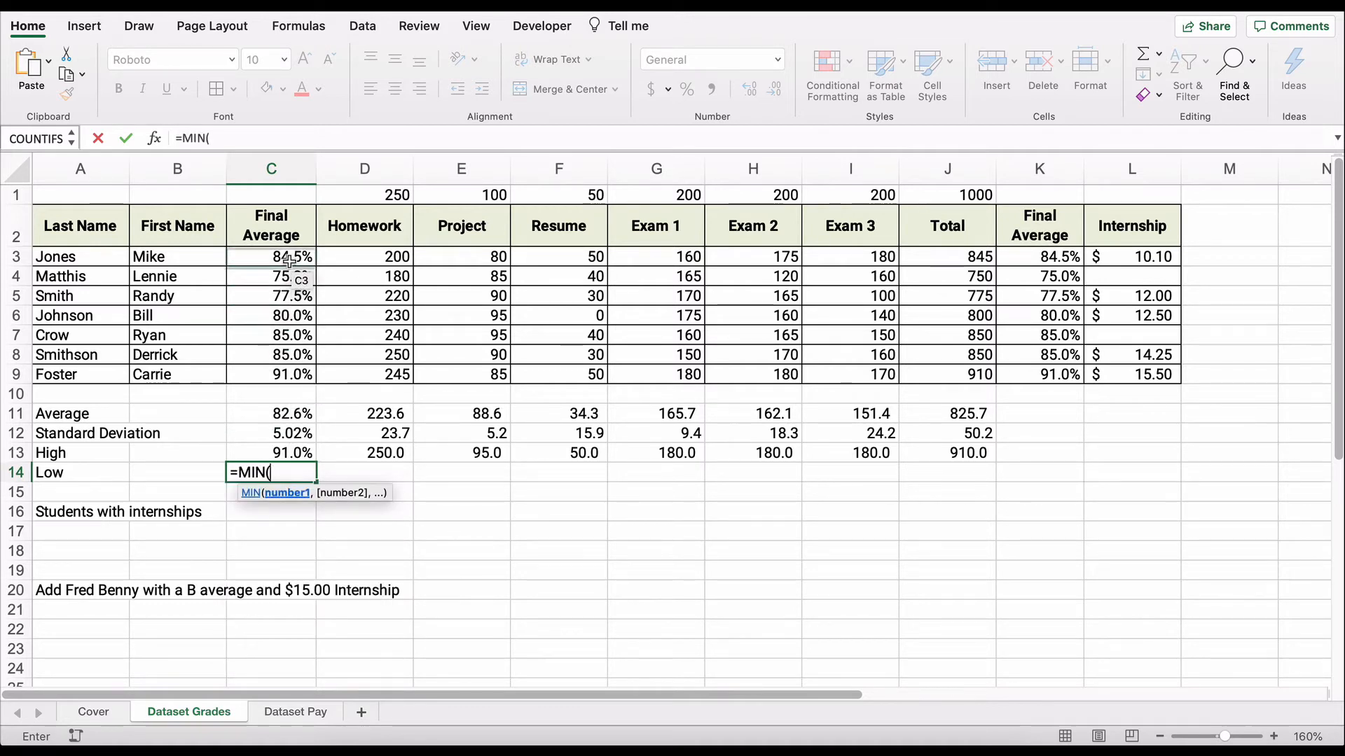
drag(271, 256, 271, 374)
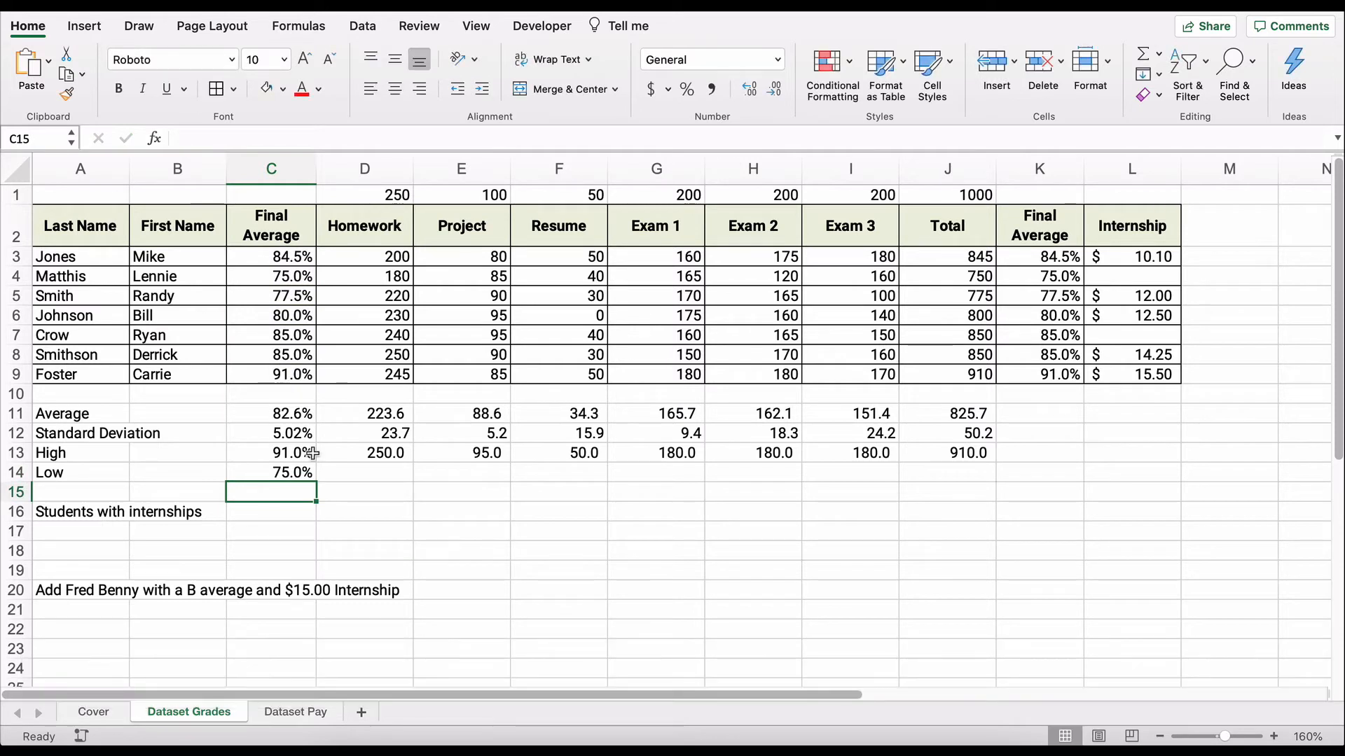
click(364, 473)
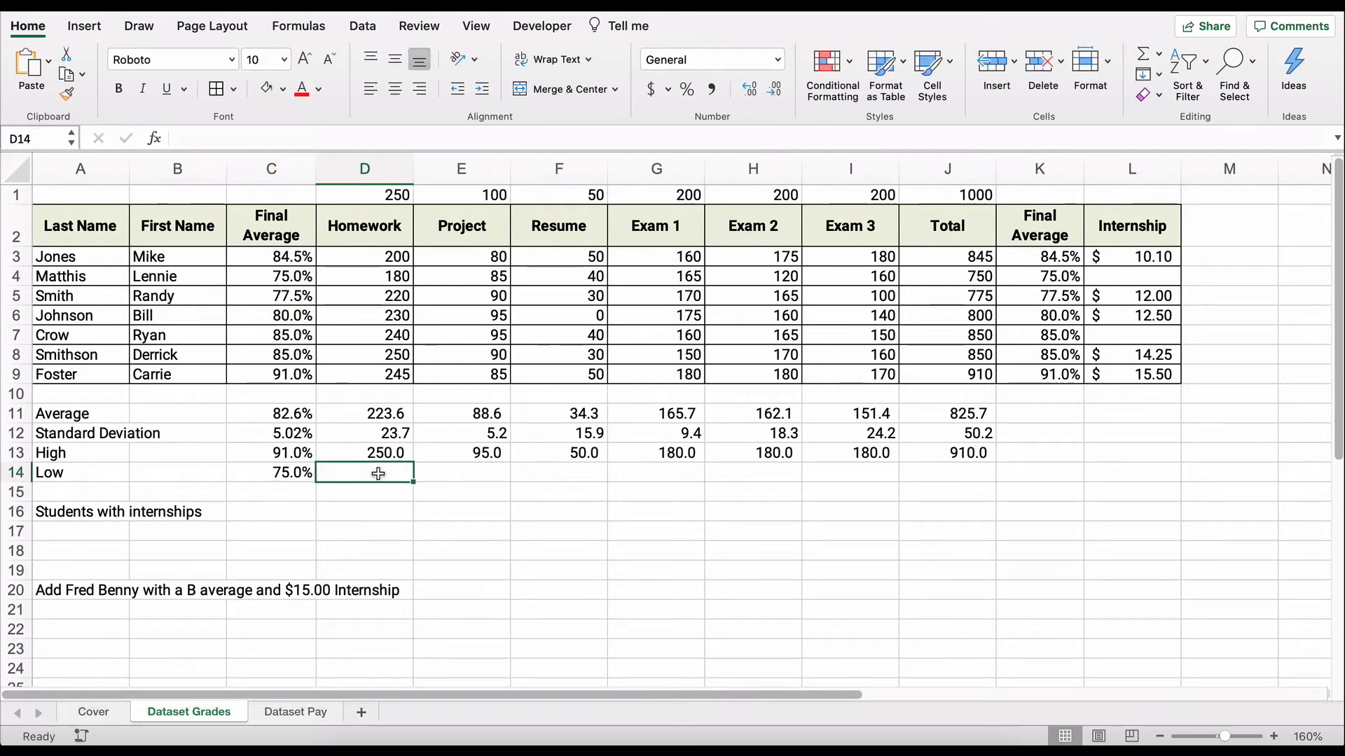
text(=)
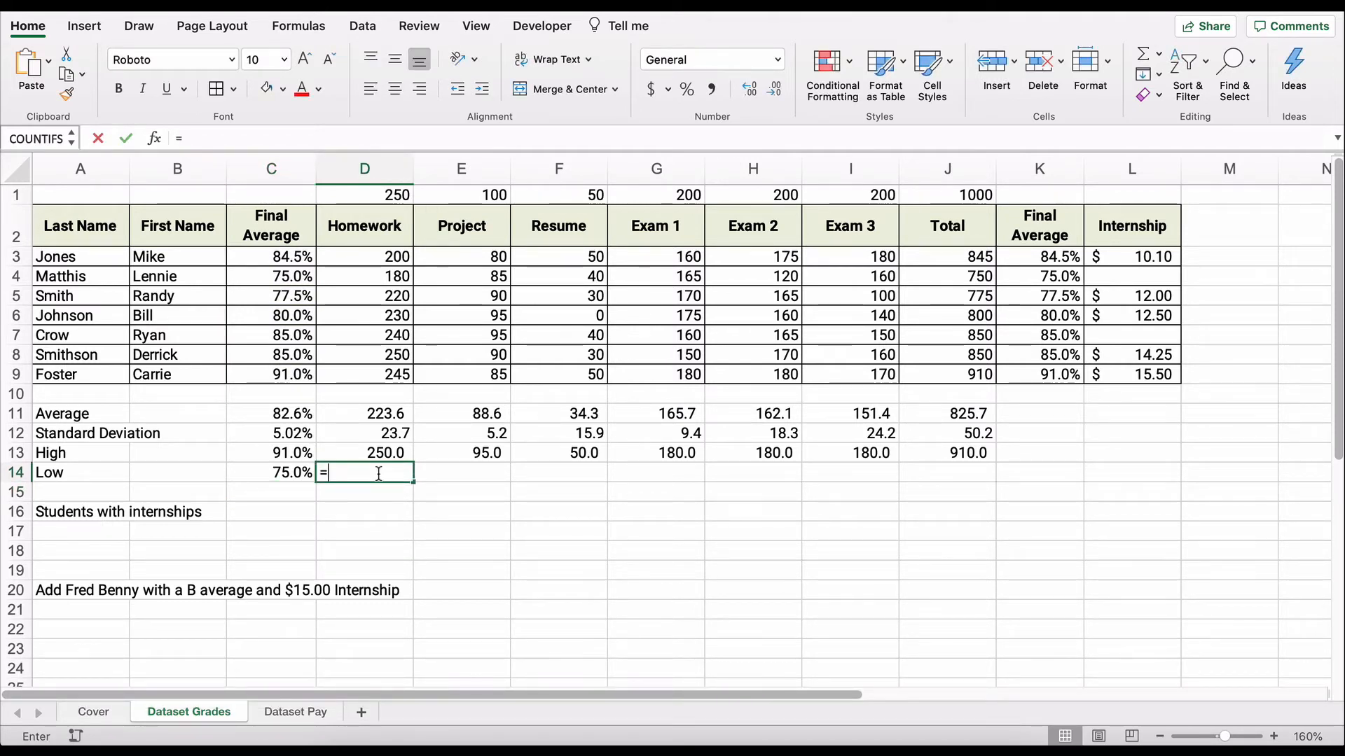
text(min()
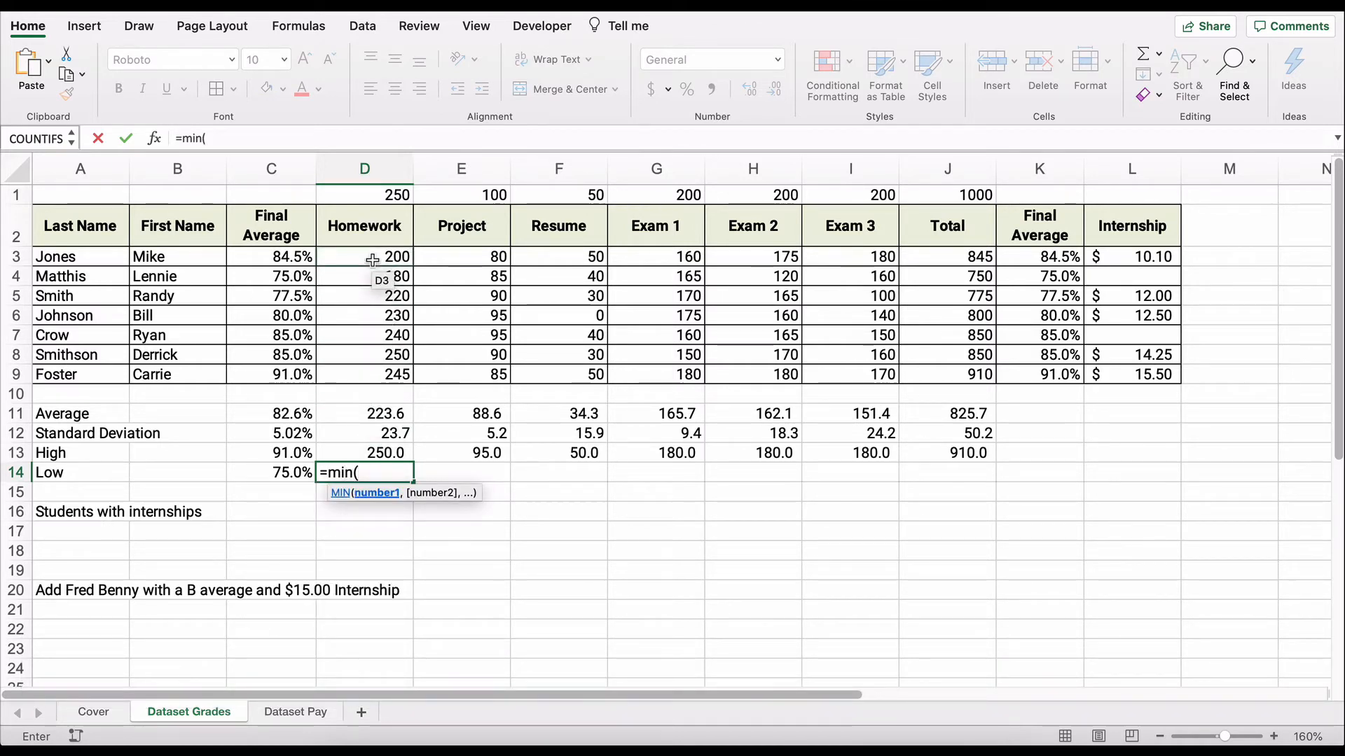
drag(364, 256, 363, 374)
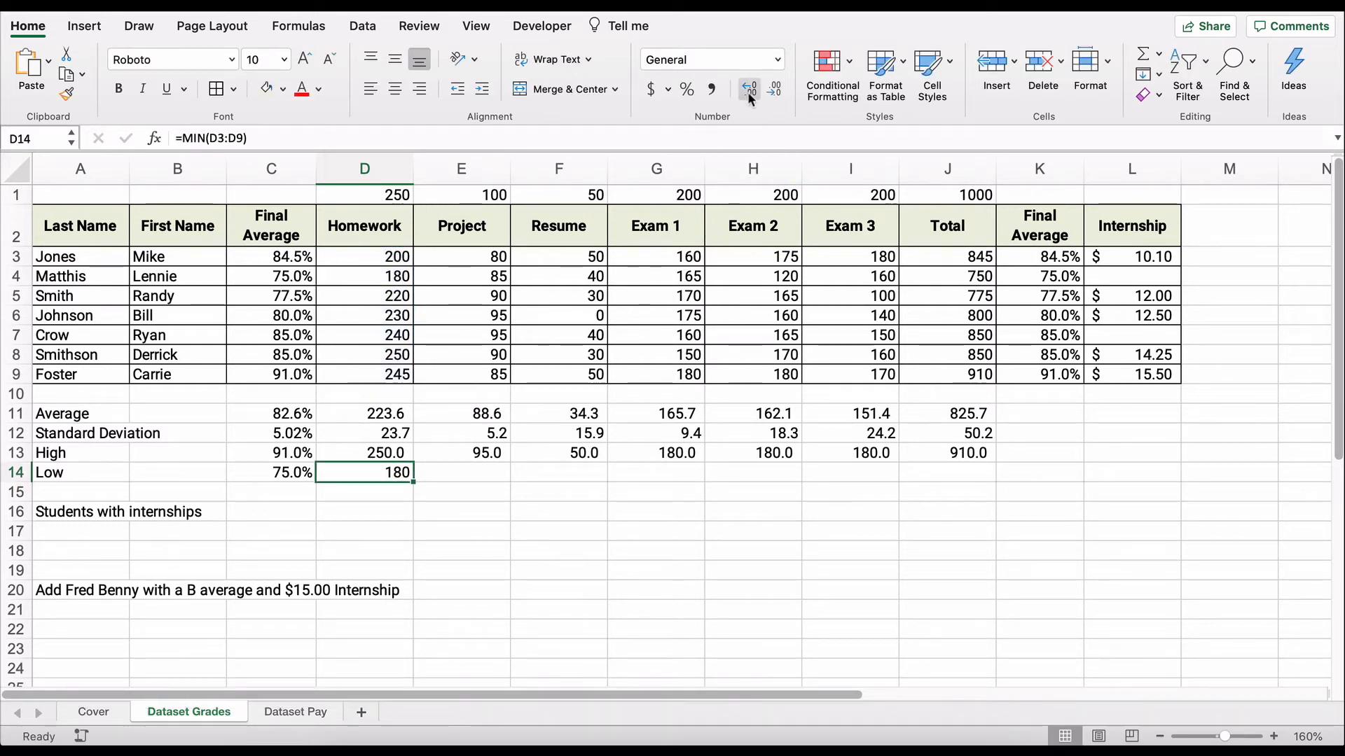
click(773, 88)
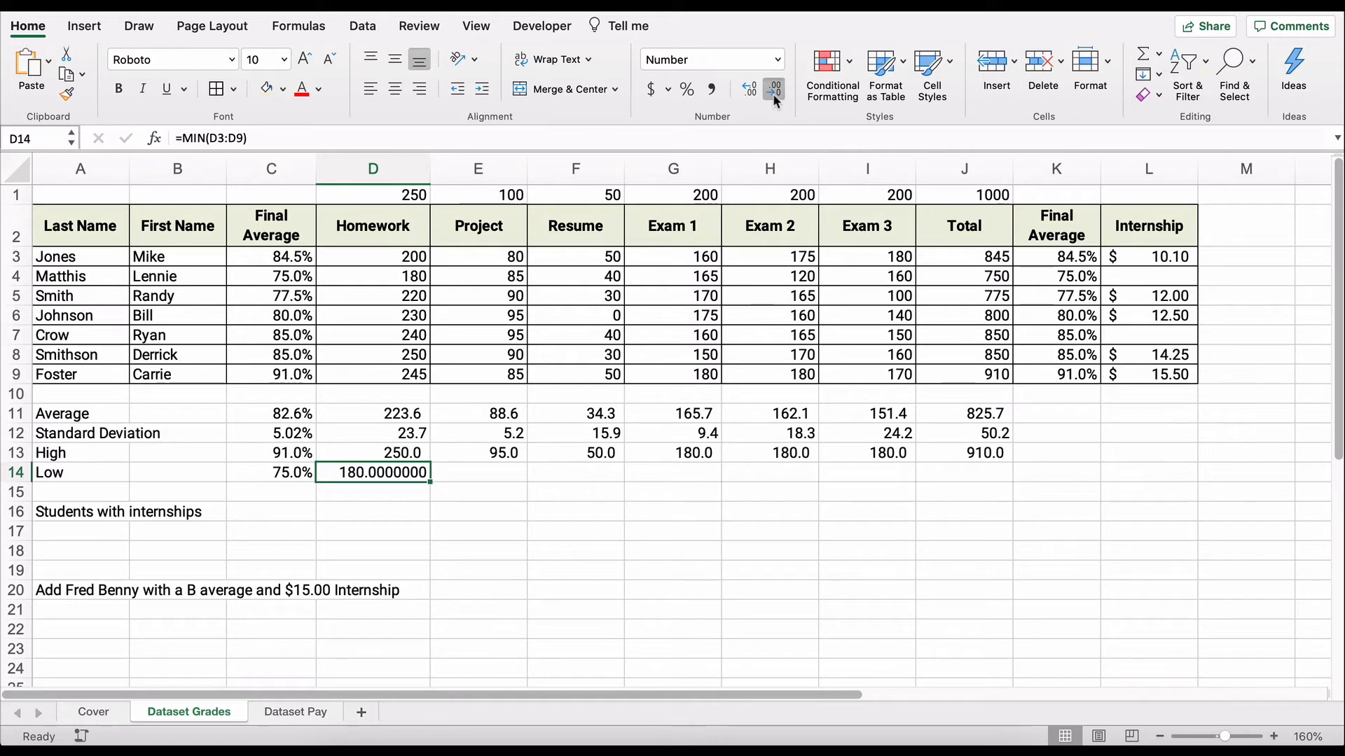
click(773, 89)
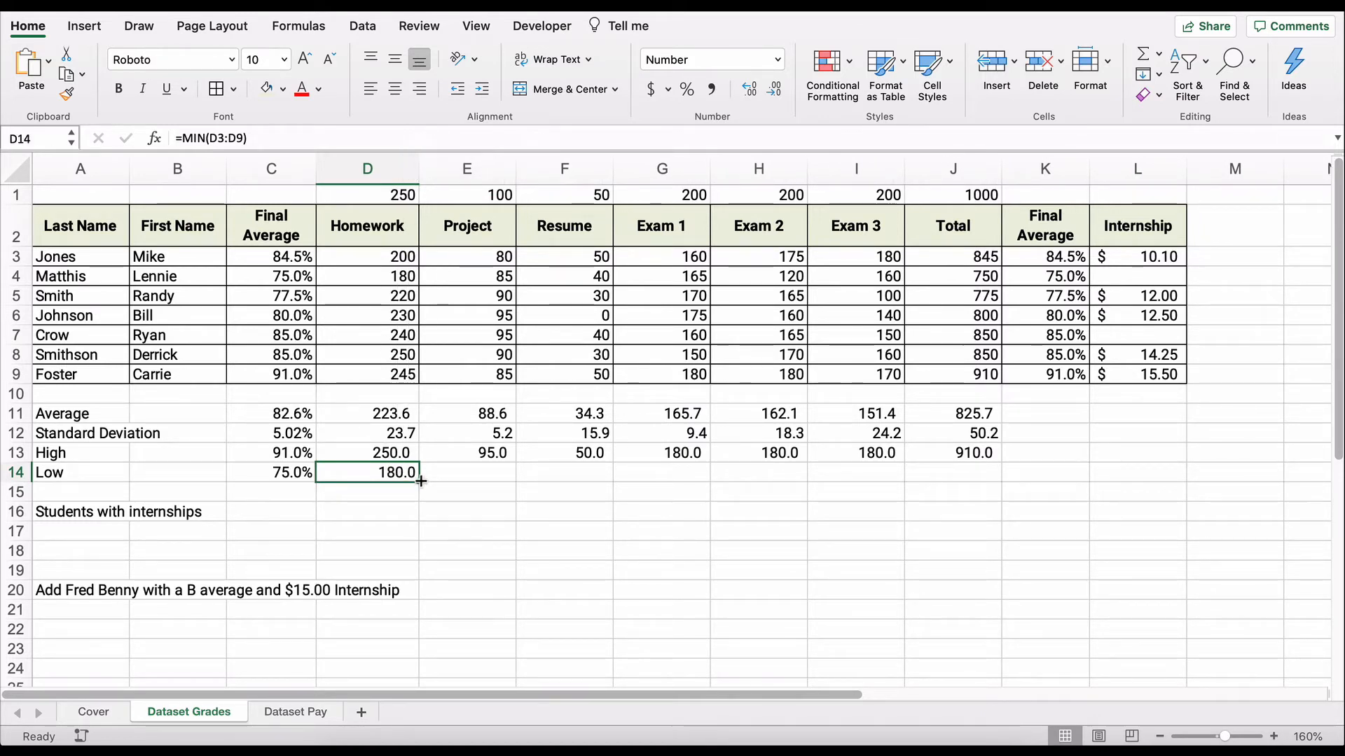
Step: Fill the MIN formula across to J14 with matching number formatting
drag(420, 473, 993, 473)
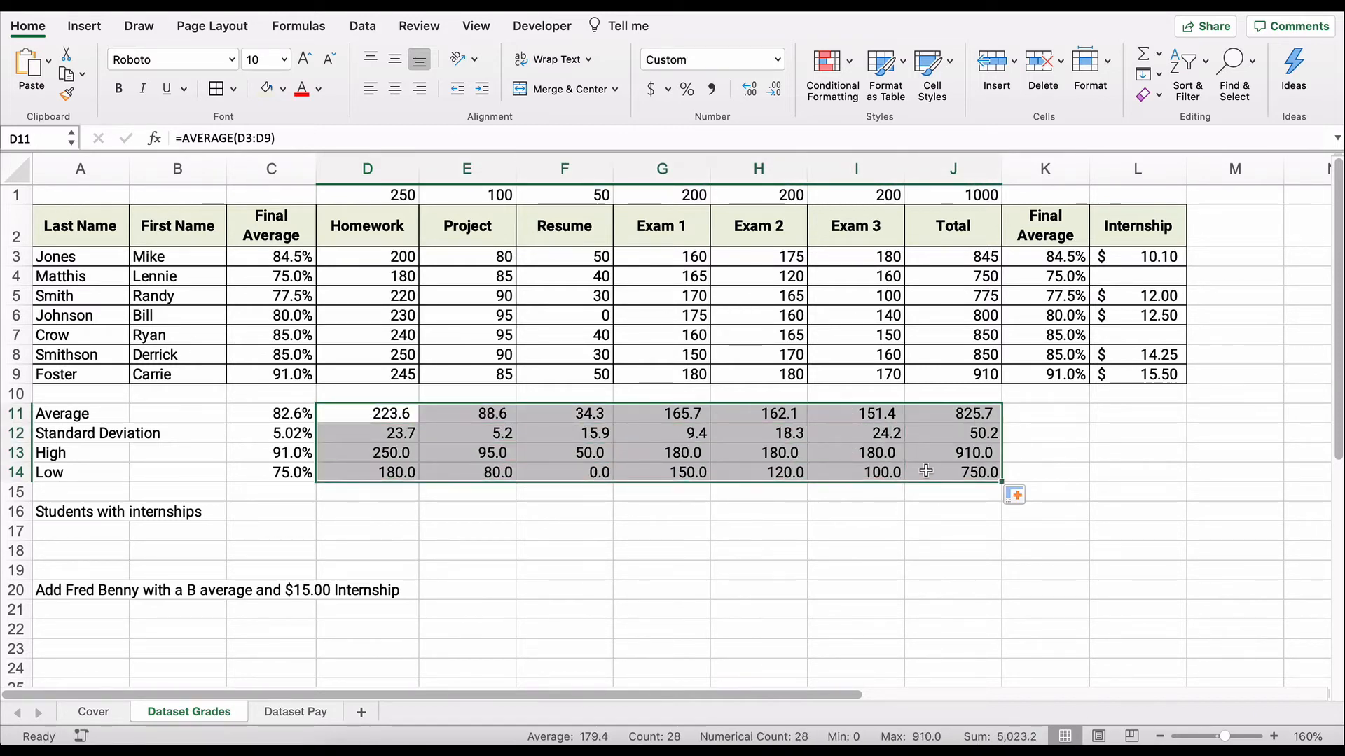
click(773, 88)
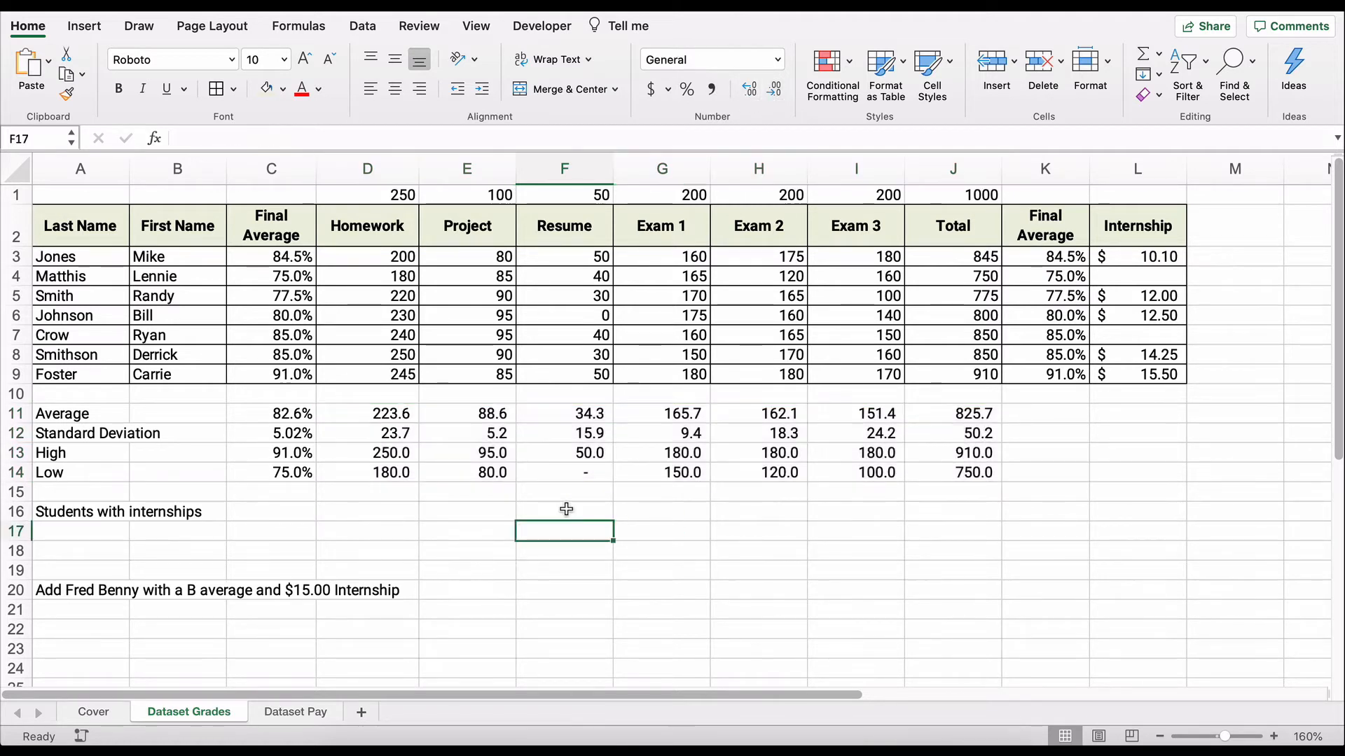
click(563, 473)
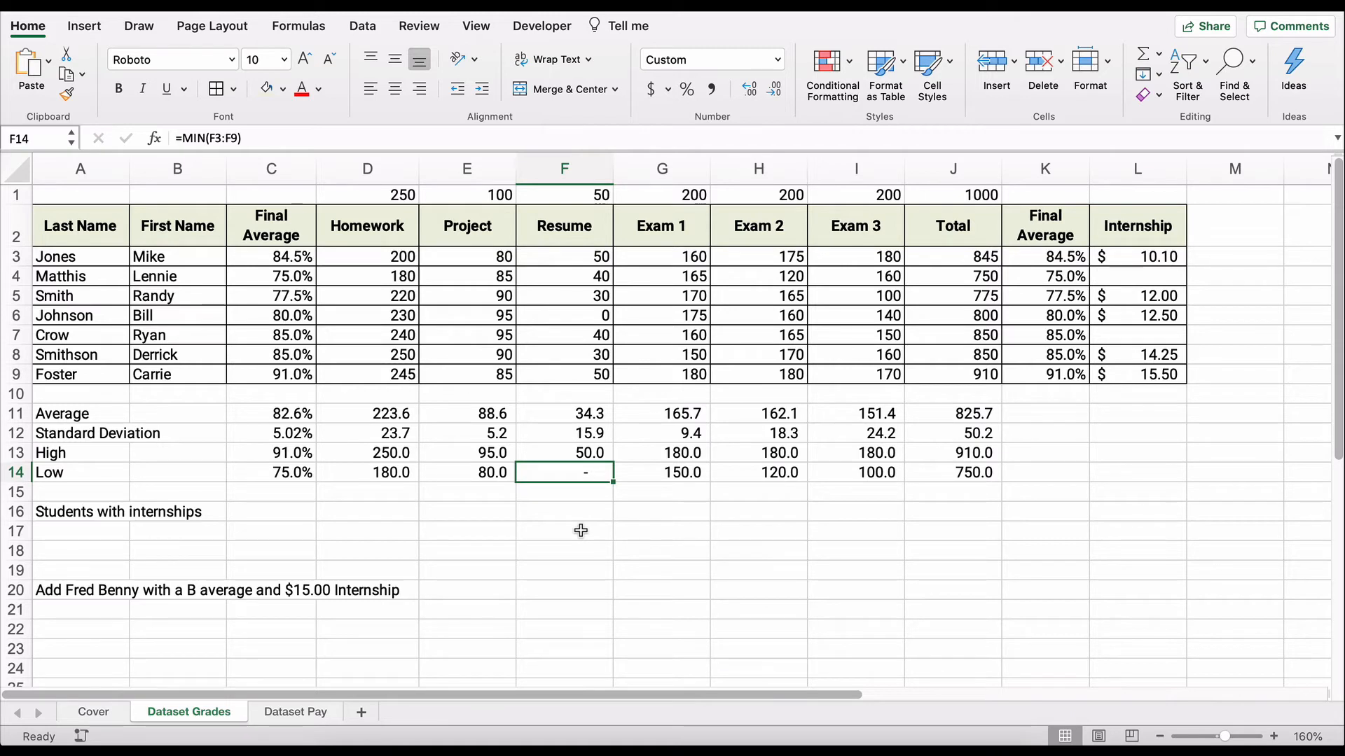
mouse_move(678, 465)
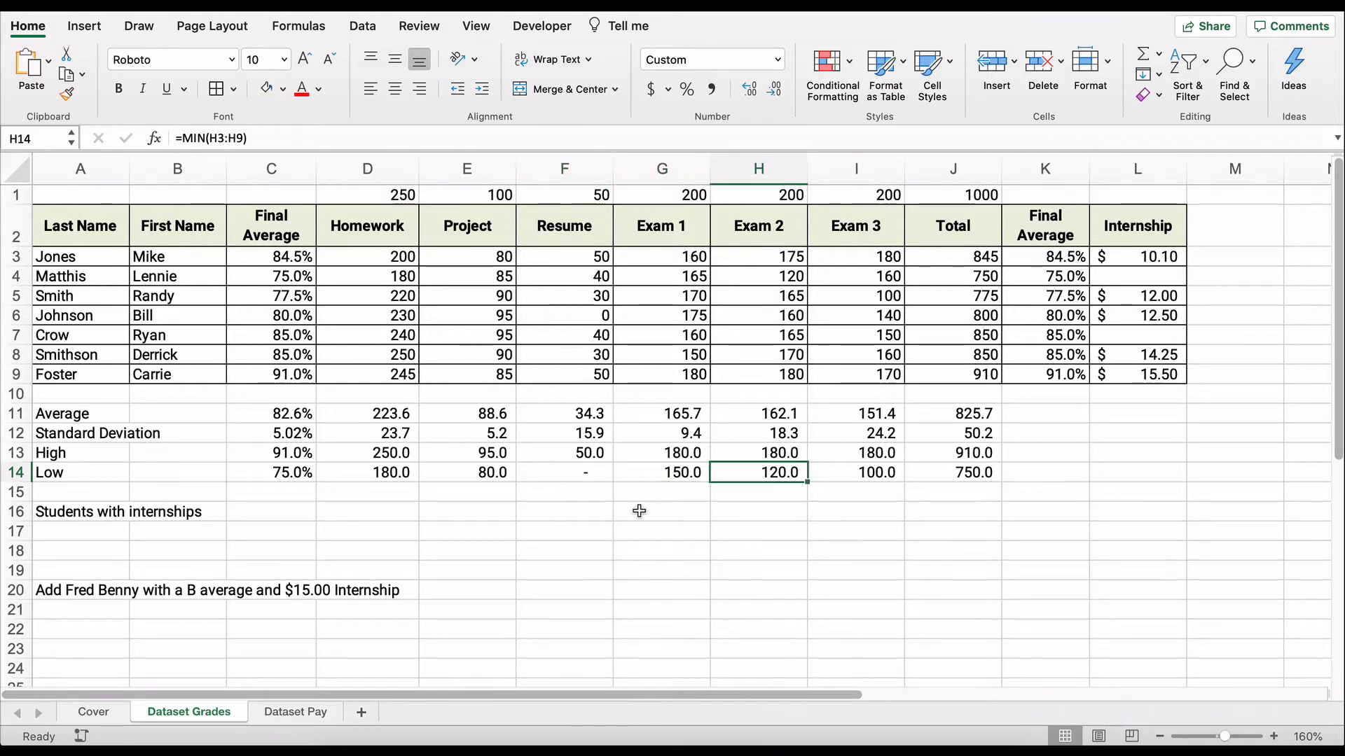
click(80, 512)
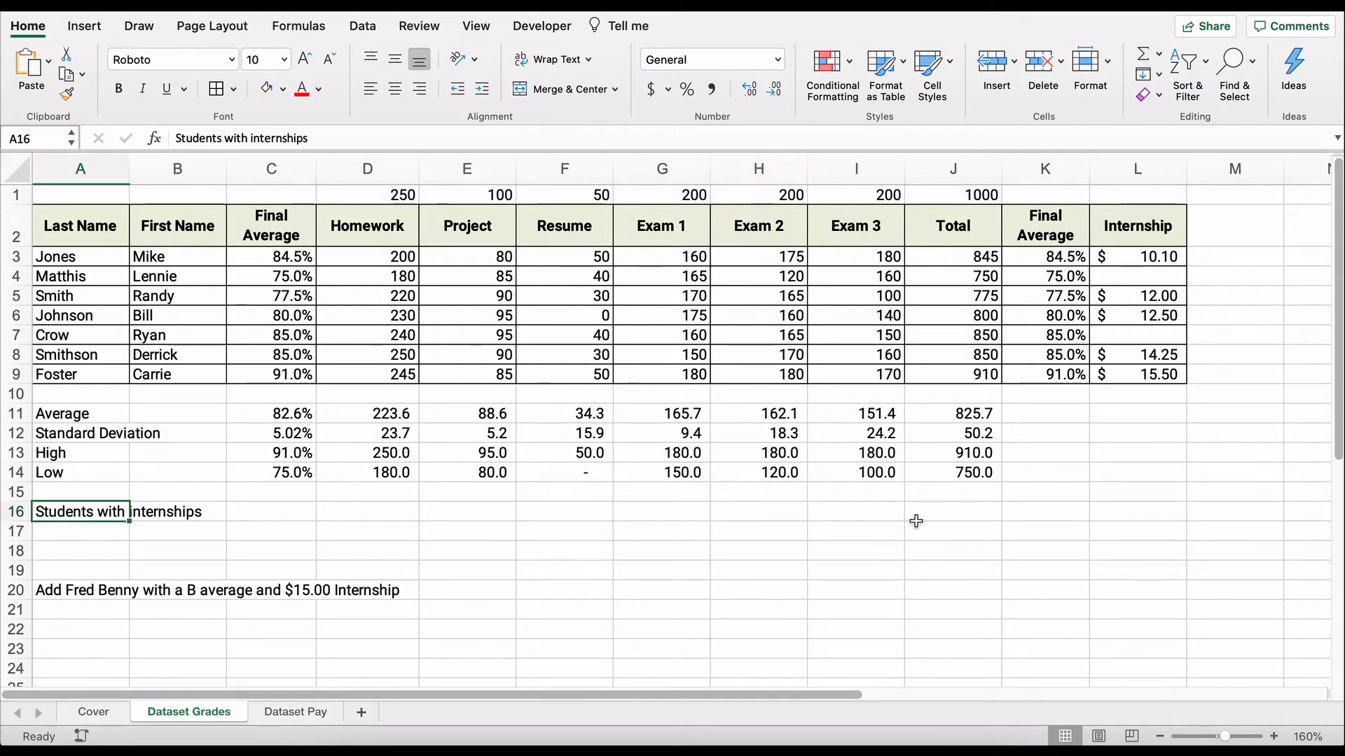
Step: Enter =COUNT(L3:L9) in L16 beside Students with internships, giving 5
click(1136, 511)
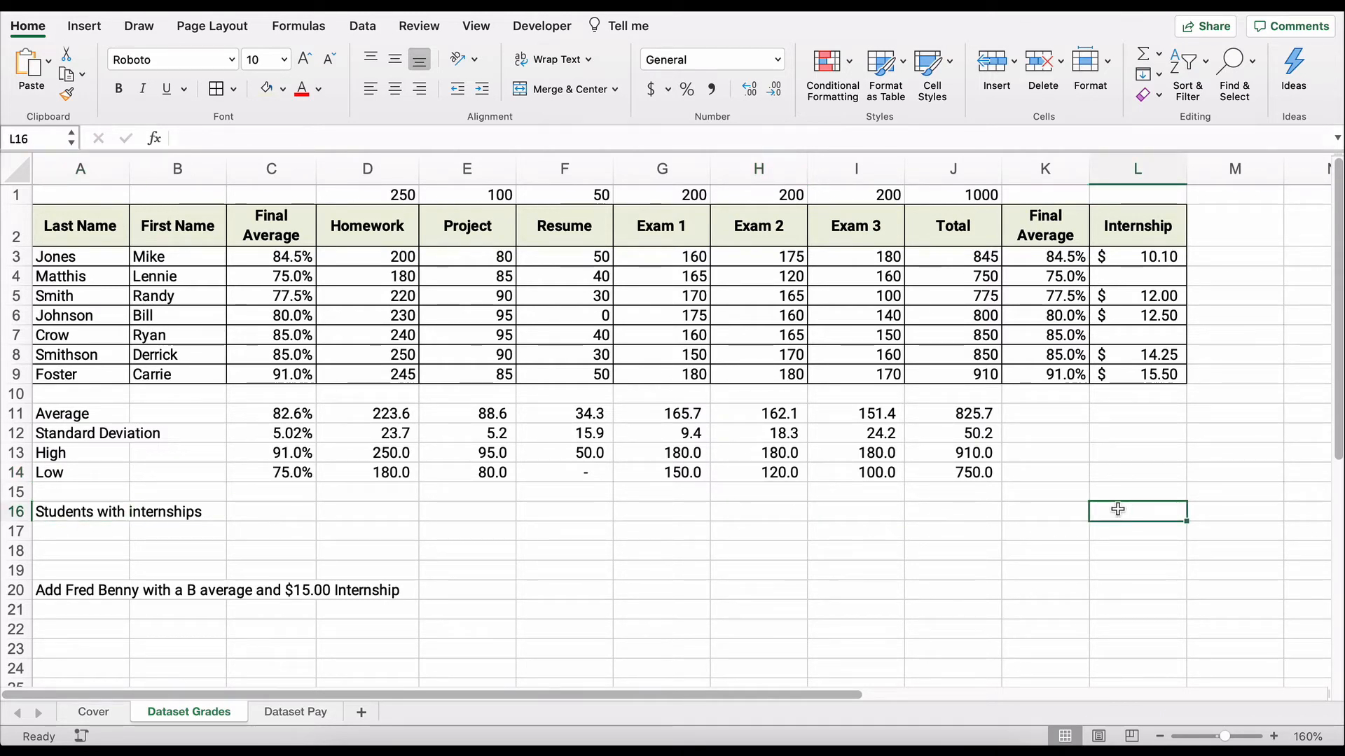
text(=)
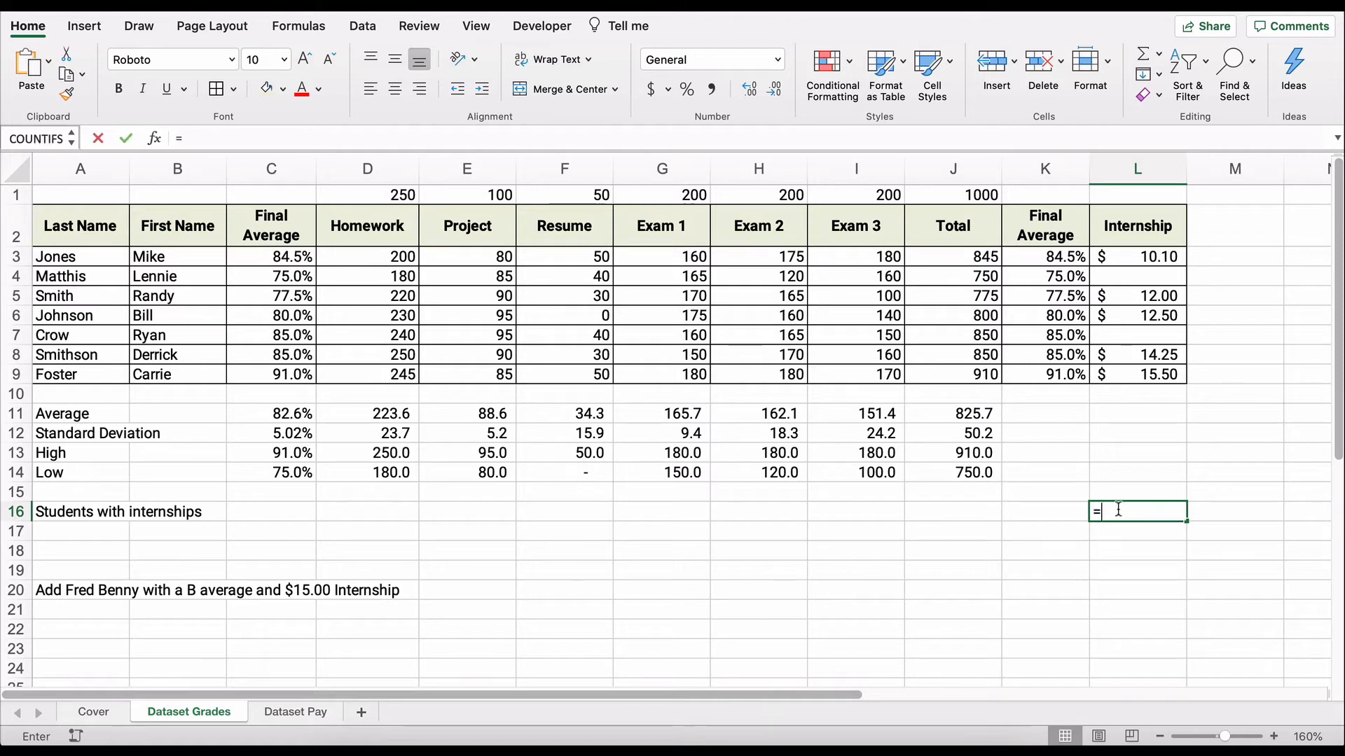
text(count)
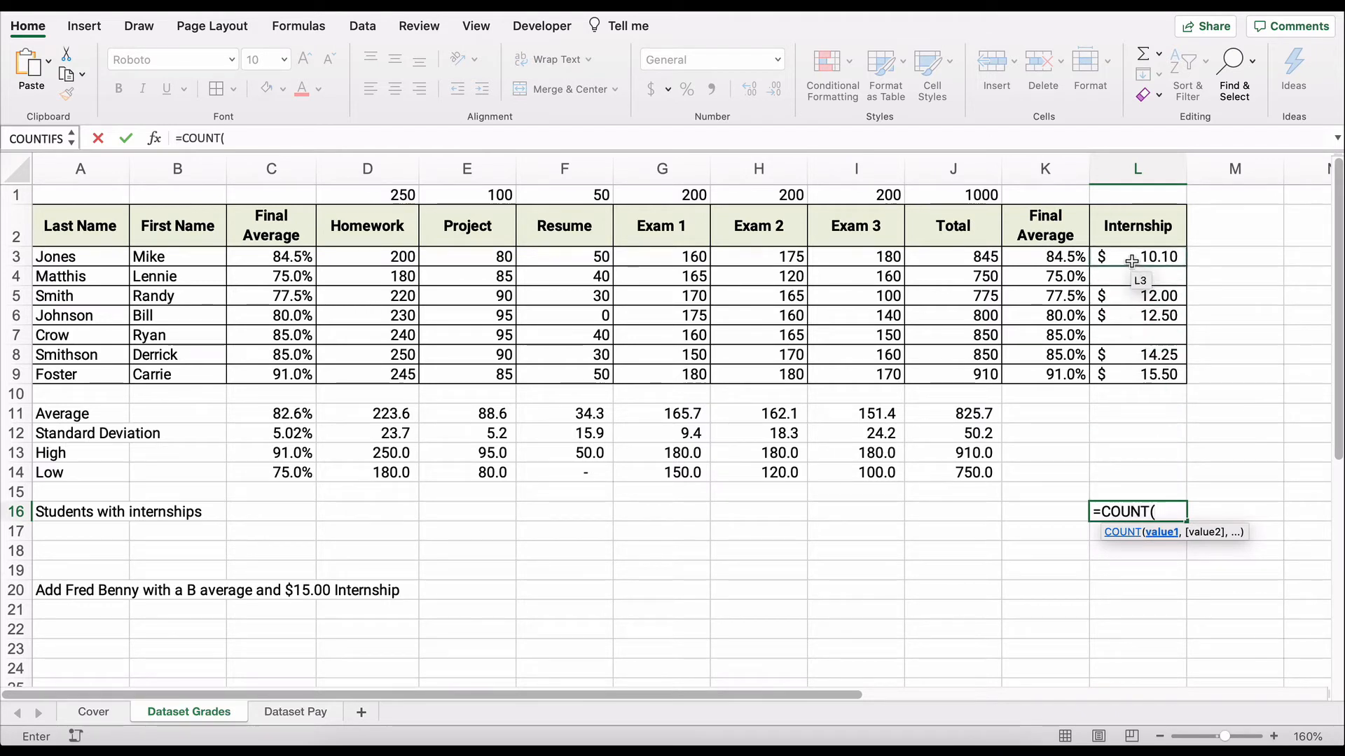
drag(1139, 256, 1138, 375)
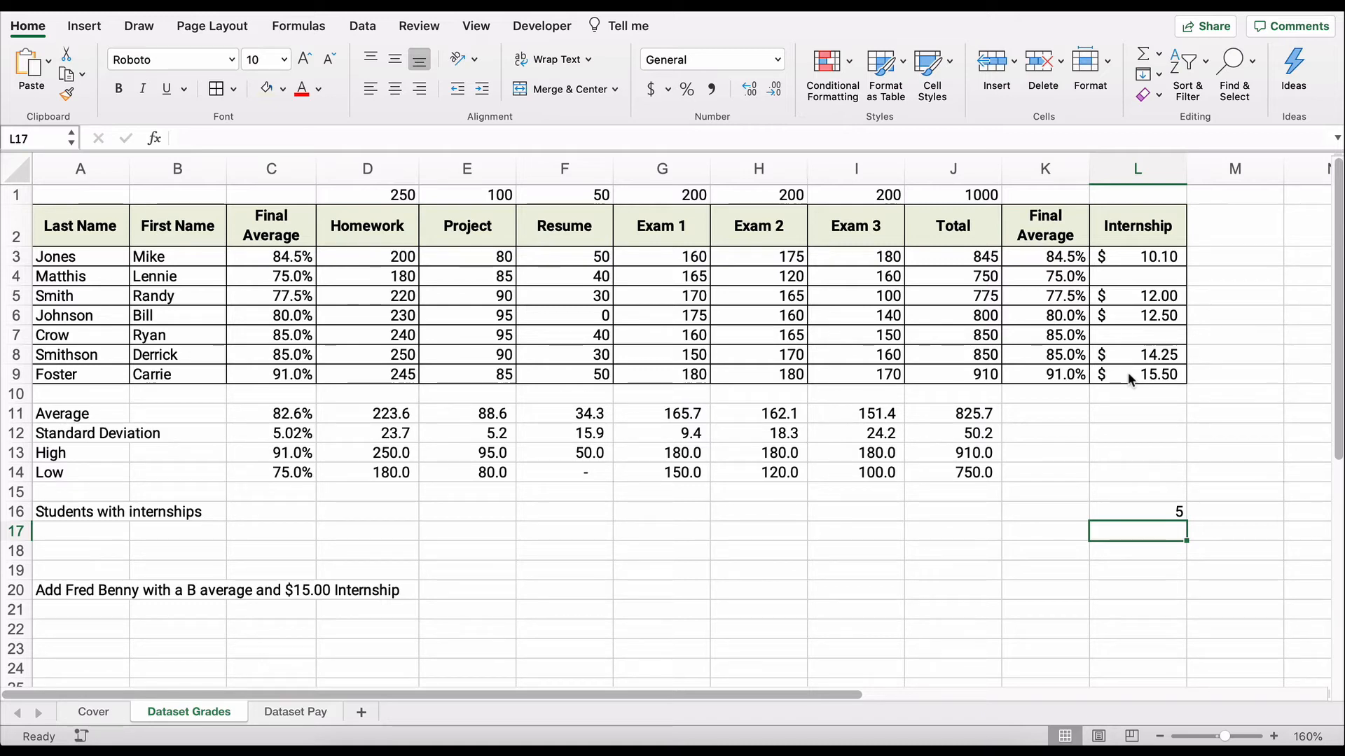
mouse_move(1100, 375)
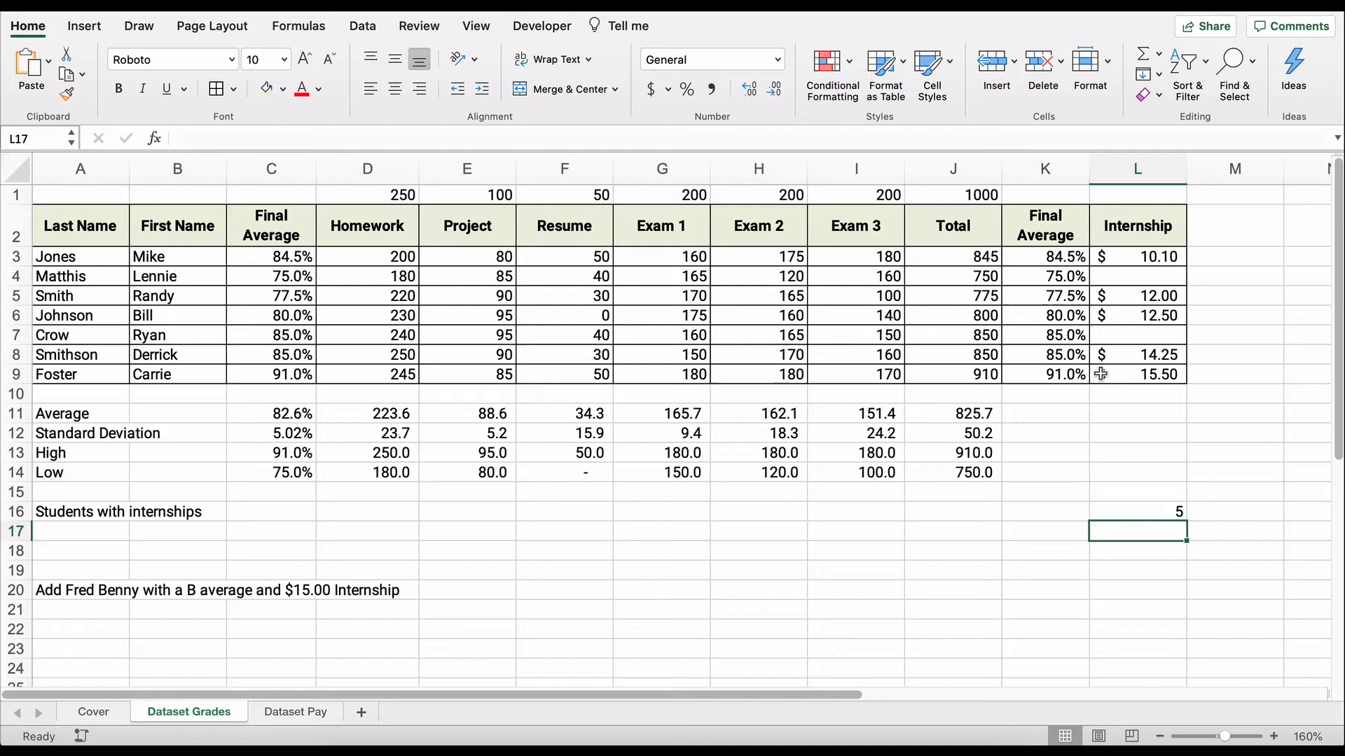
click(81, 590)
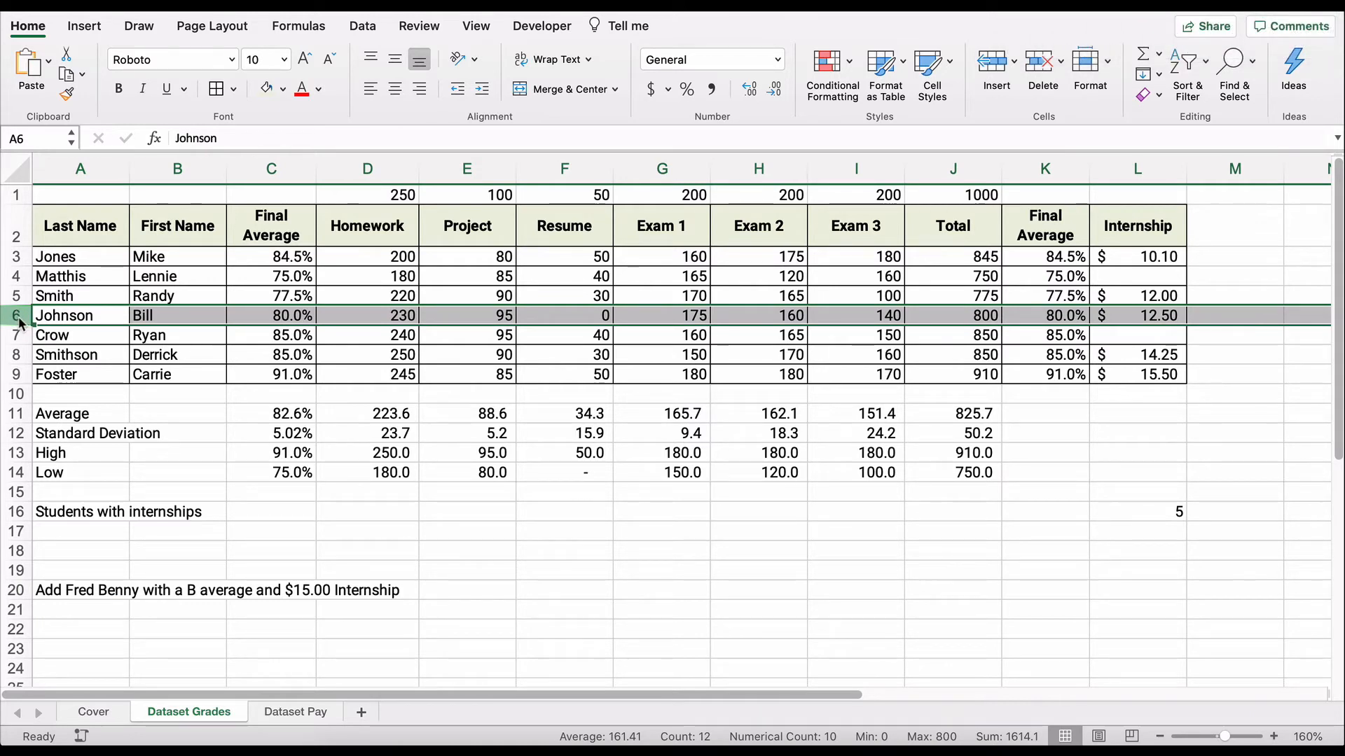
right_click(16, 316)
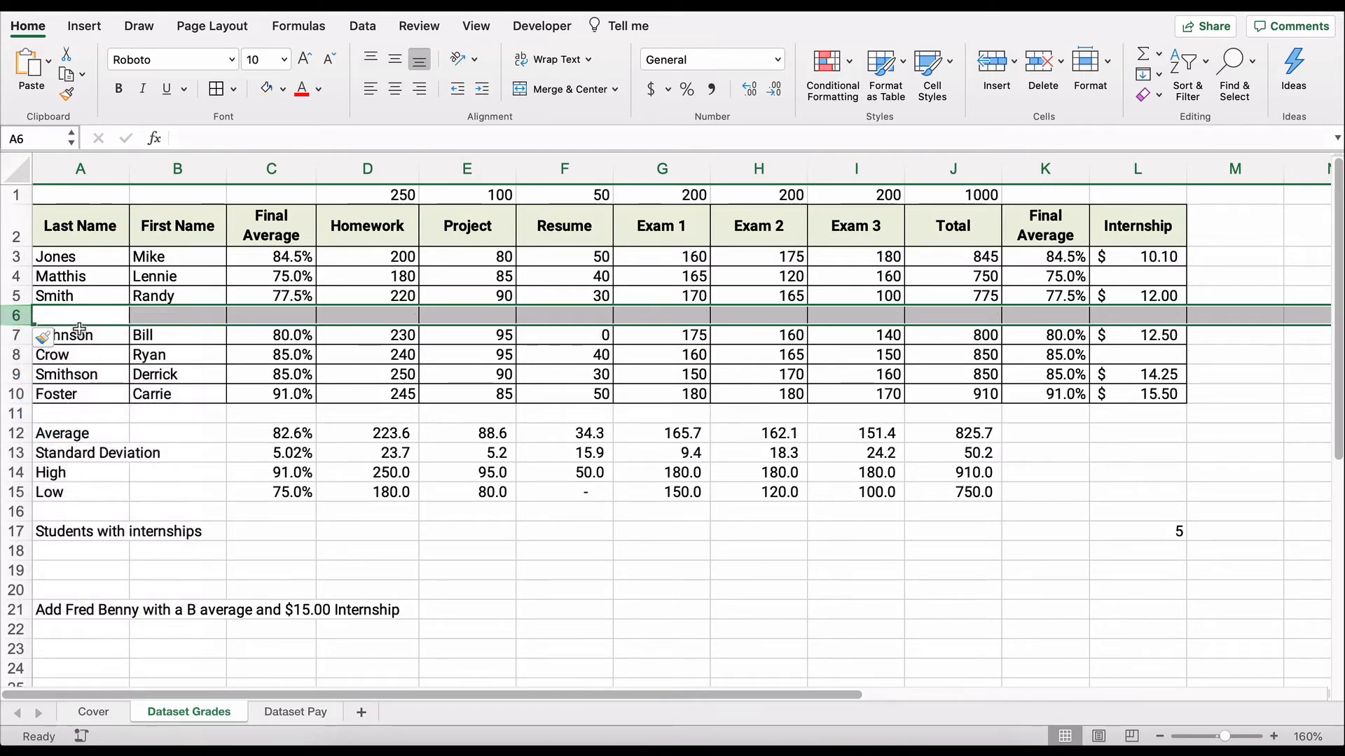
text(B)
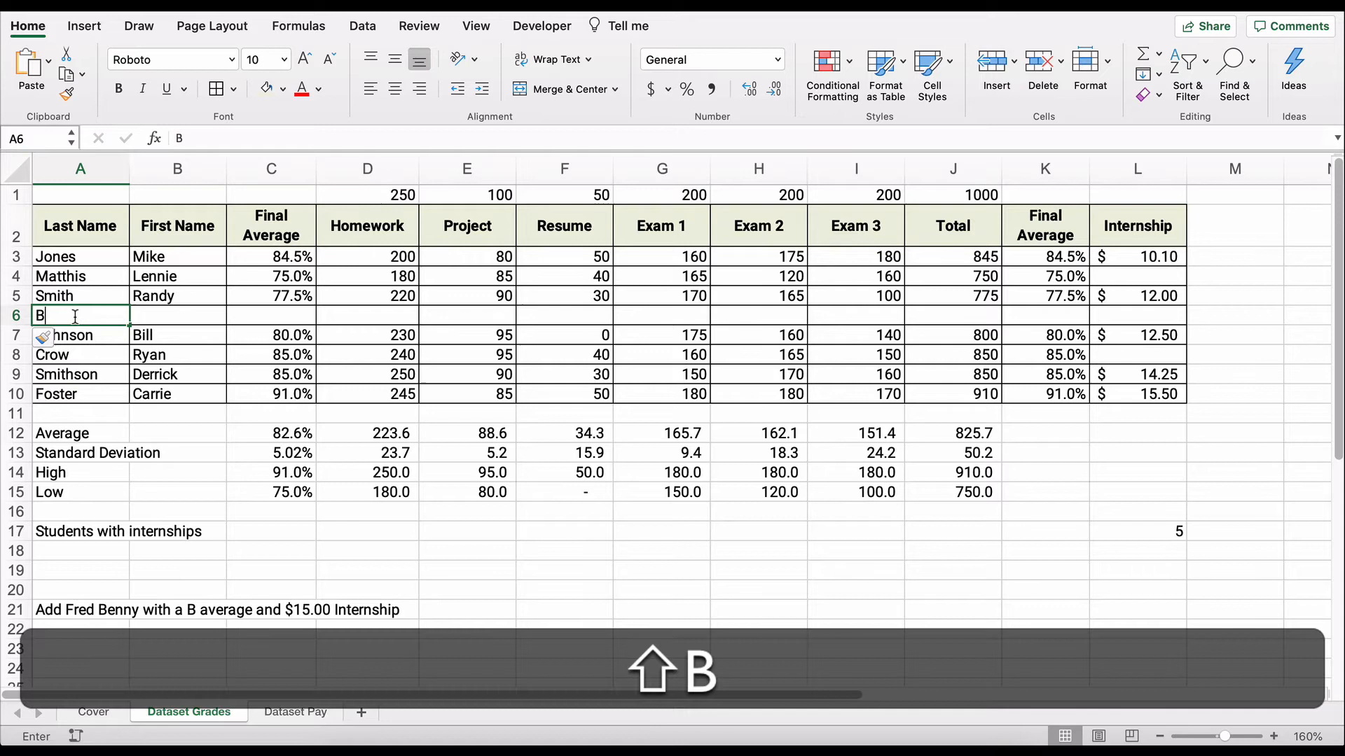
text(enny)
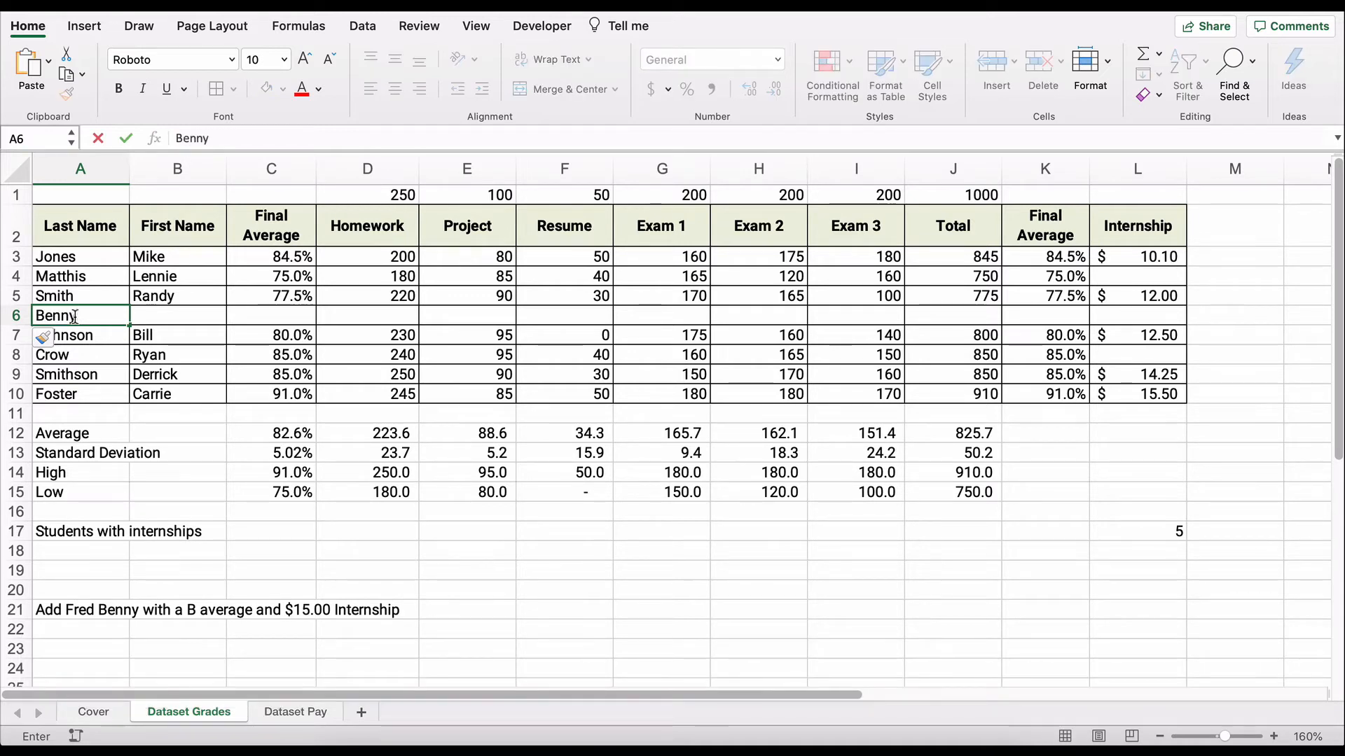
text(Fred)
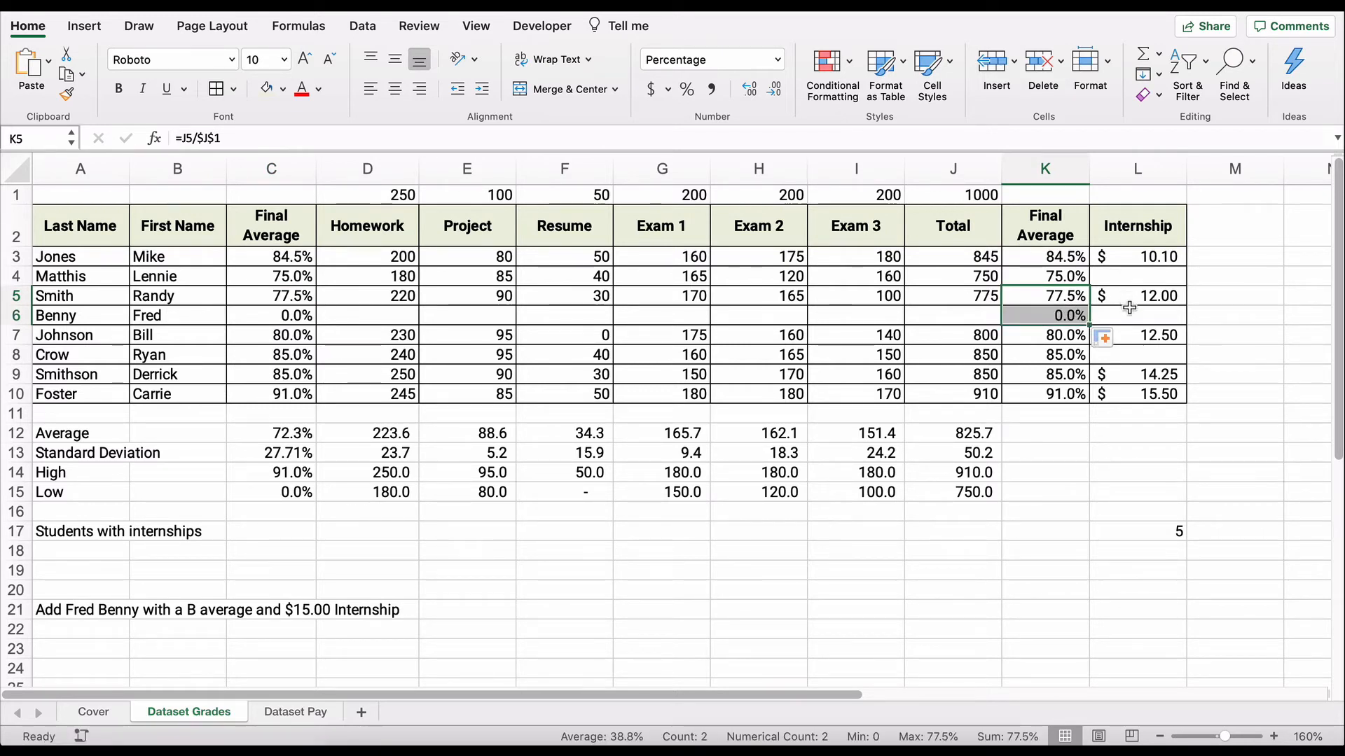
text(15.00)
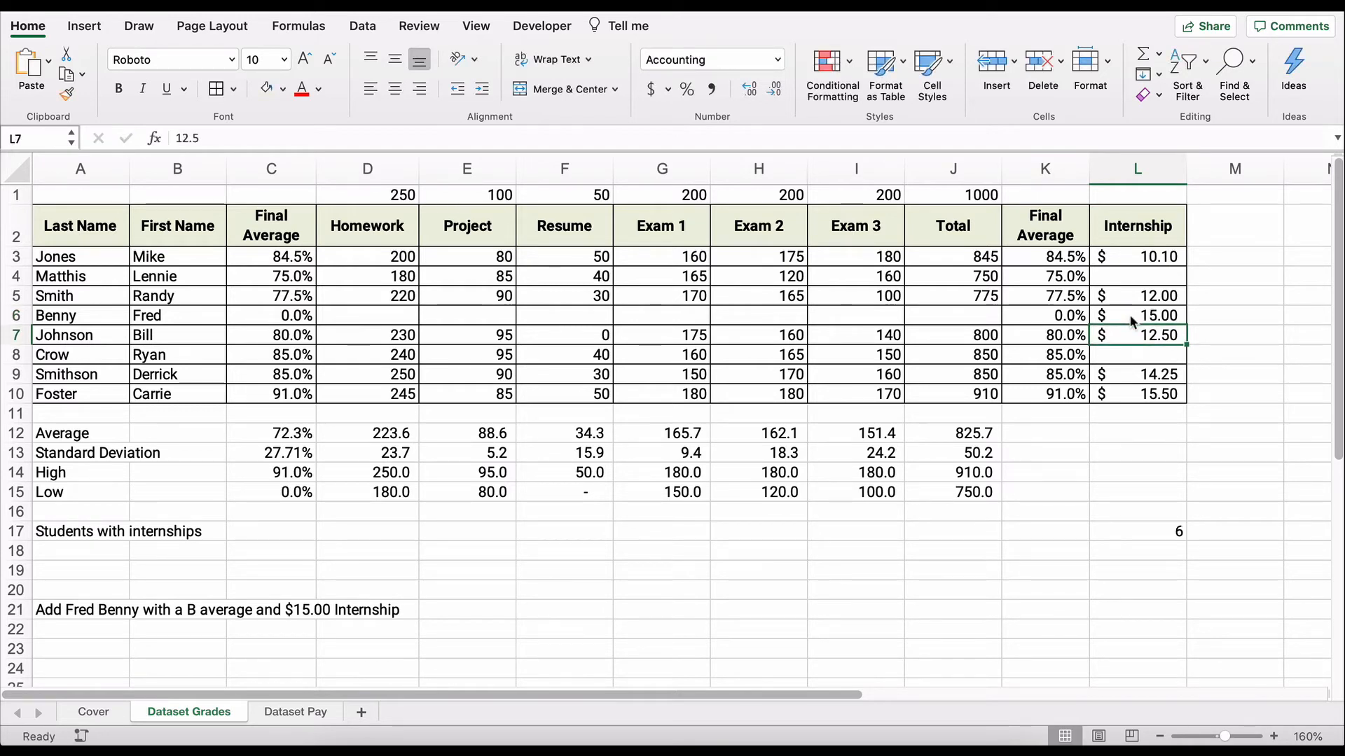
click(1137, 314)
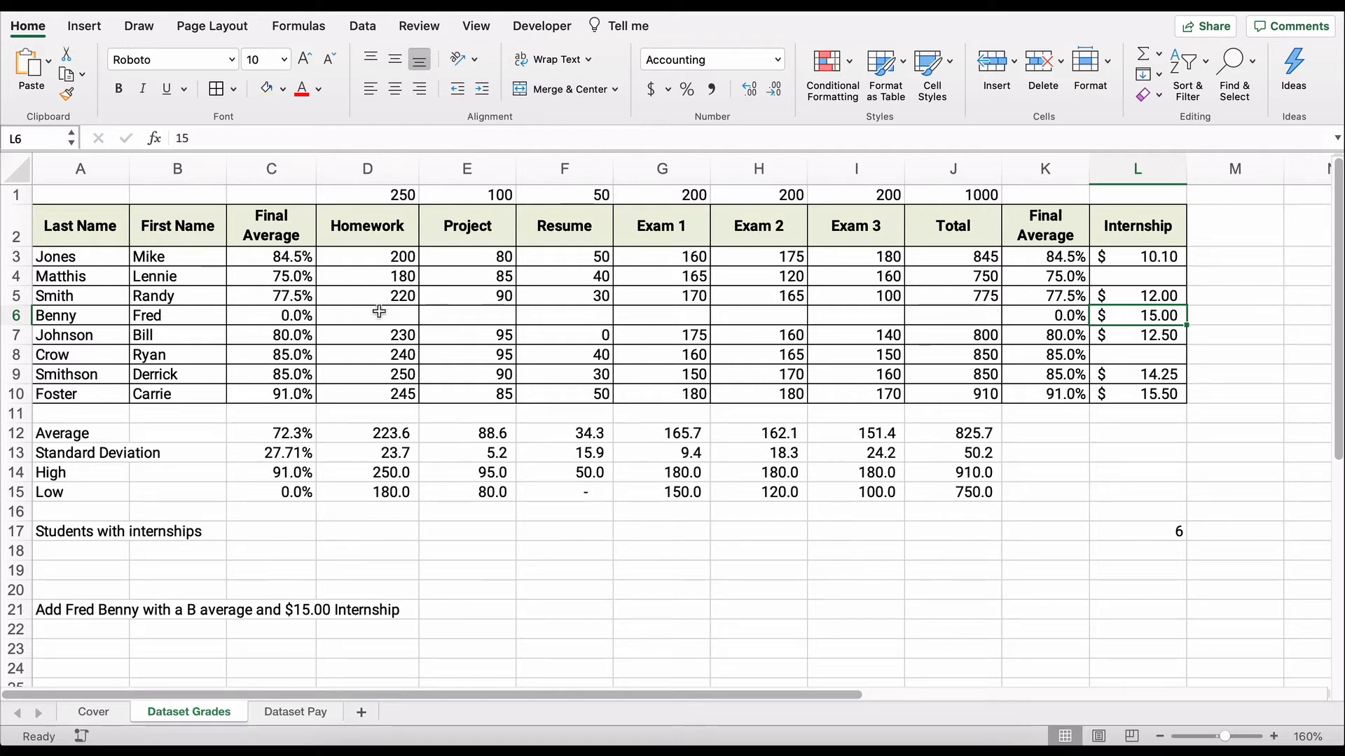
text(240)
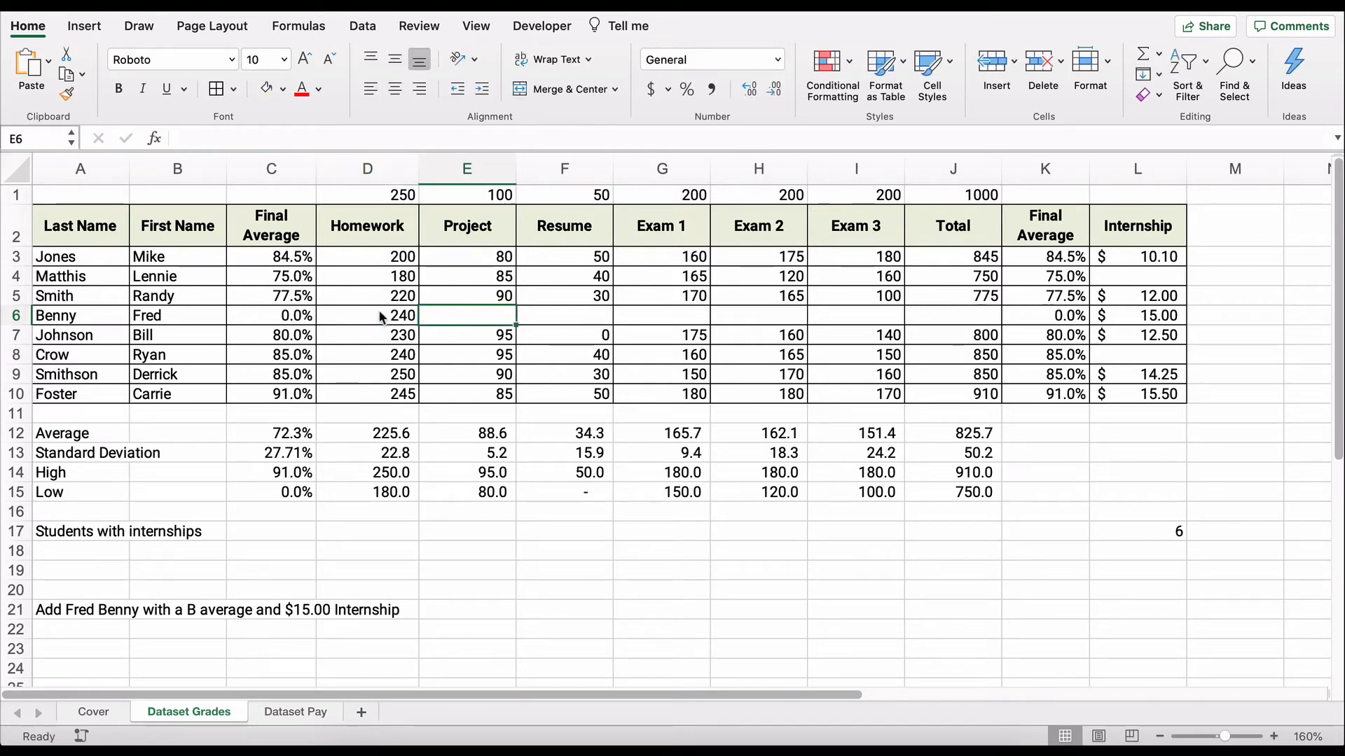
text(88)
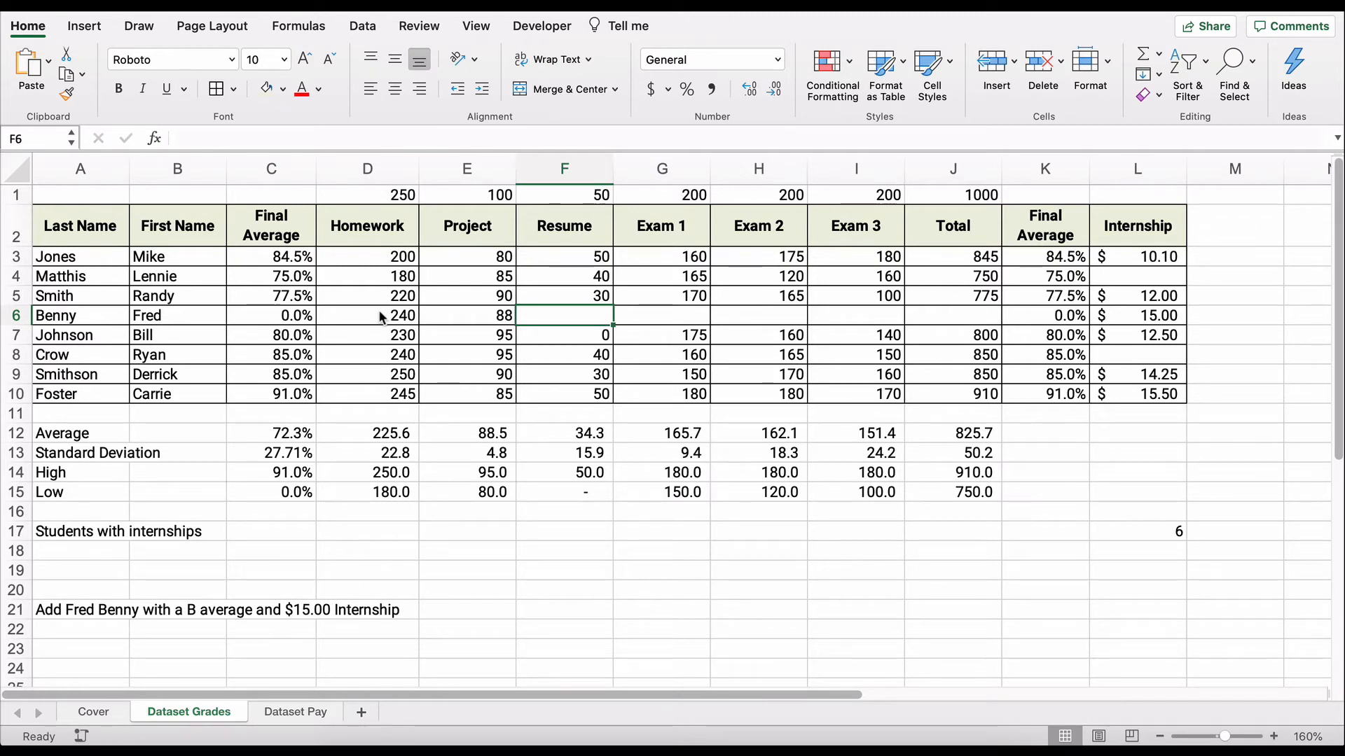
text(45)
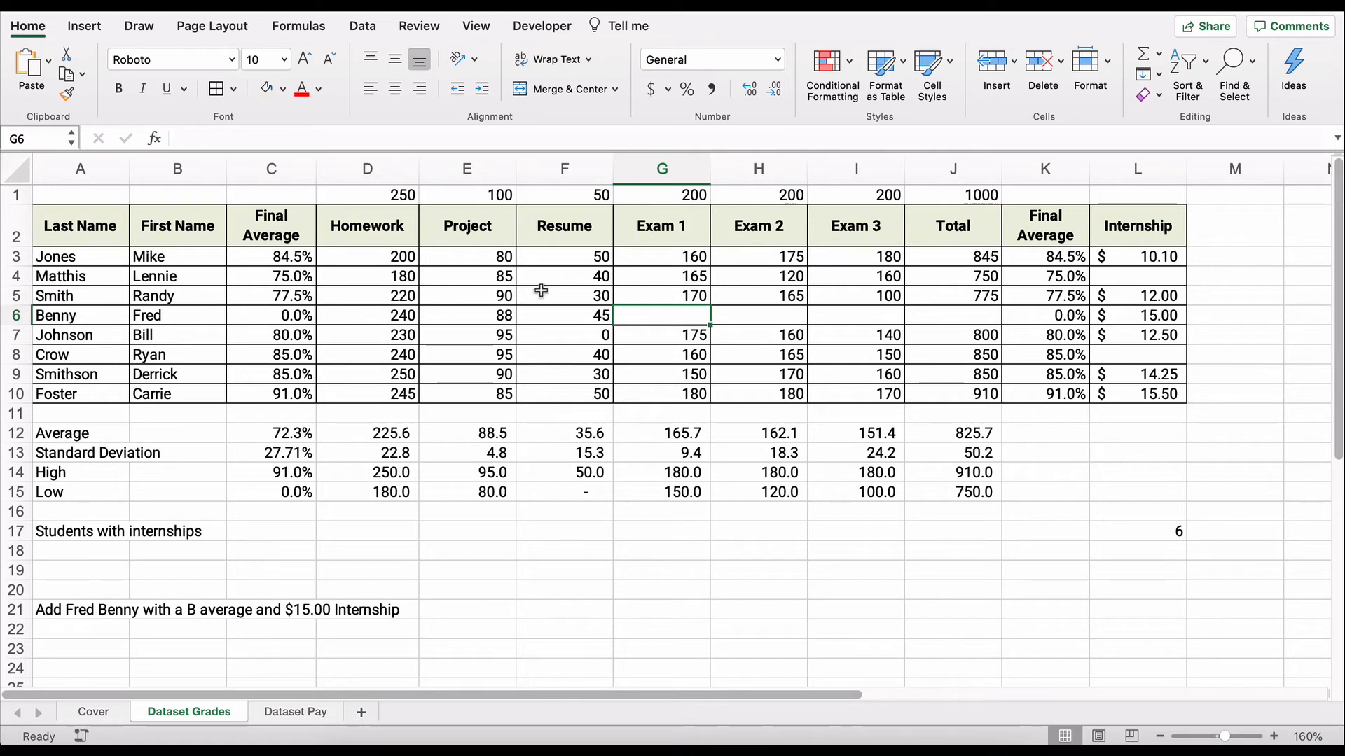
Step: Fill in Benny's total formula and remaining exam scores, reaching a total of 863
click(952, 295)
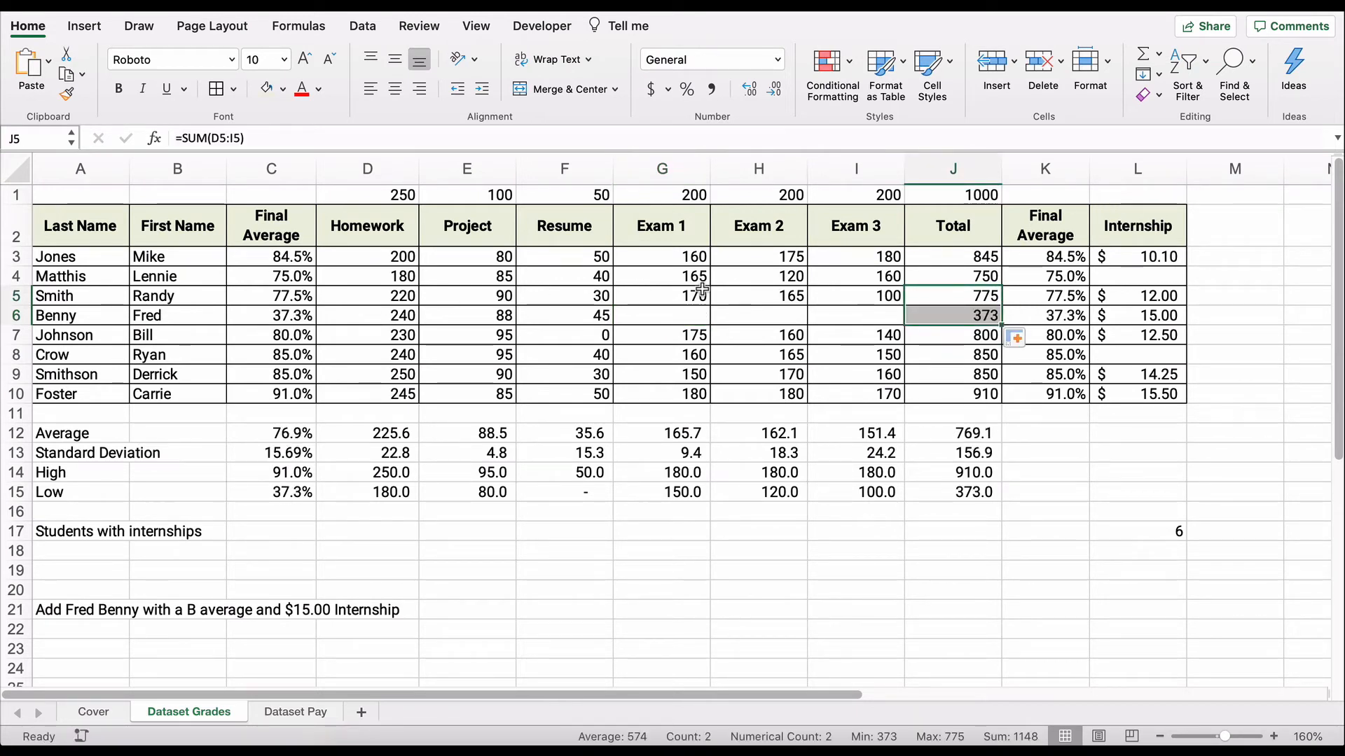
click(661, 315)
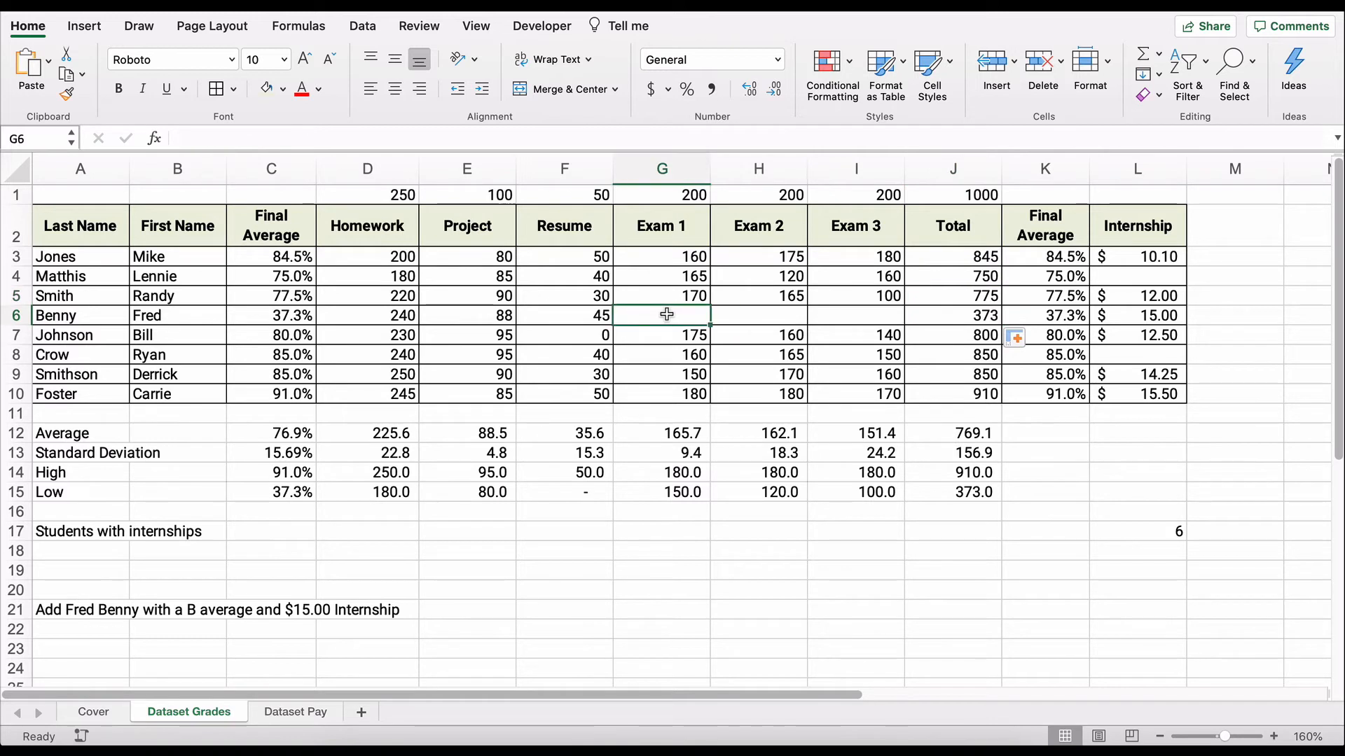
text(1)
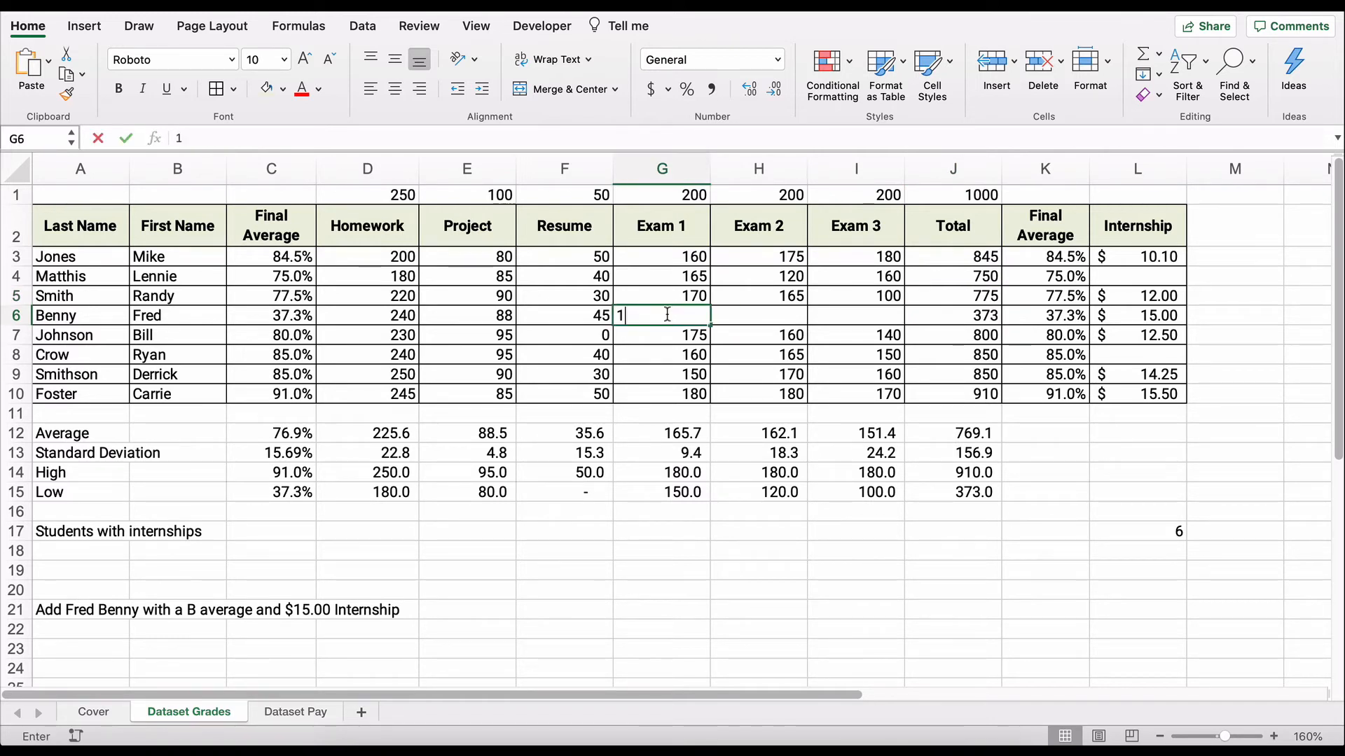
text(75)
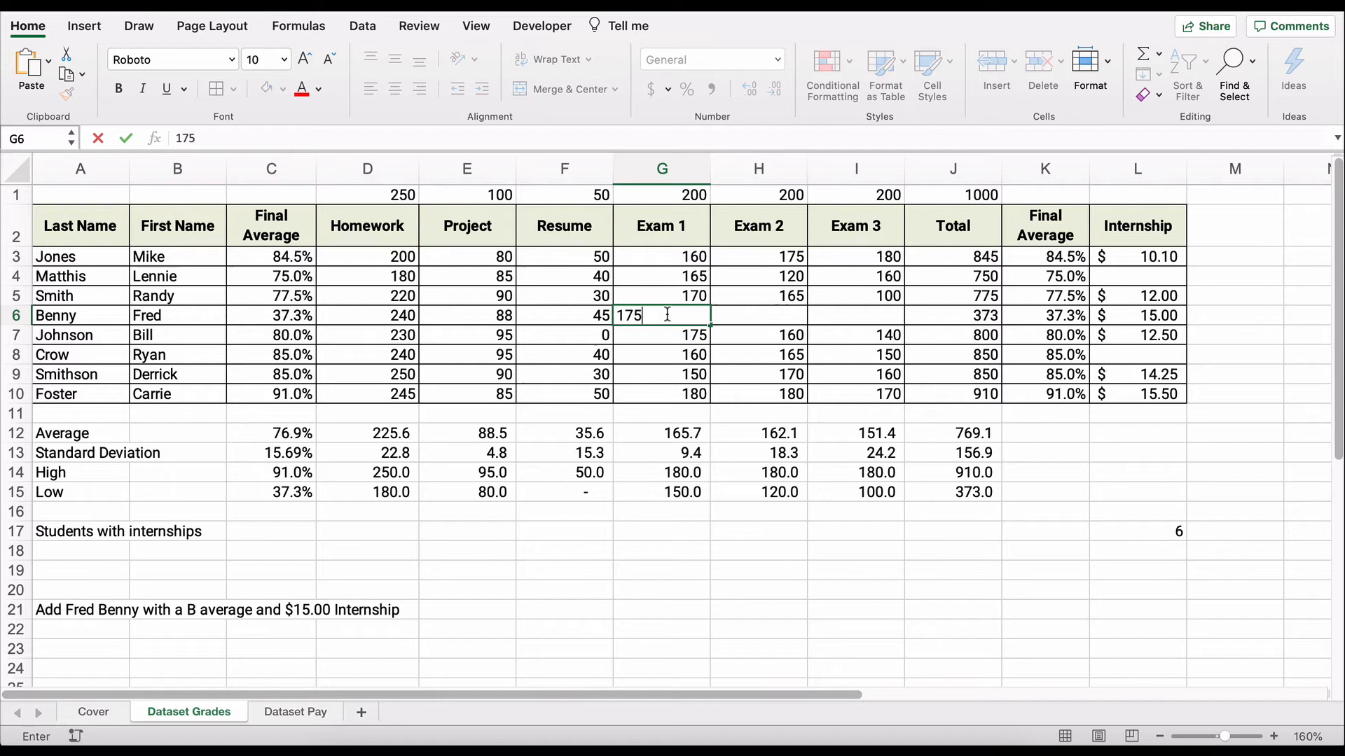
text(165)
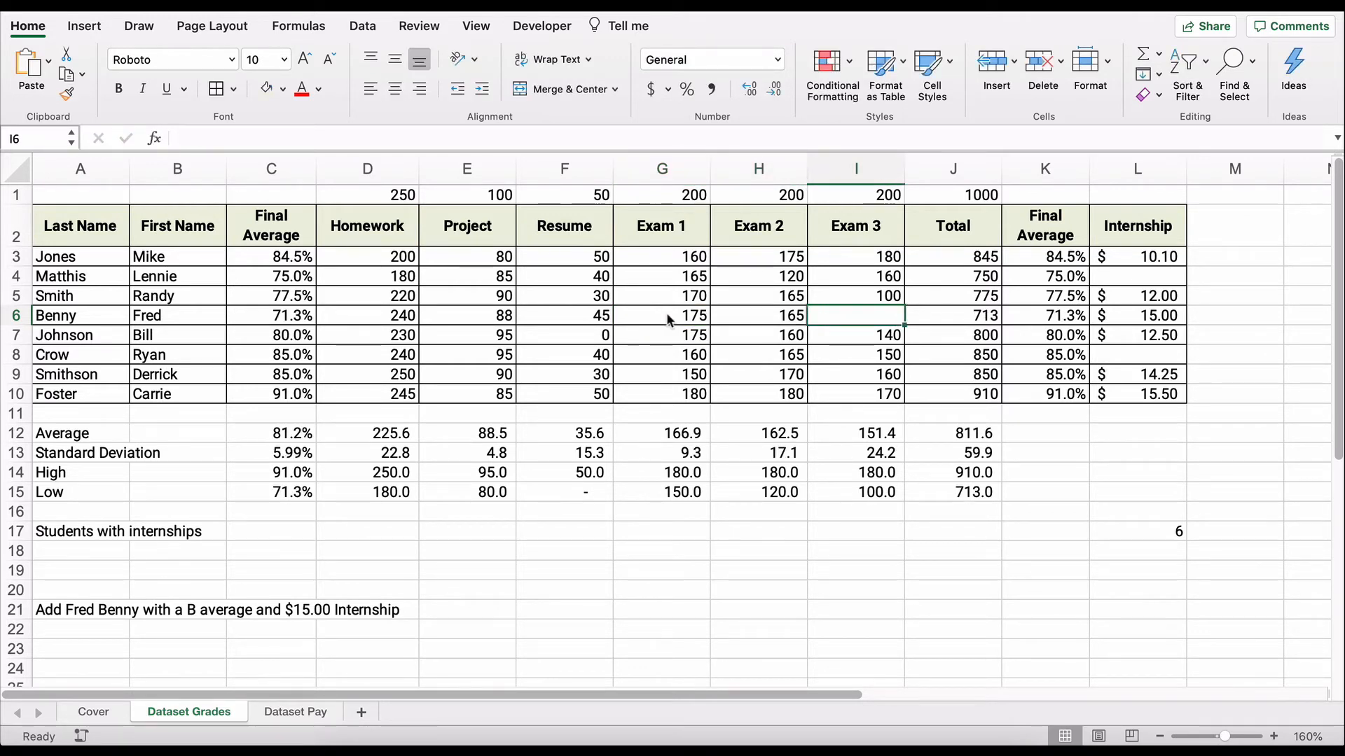
text(15)
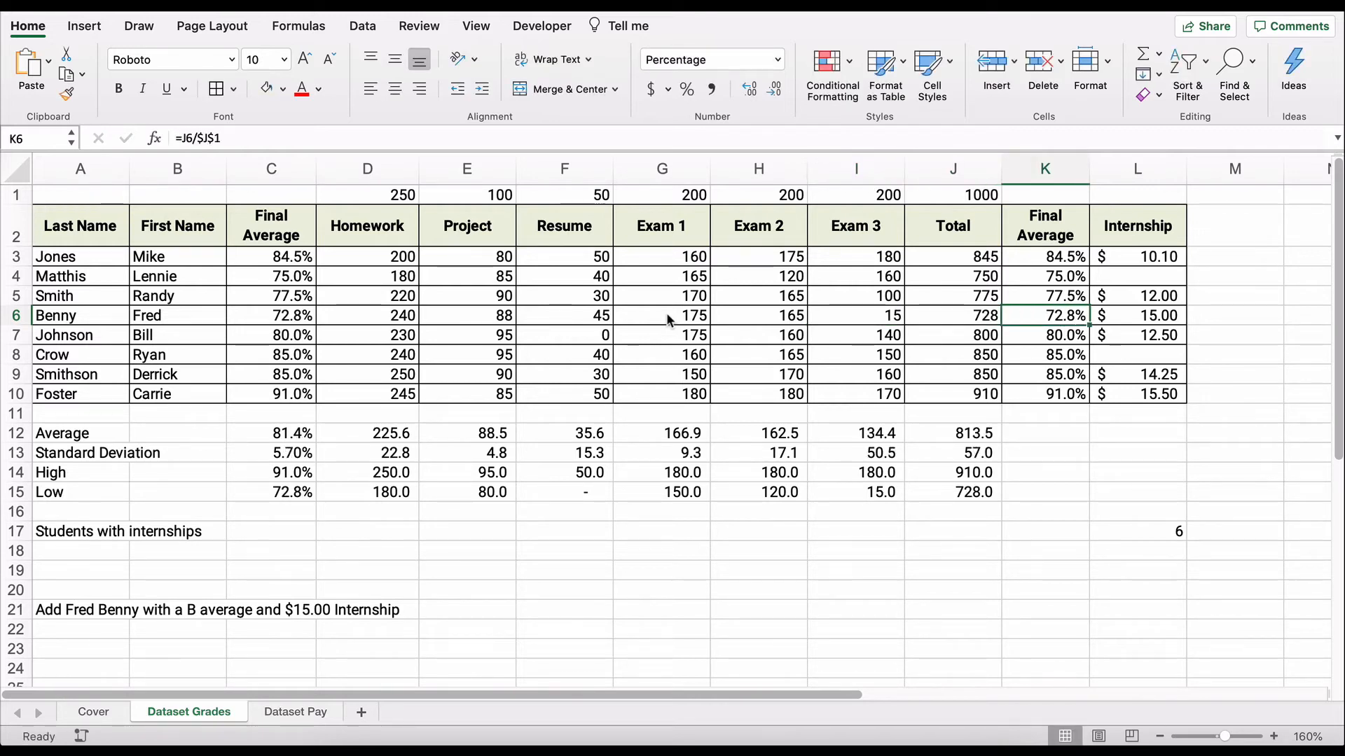
text(1)
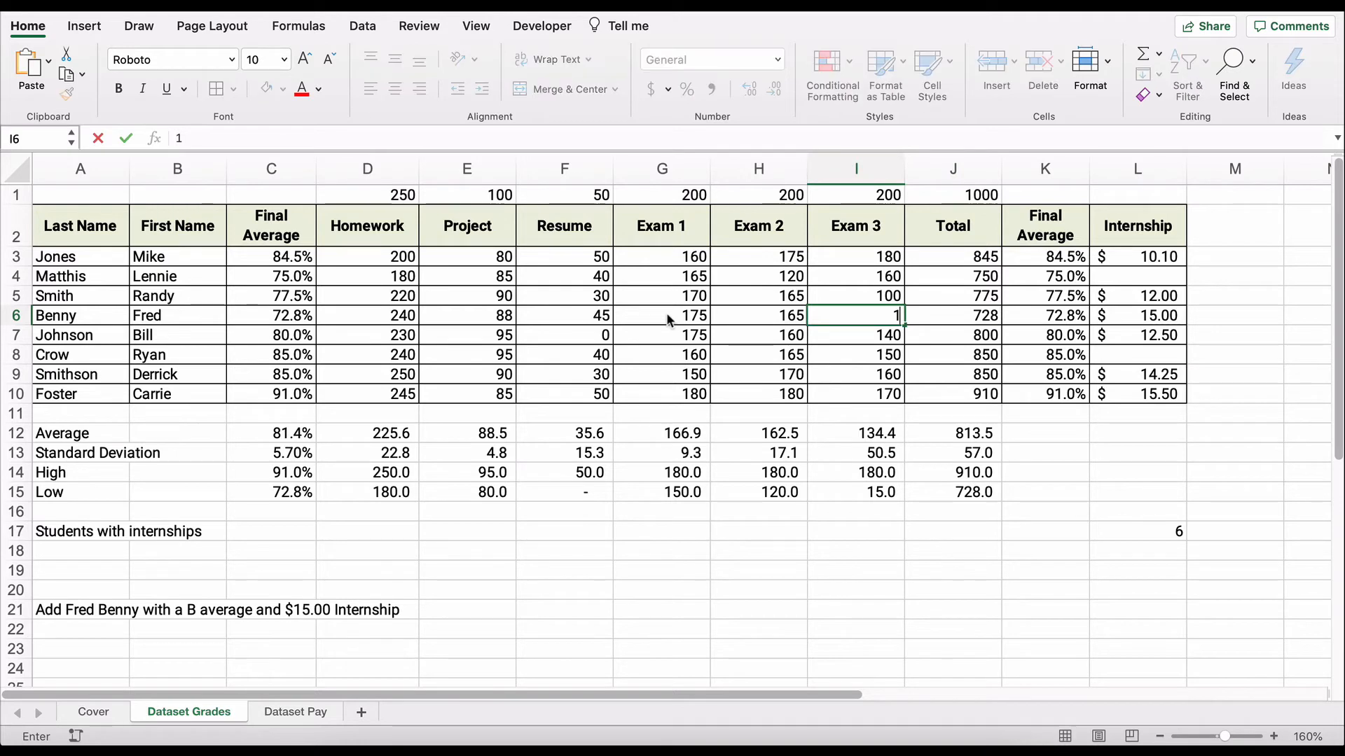
text(150)
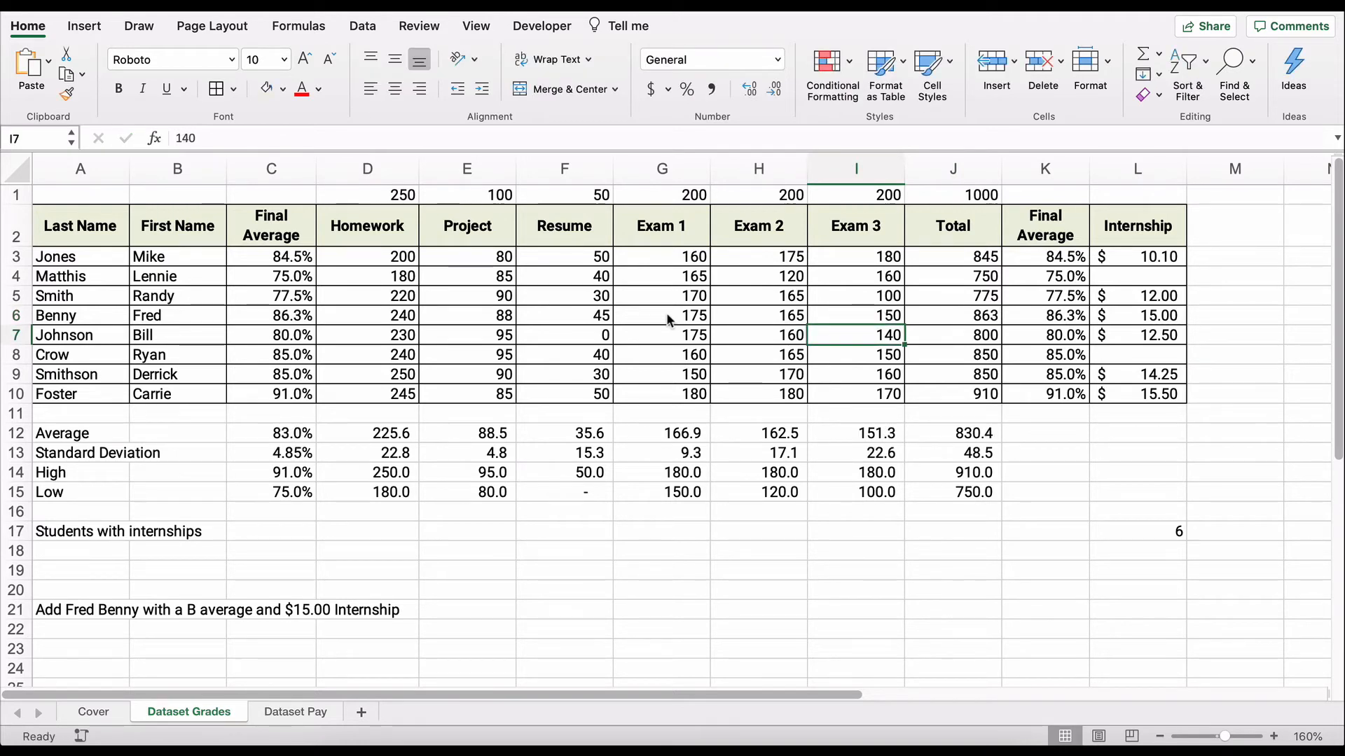
click(855, 316)
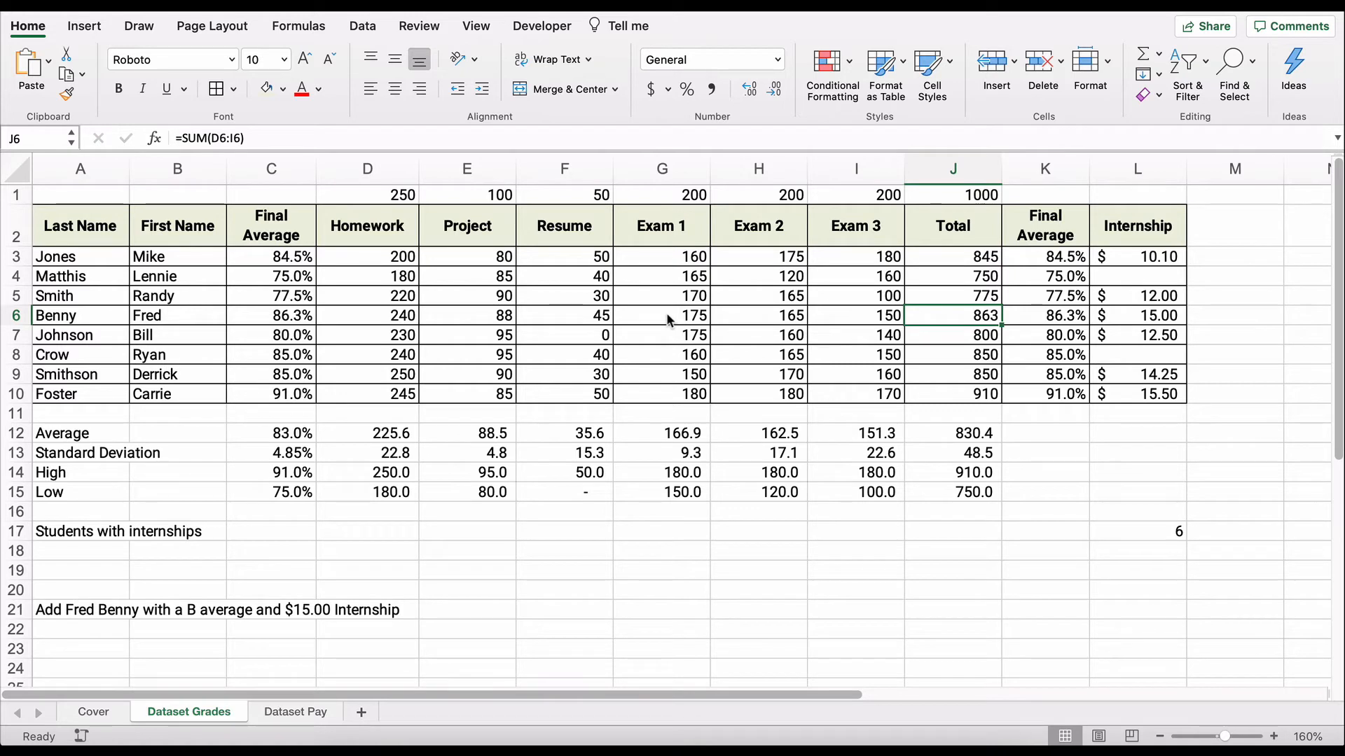
mouse_move(51, 359)
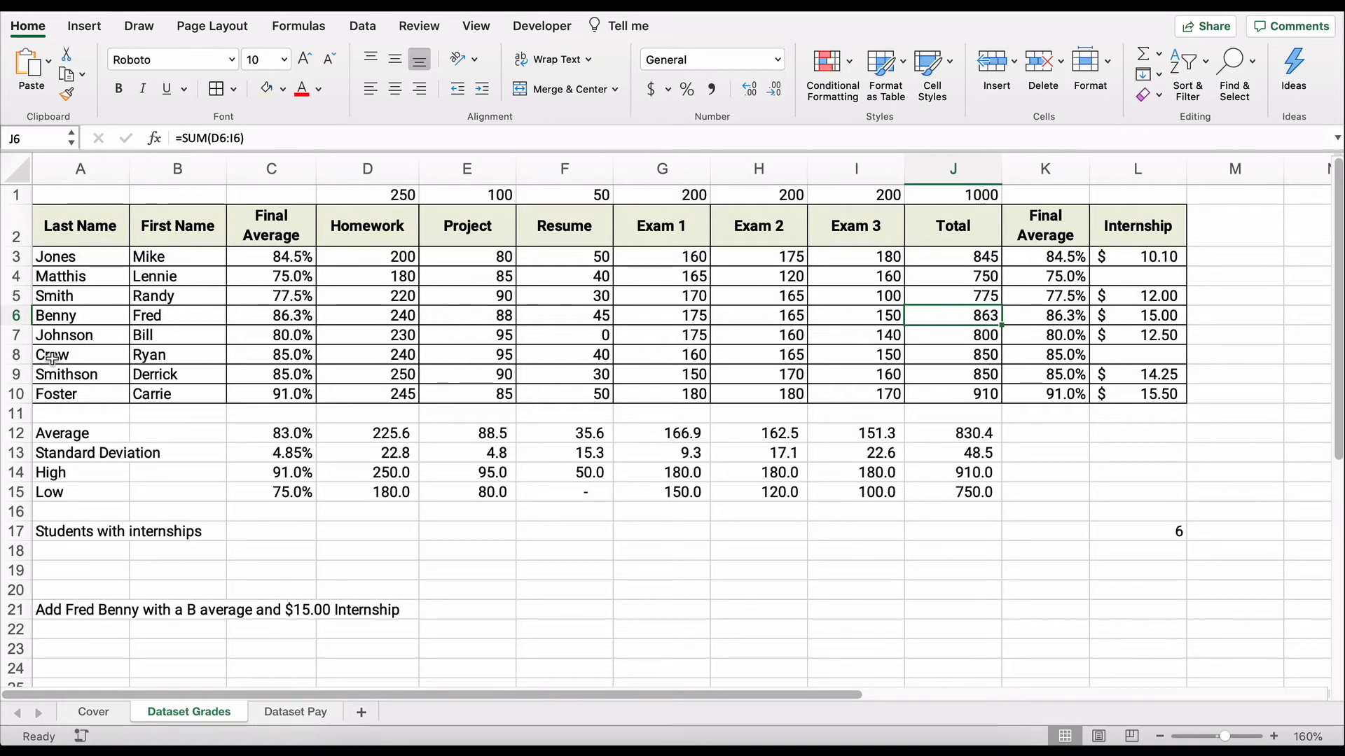
Step: Sort the student rows A to Z by last name, then reselect the table from A2
click(79, 225)
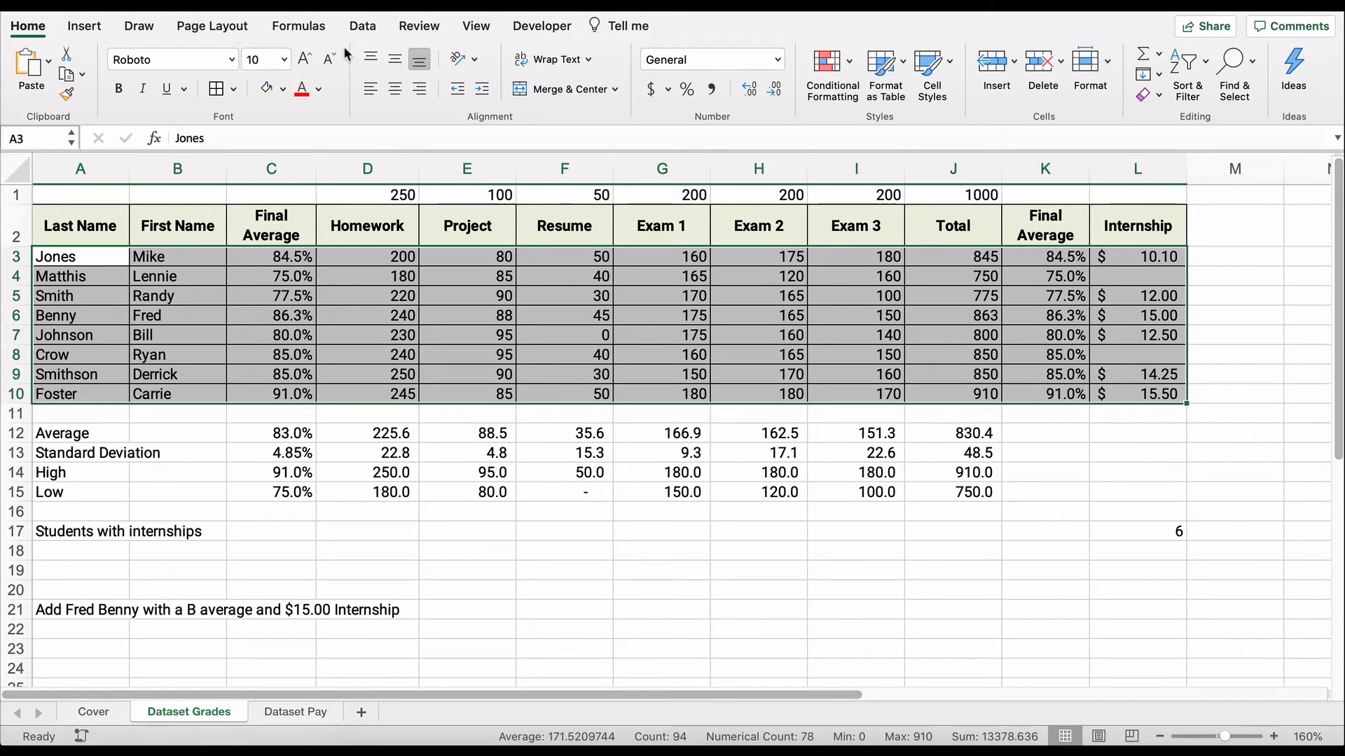
click(362, 26)
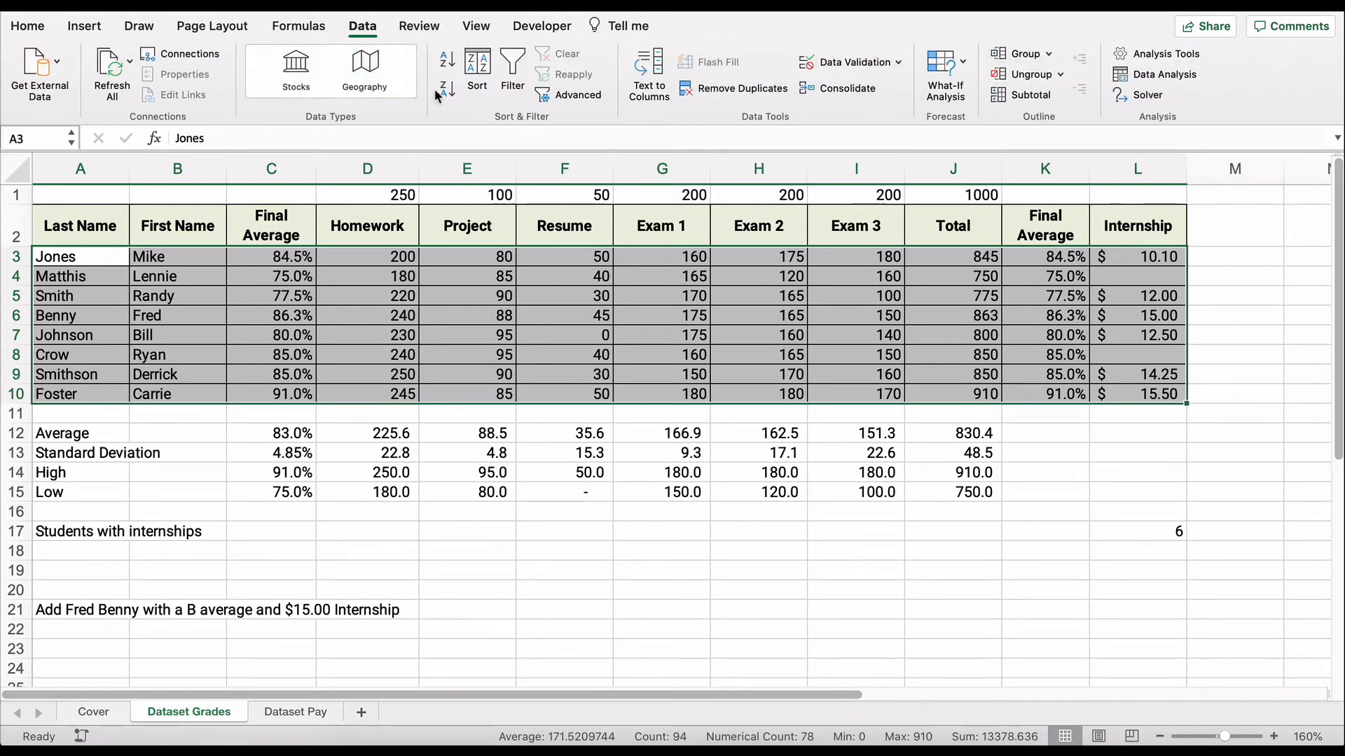
mouse_move(445, 59)
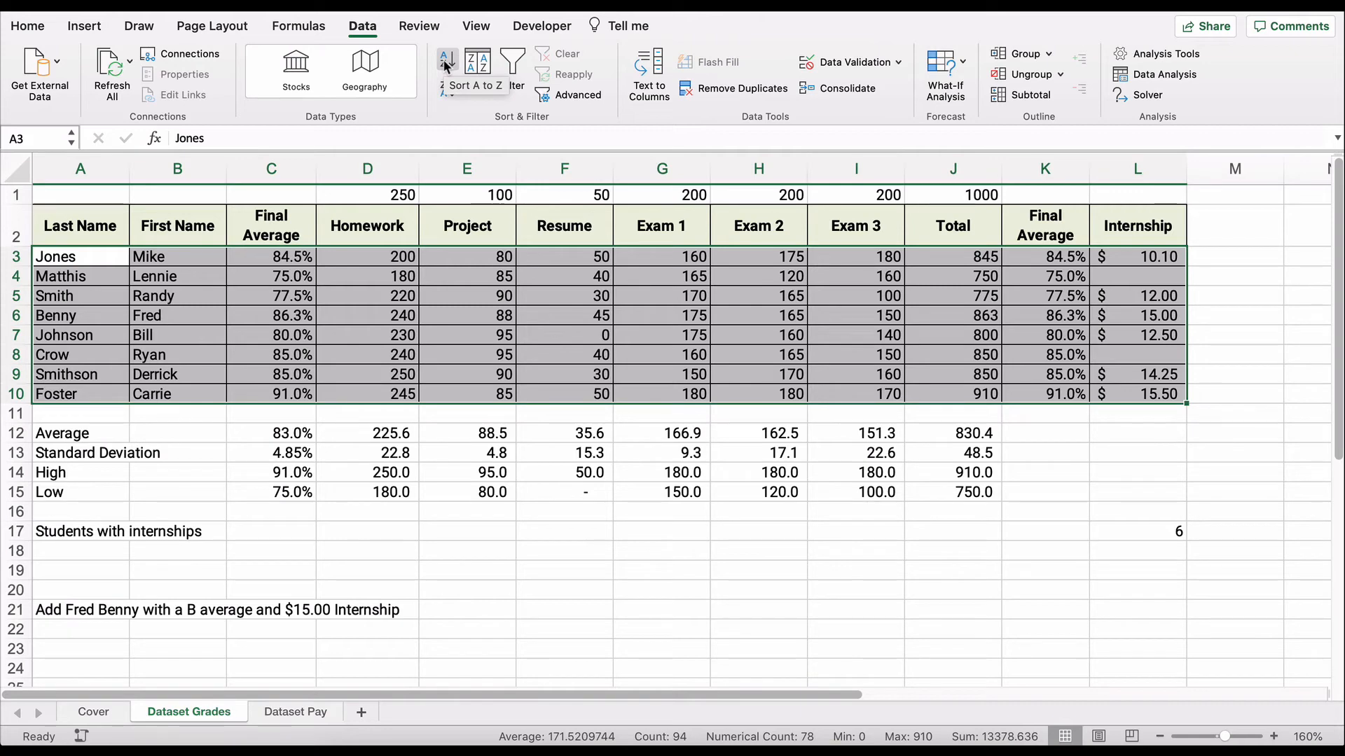
click(446, 62)
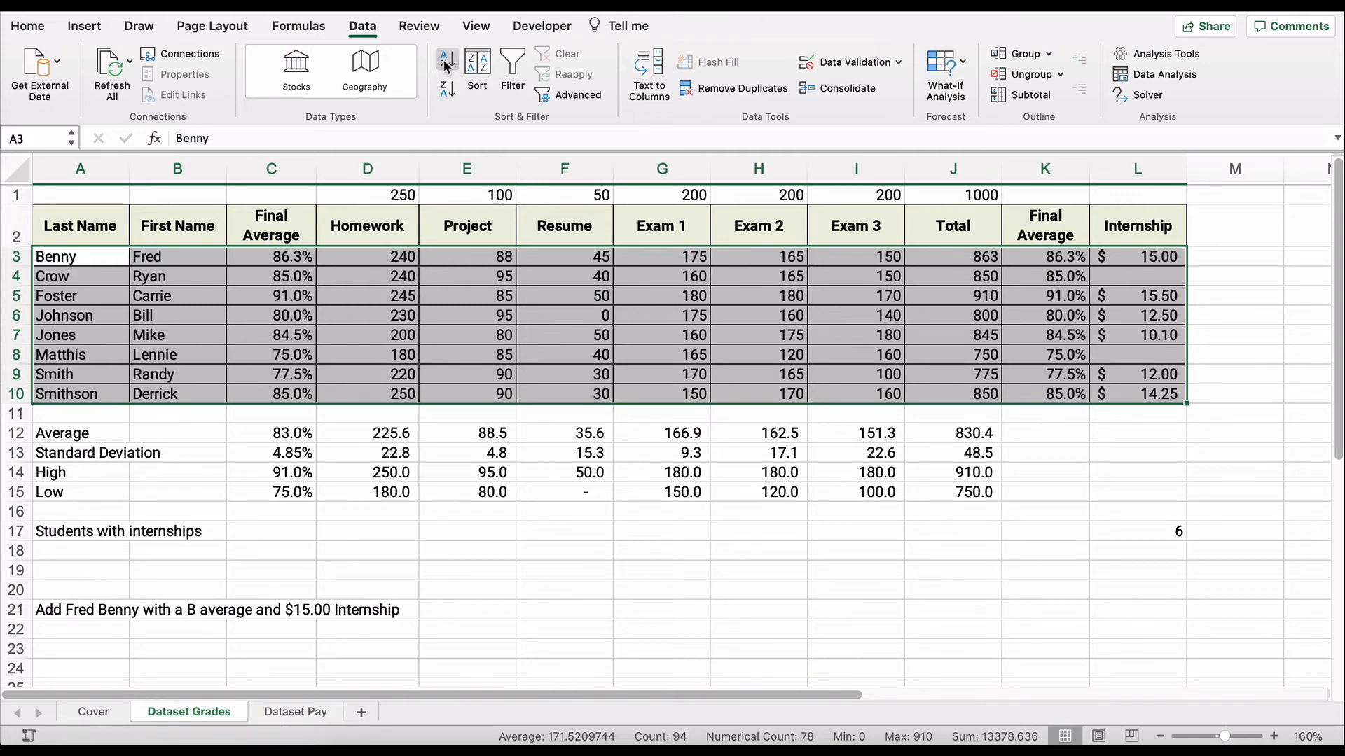
click(80, 335)
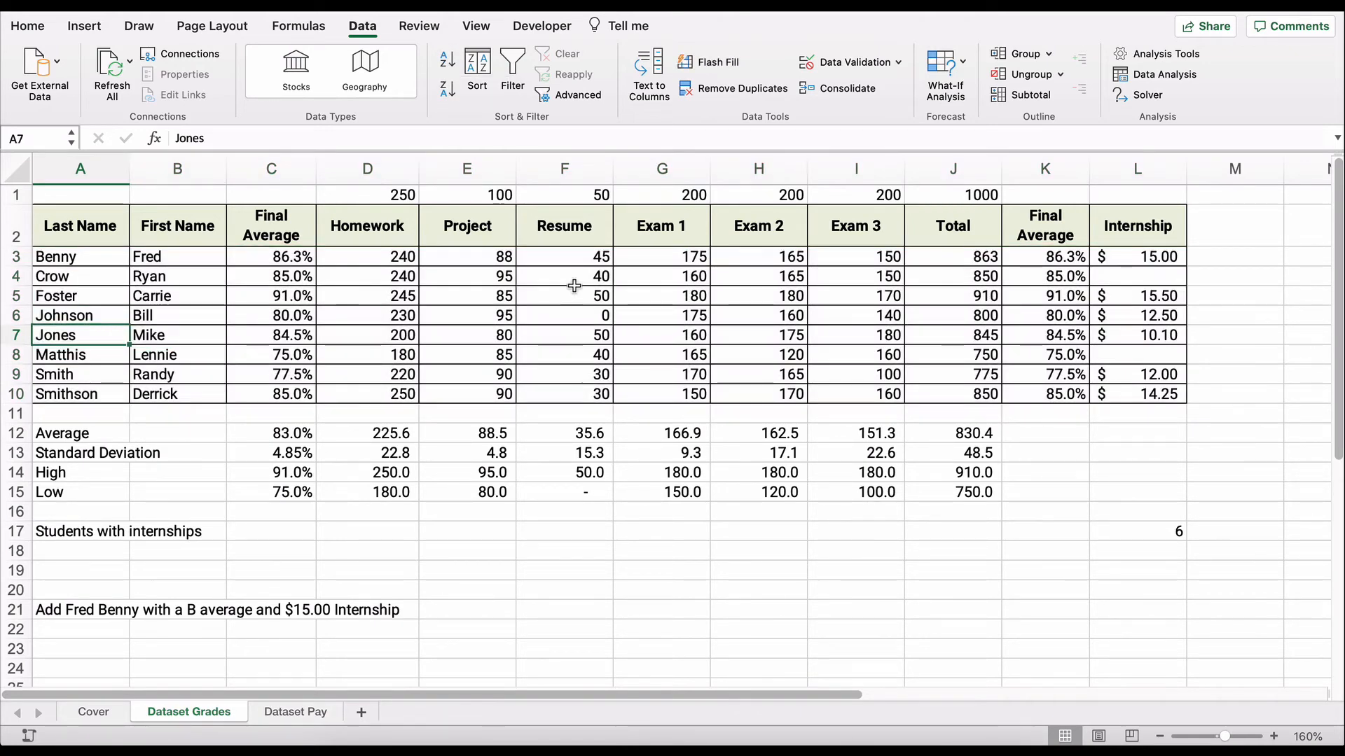
click(1044, 336)
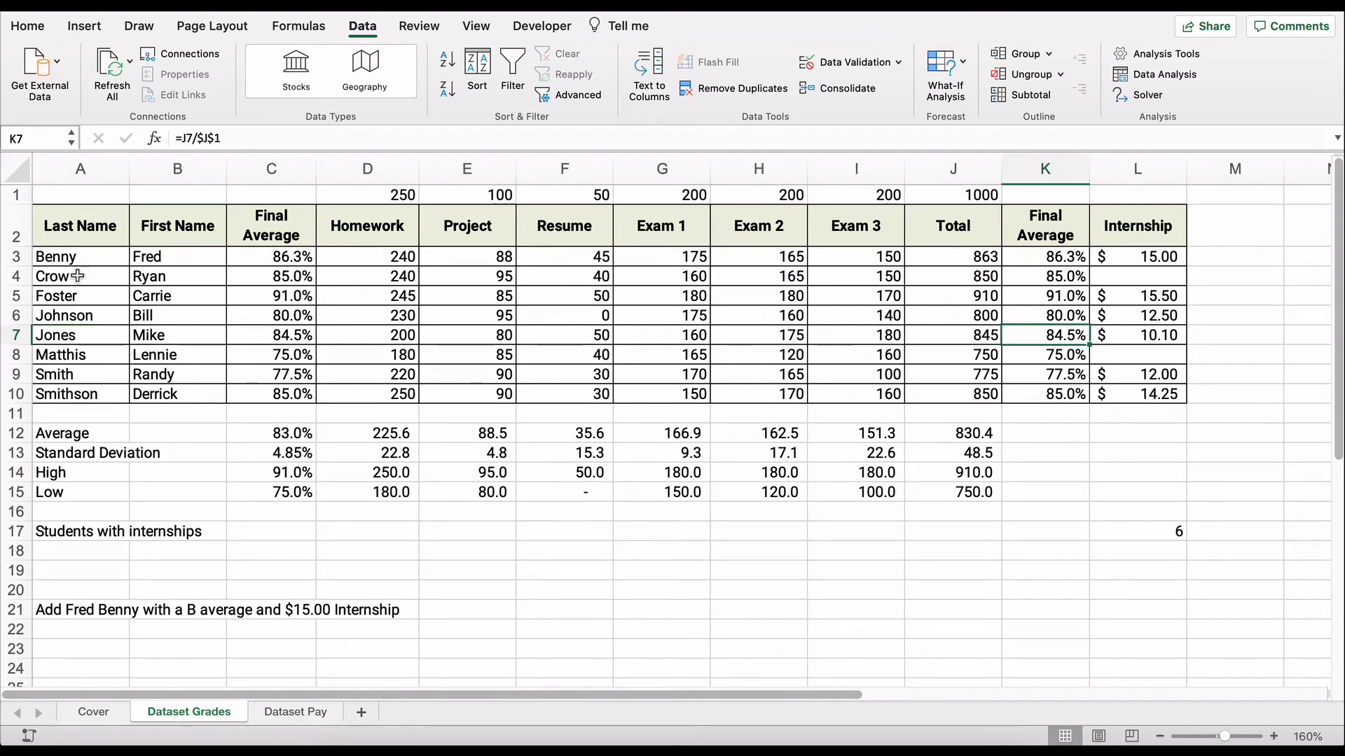
mouse_move(70, 374)
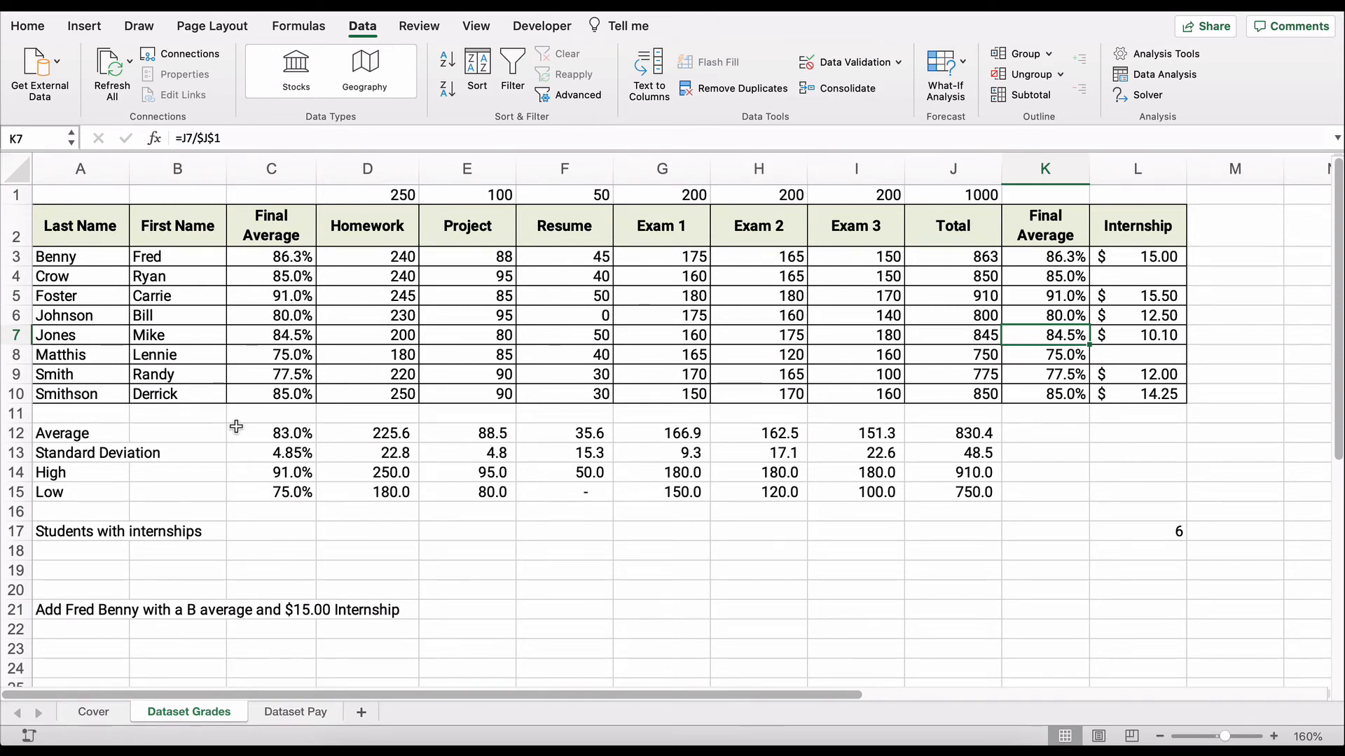
mouse_move(86, 246)
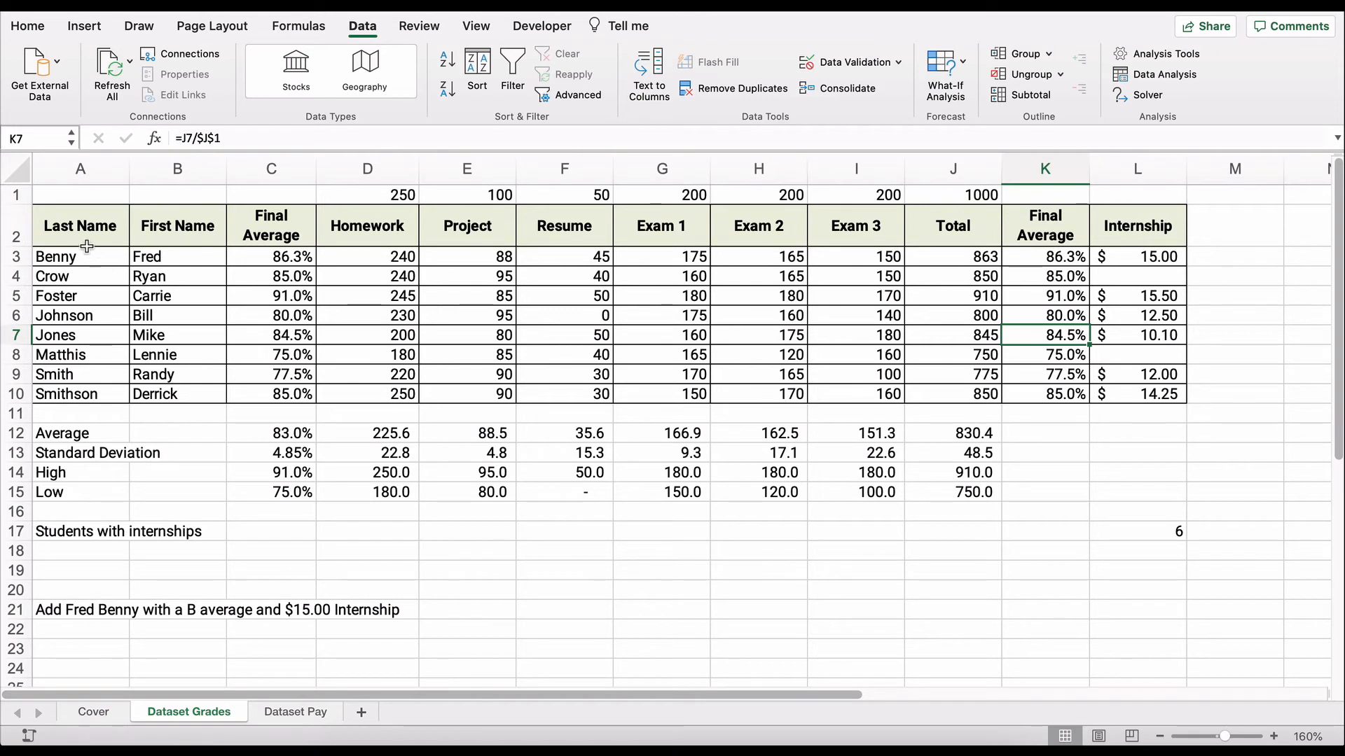
drag(79, 225, 1045, 374)
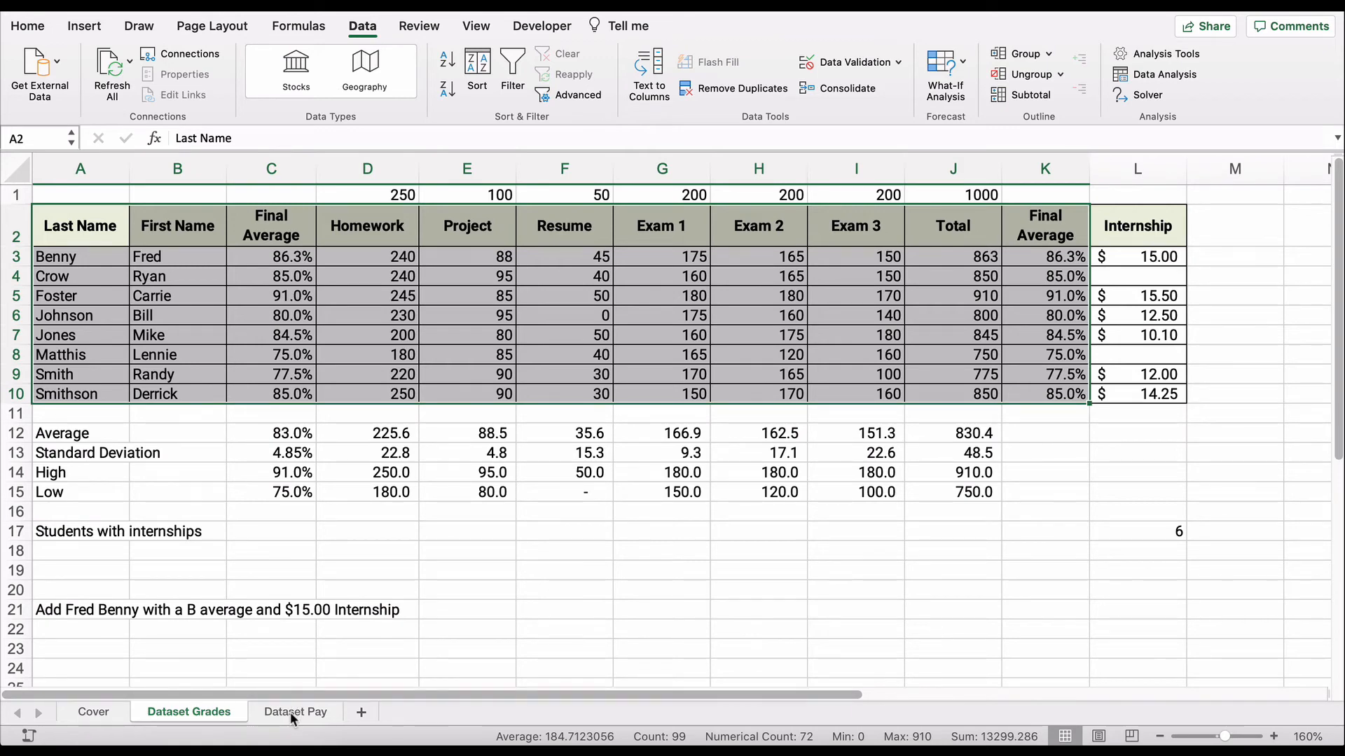
Step: On the Dataset Pay sheet, select all cells and apply the Open Sans font
click(295, 711)
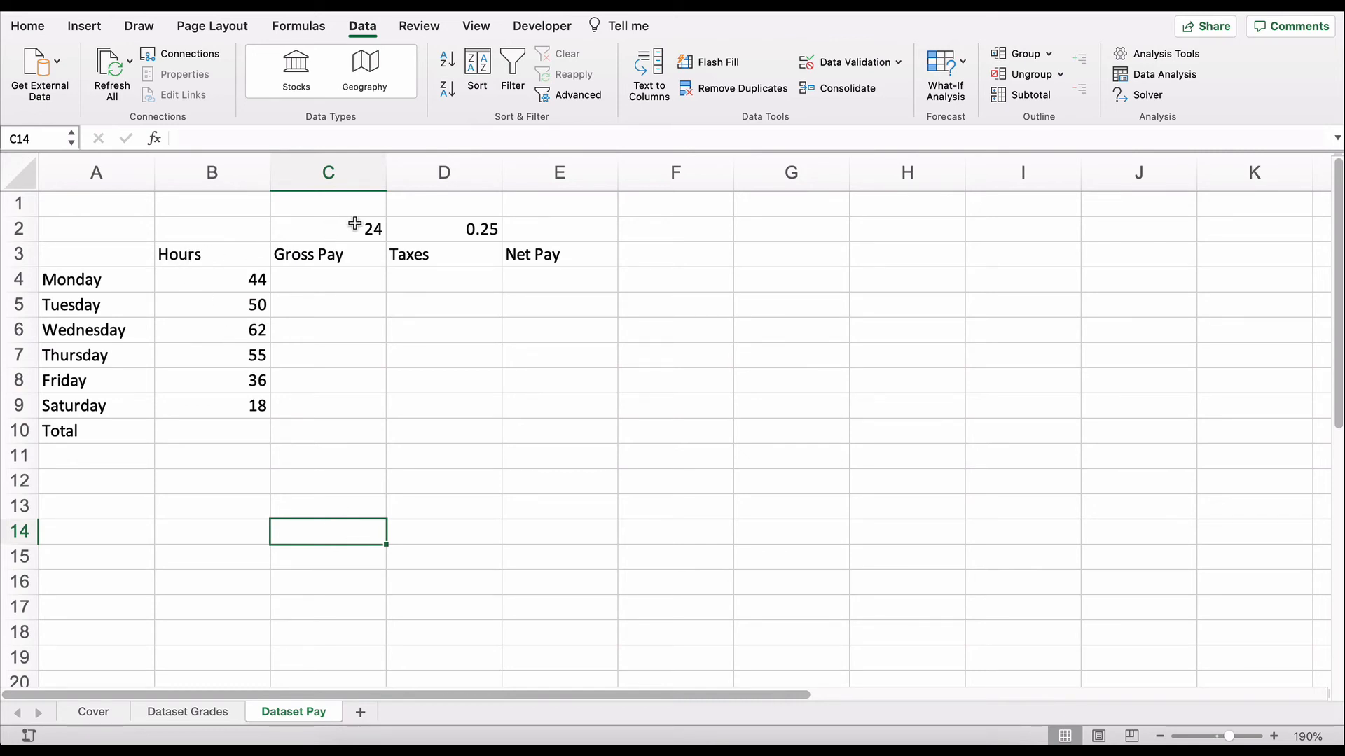
click(327, 229)
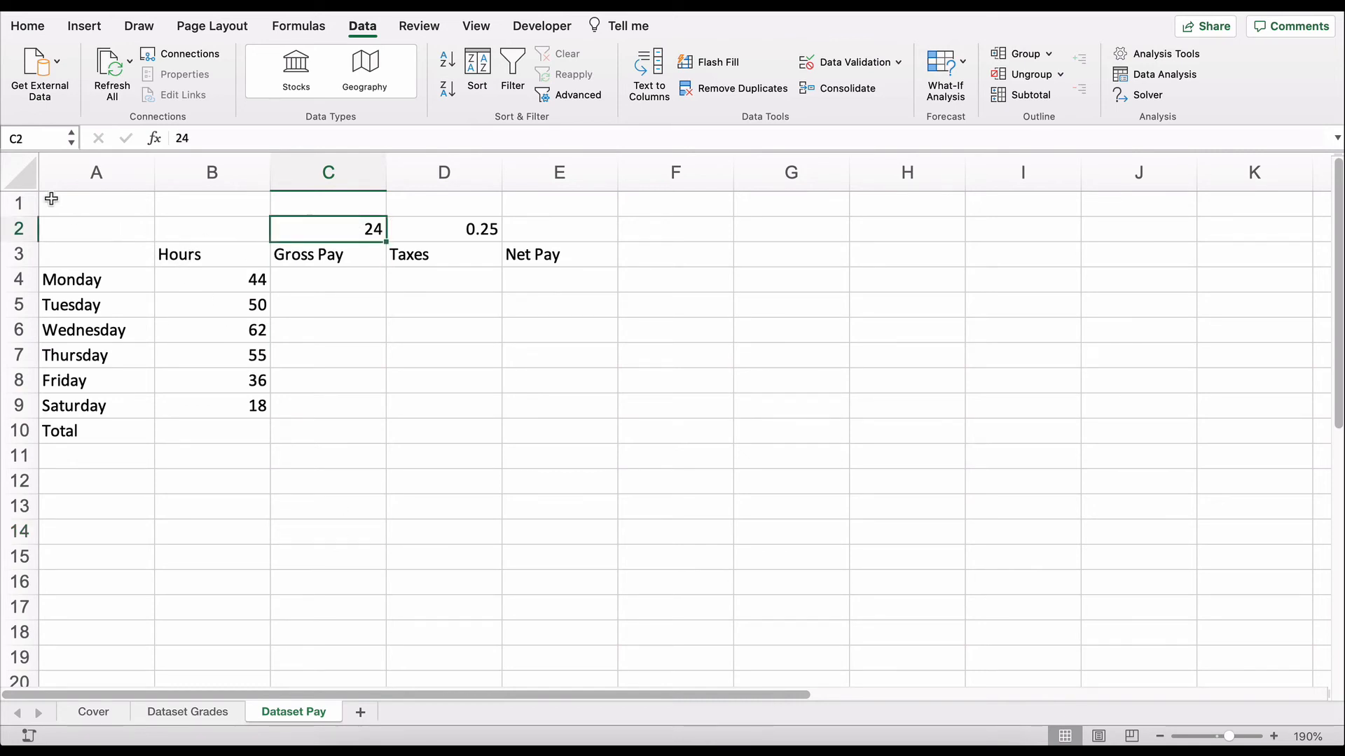
click(18, 172)
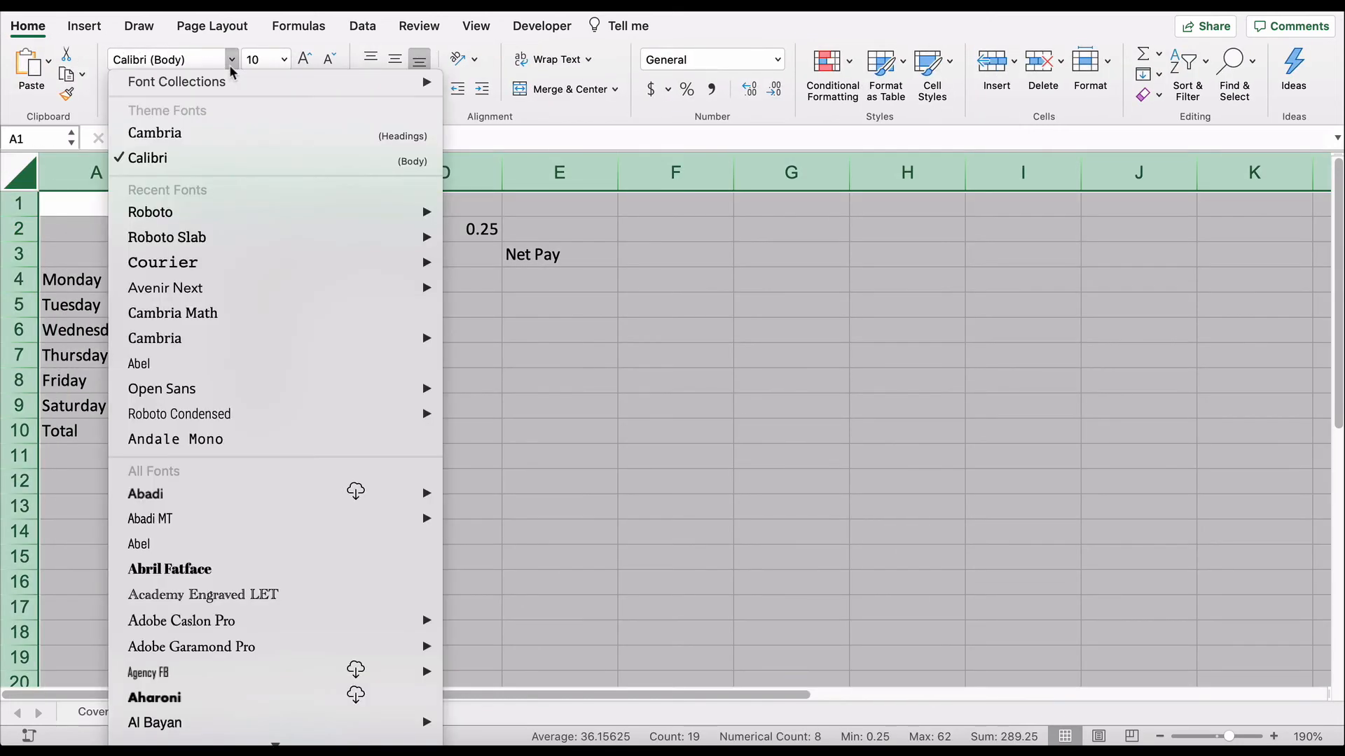
mouse_move(168, 221)
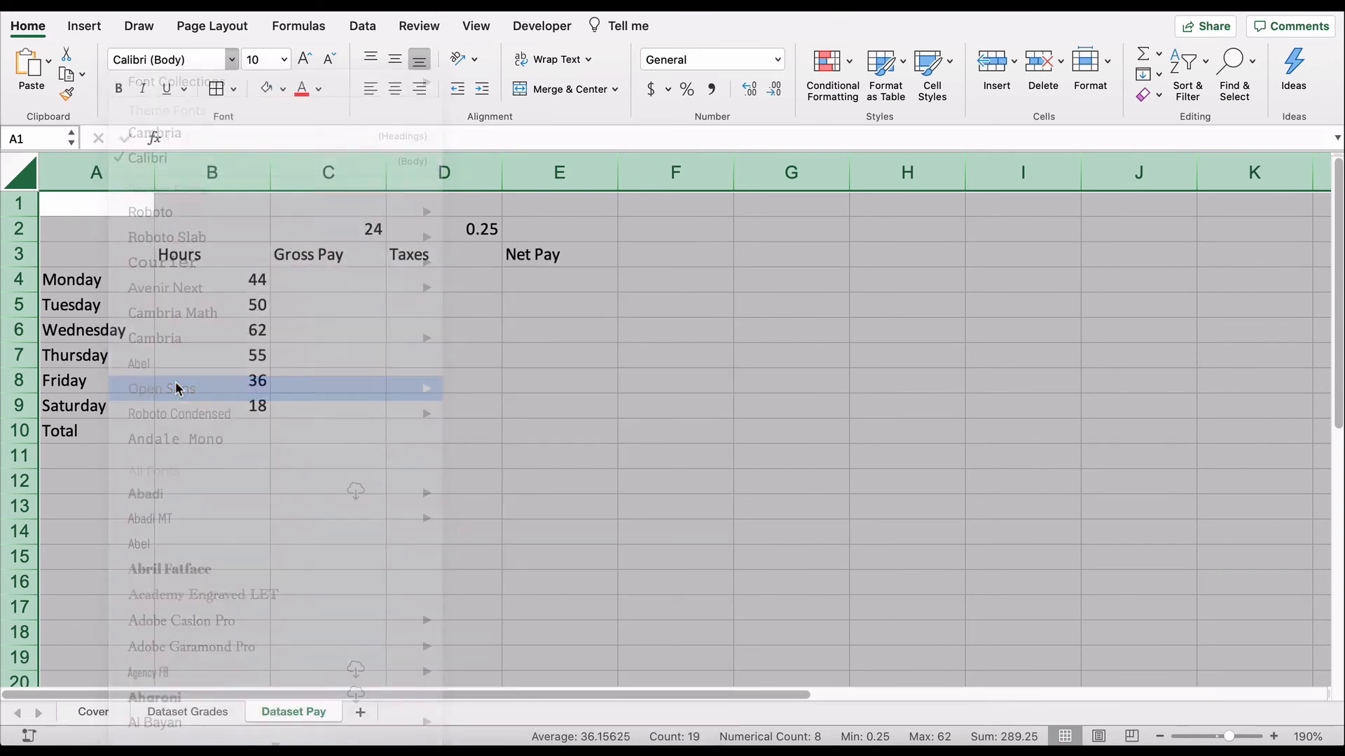
click(161, 389)
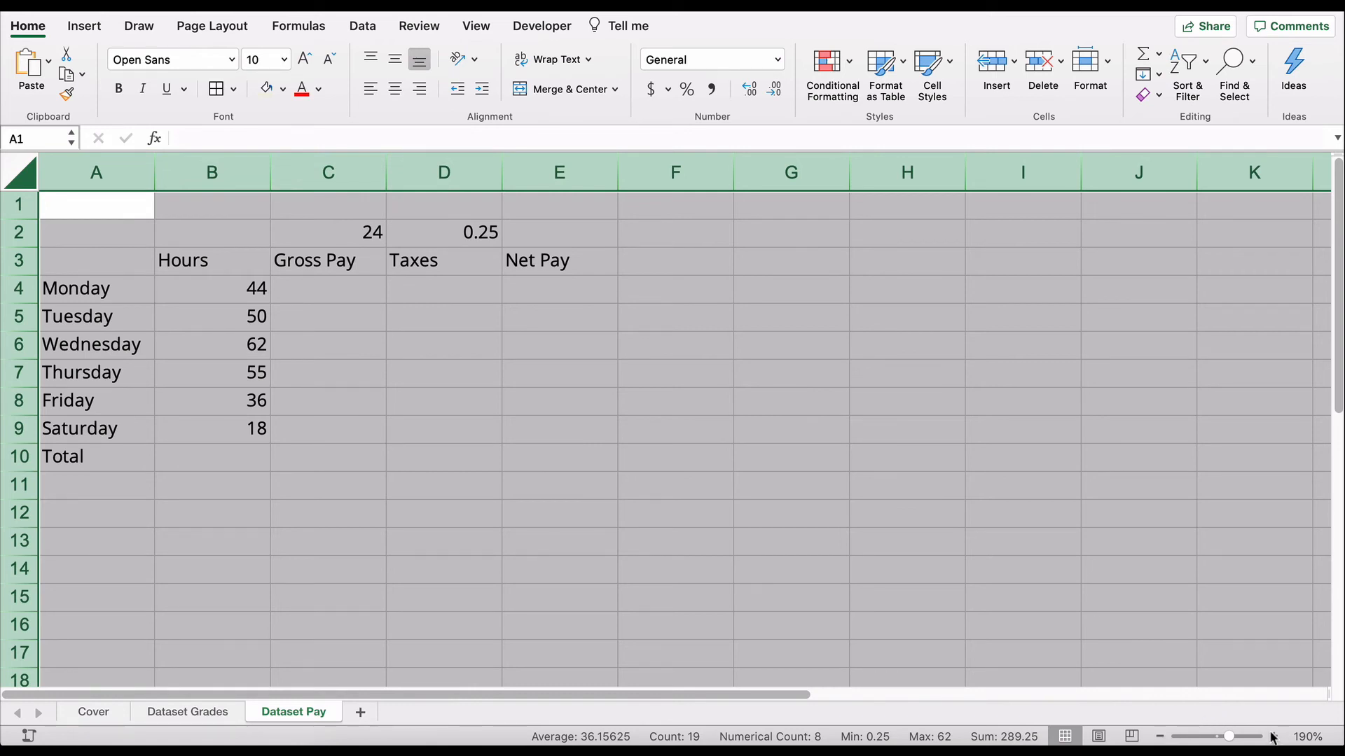
click(1272, 736)
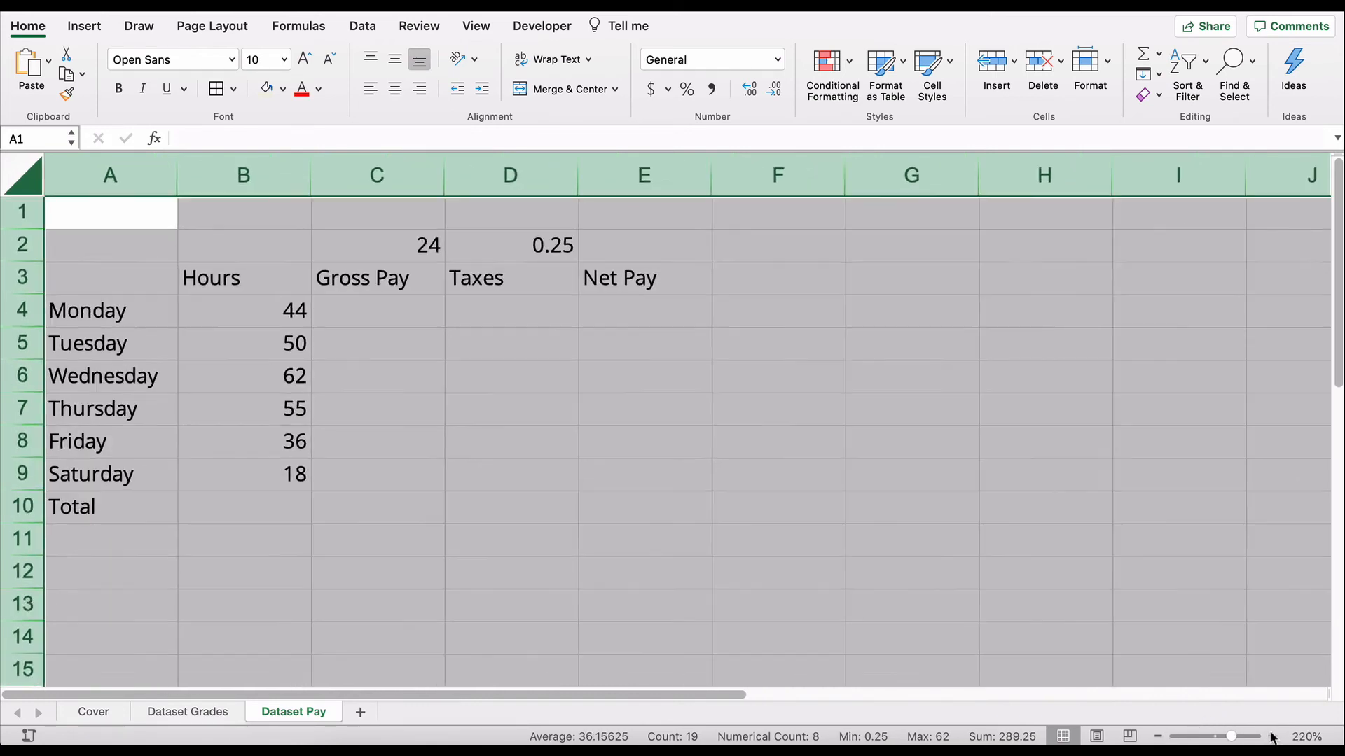
click(1272, 736)
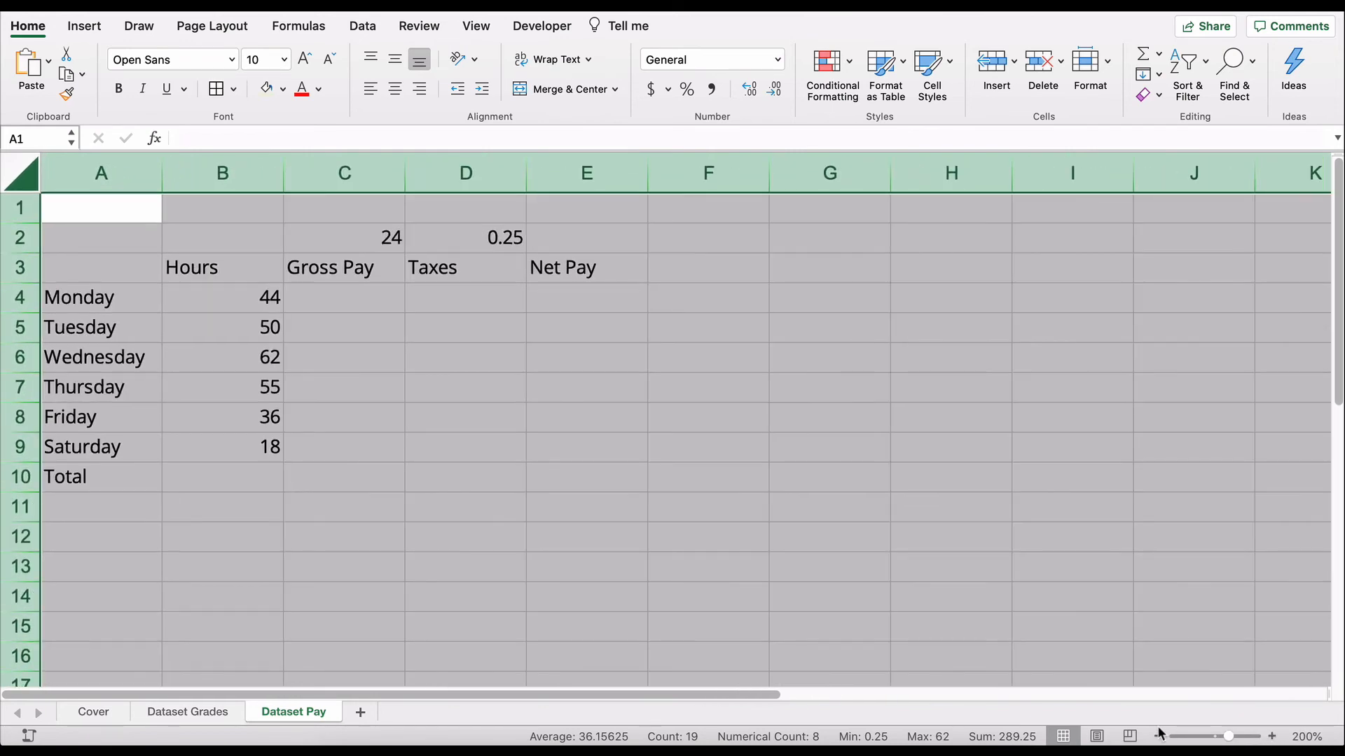
click(466, 656)
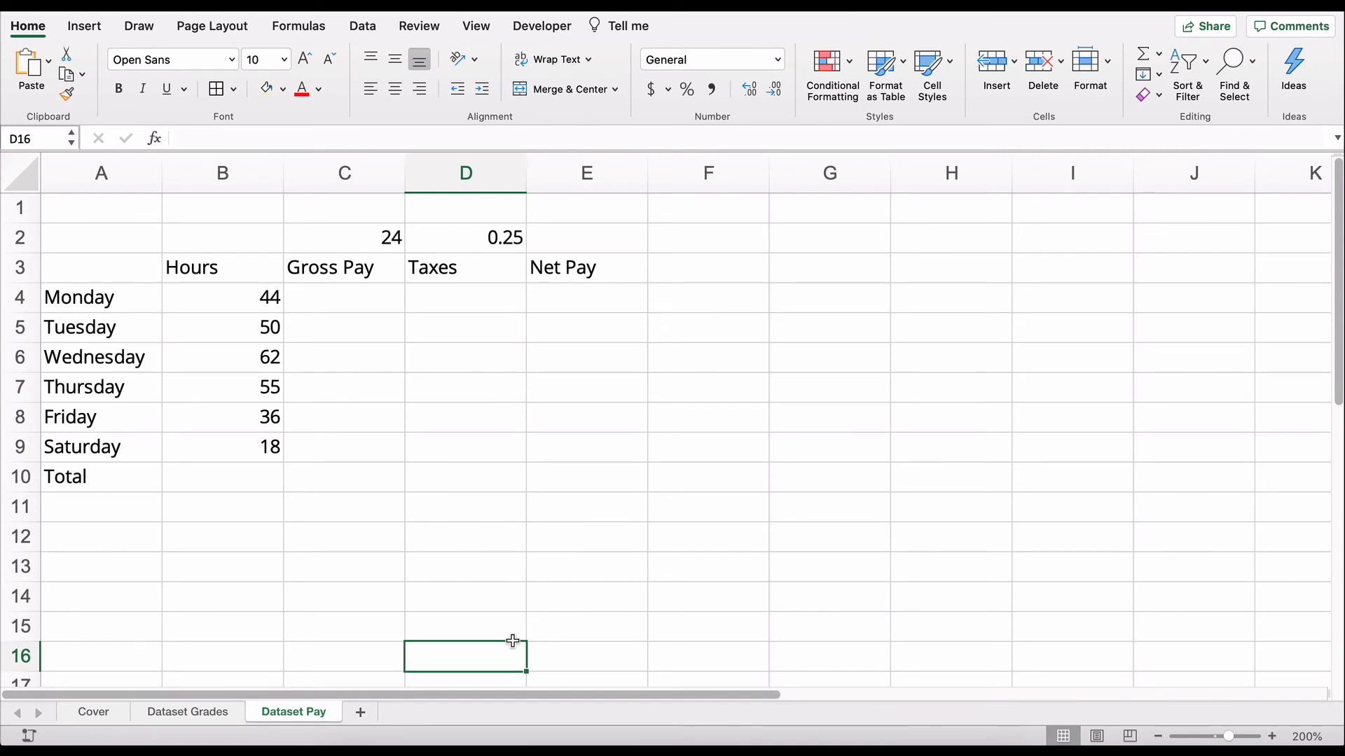
mouse_move(197, 272)
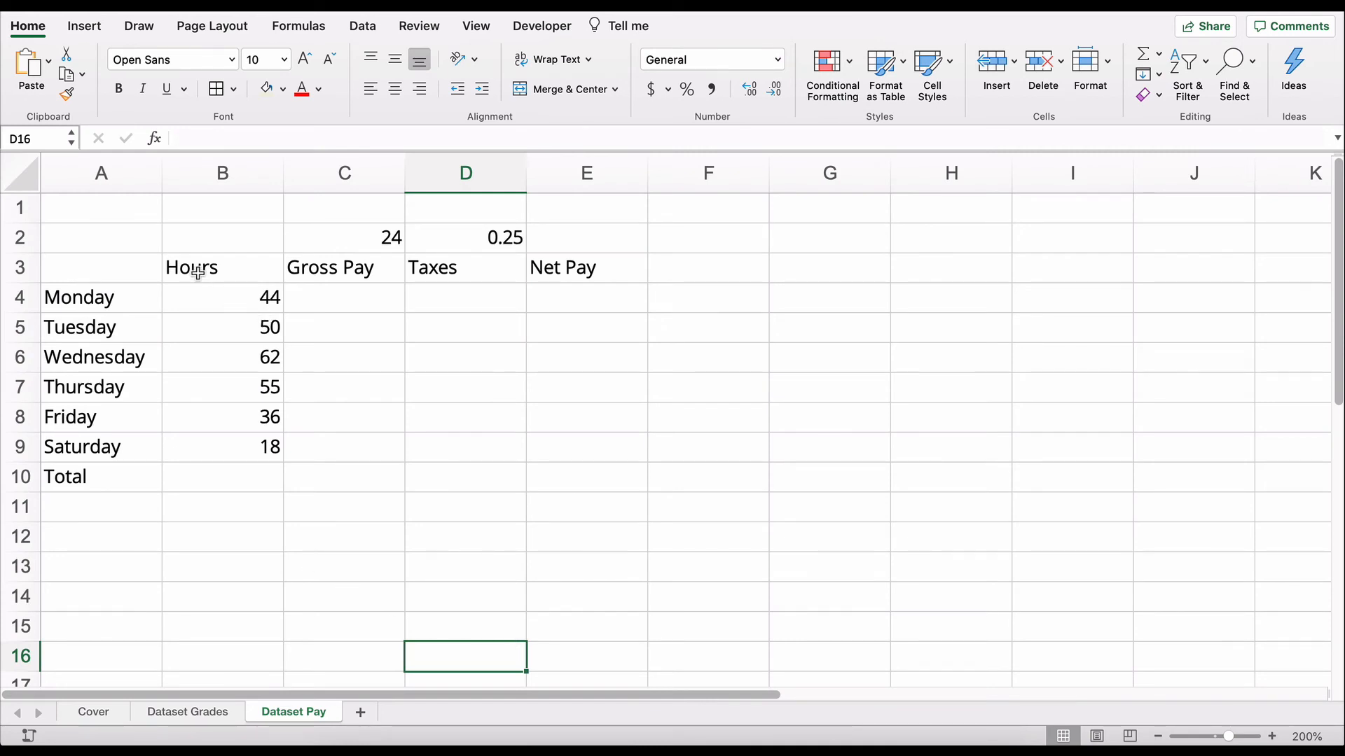
Step: Bold and centre headings B3:E3, then select the Monday–Saturday hours and rate cell C2
drag(191, 268, 563, 268)
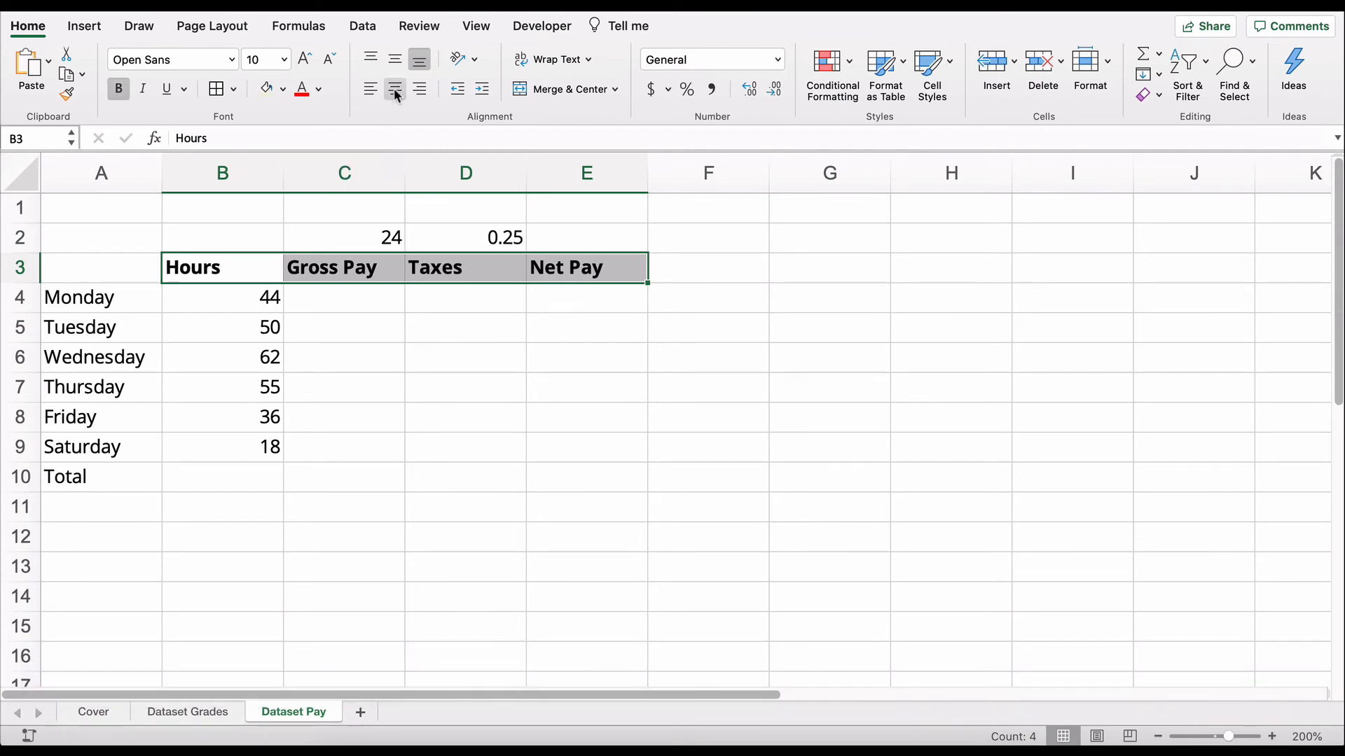
click(395, 89)
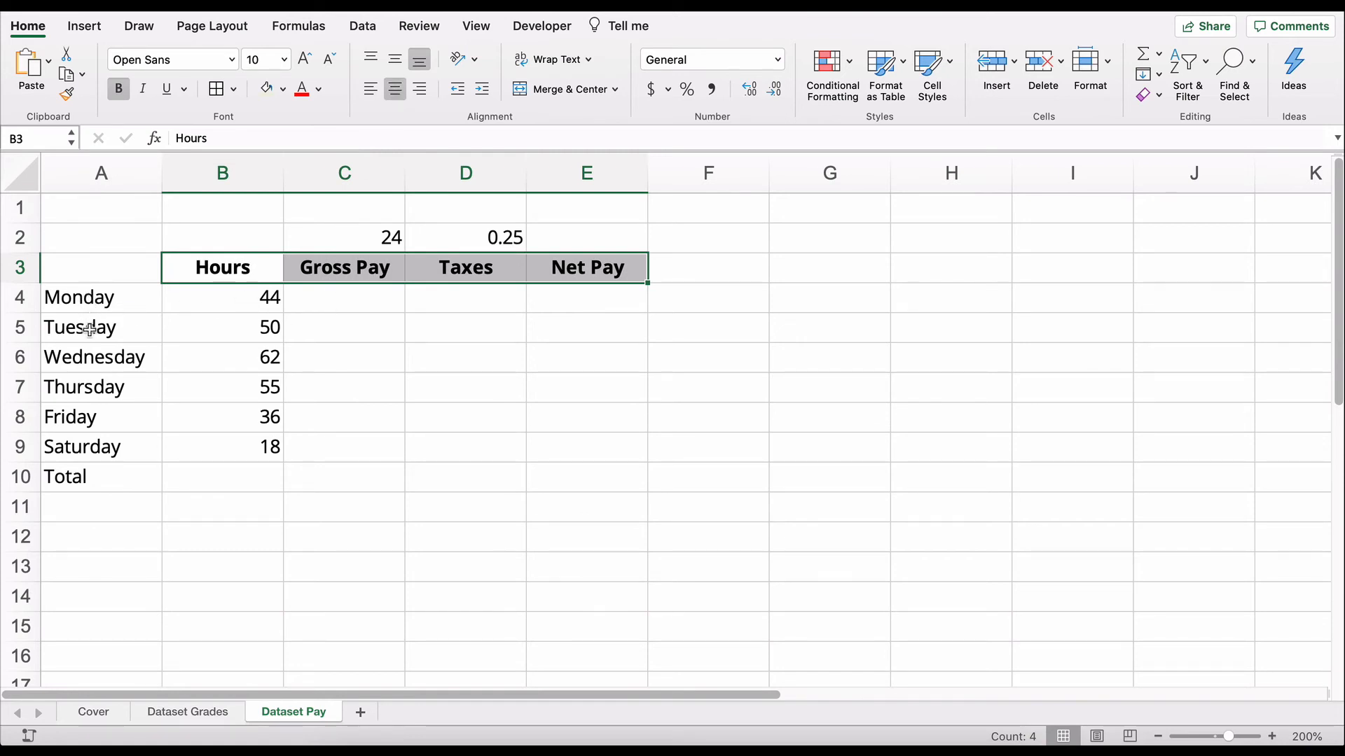
click(257, 298)
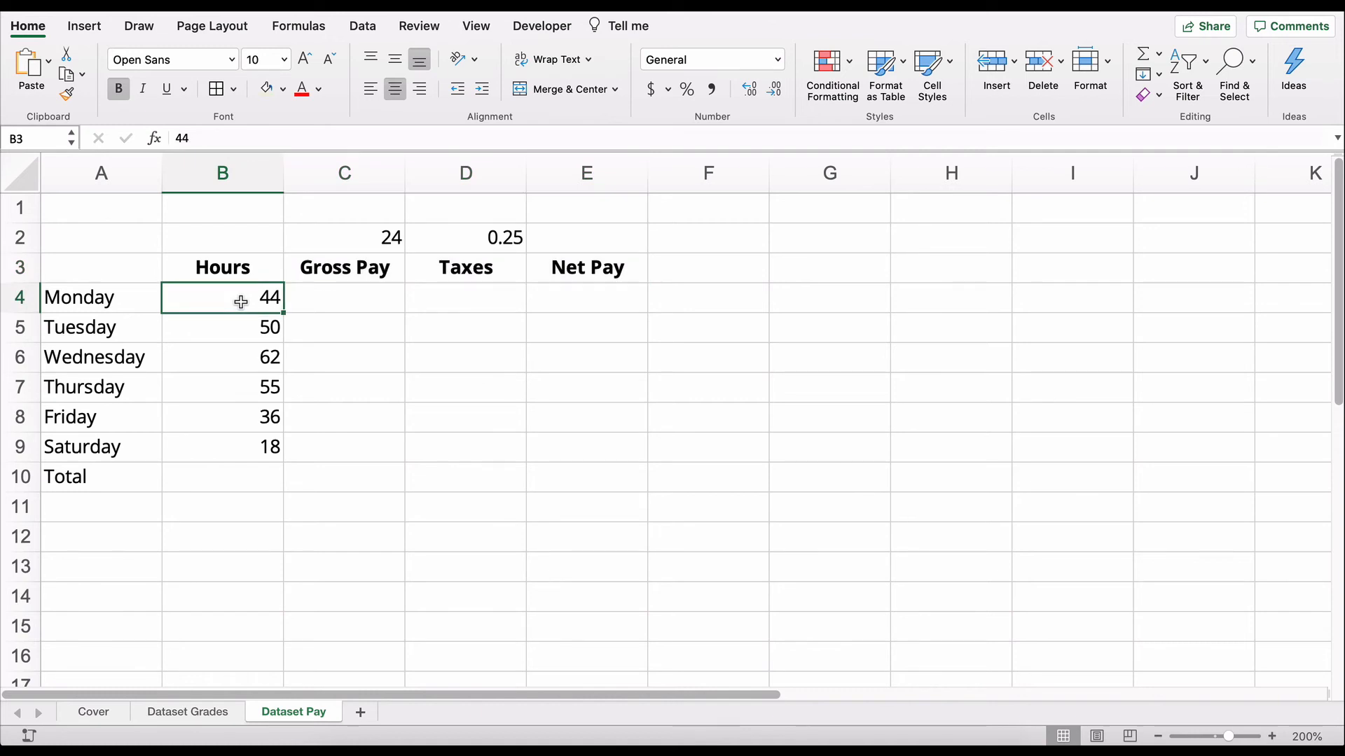
drag(222, 297, 222, 446)
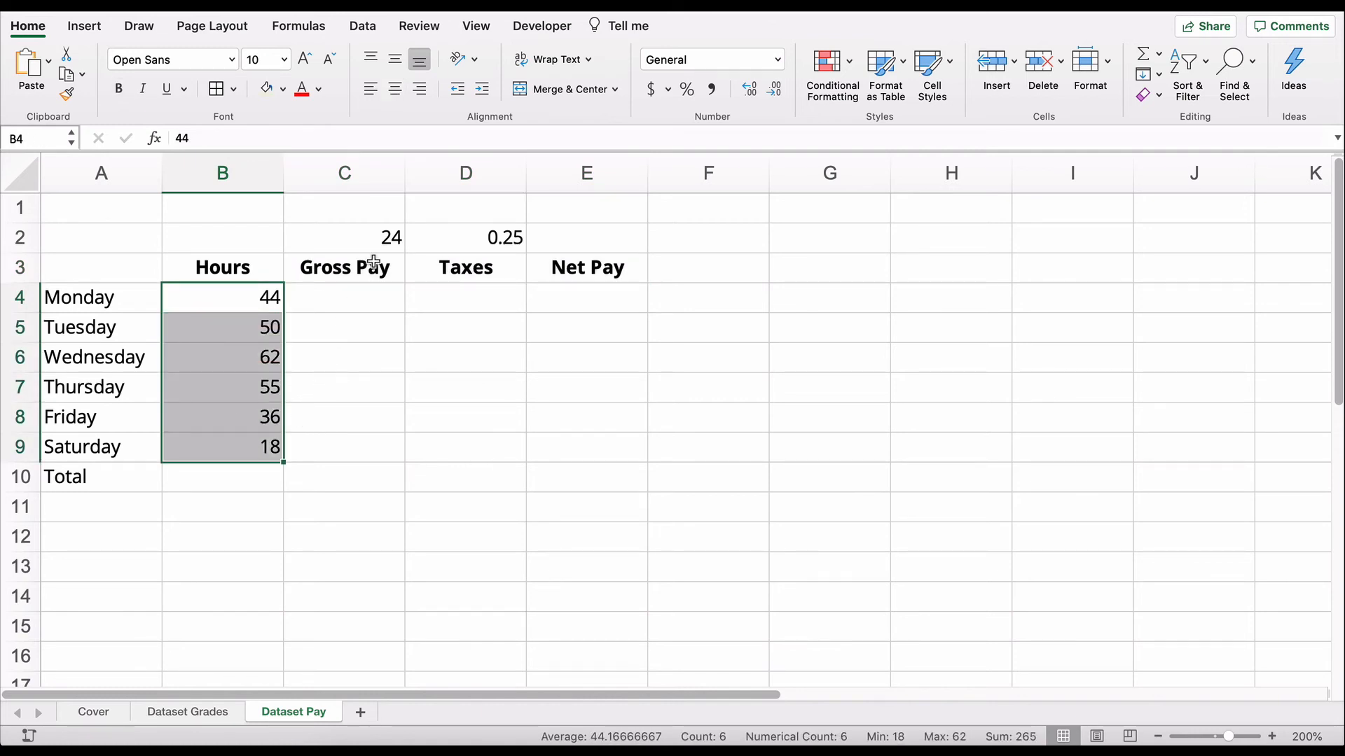
click(344, 238)
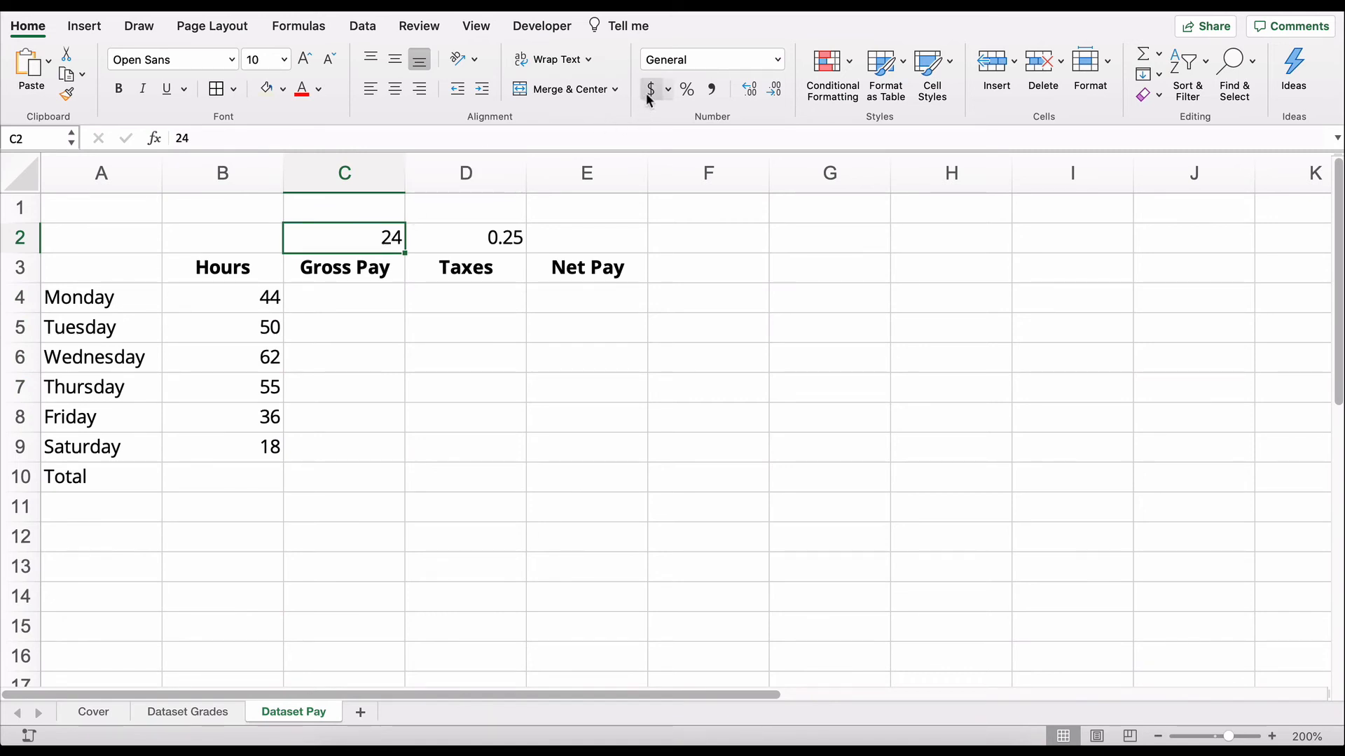
Step: Format the rate in dollars and fill C4:C9 with =B4*$C$2
click(650, 89)
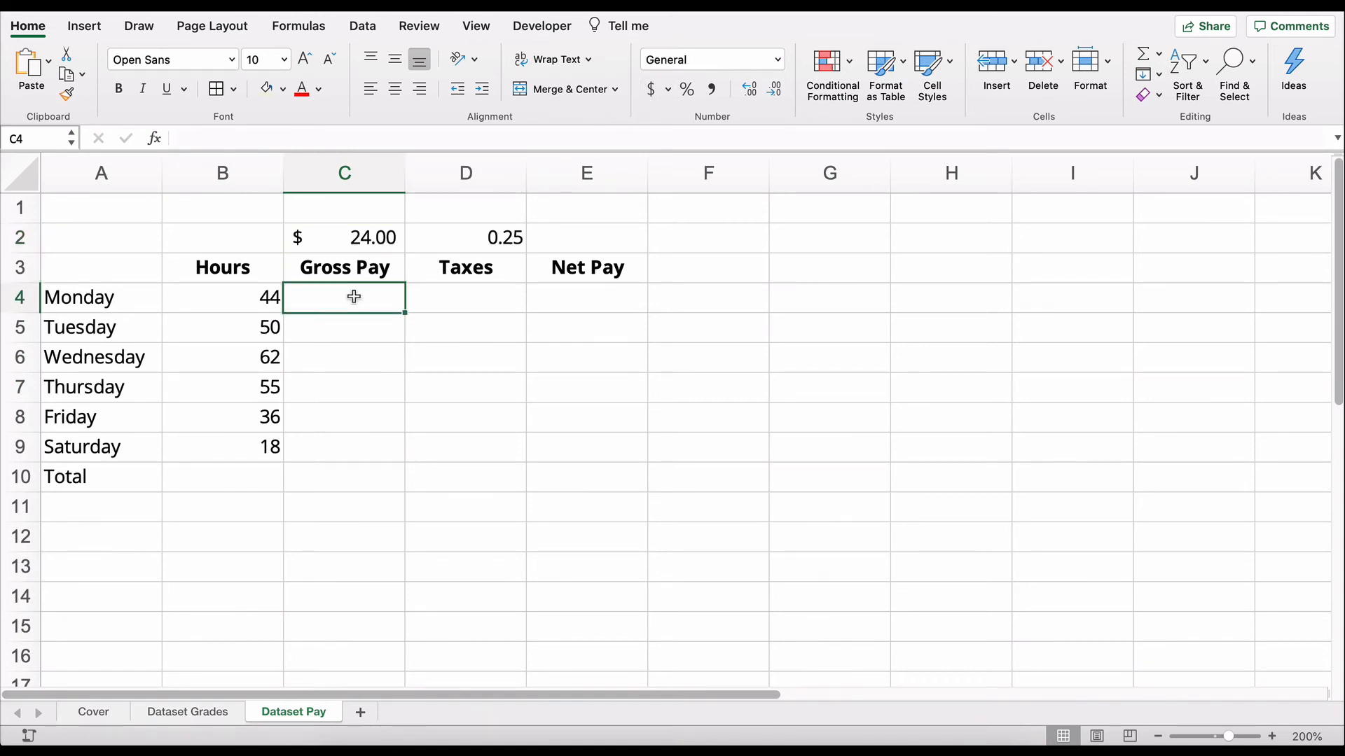
text(=)
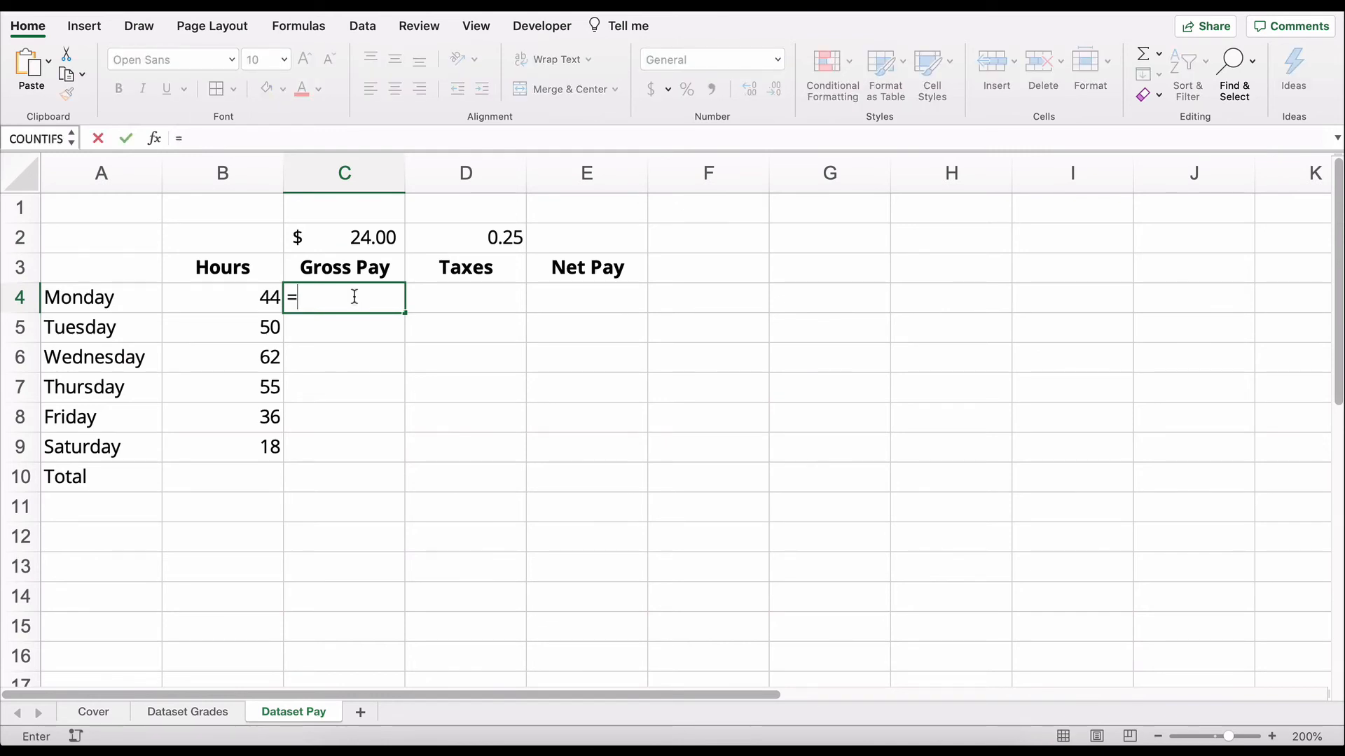
click(222, 298)
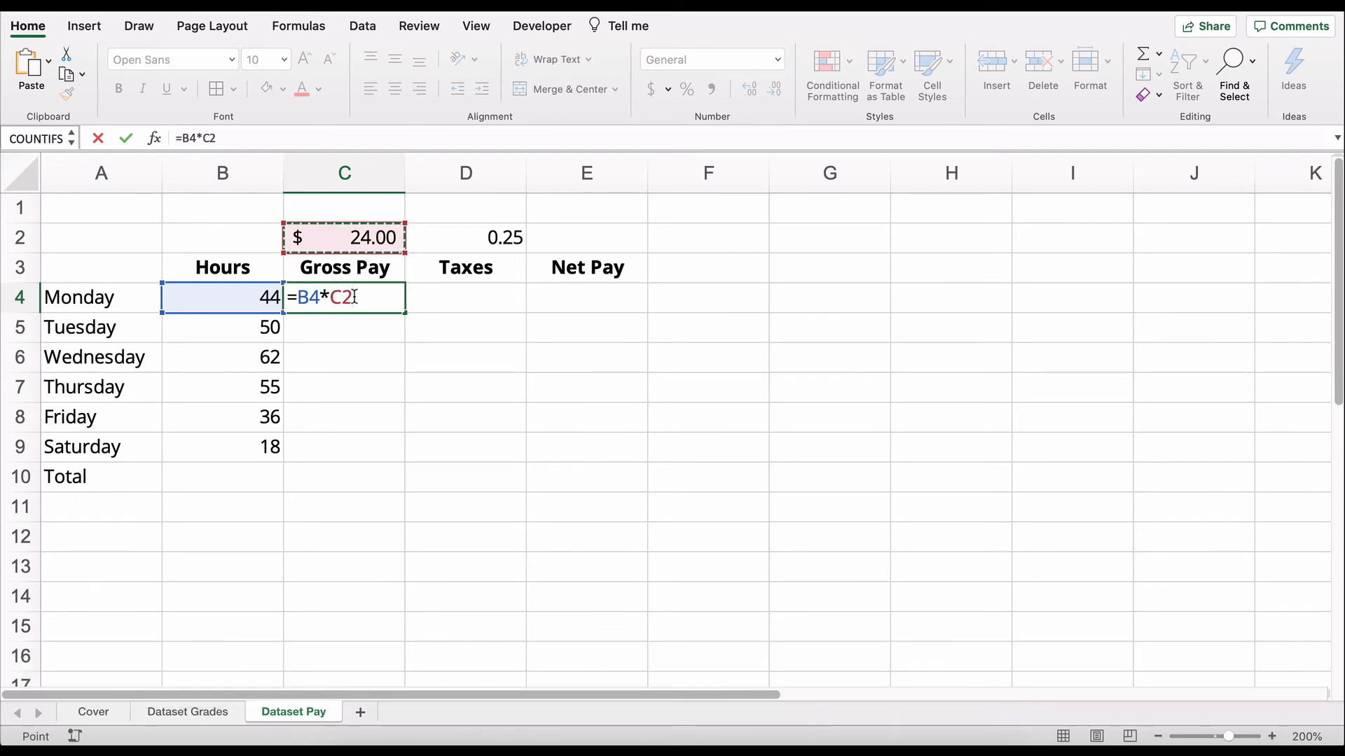
key(f4)
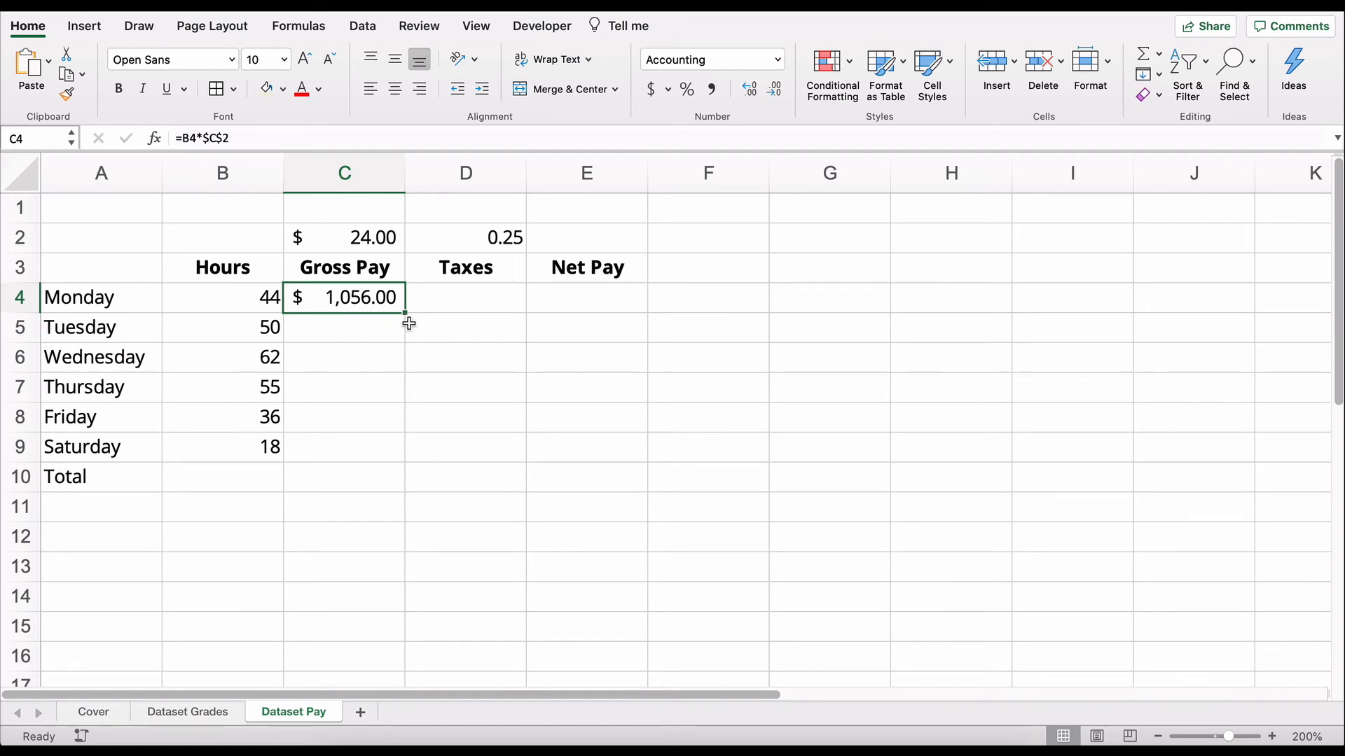
drag(408, 324, 391, 457)
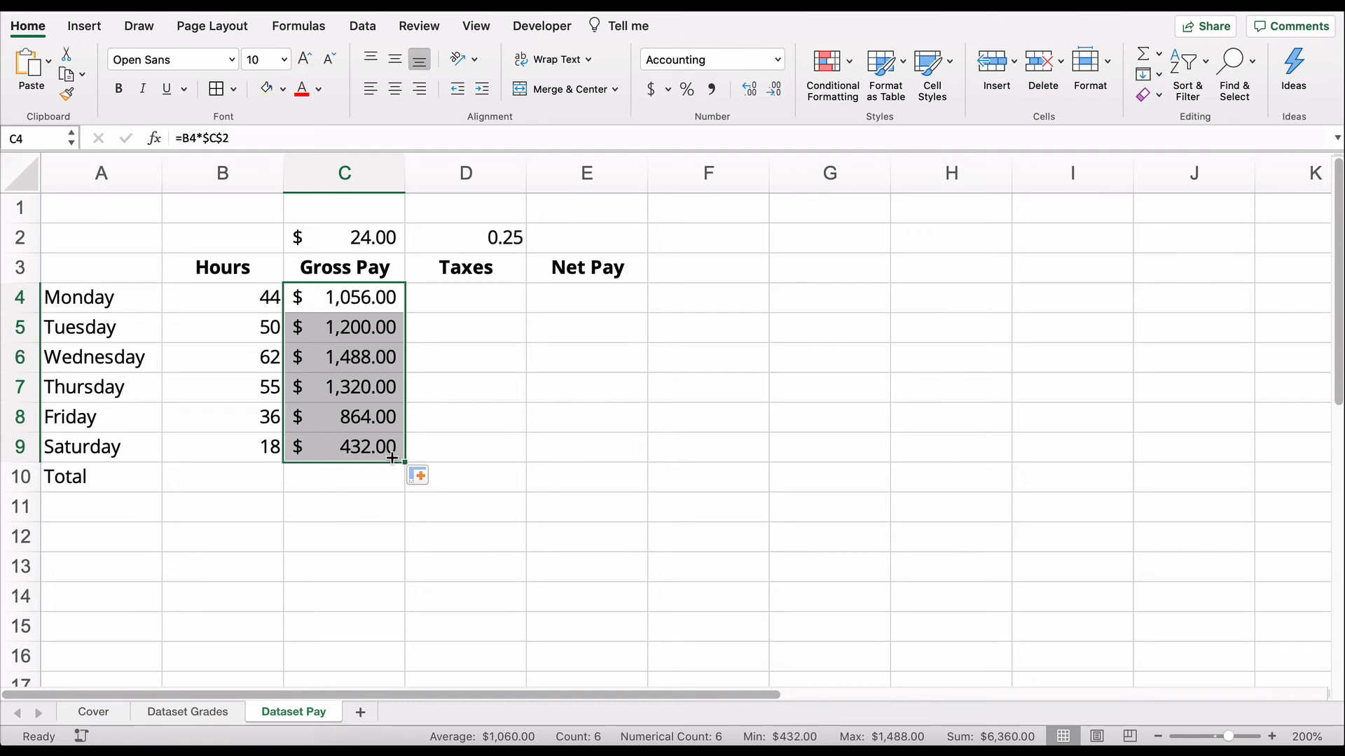
click(222, 446)
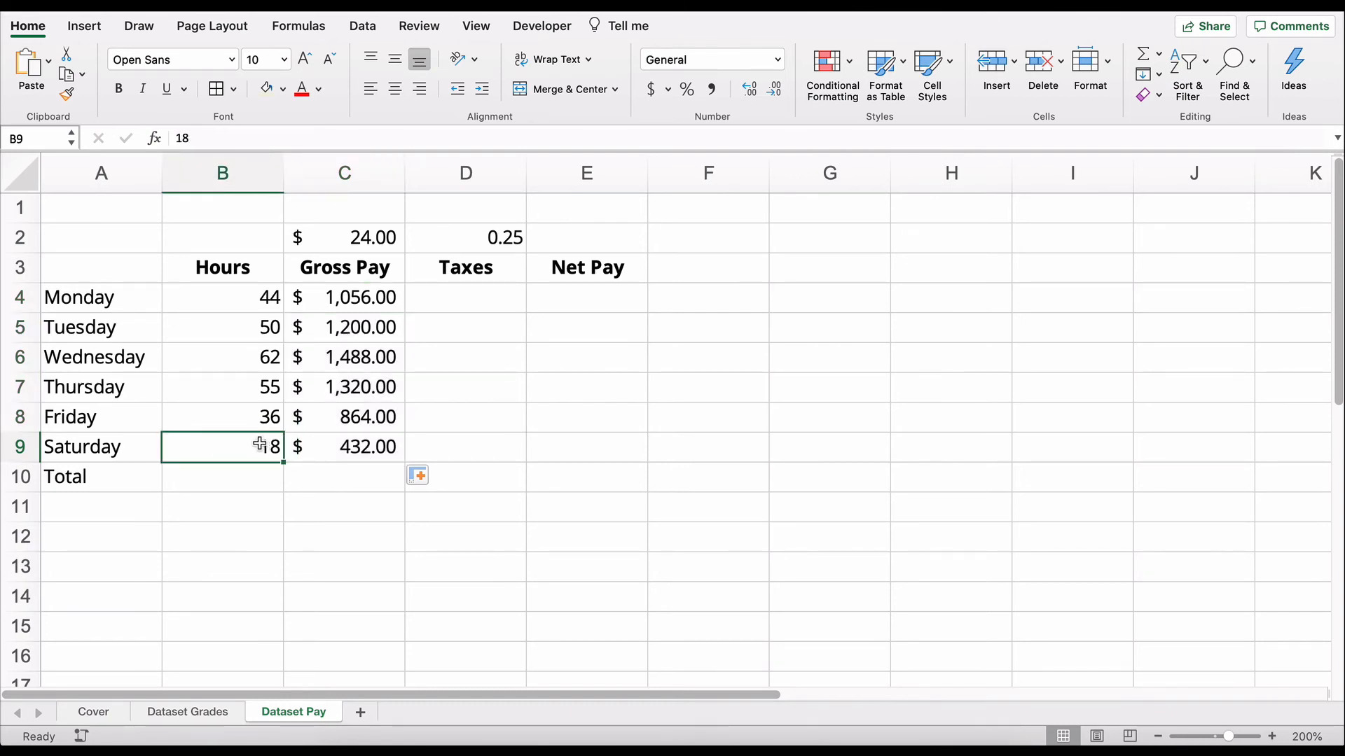
click(343, 447)
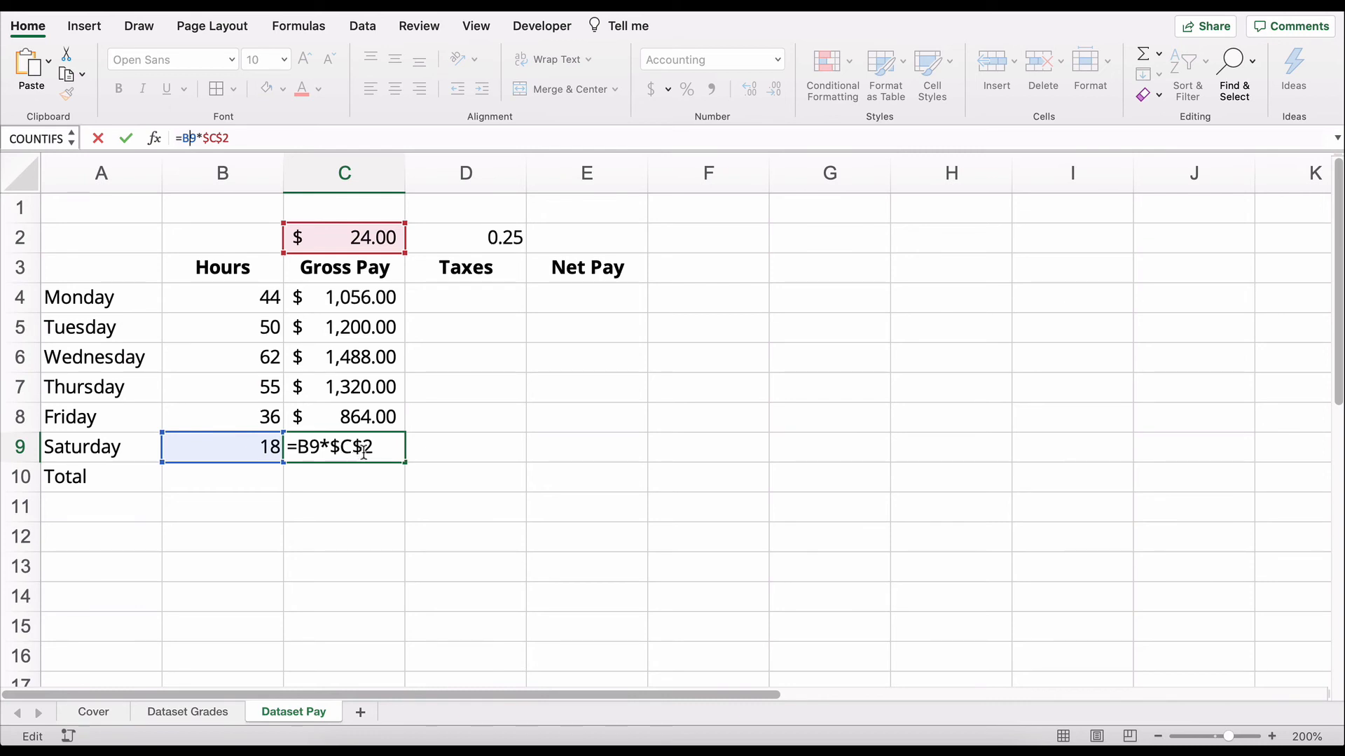
key(Enter)
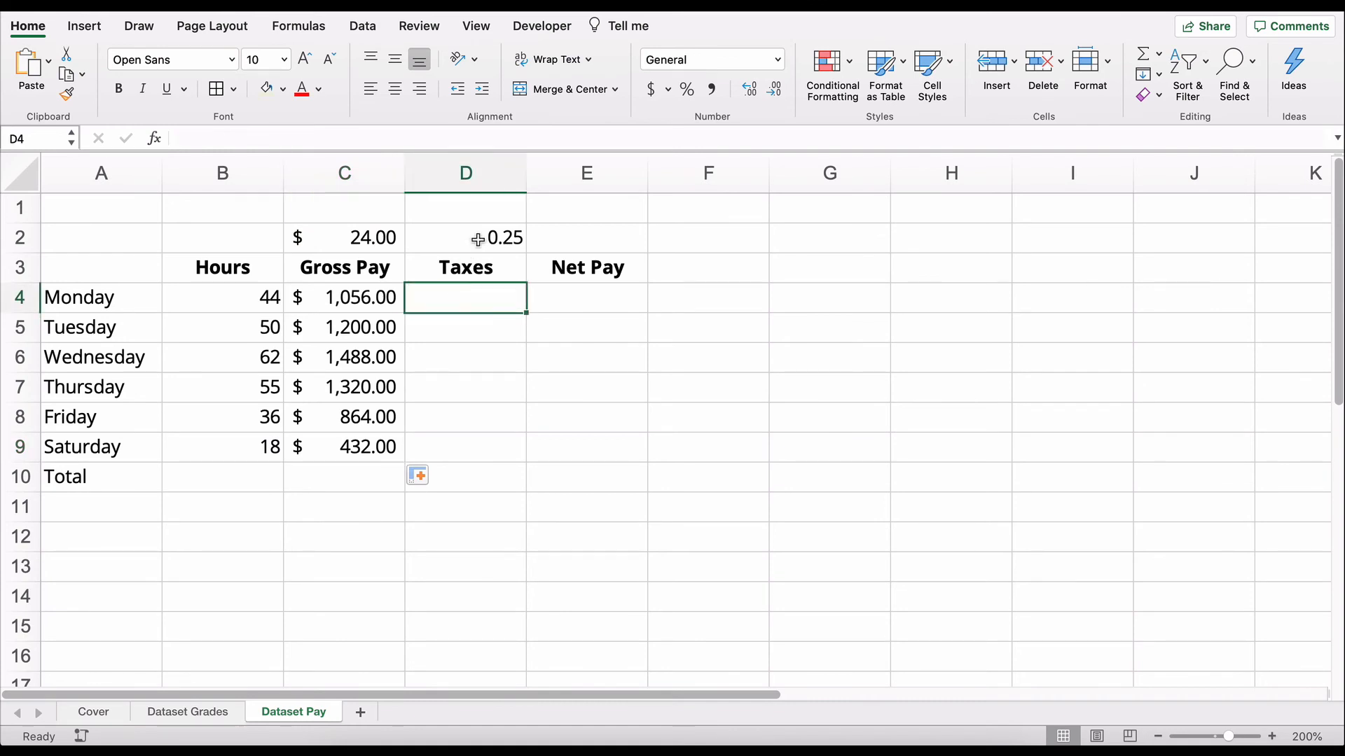
click(465, 237)
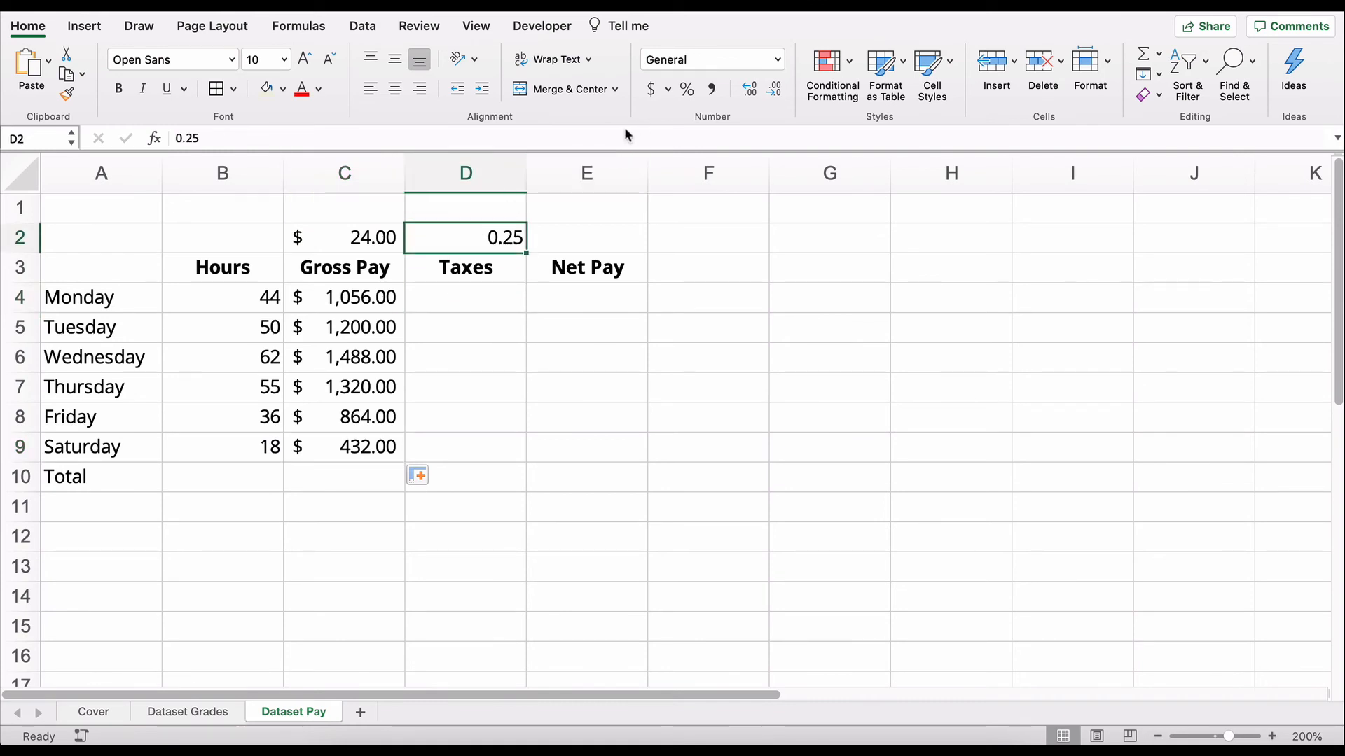
Step: Rename the D3 heading from Taxes to Withholding and autofit column D
click(466, 267)
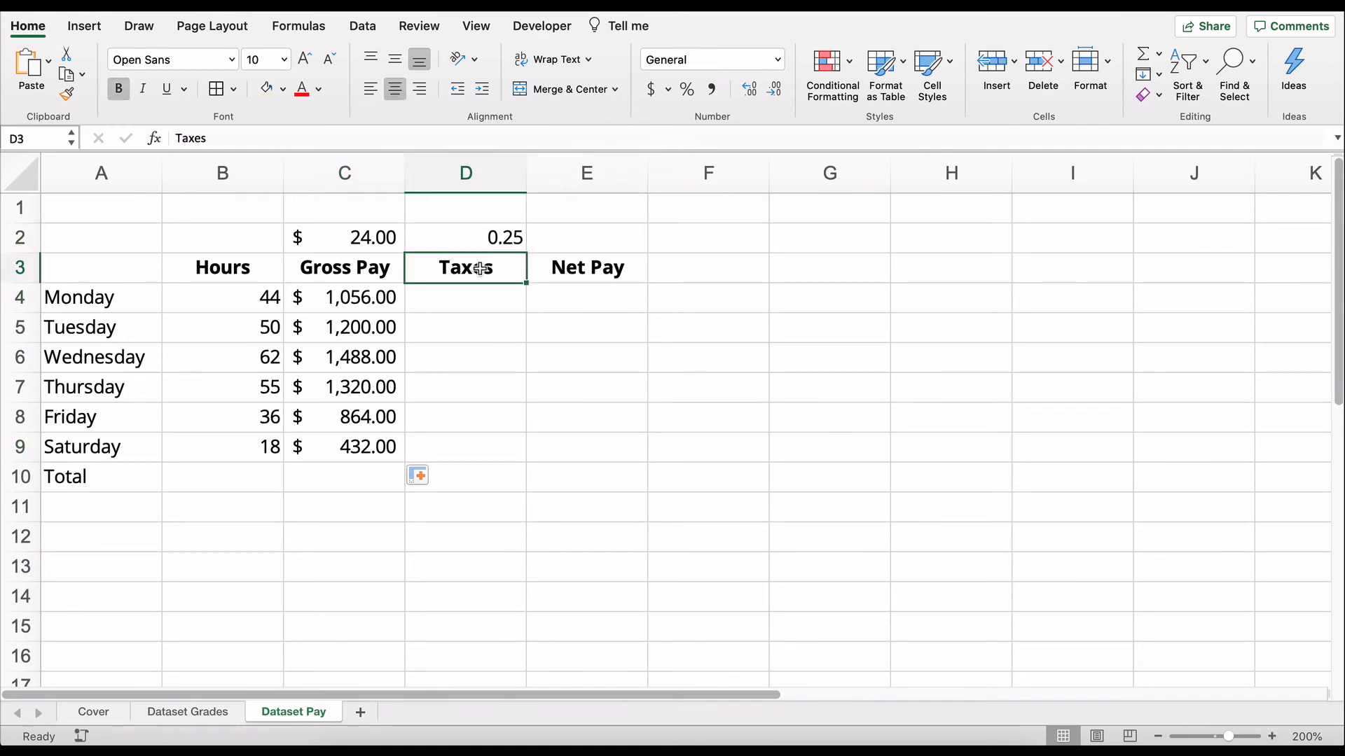
text(With)
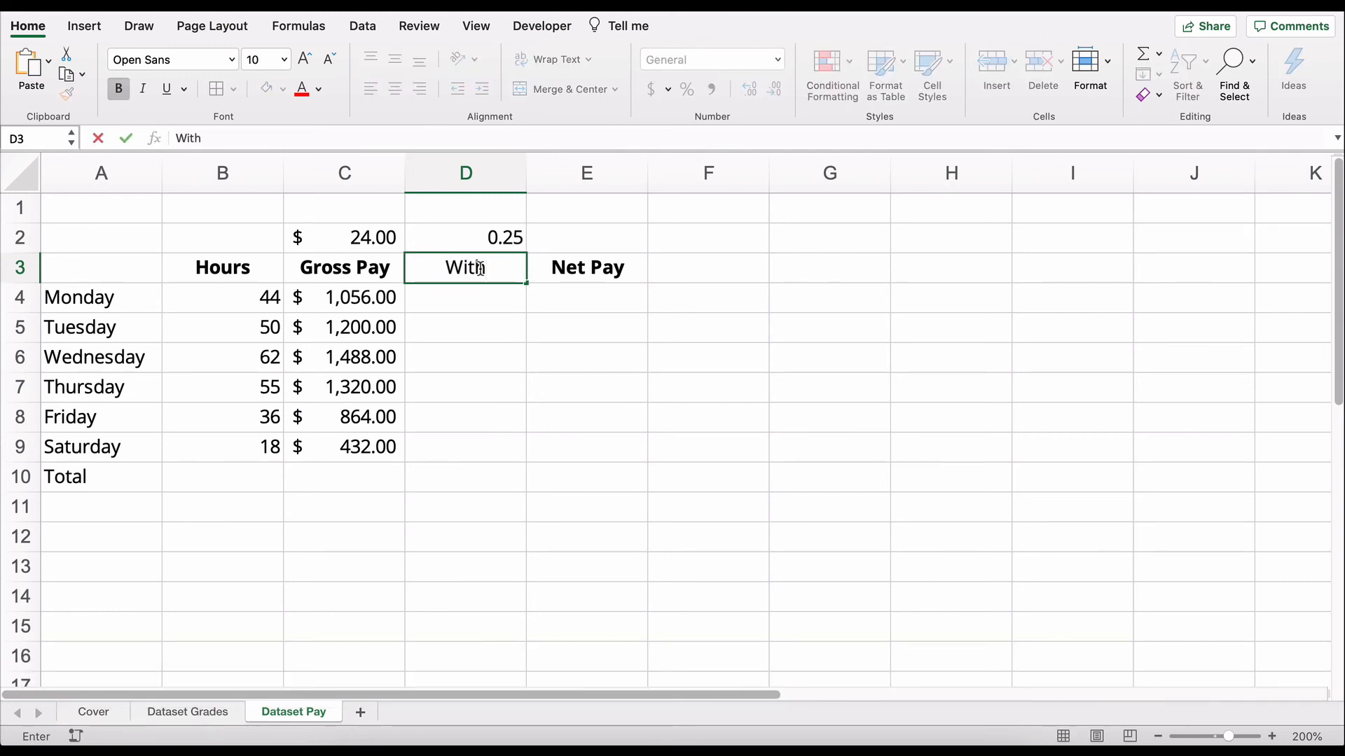
text(holding)
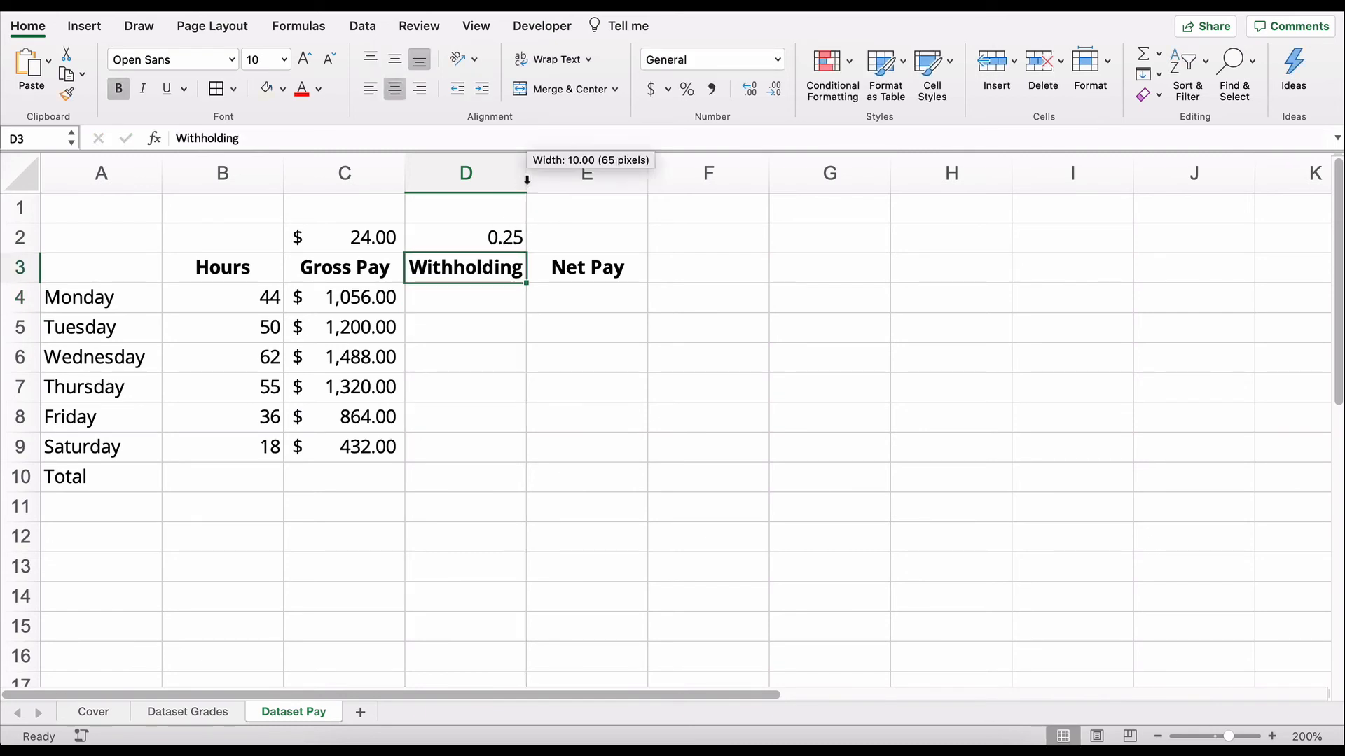
click(470, 298)
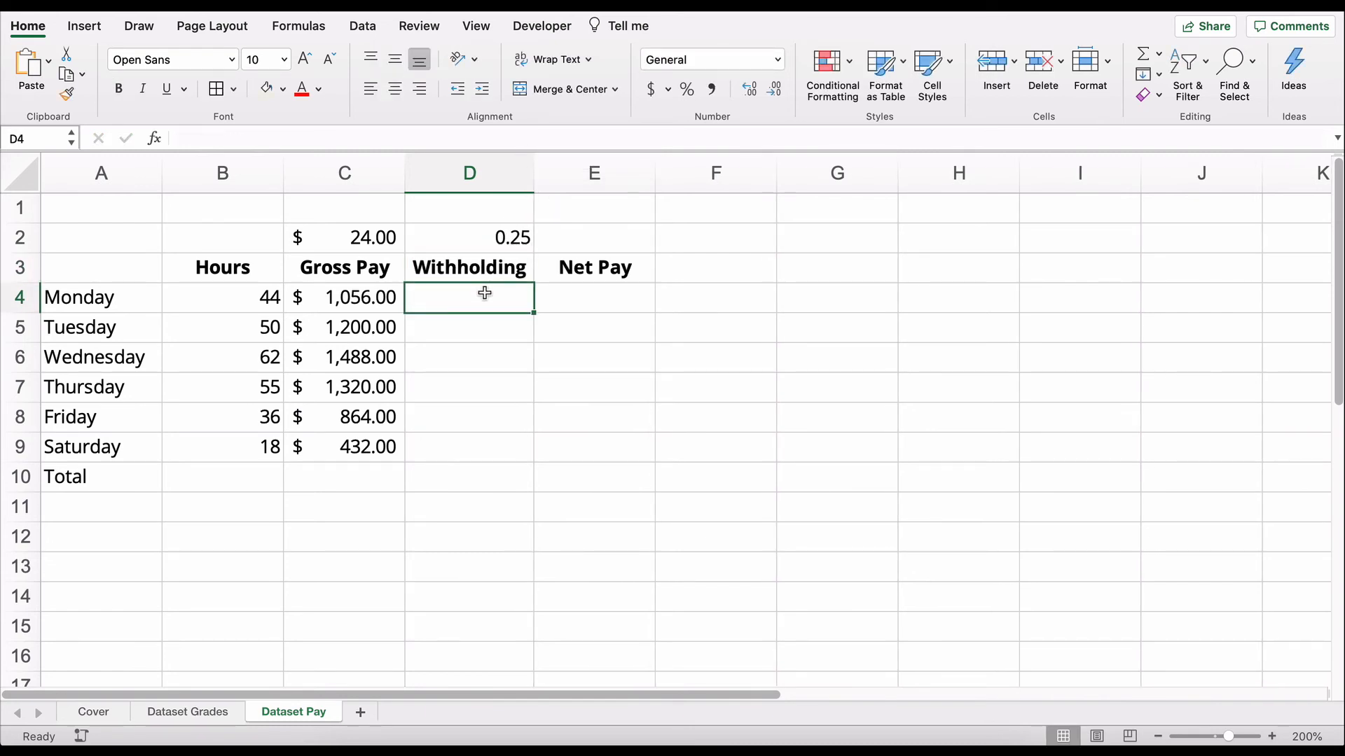
Step: Enter Monday's withholding formula in D4 from gross pay and the locked $D$2 rate
text(=C4)
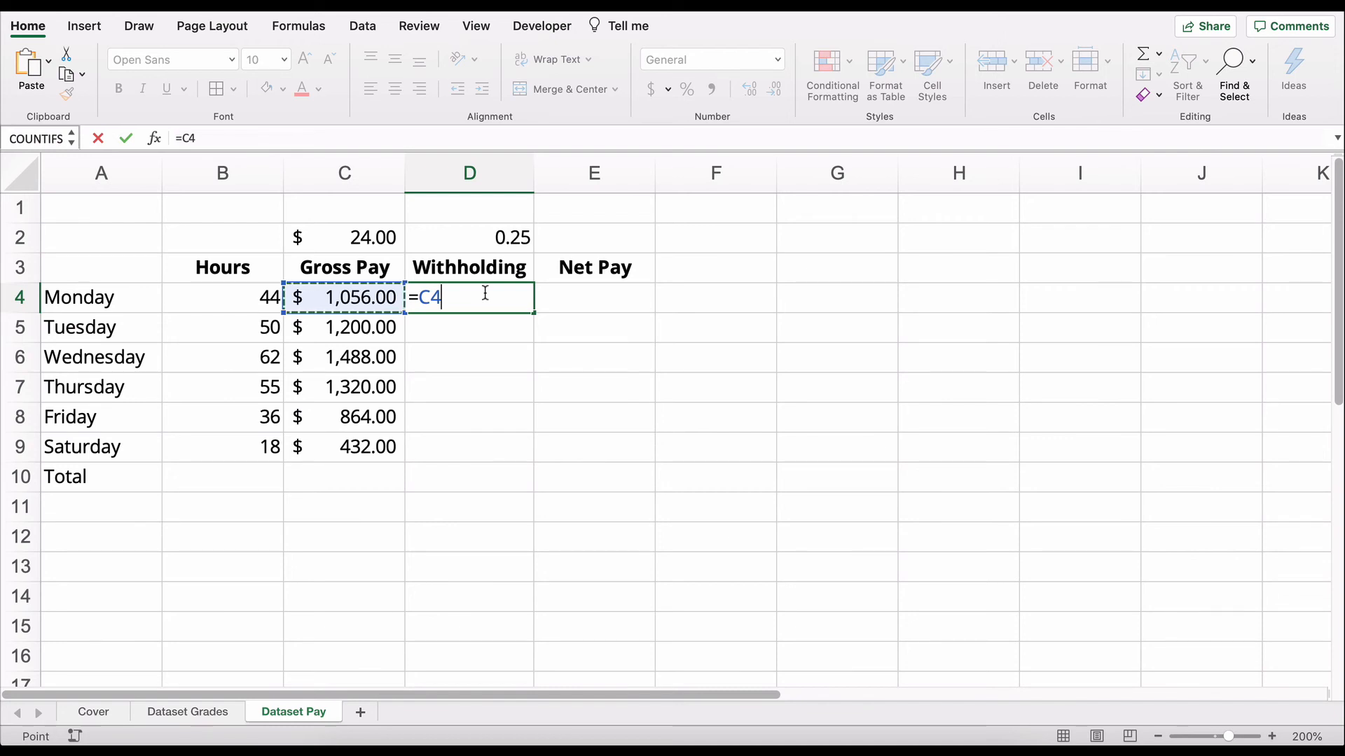
text(*)
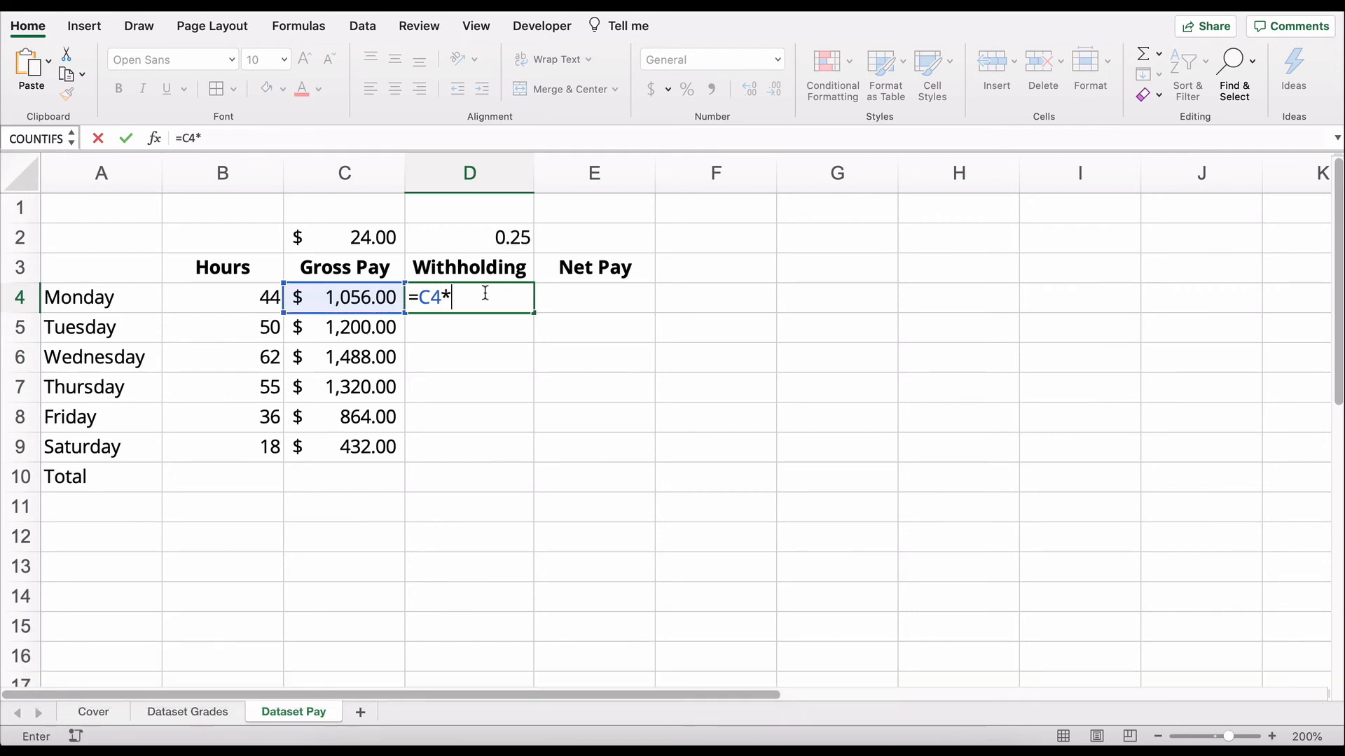
text((1)
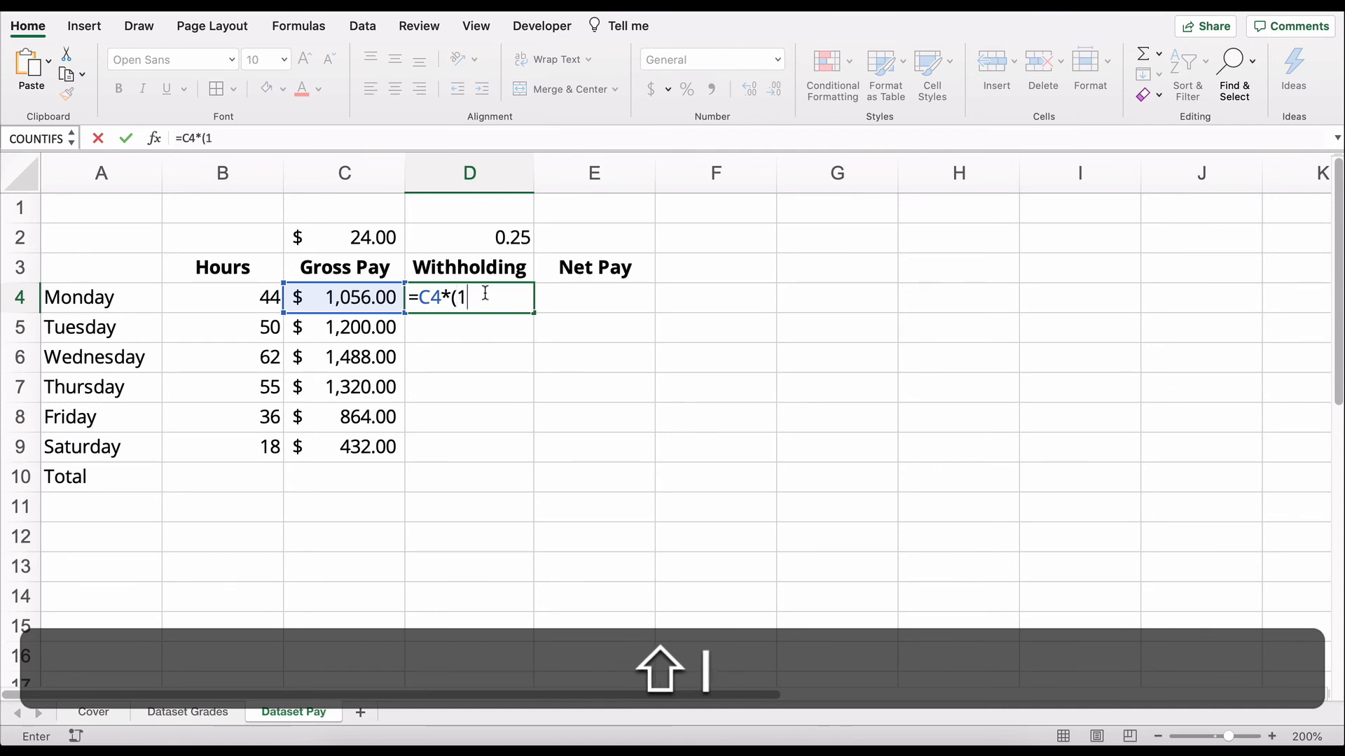
text(-)
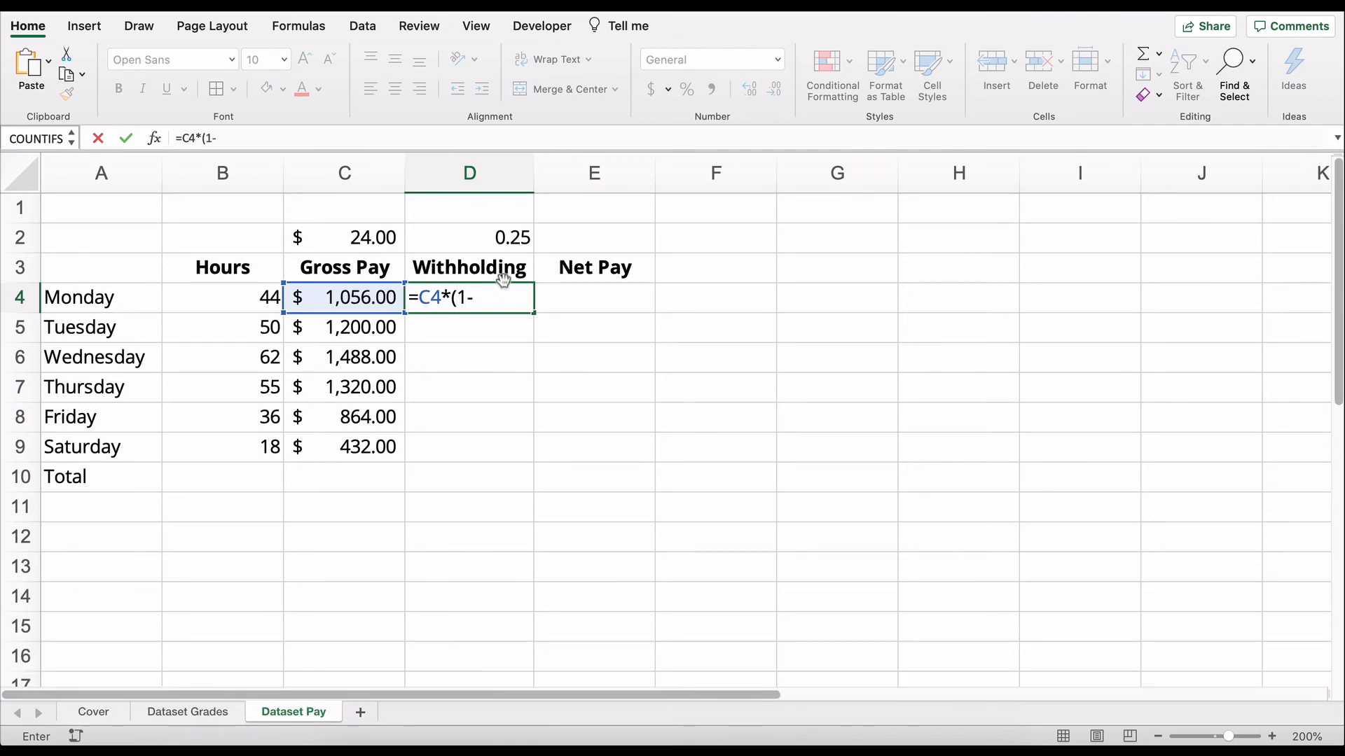
click(468, 237)
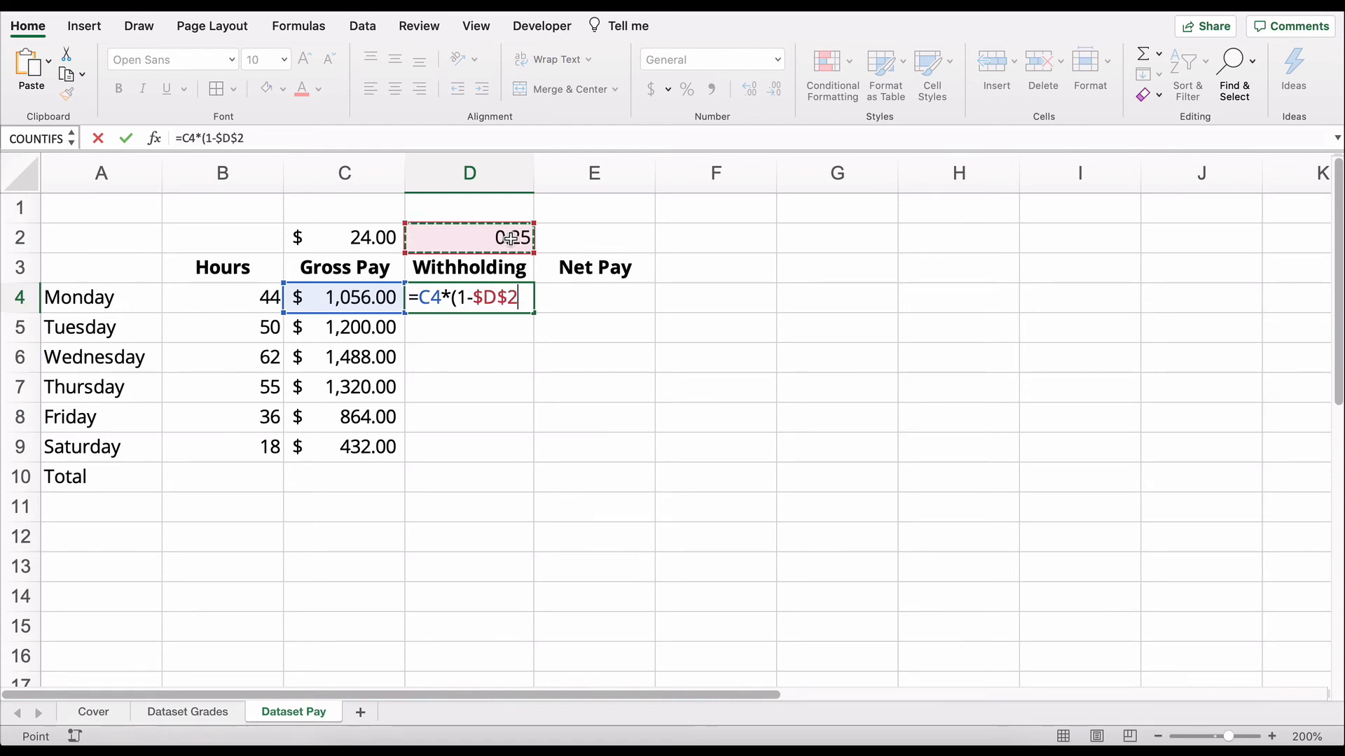
text())
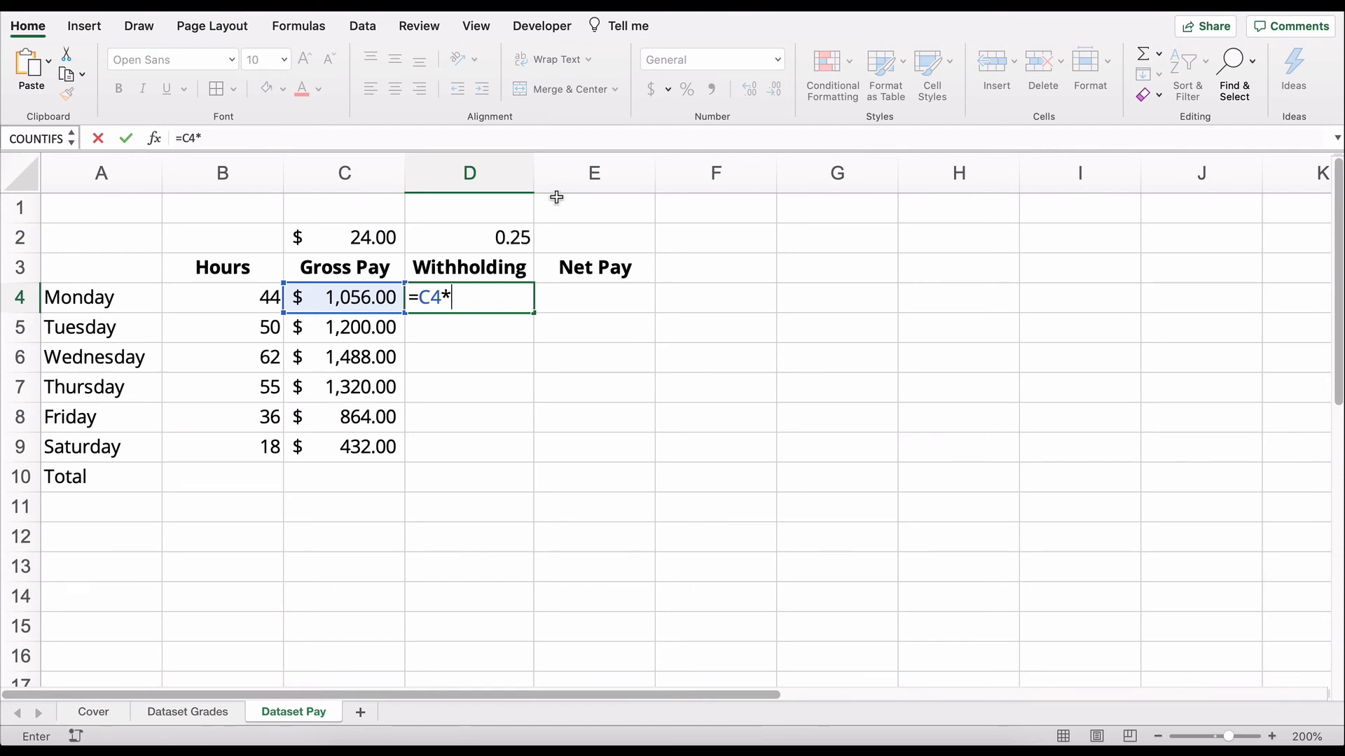
click(469, 238)
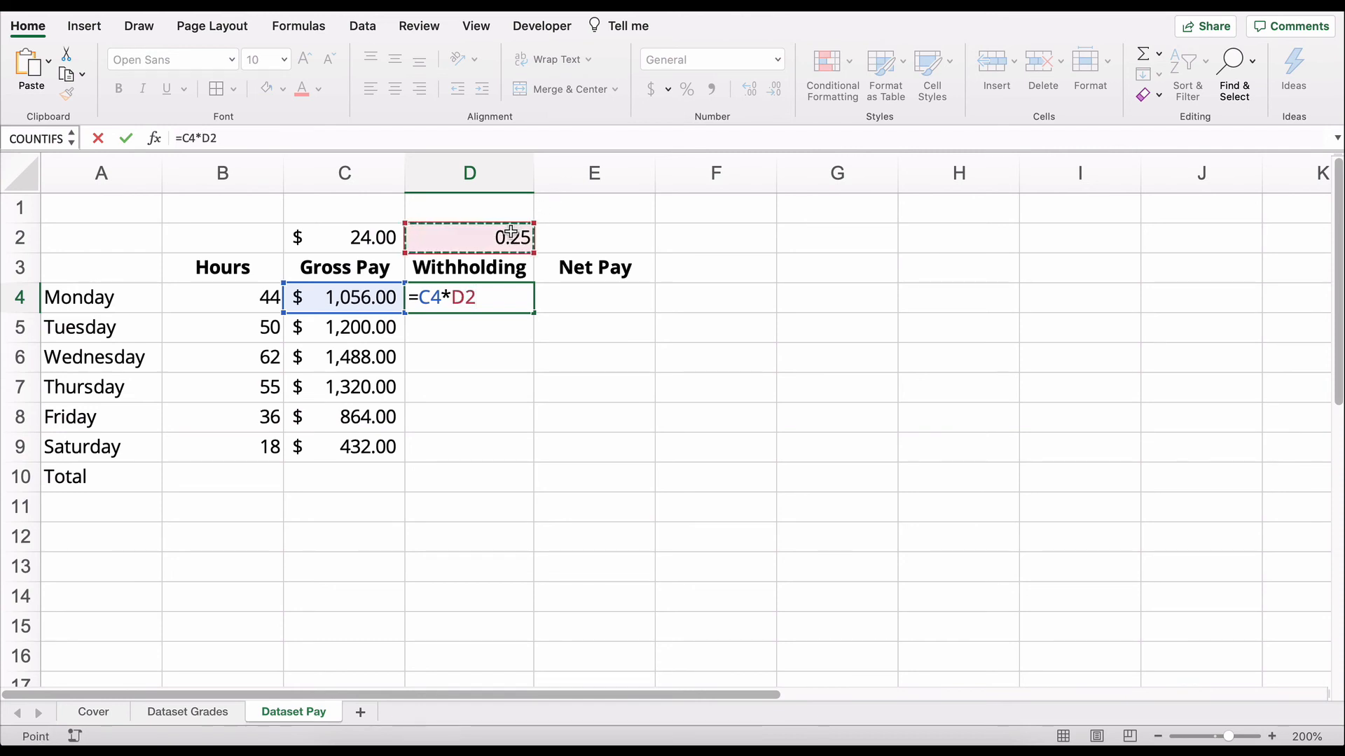
key(f4)
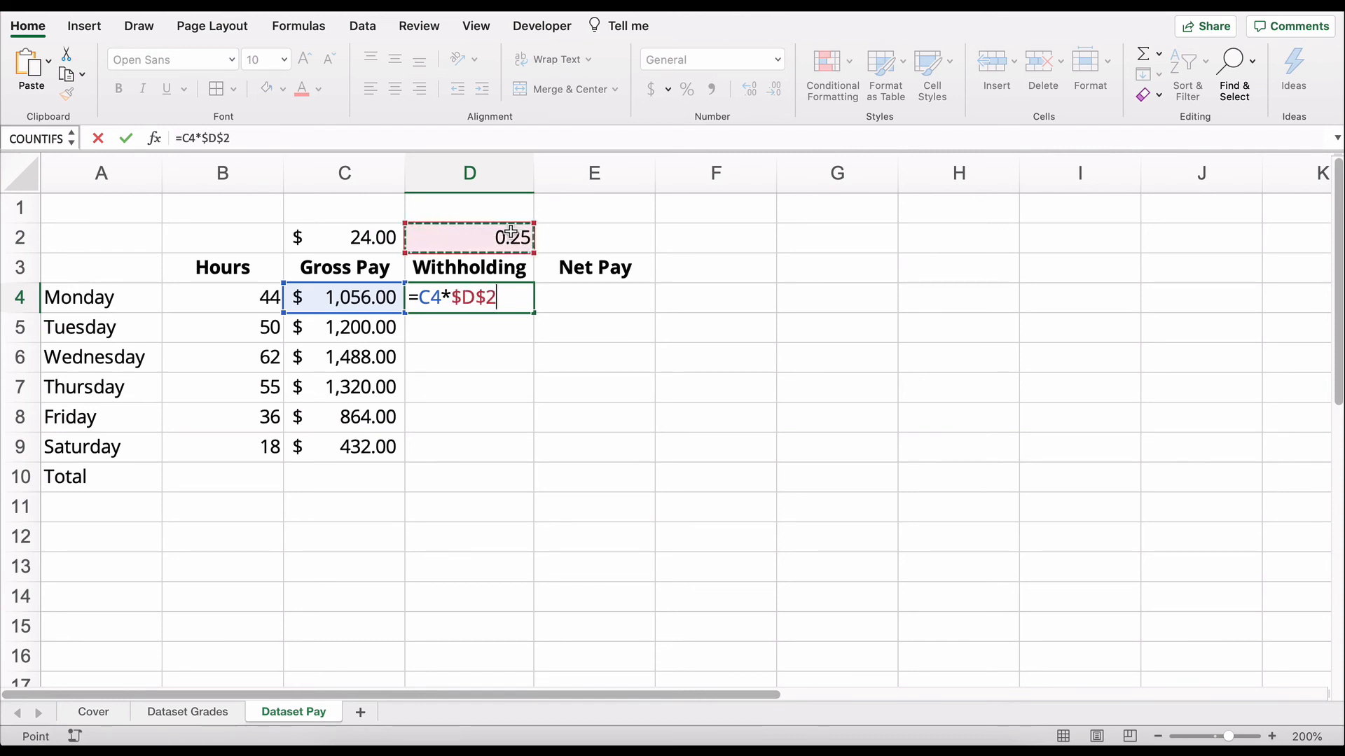
key(enter)
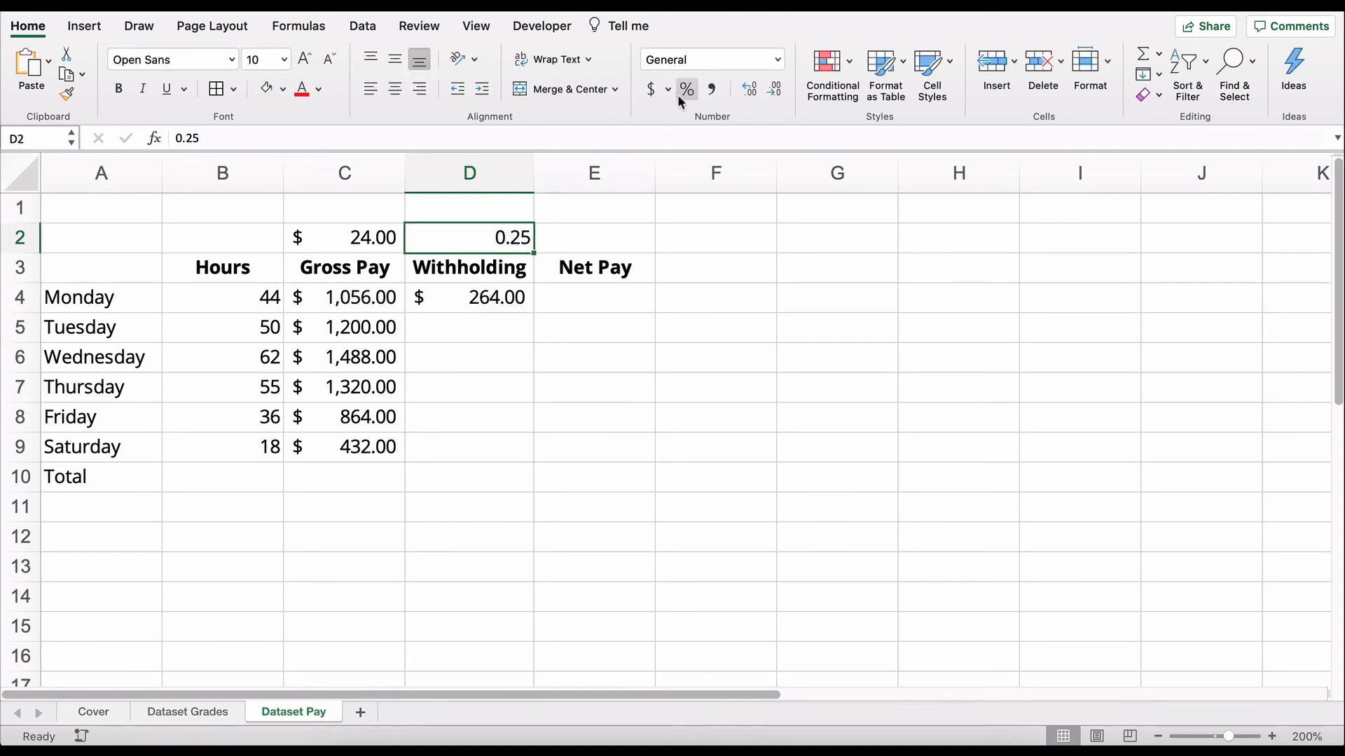
Step: Show the rate as 25.0% and fill withholding down through Saturday, clearing D10
click(687, 89)
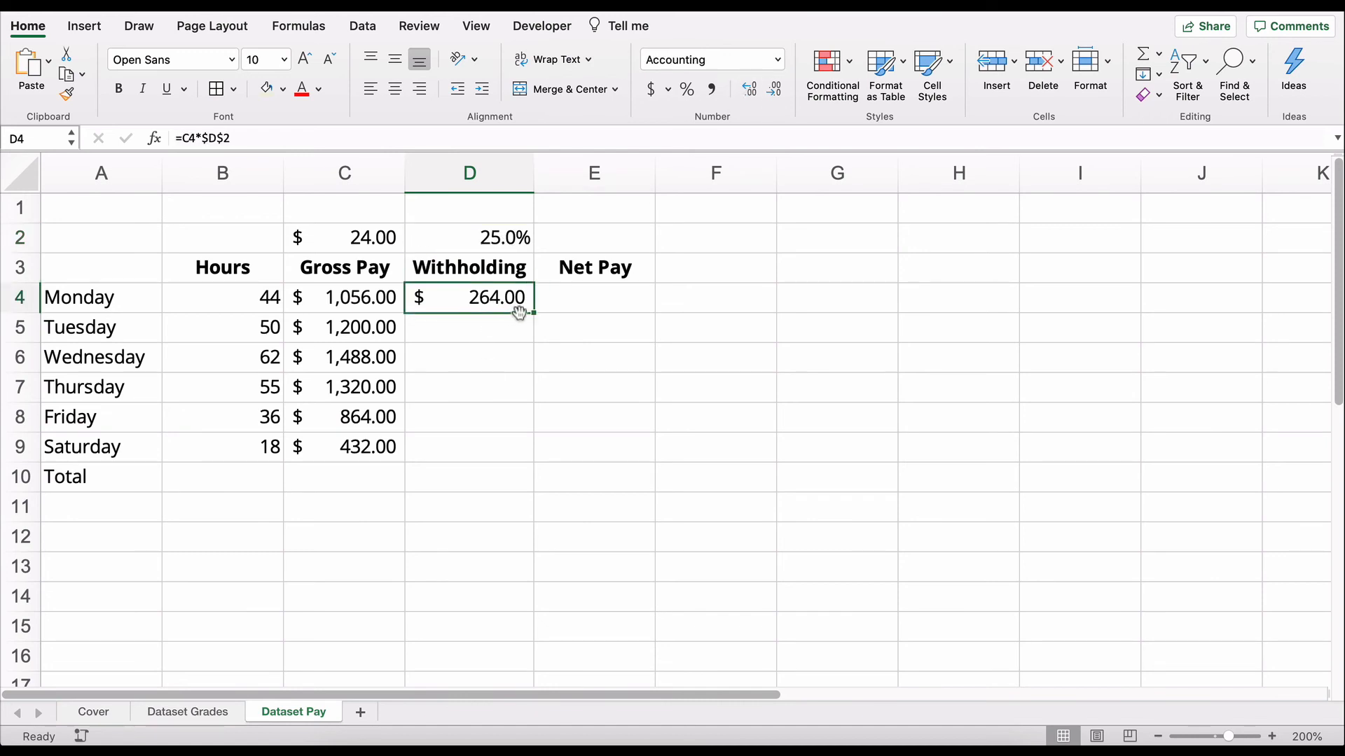
drag(531, 310, 531, 485)
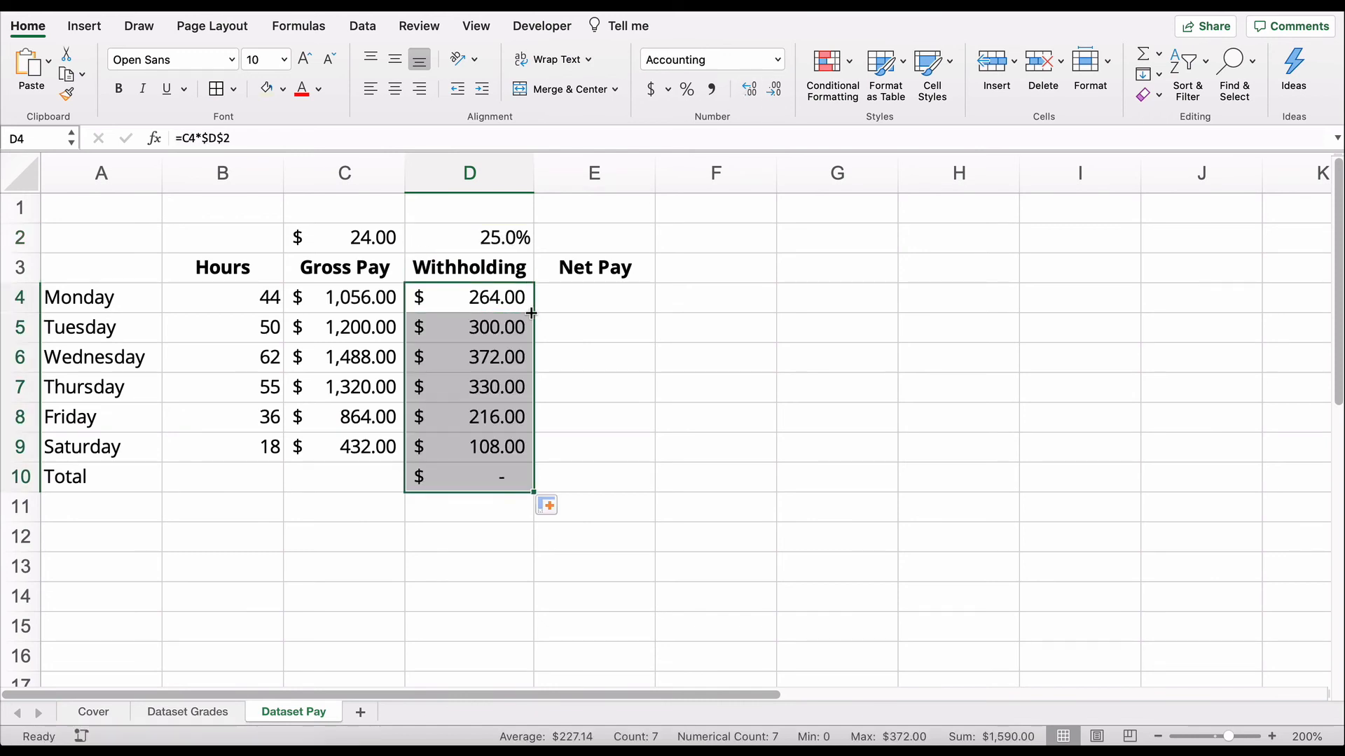
click(468, 477)
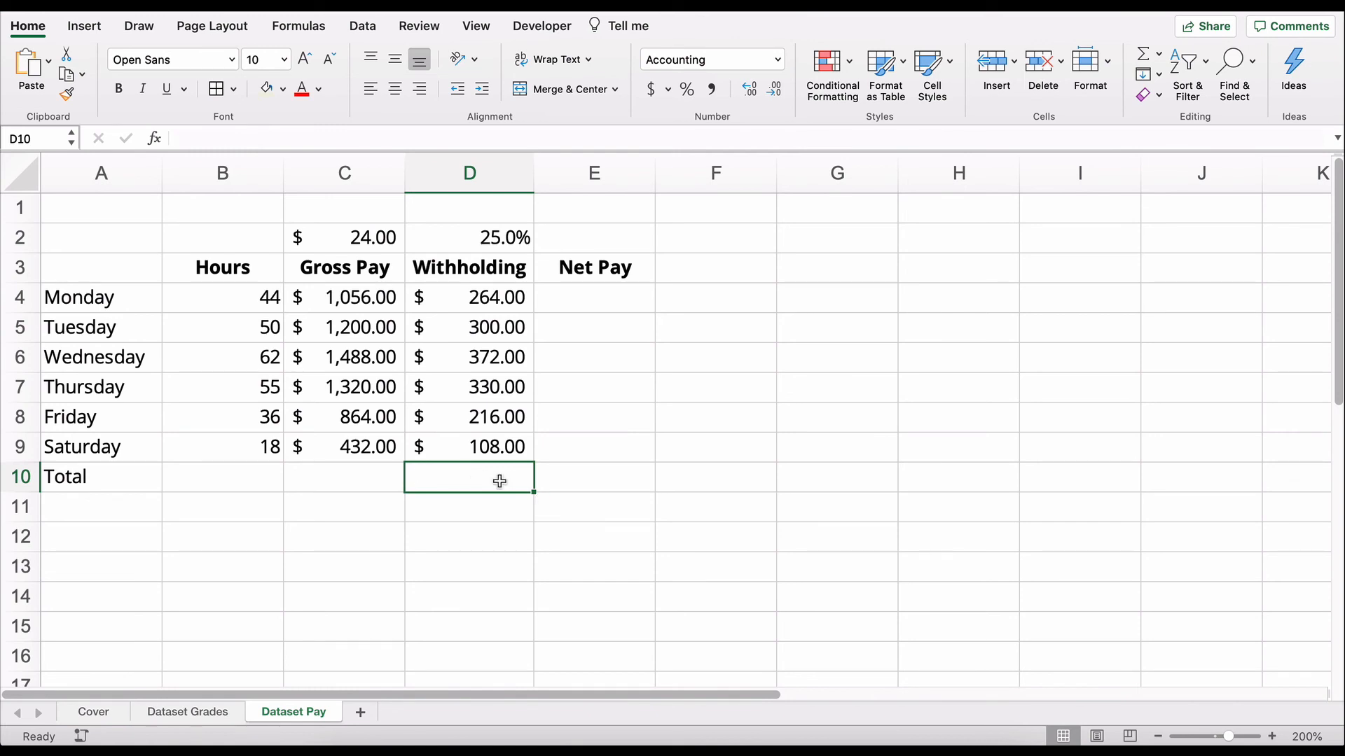
click(469, 447)
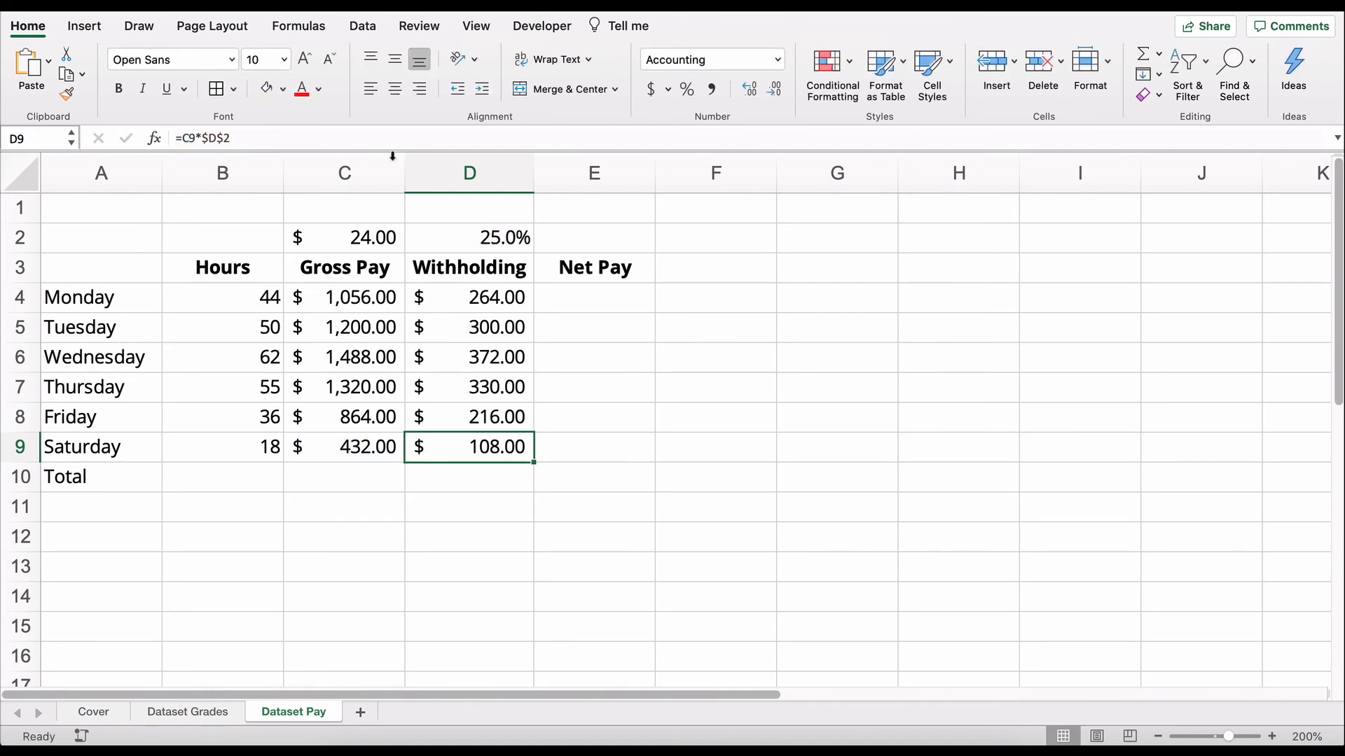
click(594, 298)
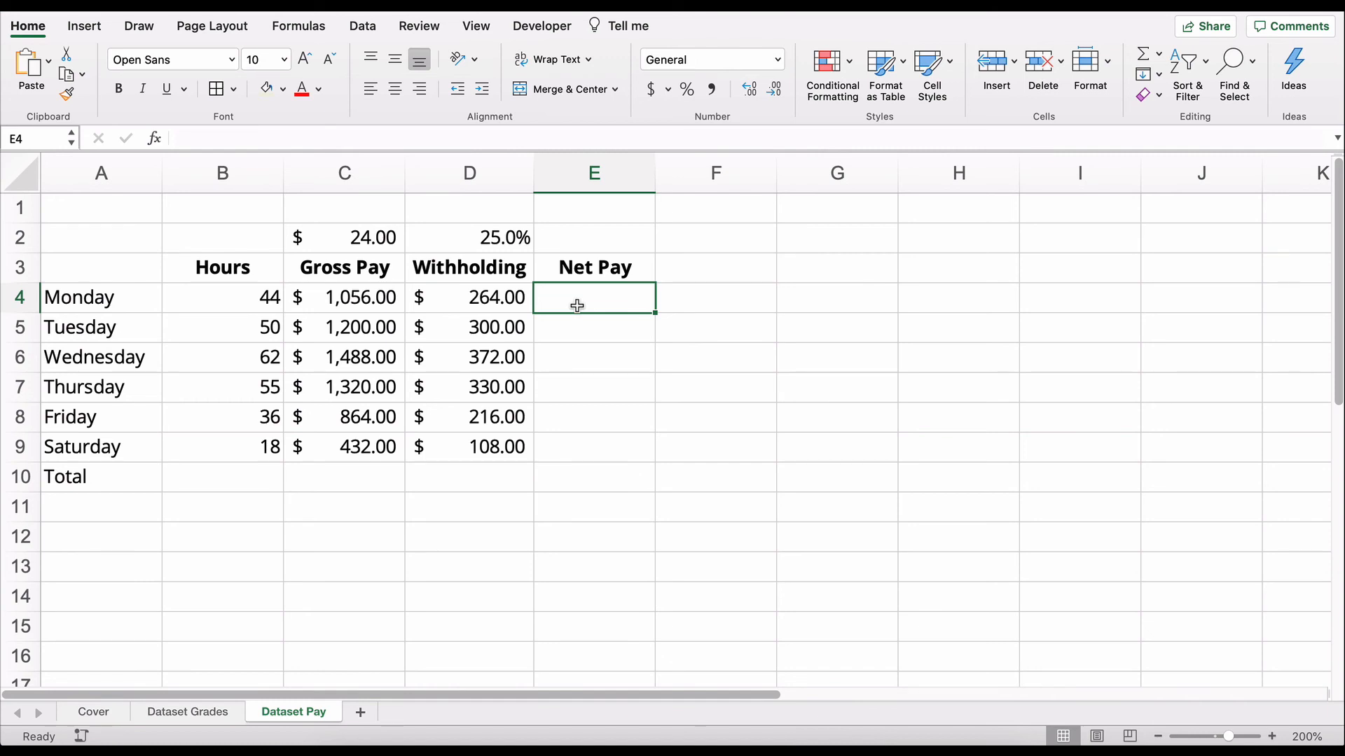
Step: Enter =C4-D4 for Monday's net pay, fill it to E9, and clear E10
text(=)
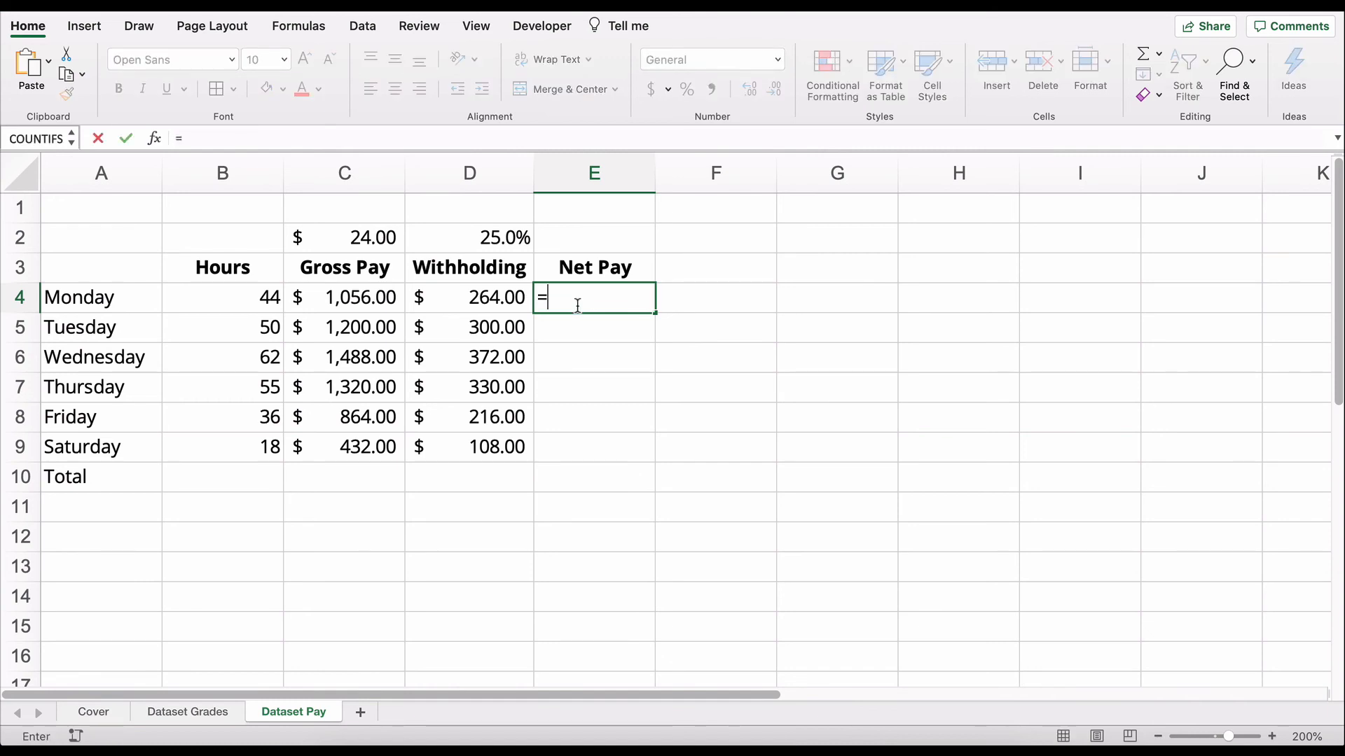
click(344, 298)
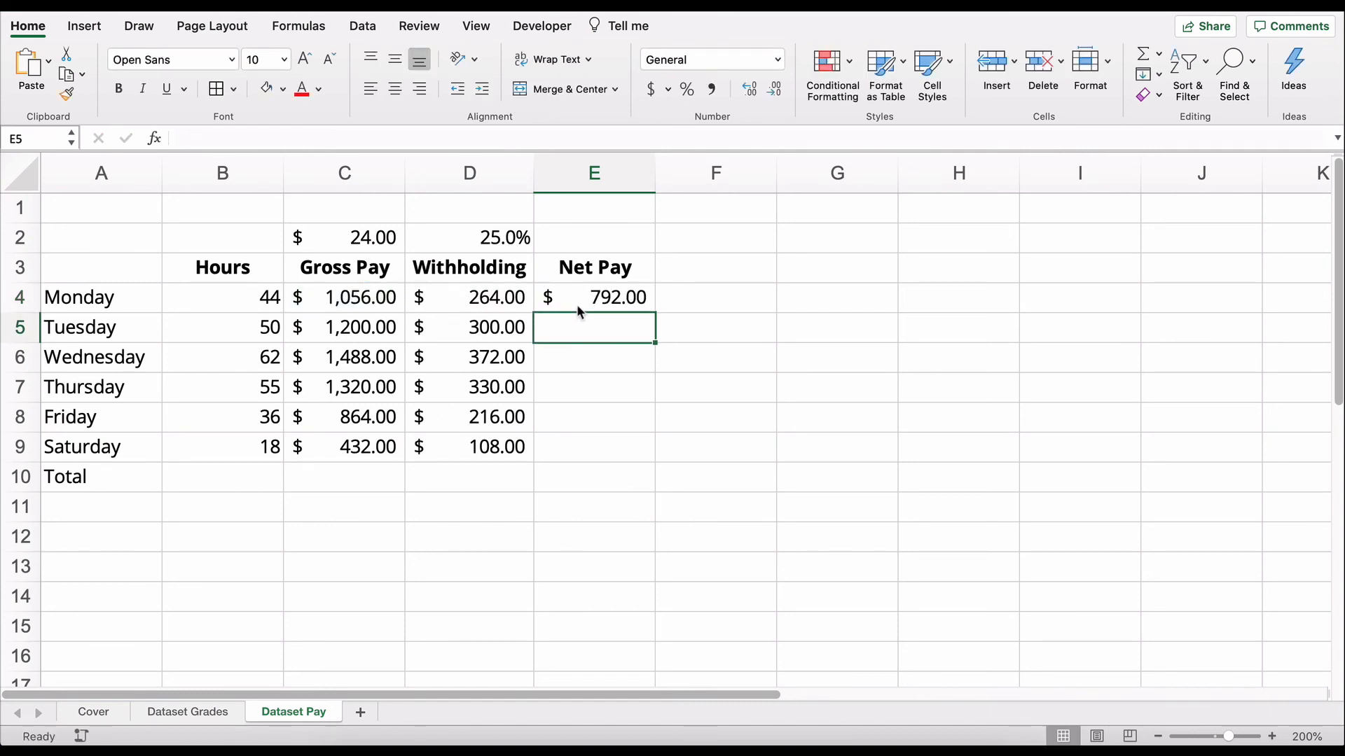
click(593, 297)
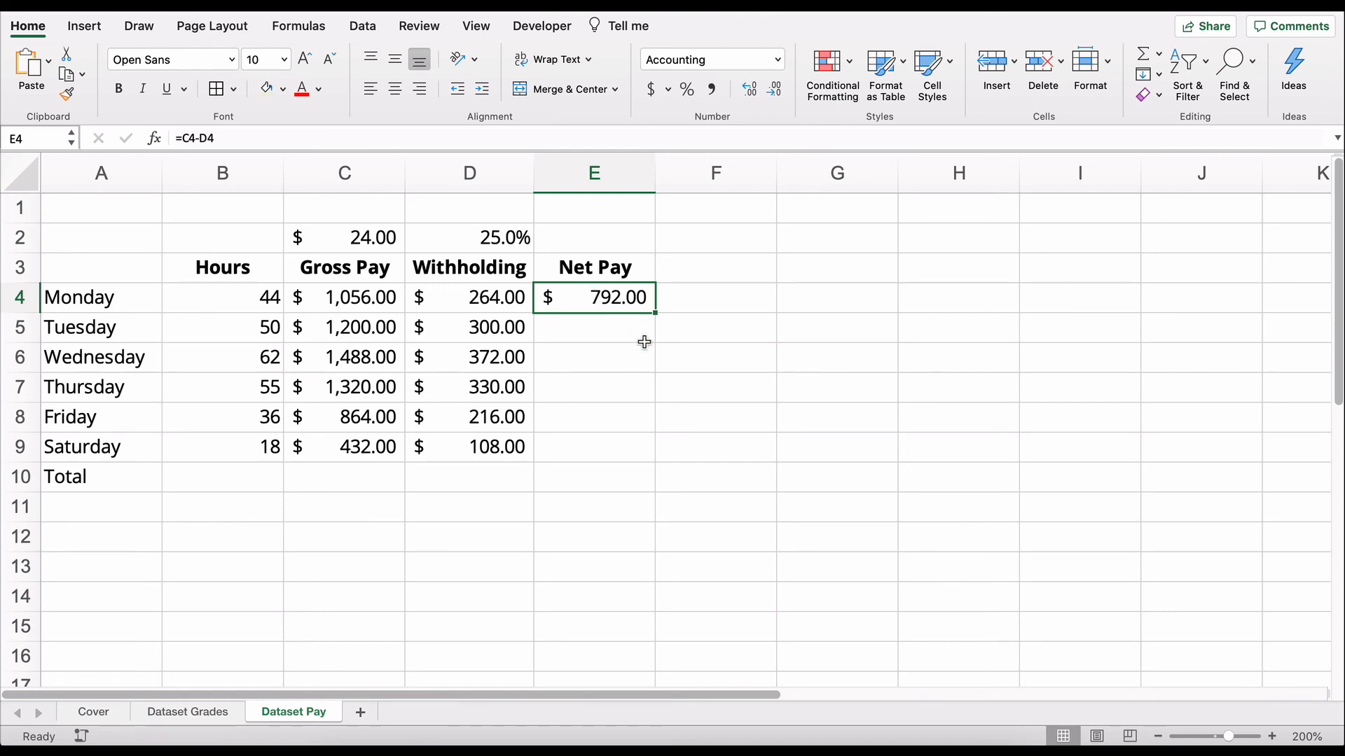
mouse_move(656, 313)
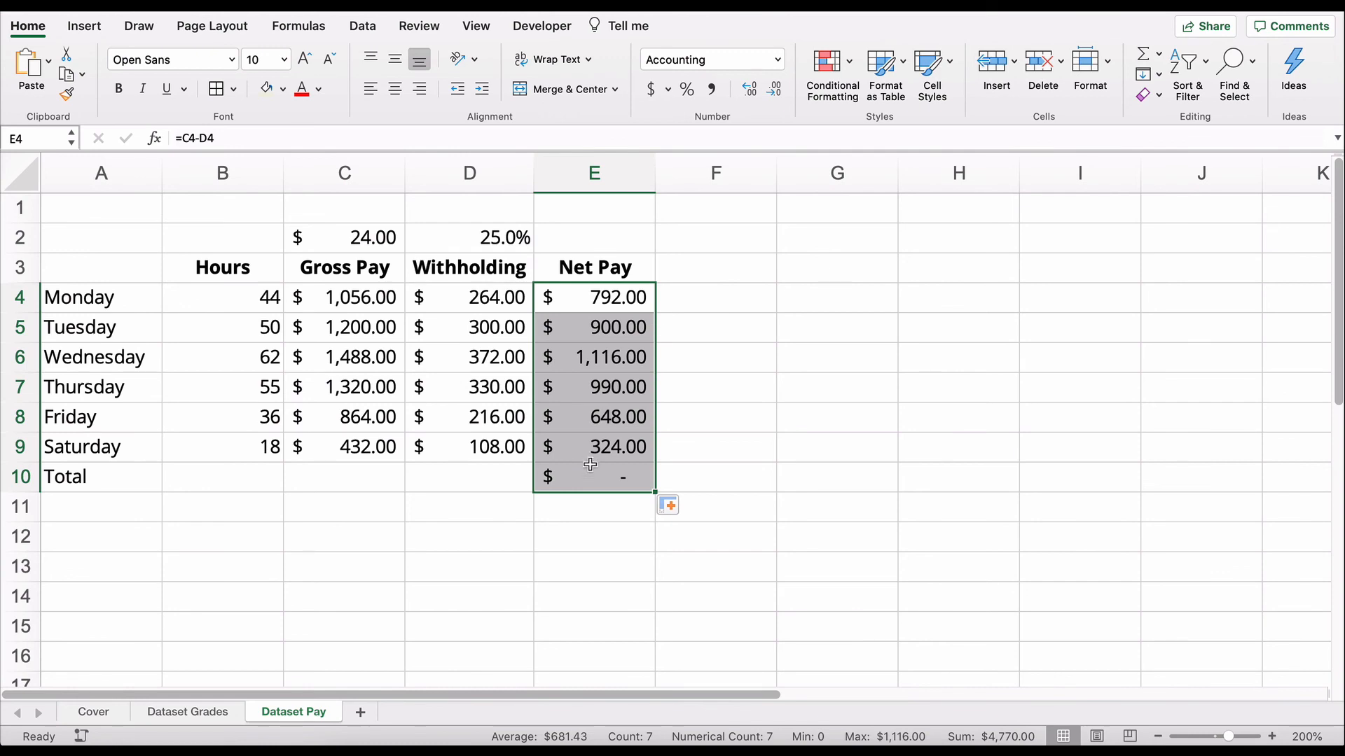
click(593, 477)
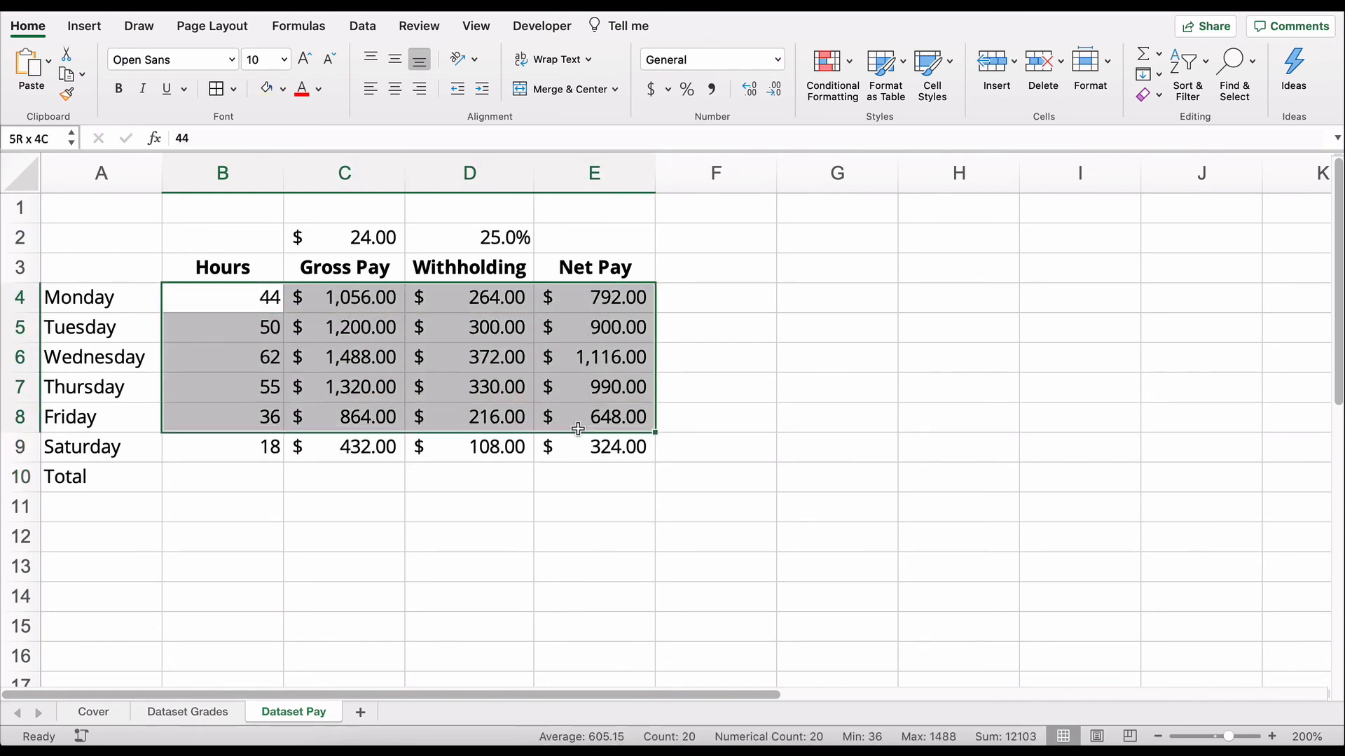
Step: AutoSum B4:E10 into the Total row (265 hours, $6,360.00 gross), then select B10:E10
drag(577, 429, 477, 481)
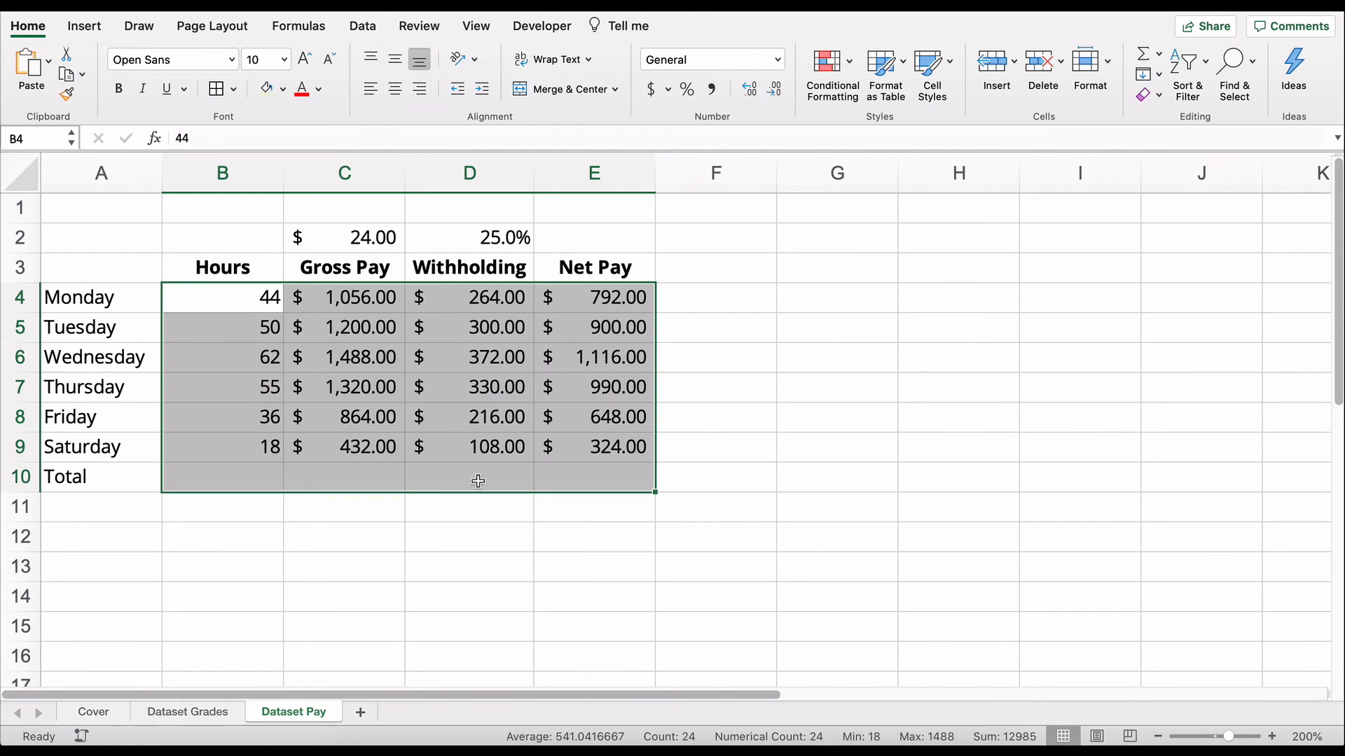
mouse_move(226, 394)
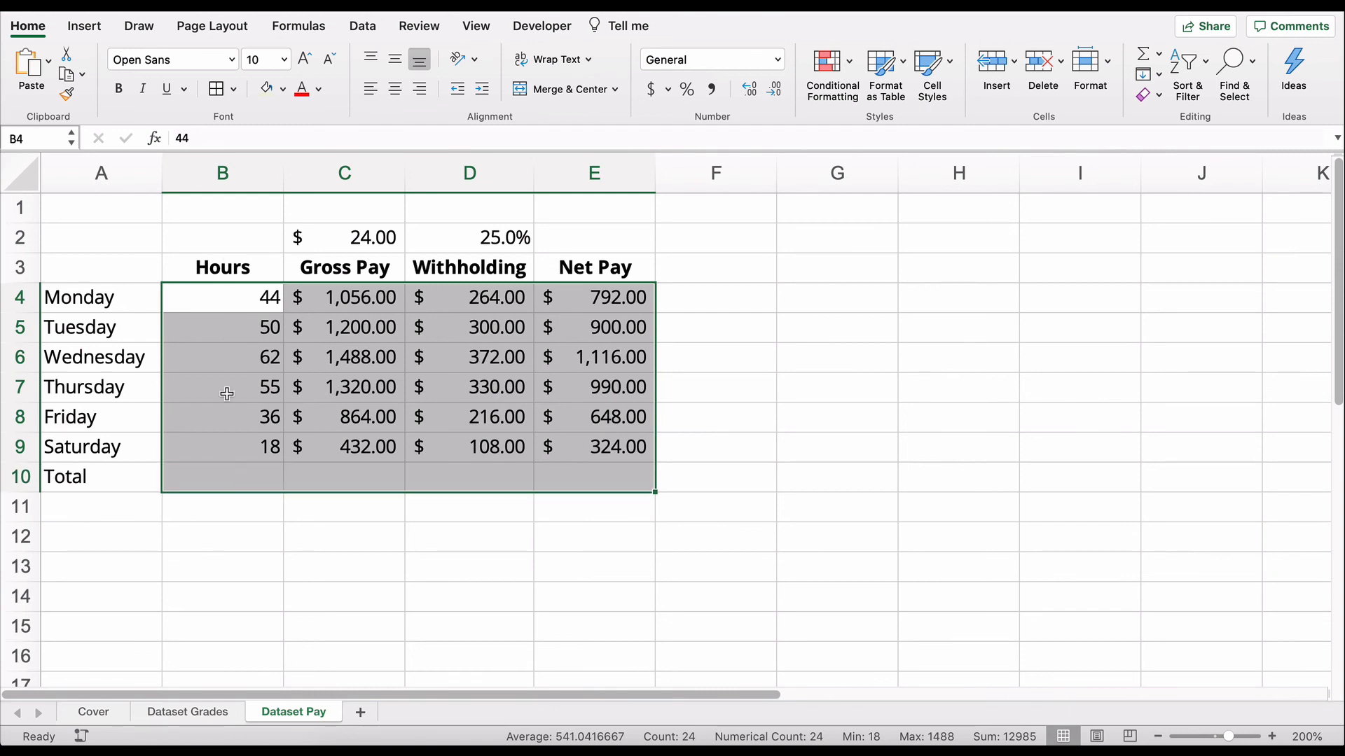
mouse_move(343, 464)
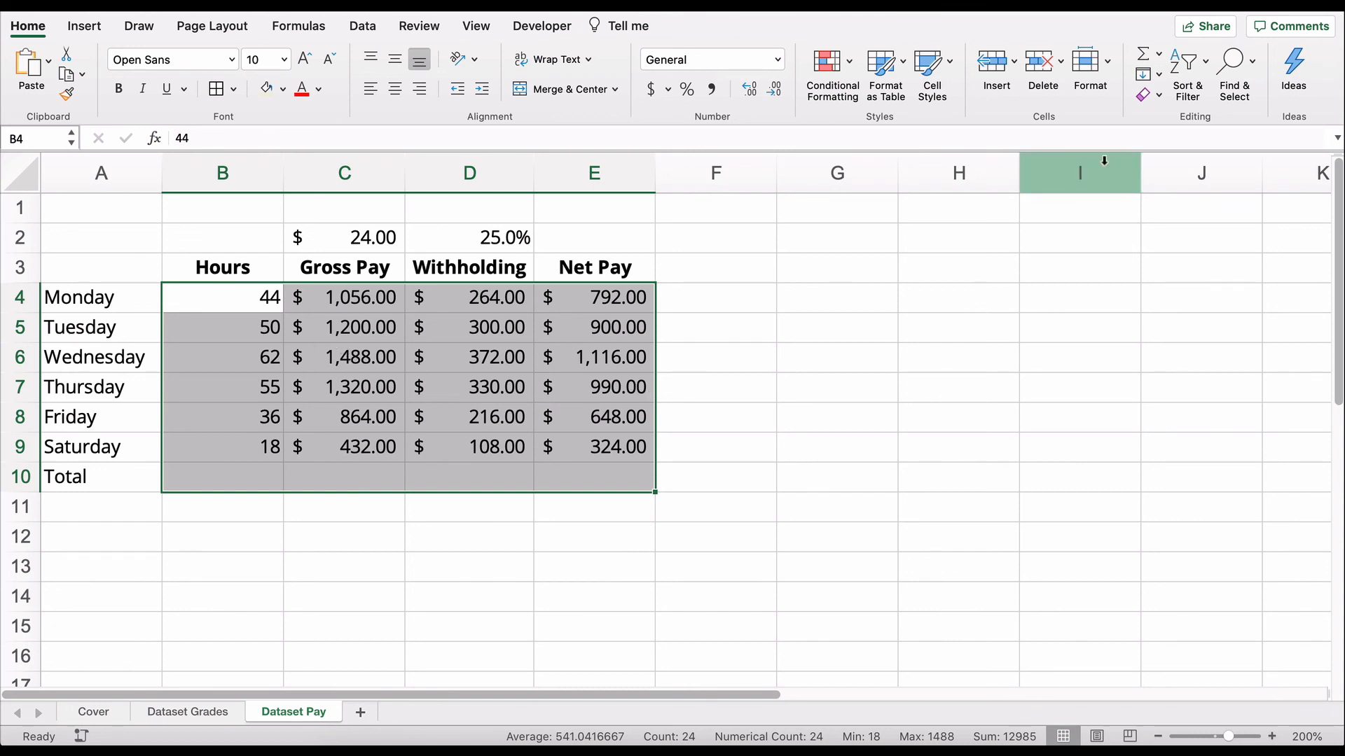
mouse_move(1144, 58)
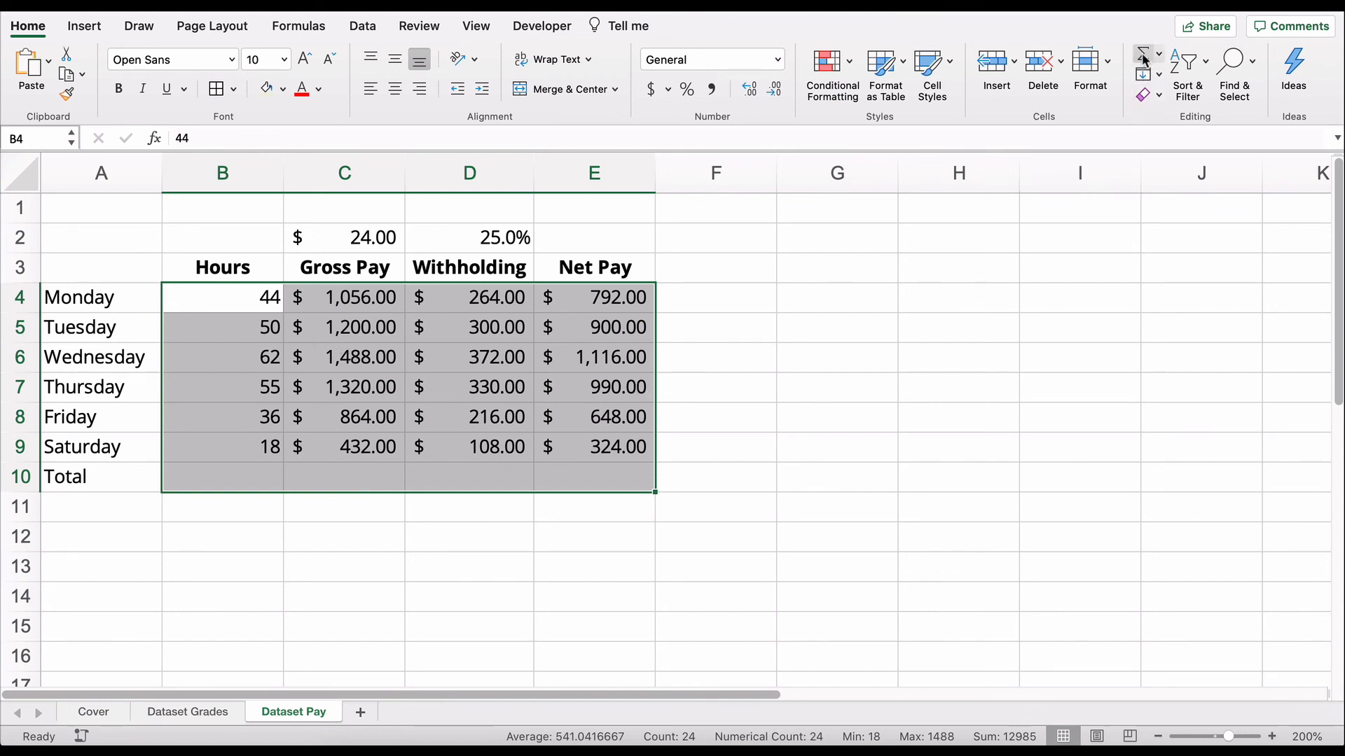
click(1142, 53)
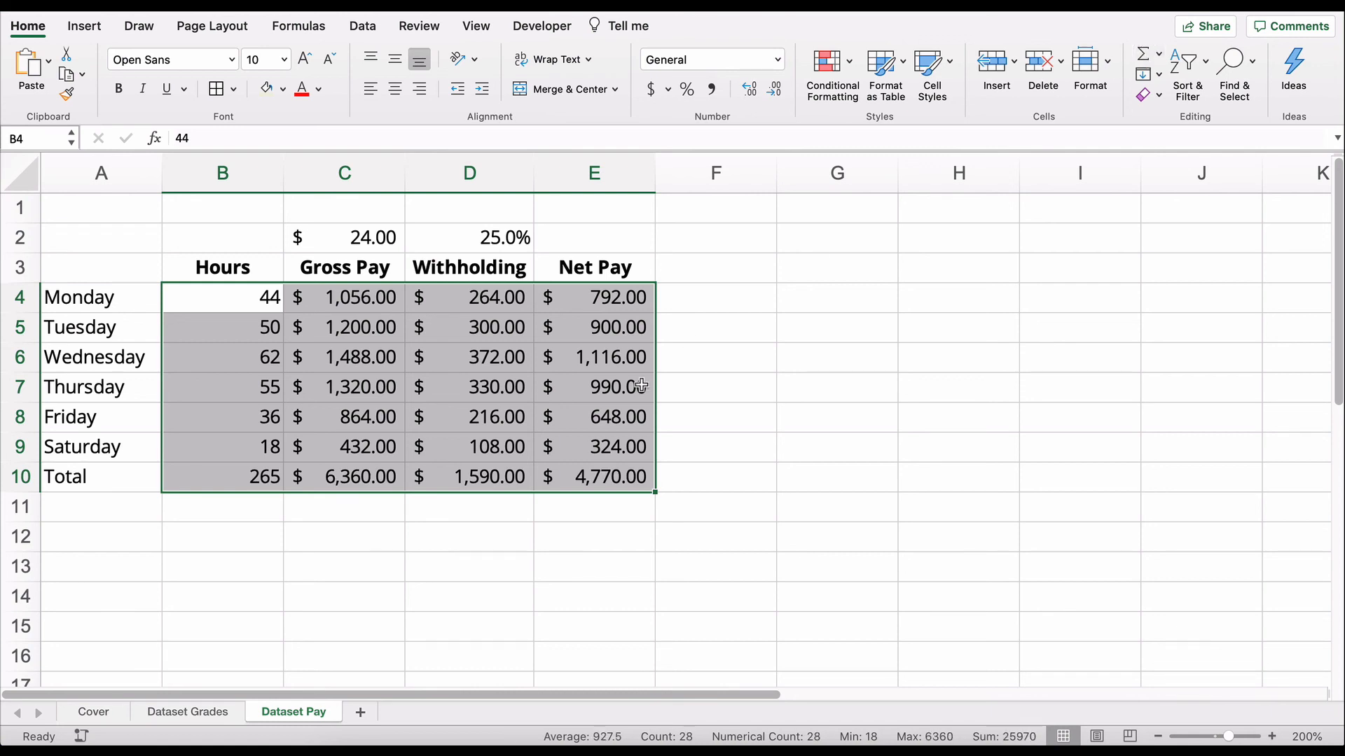
click(222, 477)
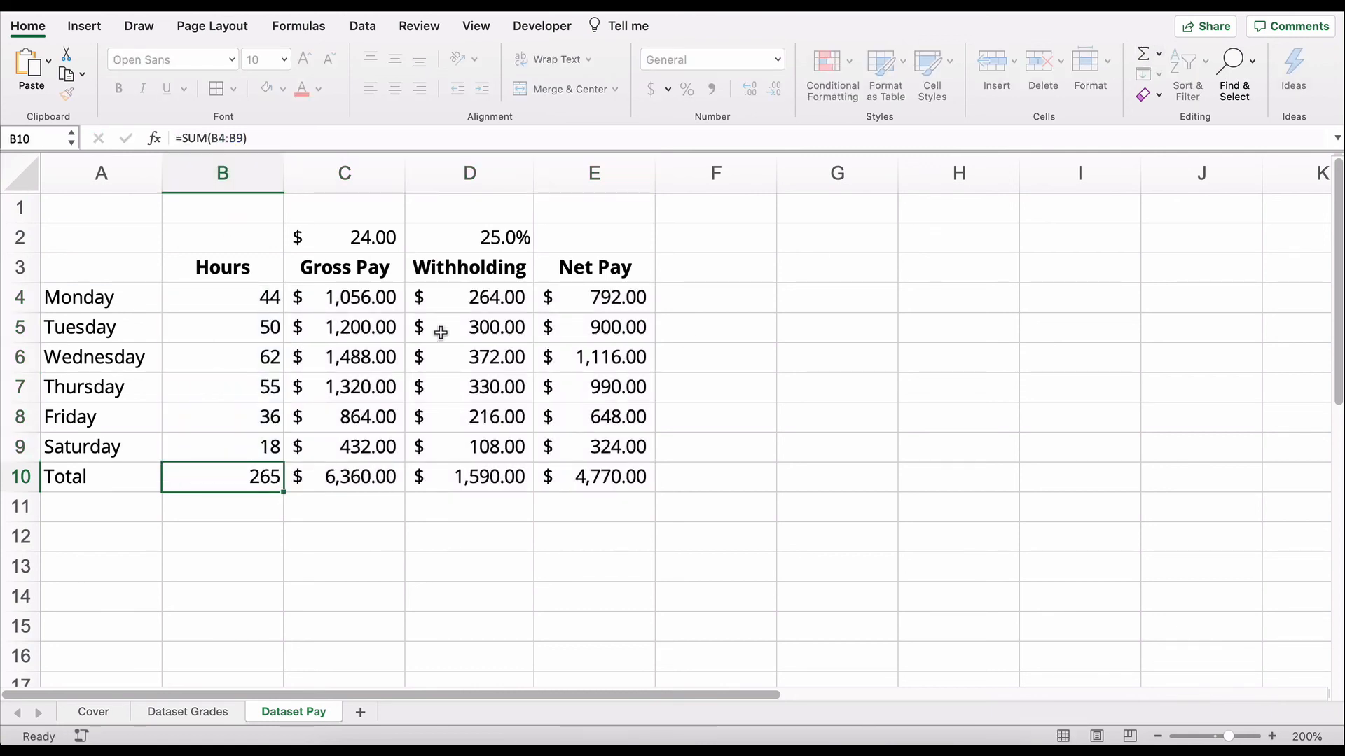
click(593, 477)
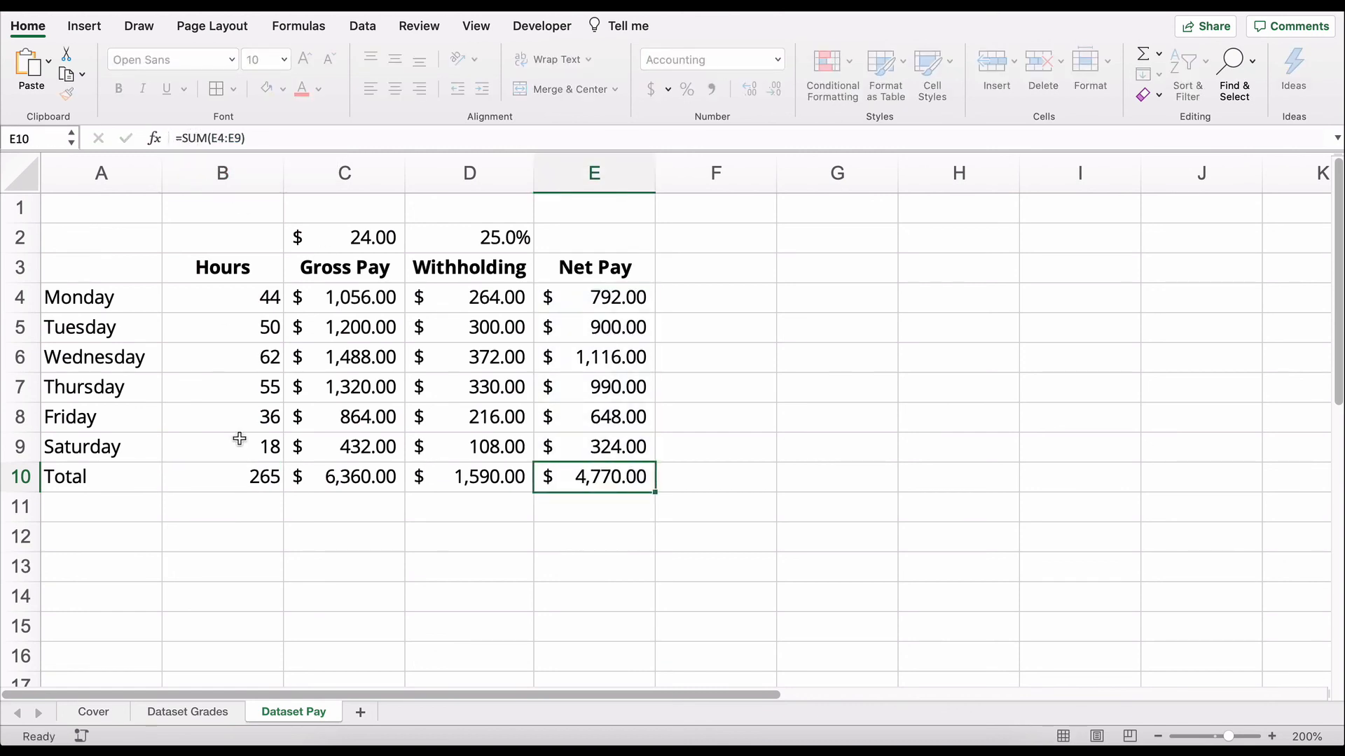
click(222, 567)
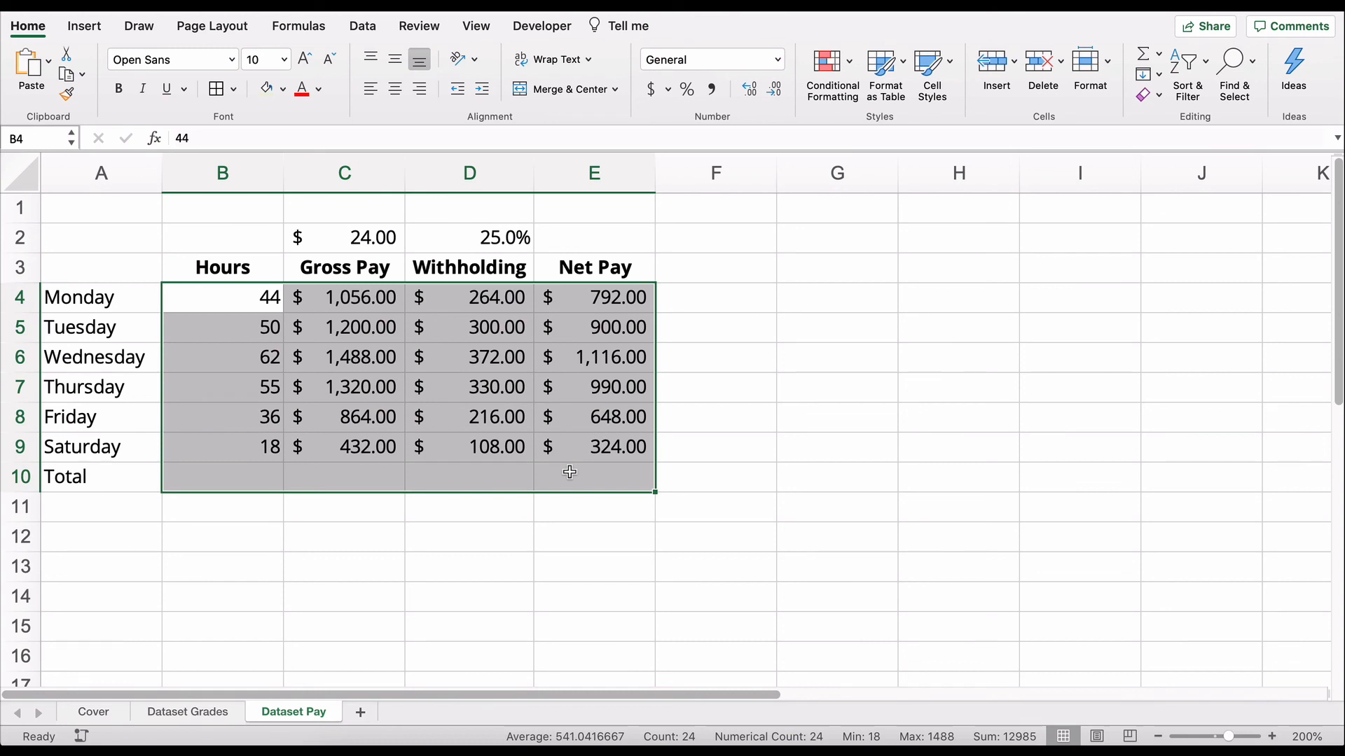
key(cmd)
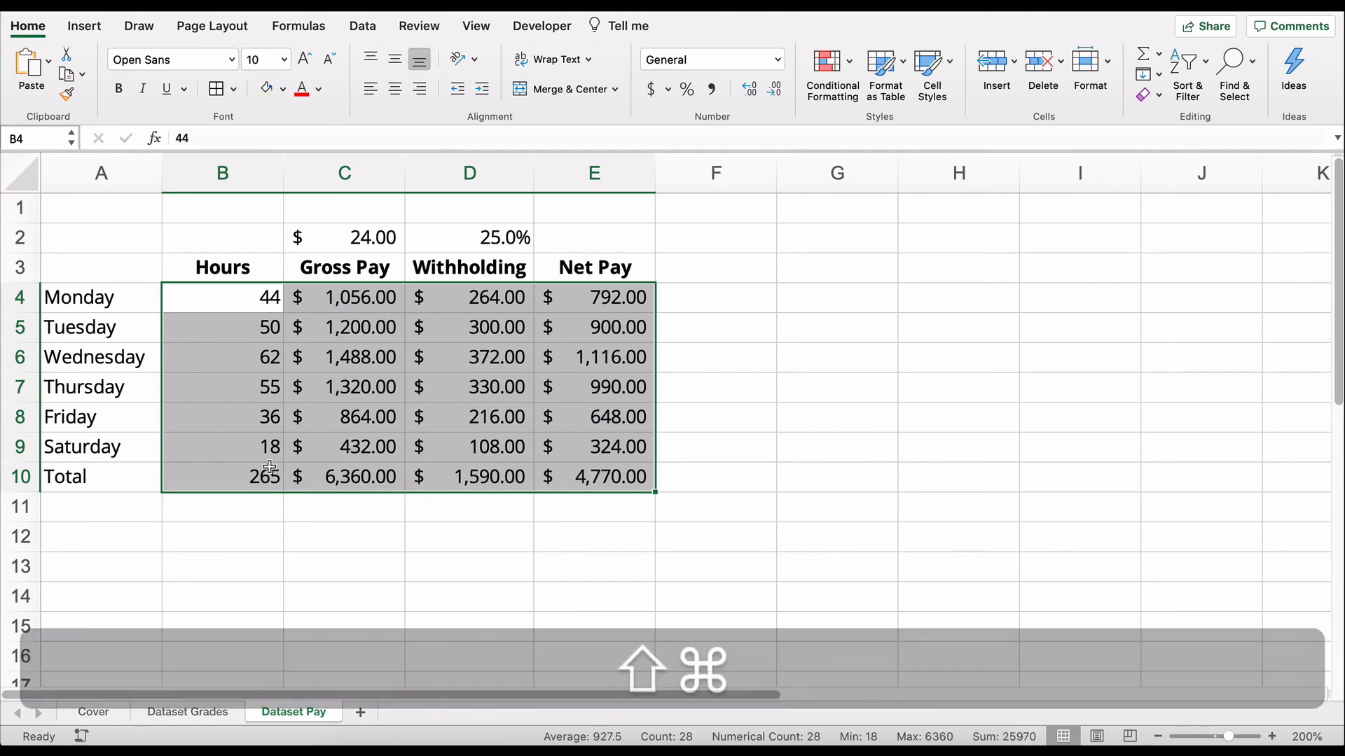
click(222, 267)
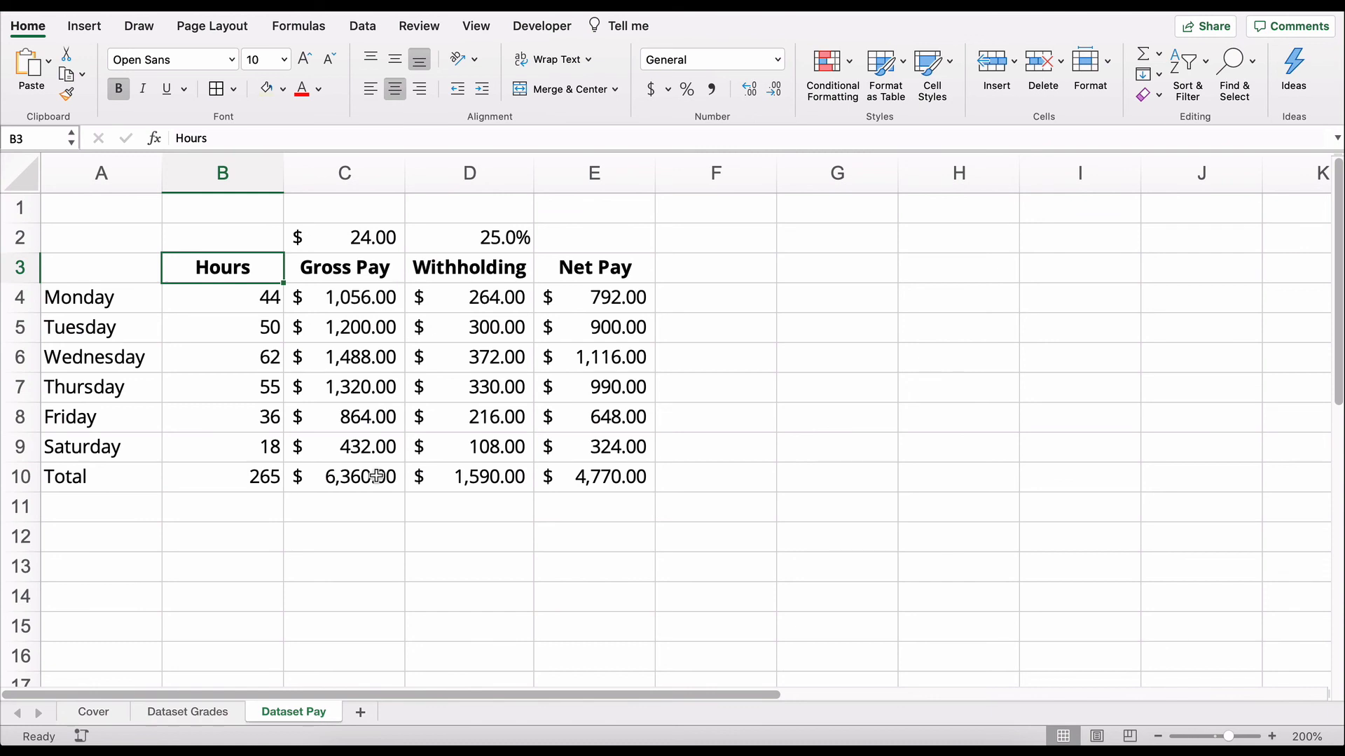
double_click(222, 477)
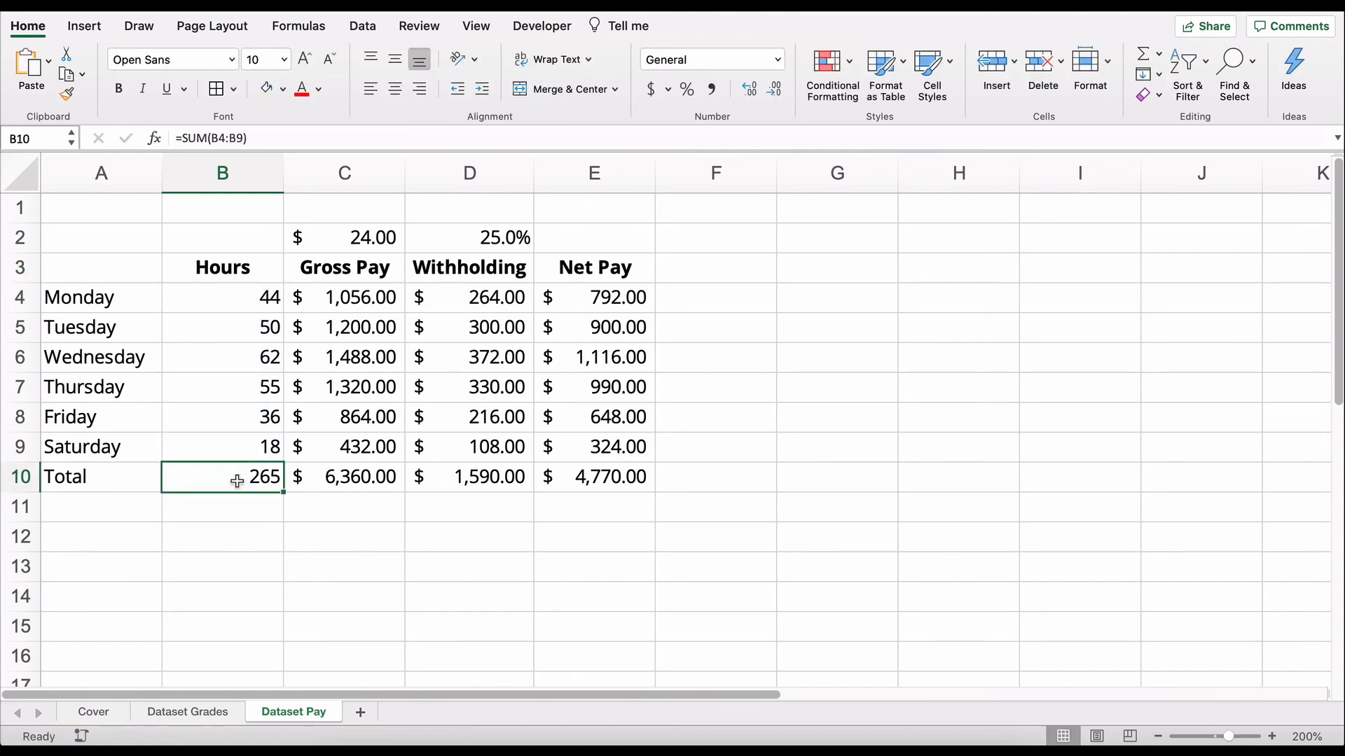
drag(222, 477, 593, 477)
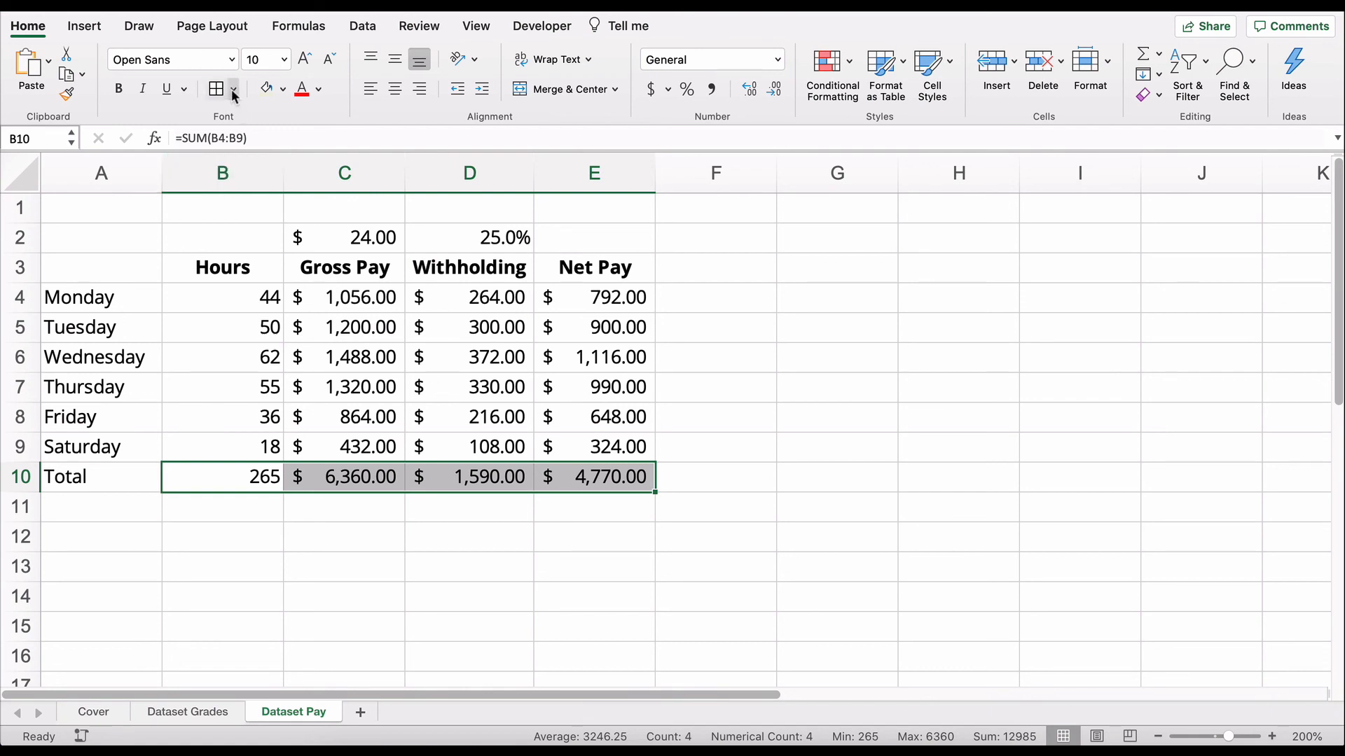
Step: Apply Top and Double Bottom Border to the B10:E10 totals
click(234, 89)
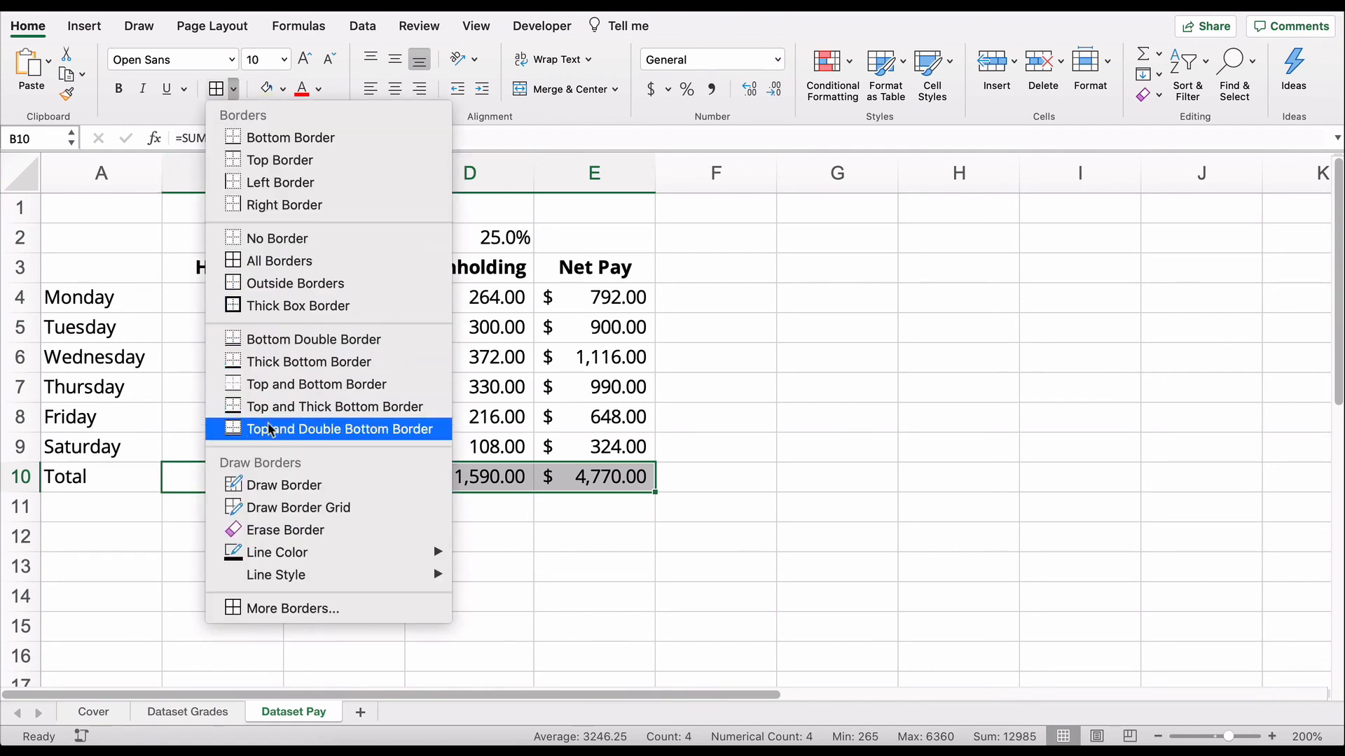
click(340, 429)
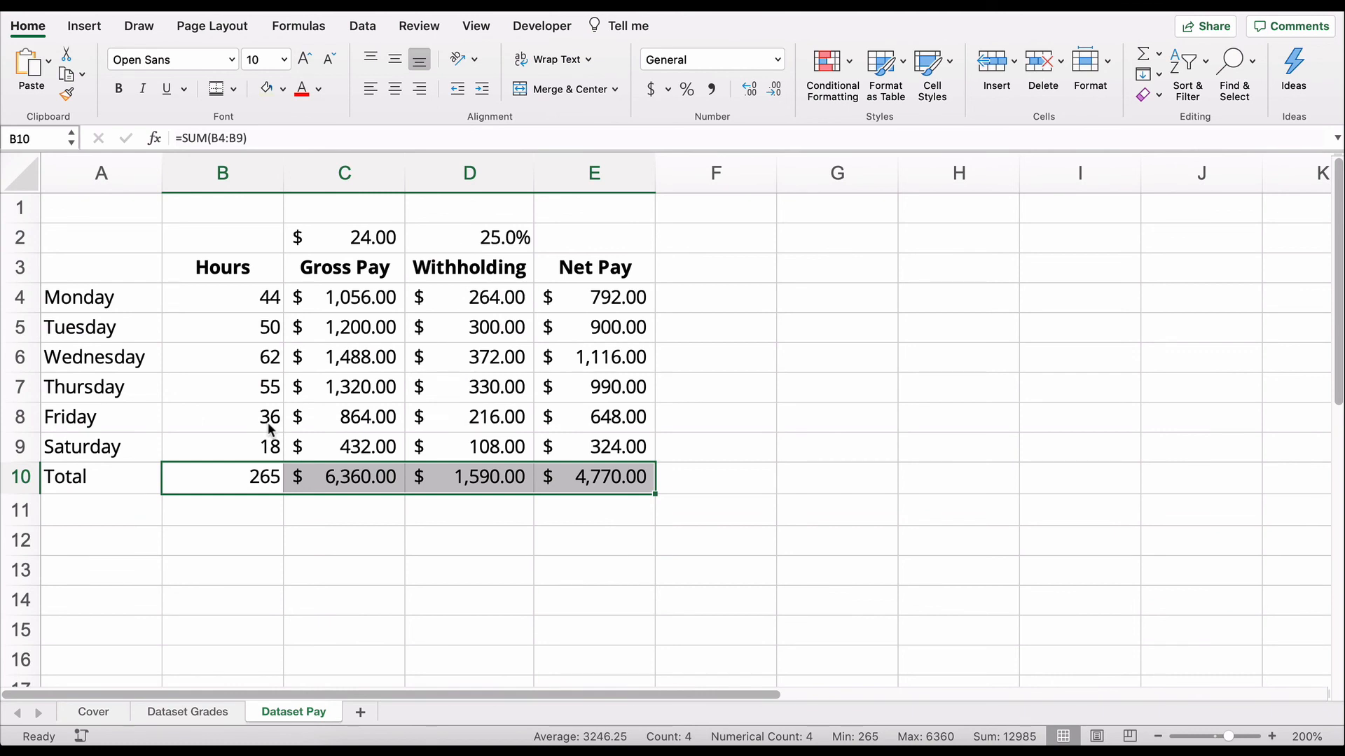
click(344, 600)
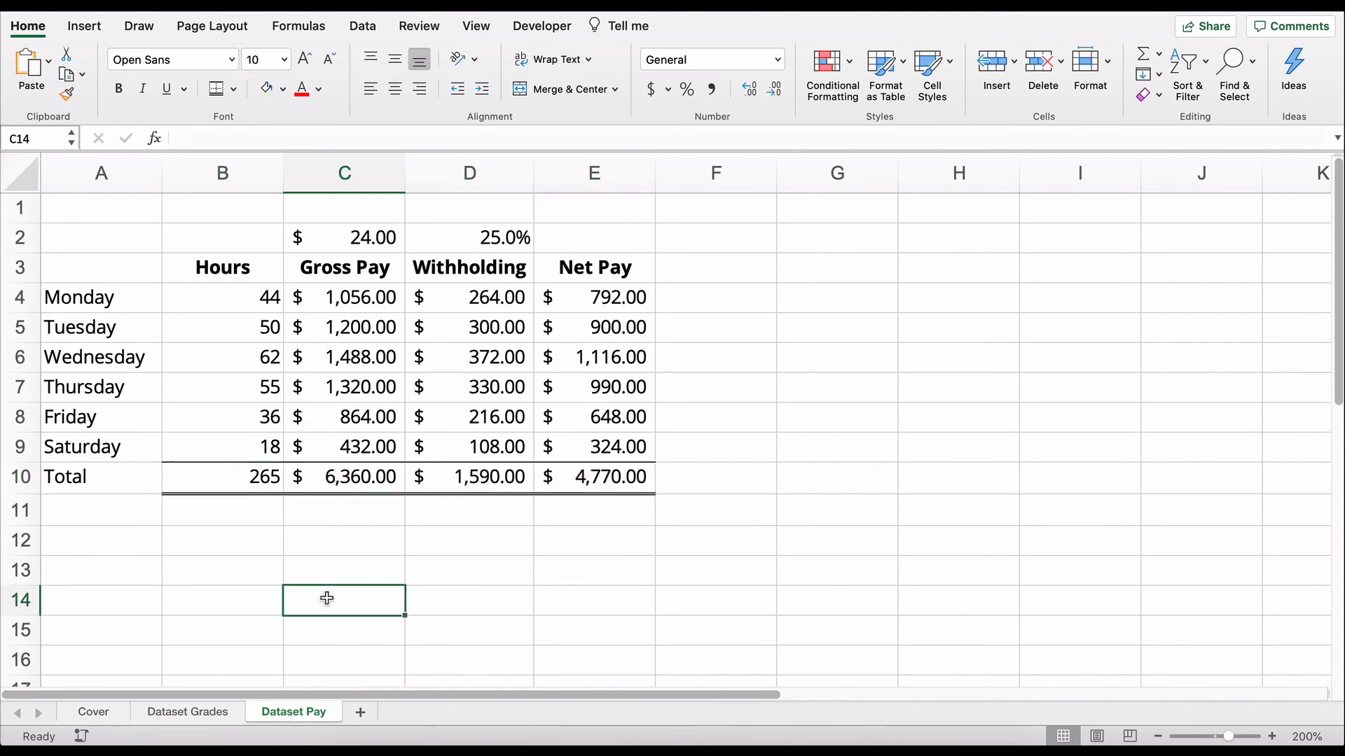
mouse_move(204, 390)
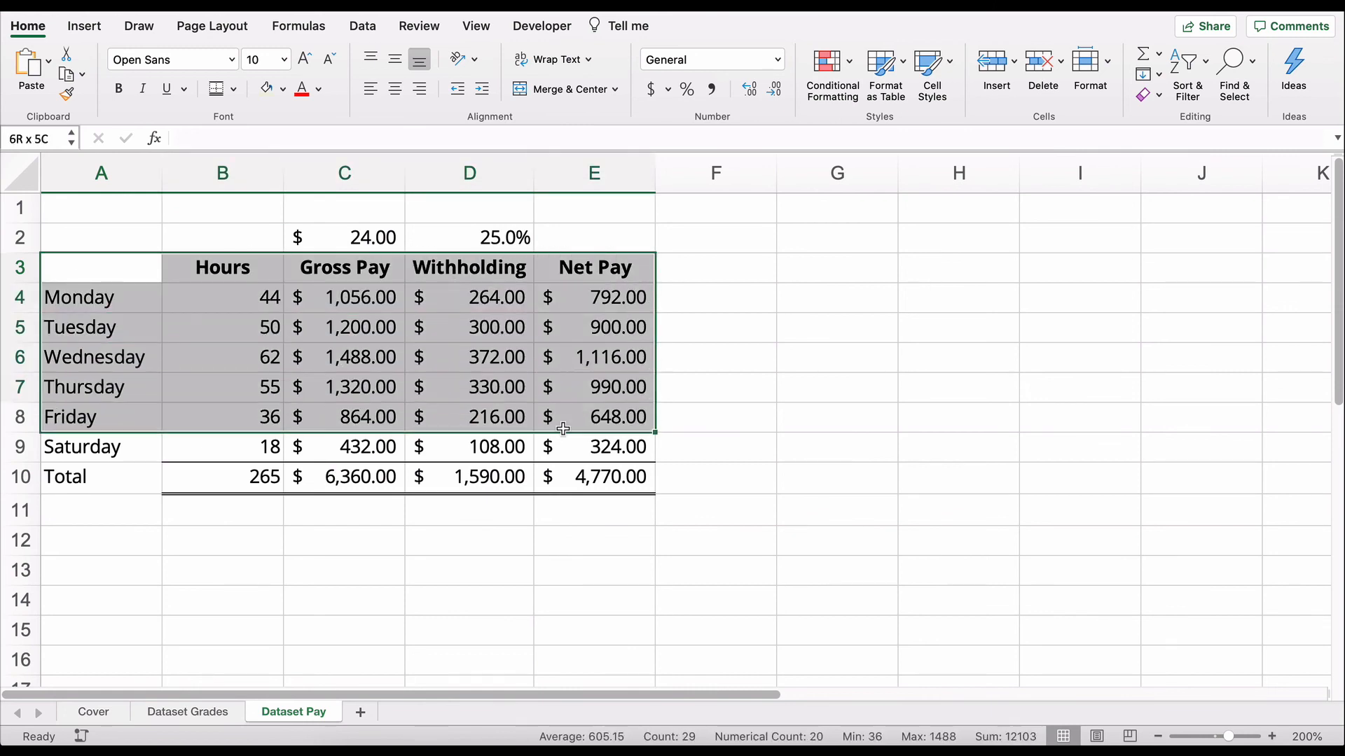
Step: Apply All Borders to A3:E9 and deselect to view the boxed cells
click(233, 89)
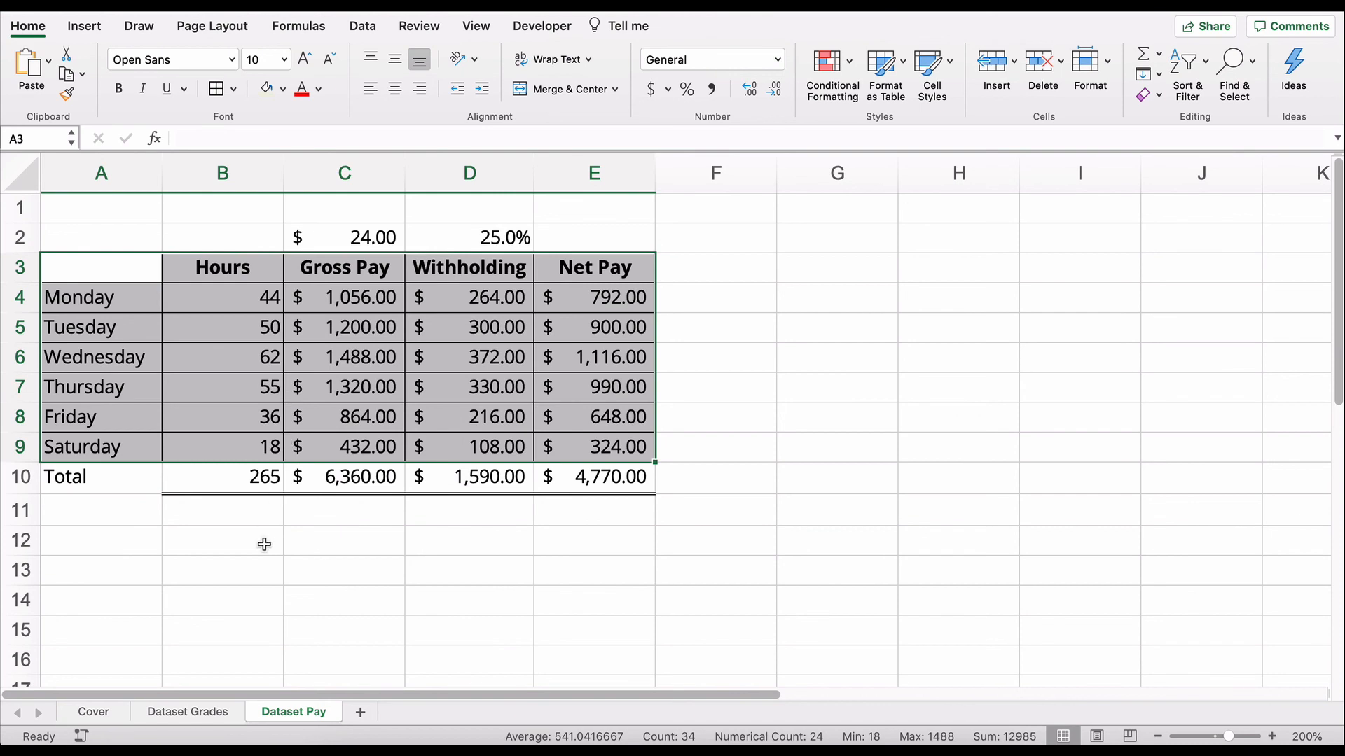
click(222, 569)
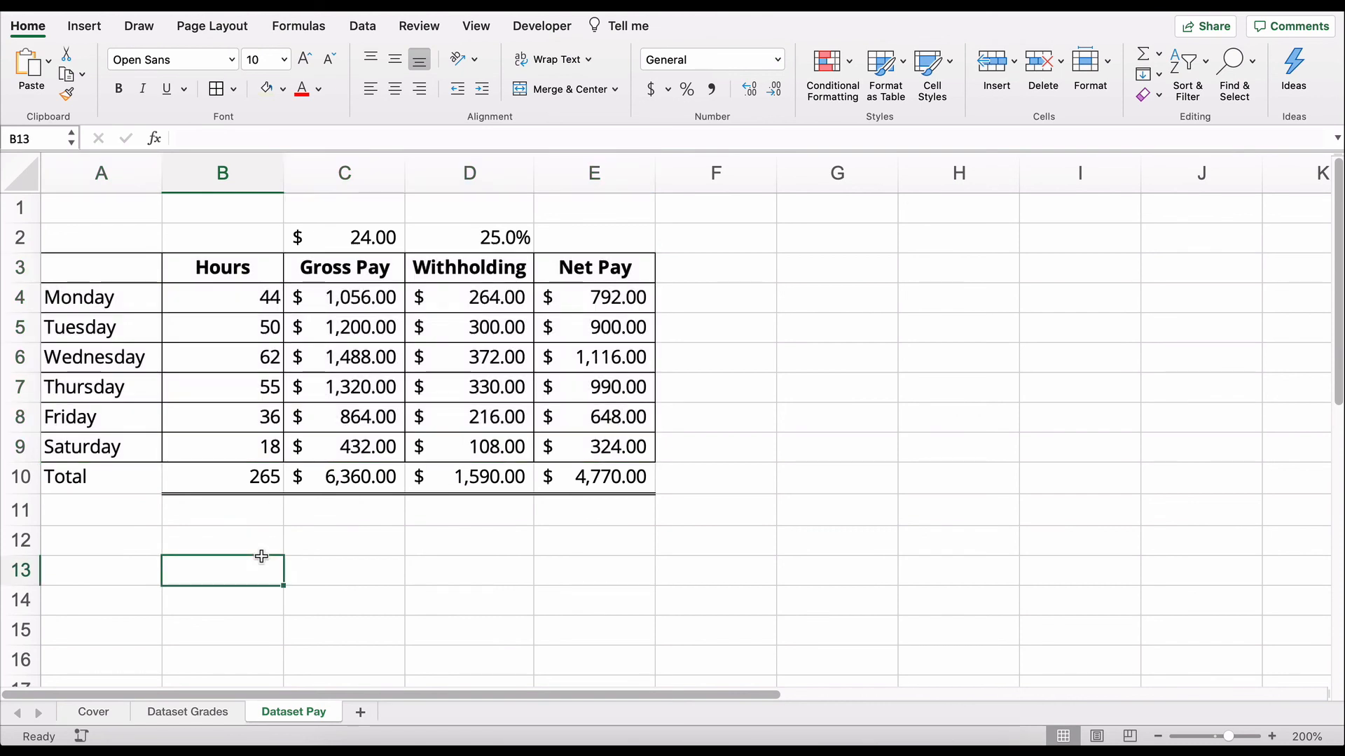